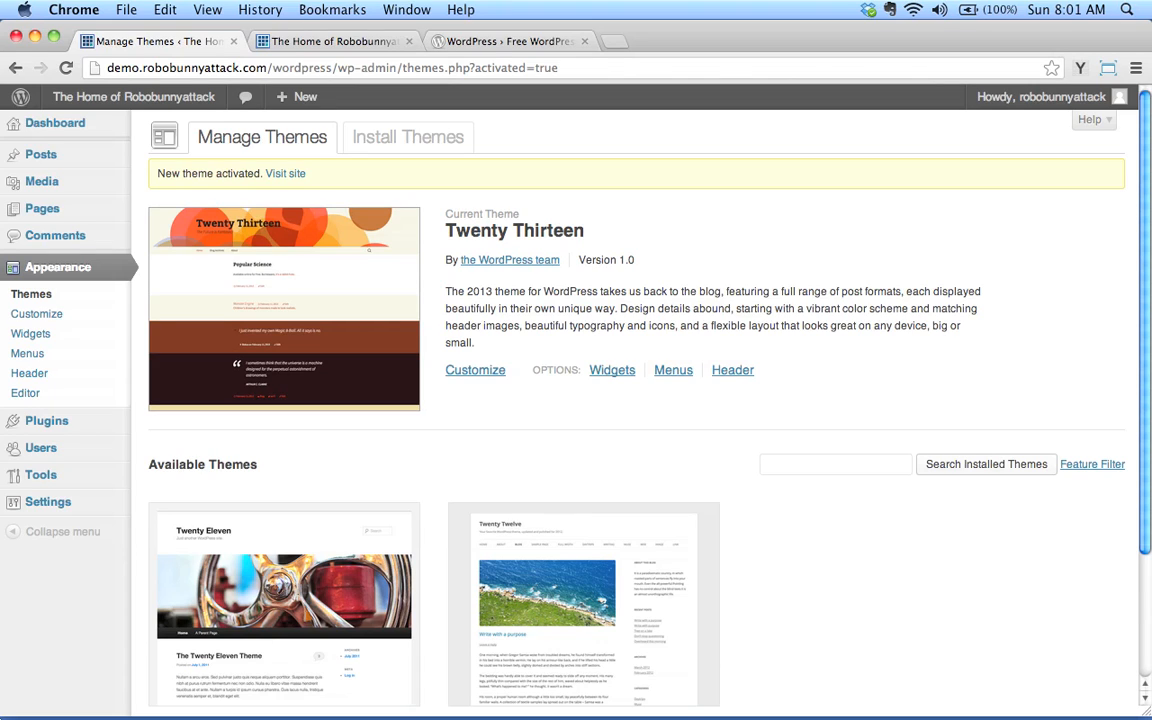
mouse_move(642, 256)
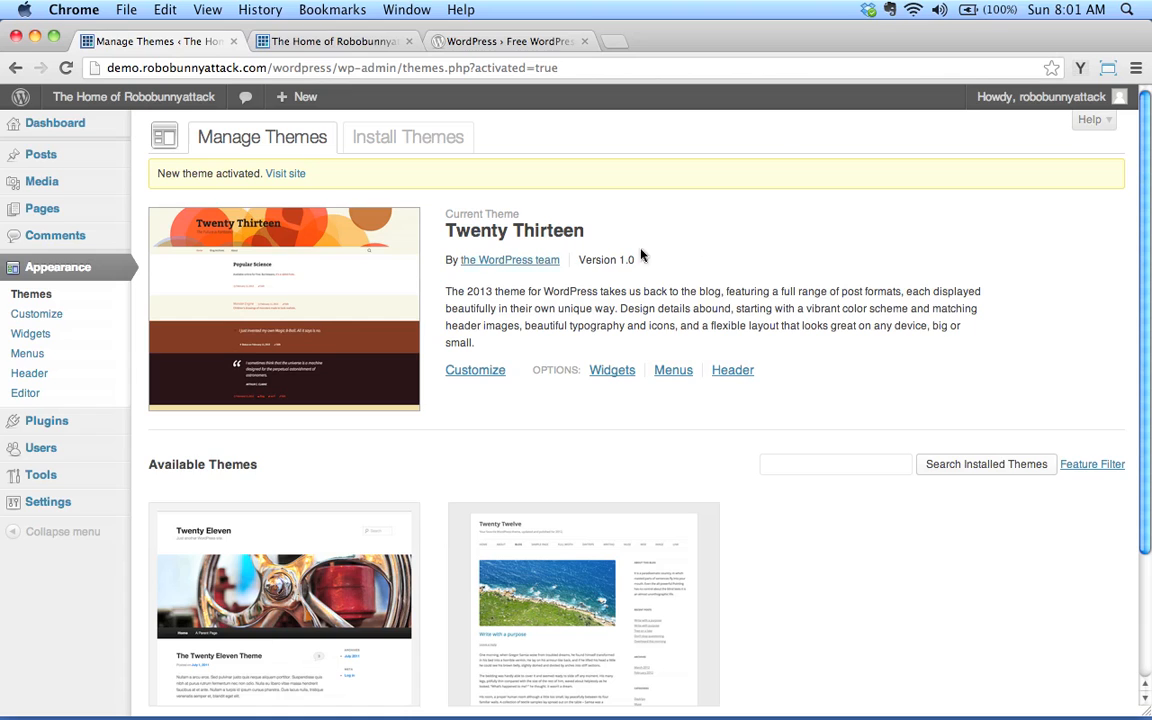
mouse_move(544, 230)
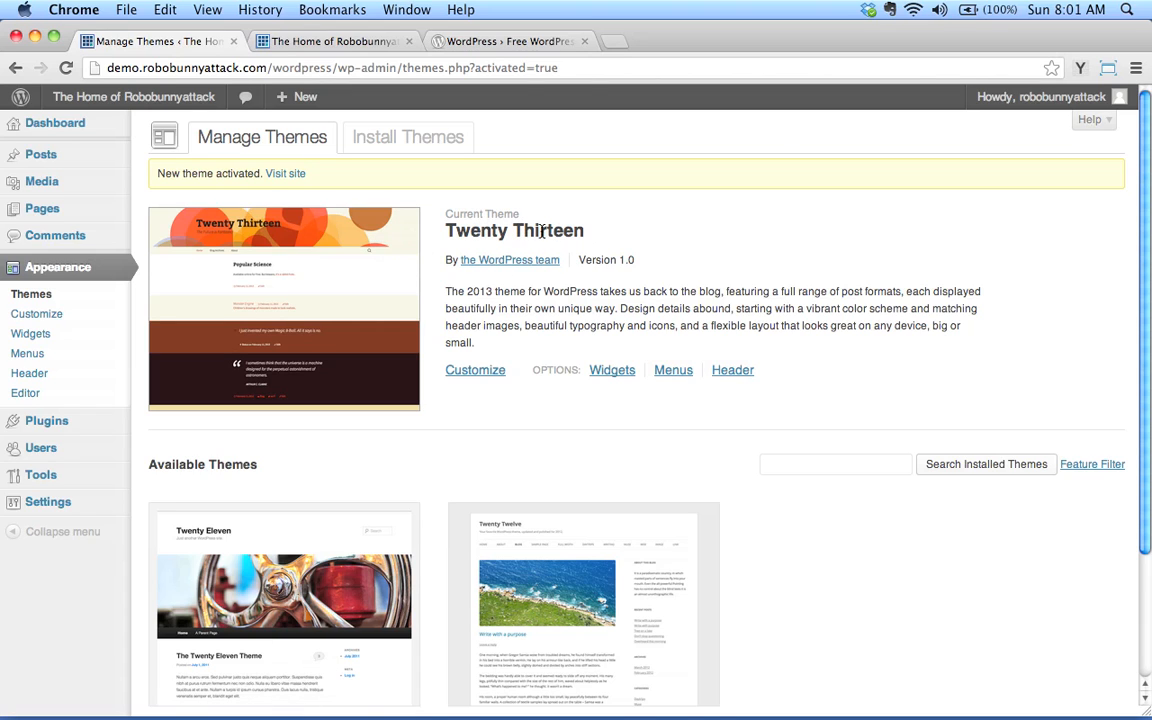
Bring up the WordPress.org Themes Directory and highlight its 1,911 total theme count.
scroll(down, 3)
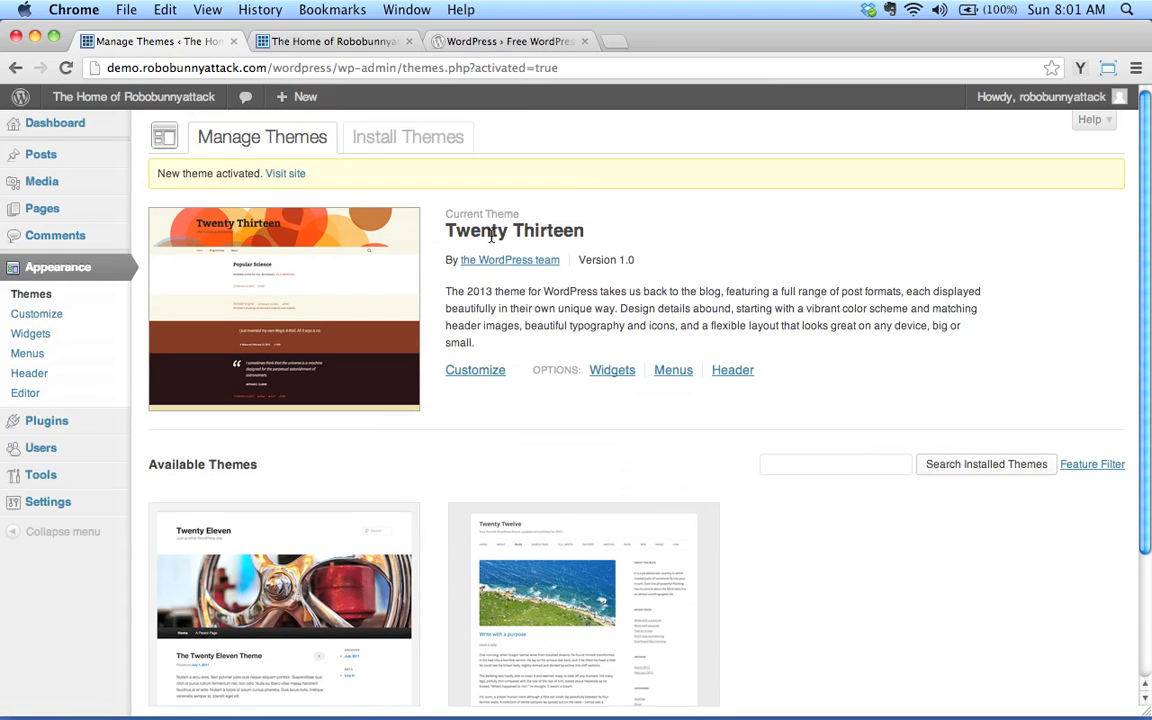
mouse_move(618, 250)
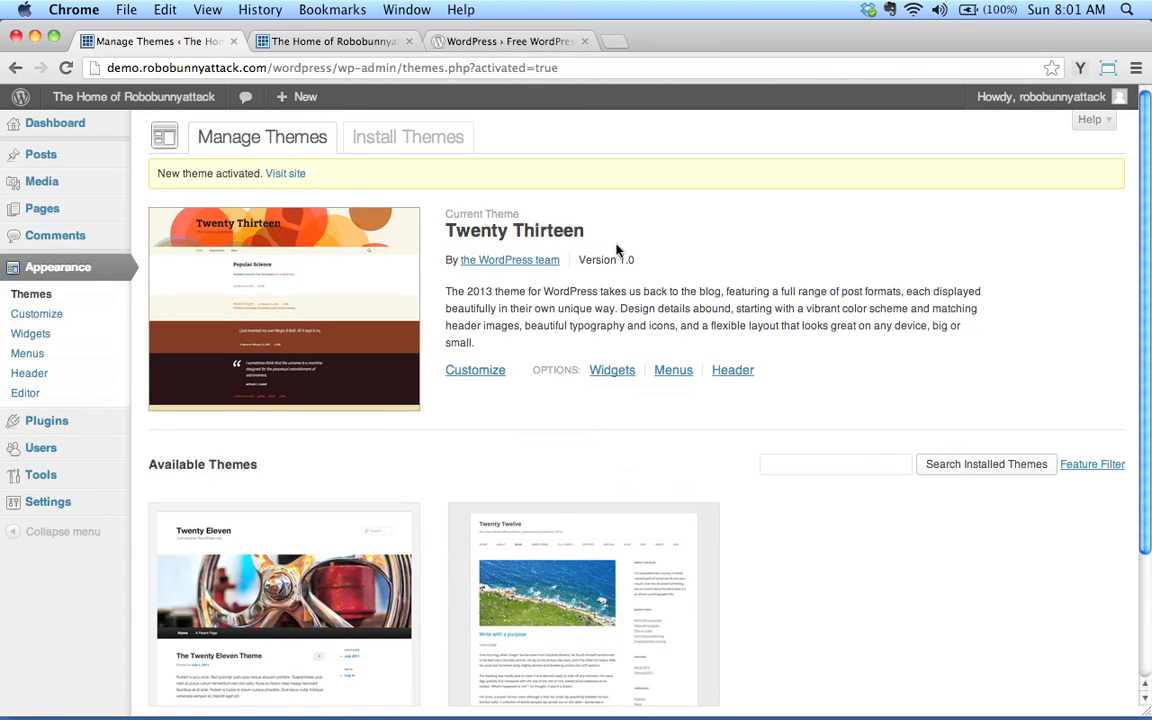
mouse_move(640, 250)
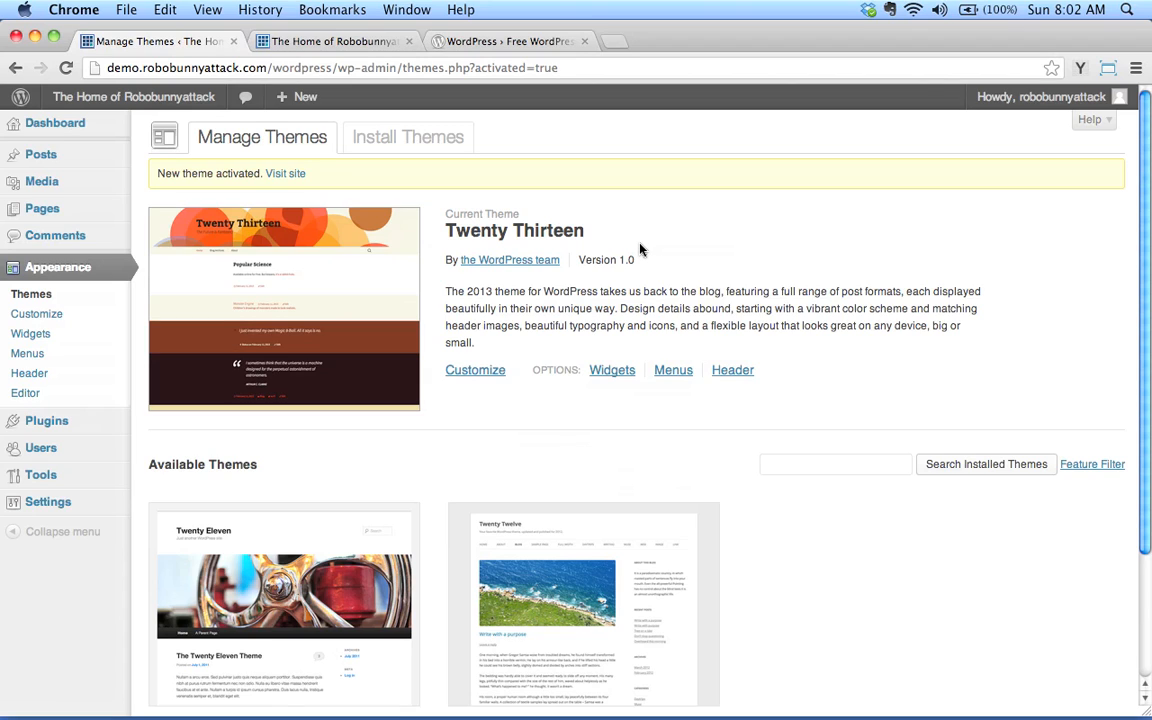
mouse_move(656, 266)
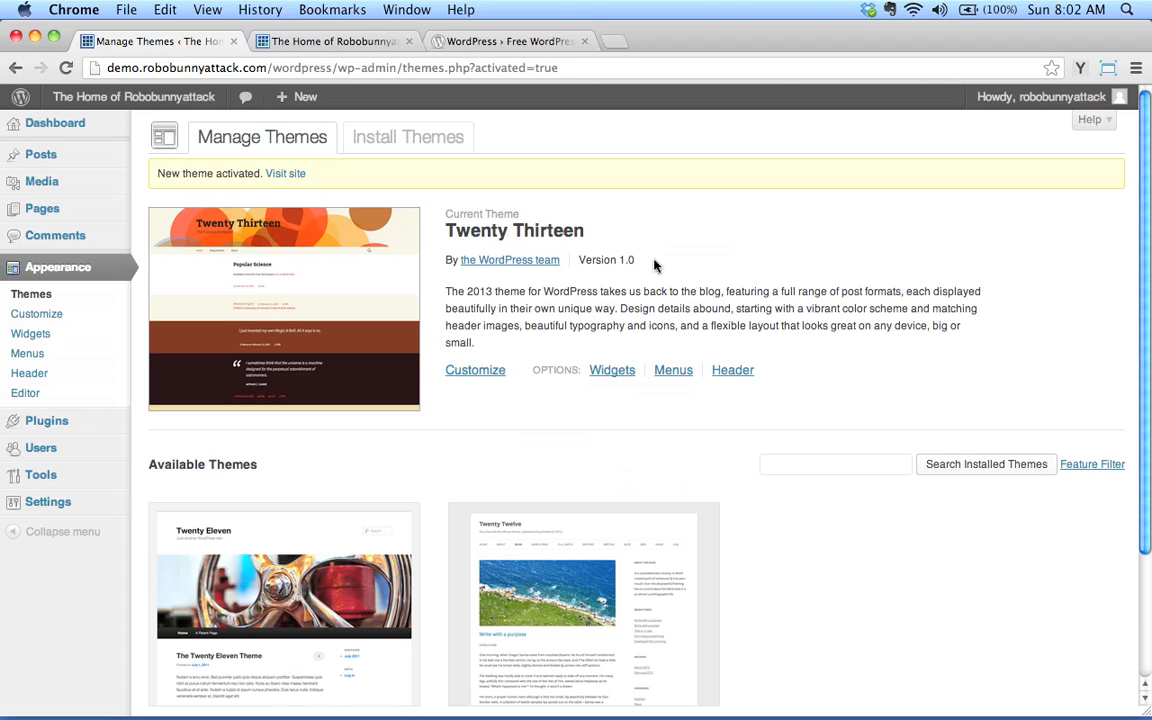
mouse_move(572, 202)
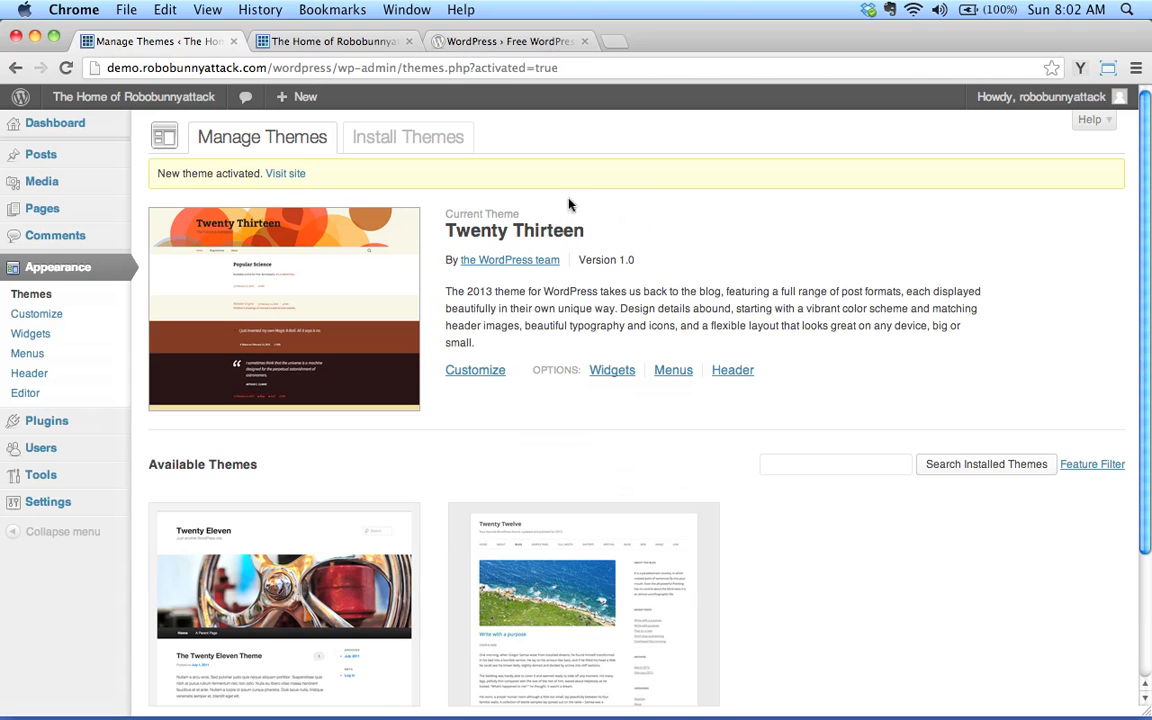
click(512, 40)
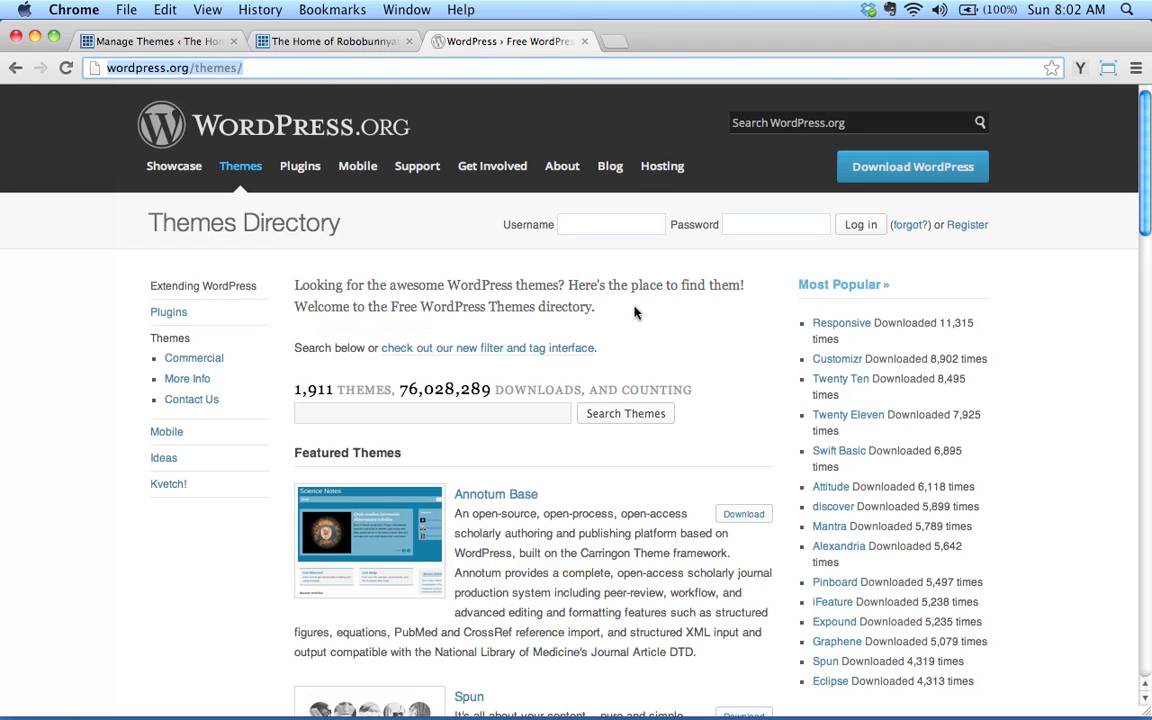
mouse_move(704, 374)
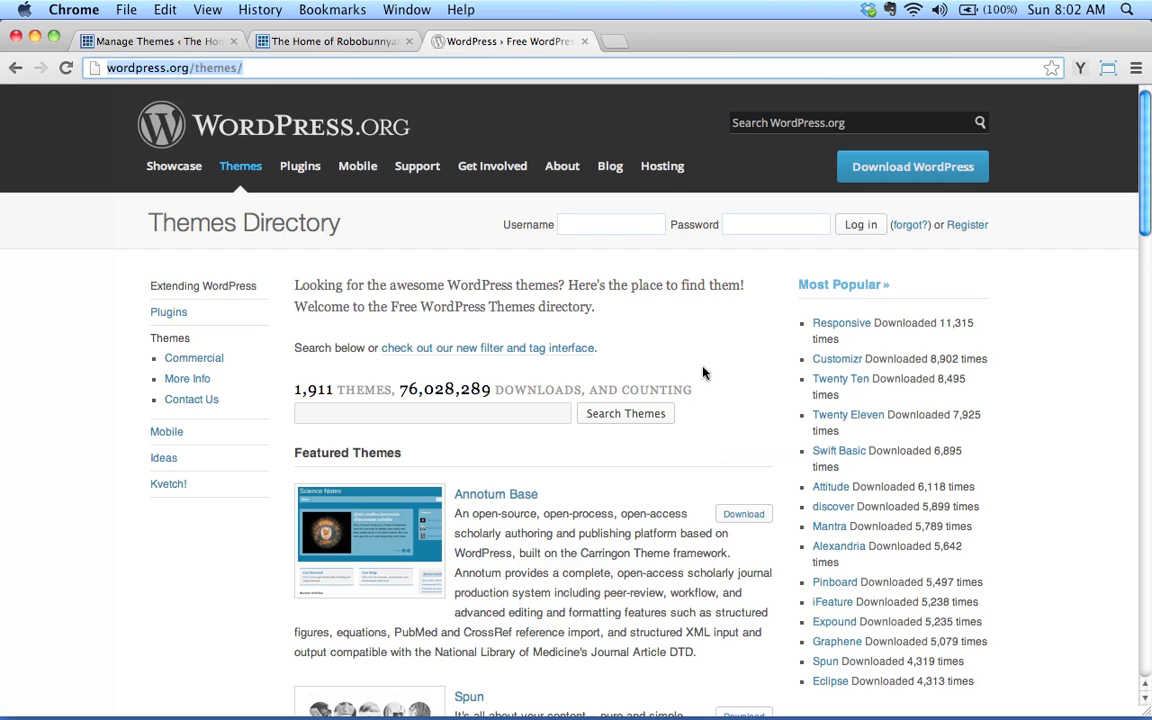
mouse_move(656, 324)
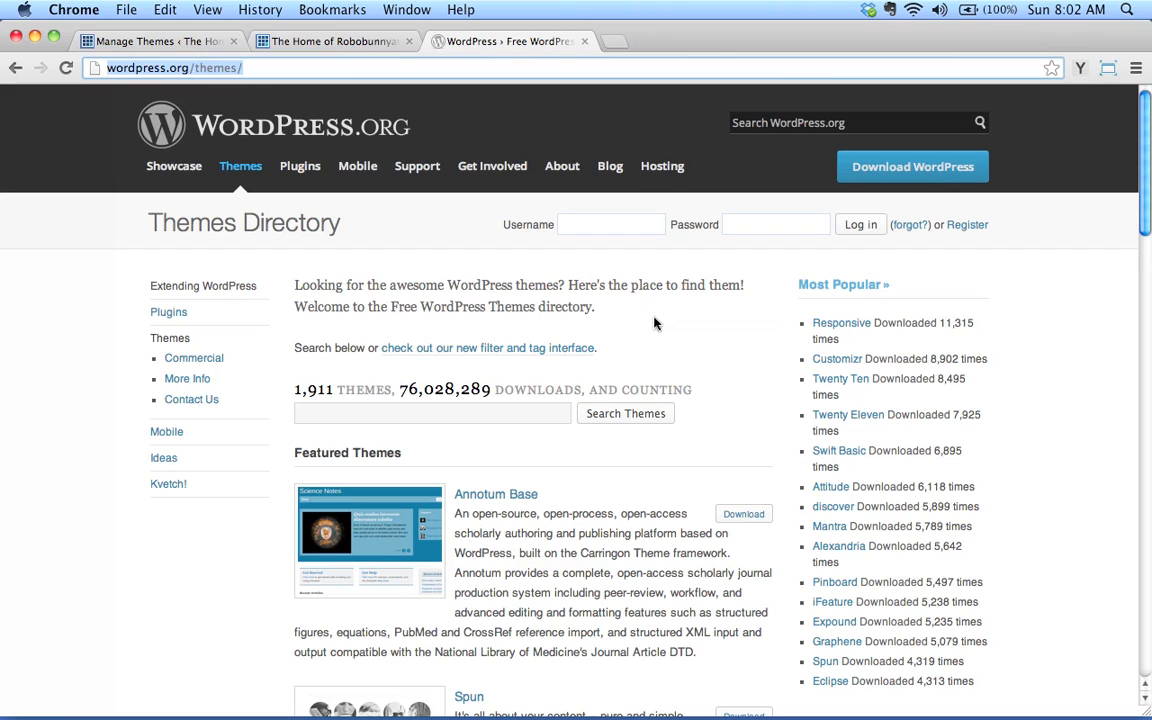
mouse_move(732, 328)
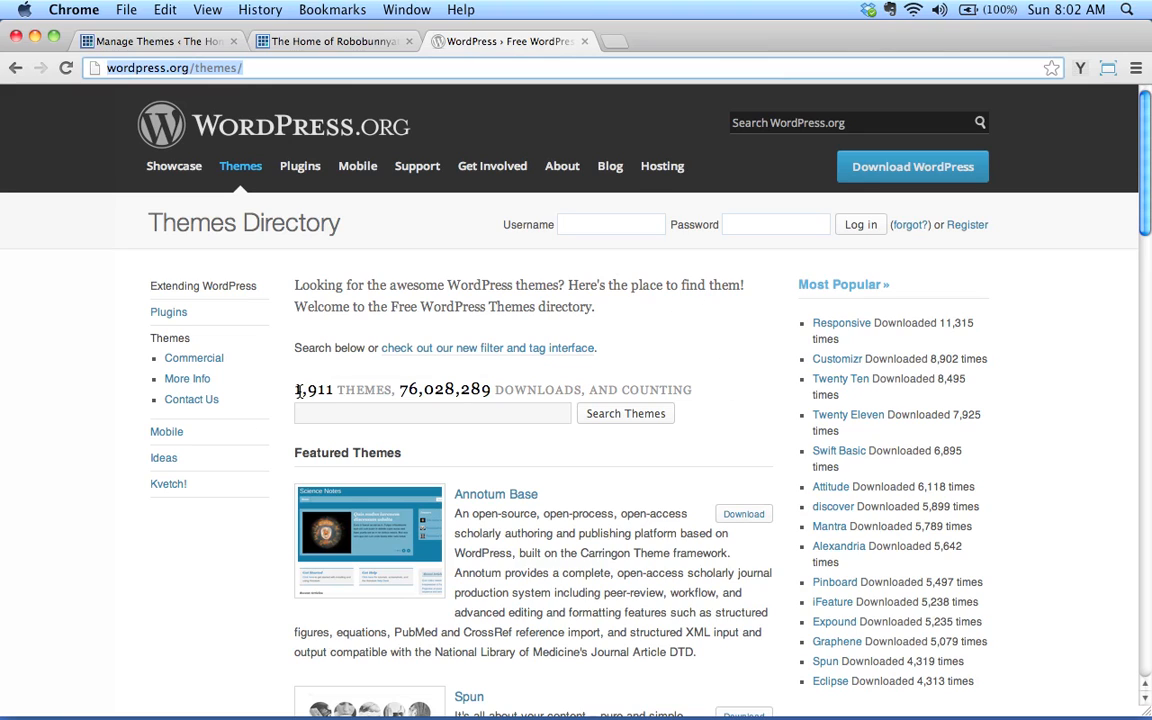
double_click(312, 390)
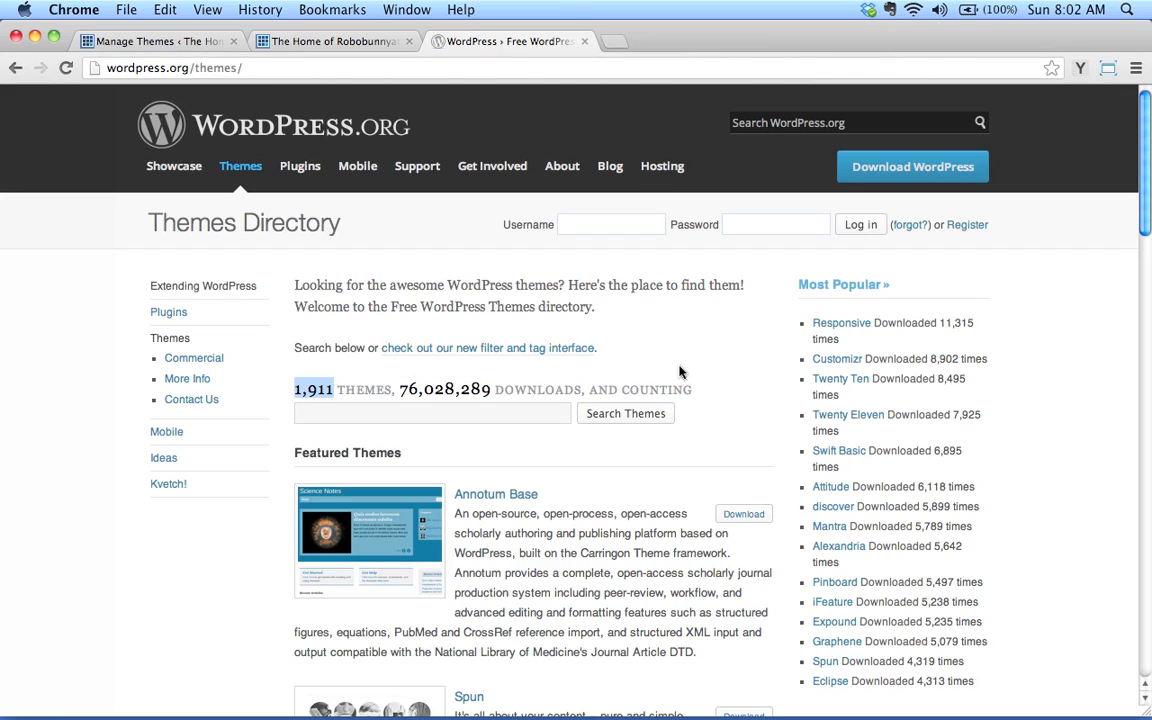
mouse_move(656, 350)
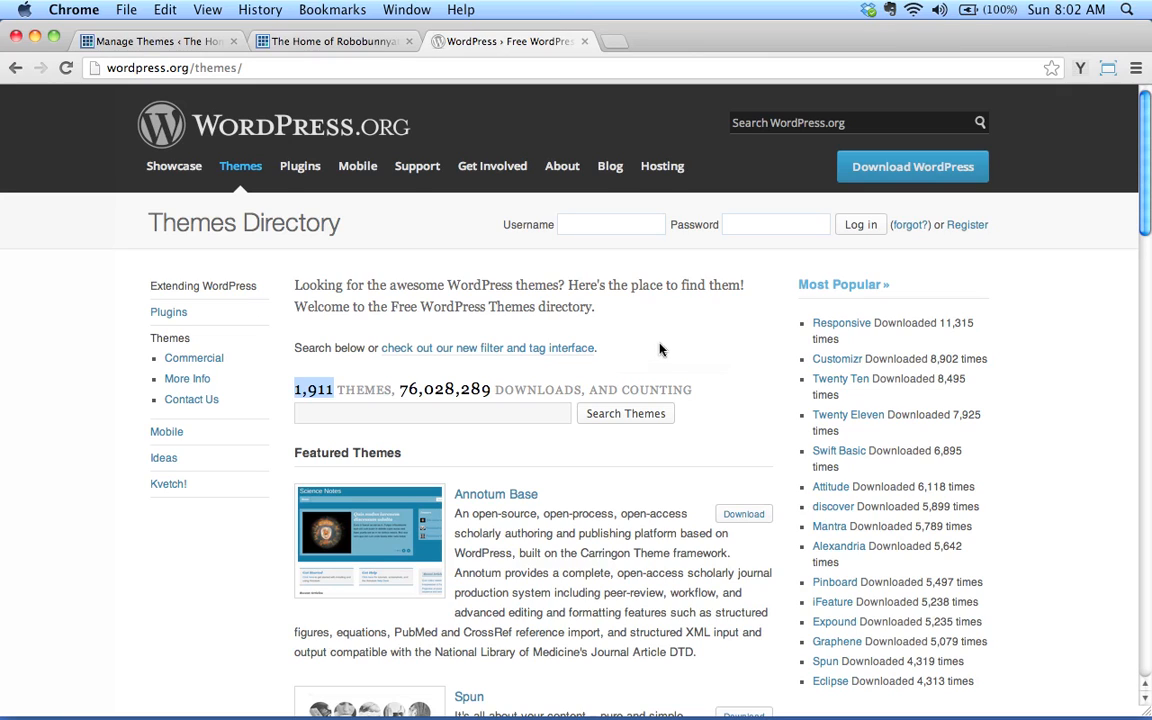
mouse_move(672, 356)
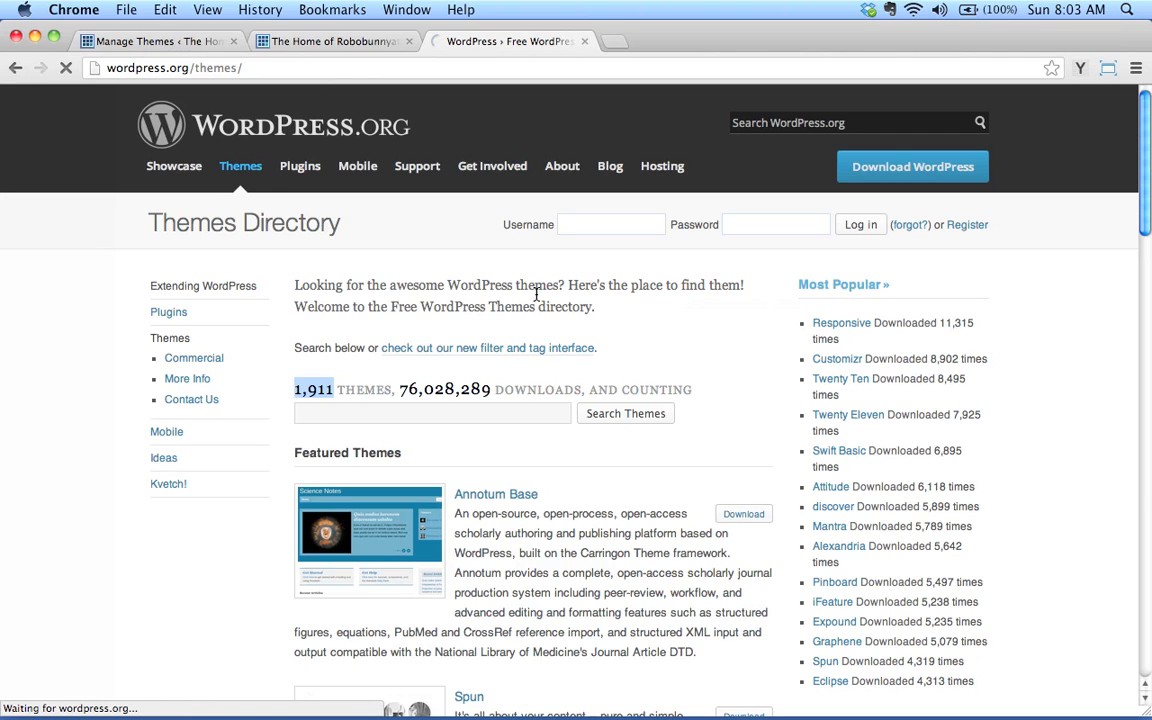
Browse the full Most Popular themes list, with Responsive ranked first.
click(844, 284)
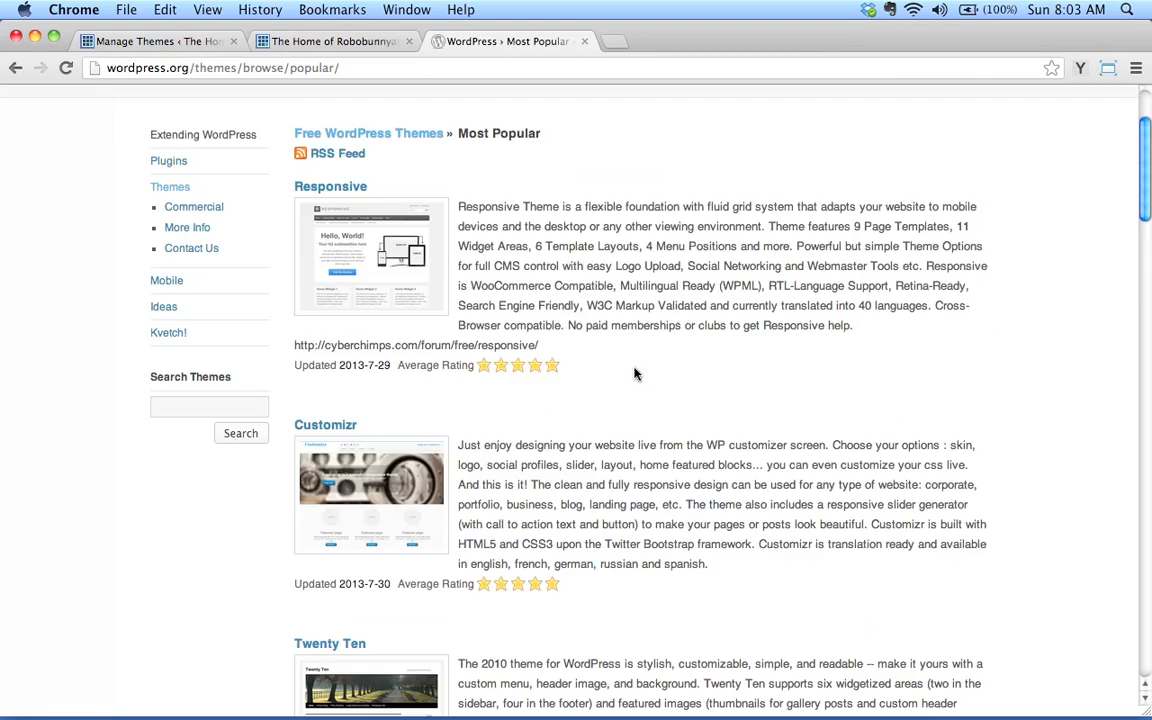
scroll(down, 3)
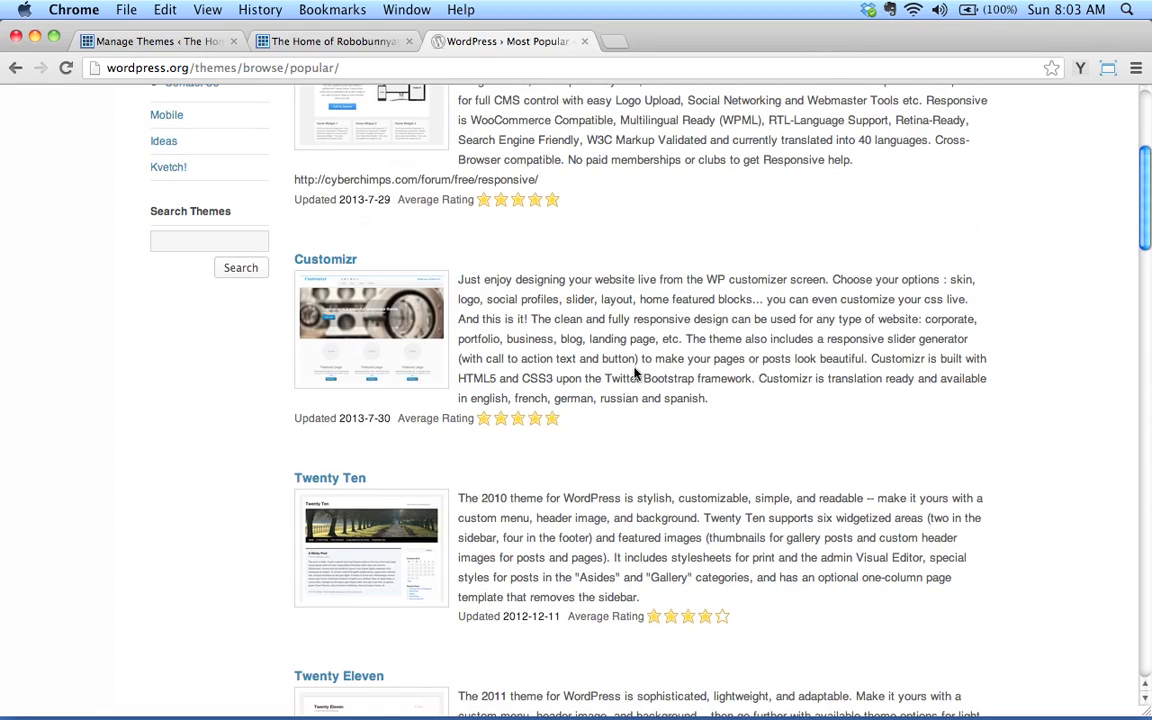
scroll(down, 3)
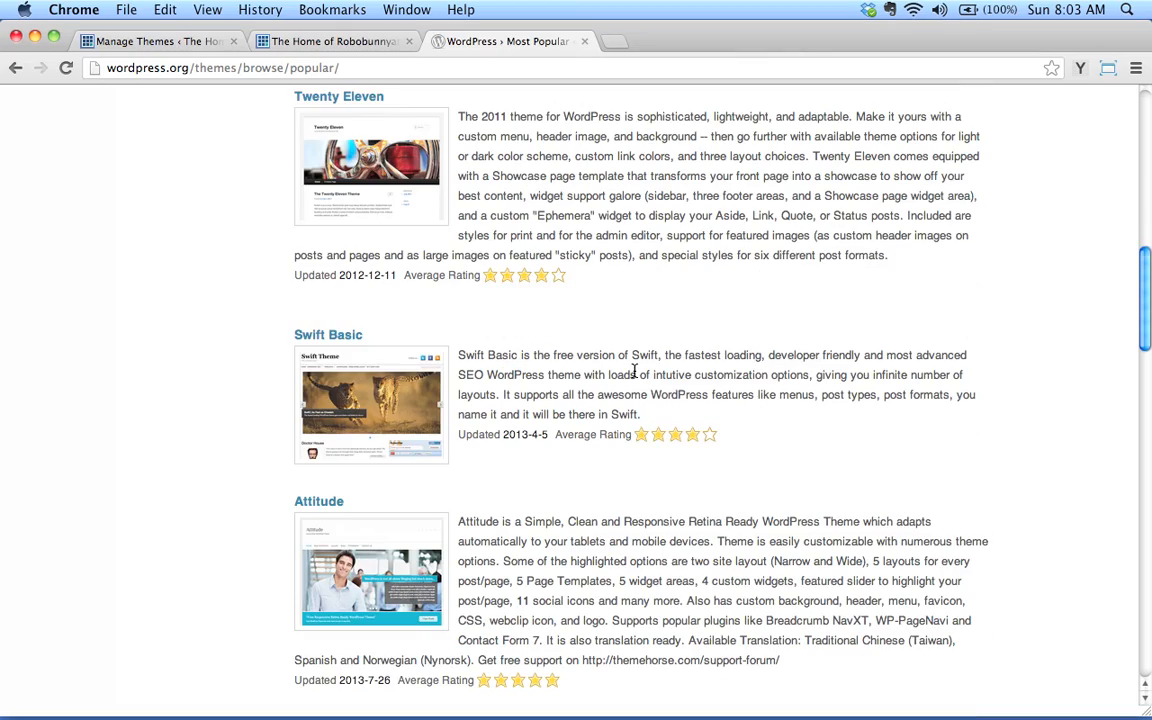
scroll(down, 3)
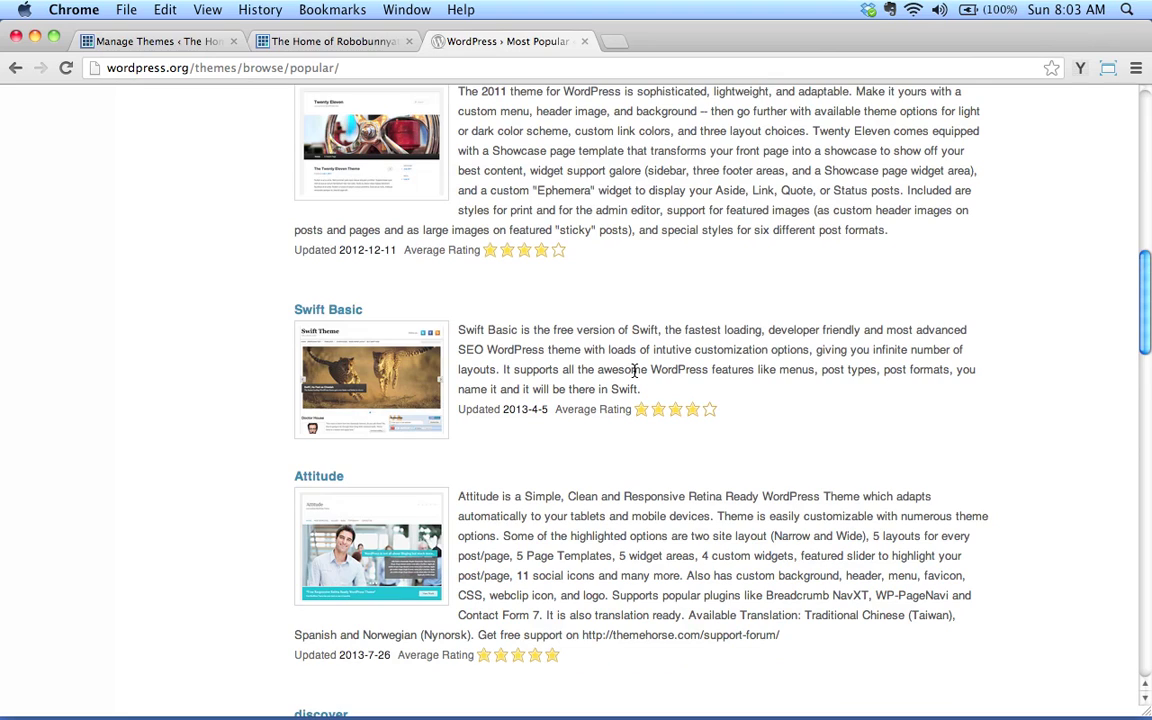
scroll(up, 3)
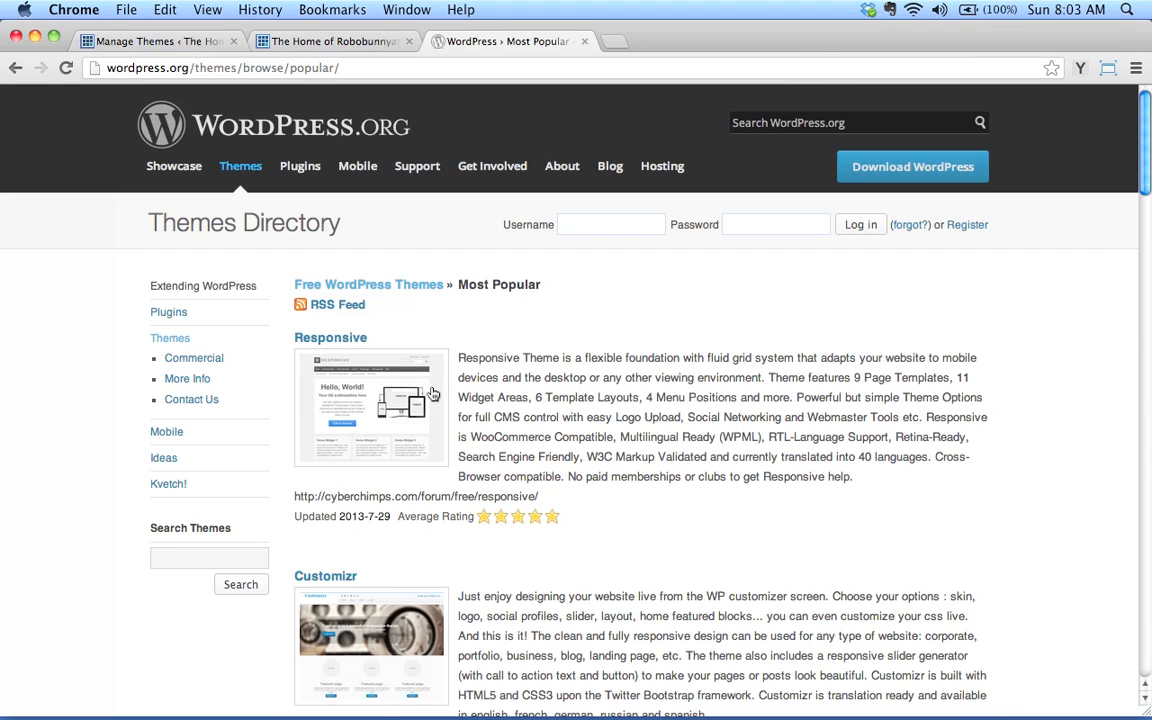
mouse_move(404, 506)
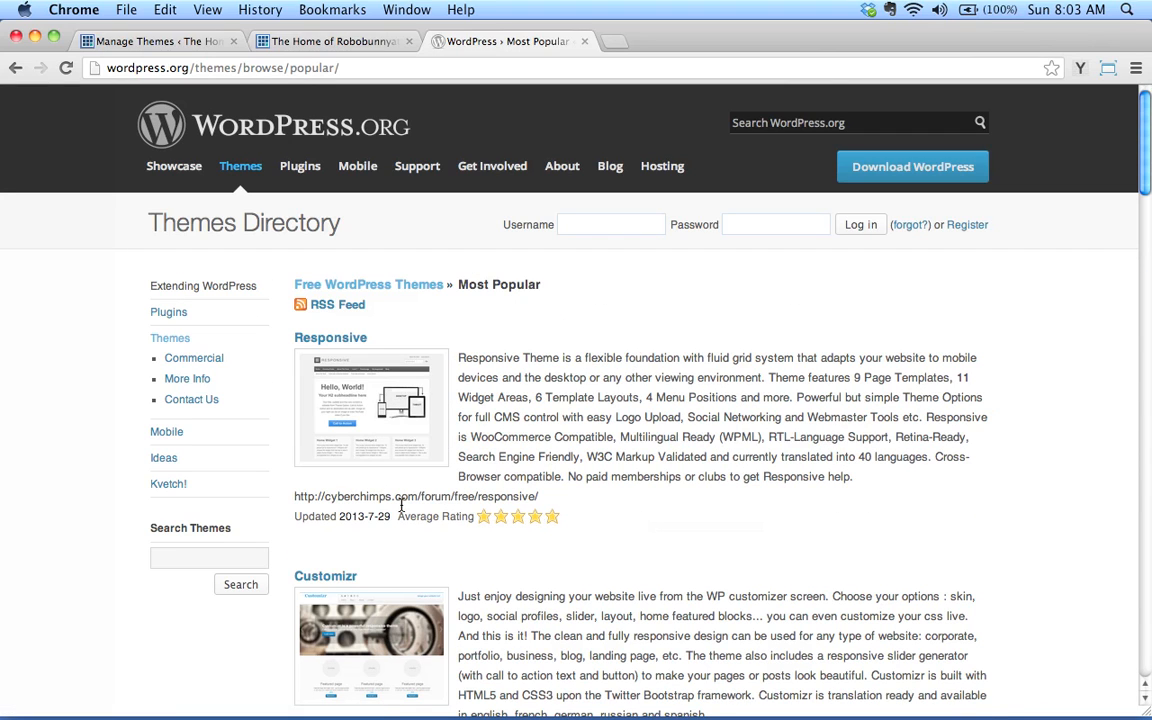
mouse_move(336, 358)
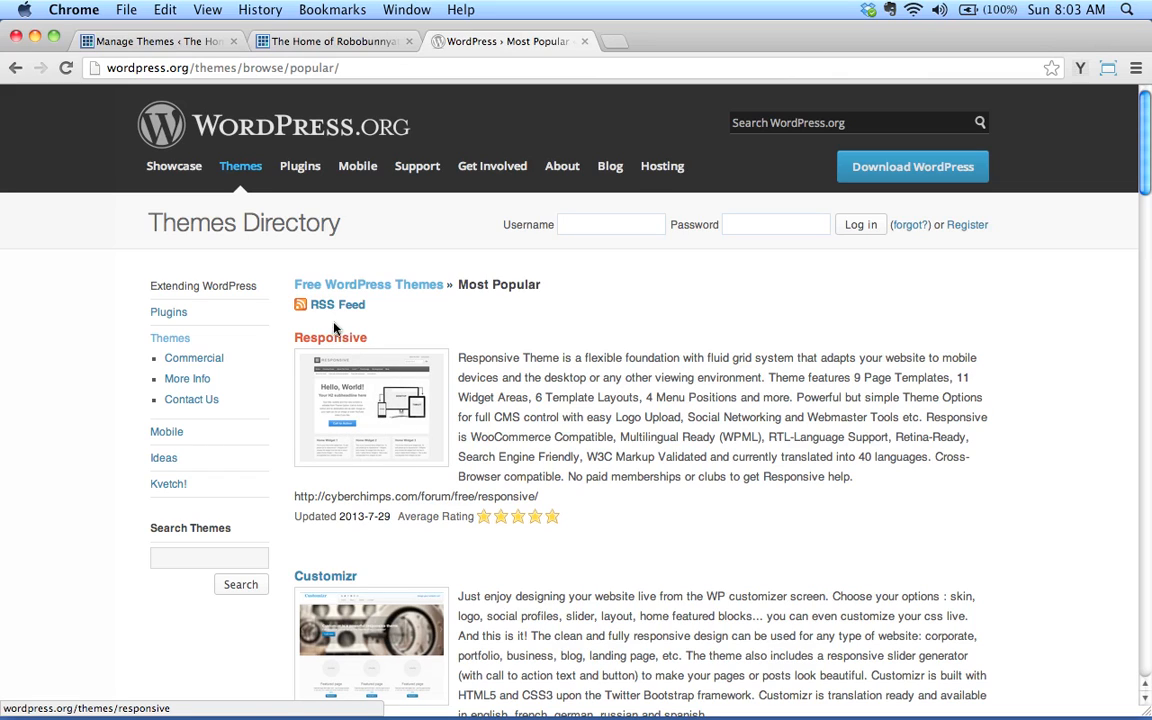
mouse_move(334, 344)
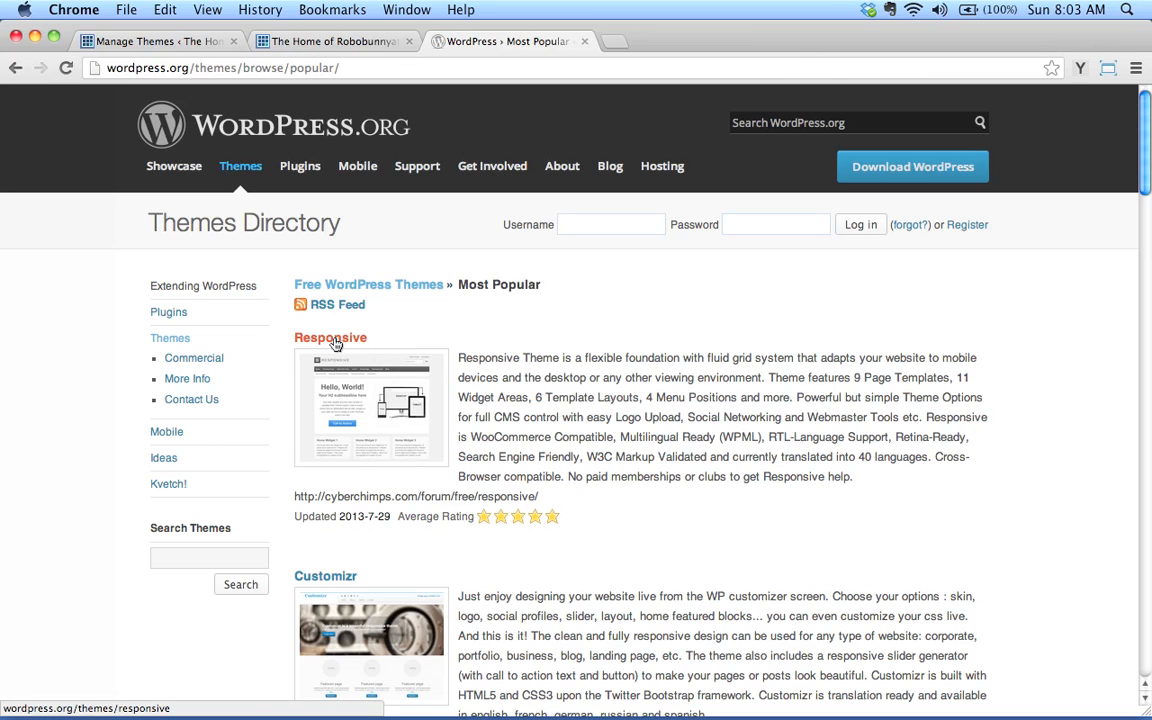
View the Responsive theme's detail page with its 4.7-star rating and version 1.9.3.5 download.
click(330, 338)
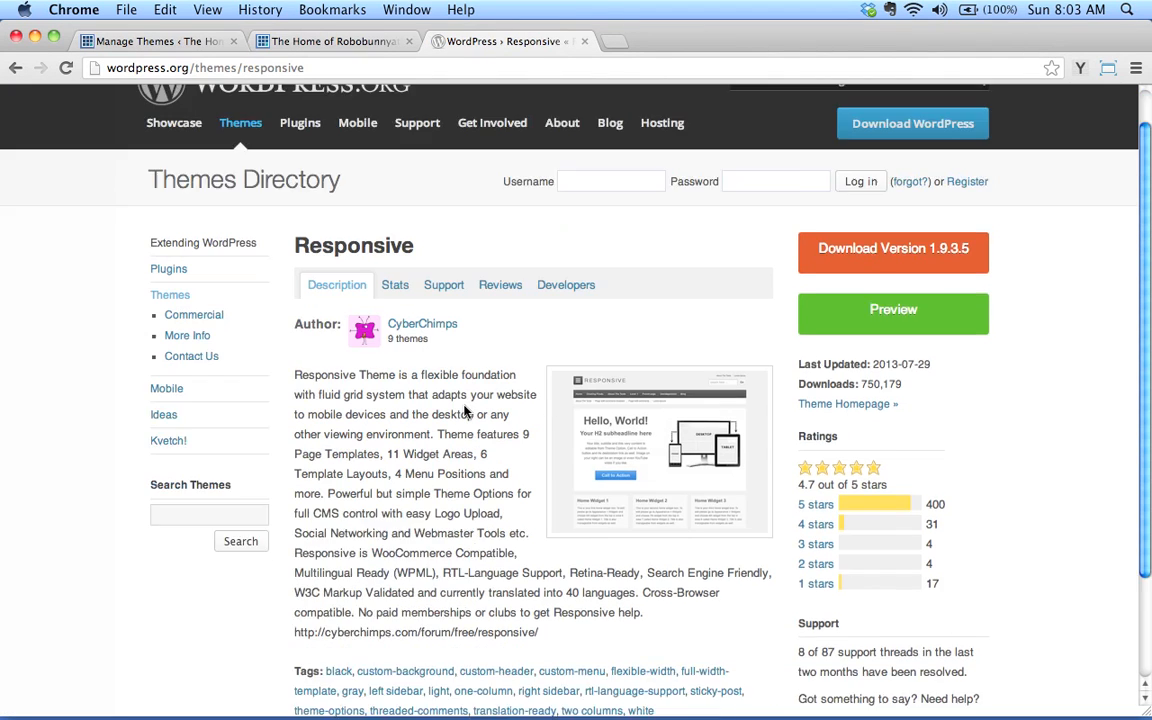
scroll(down, 3)
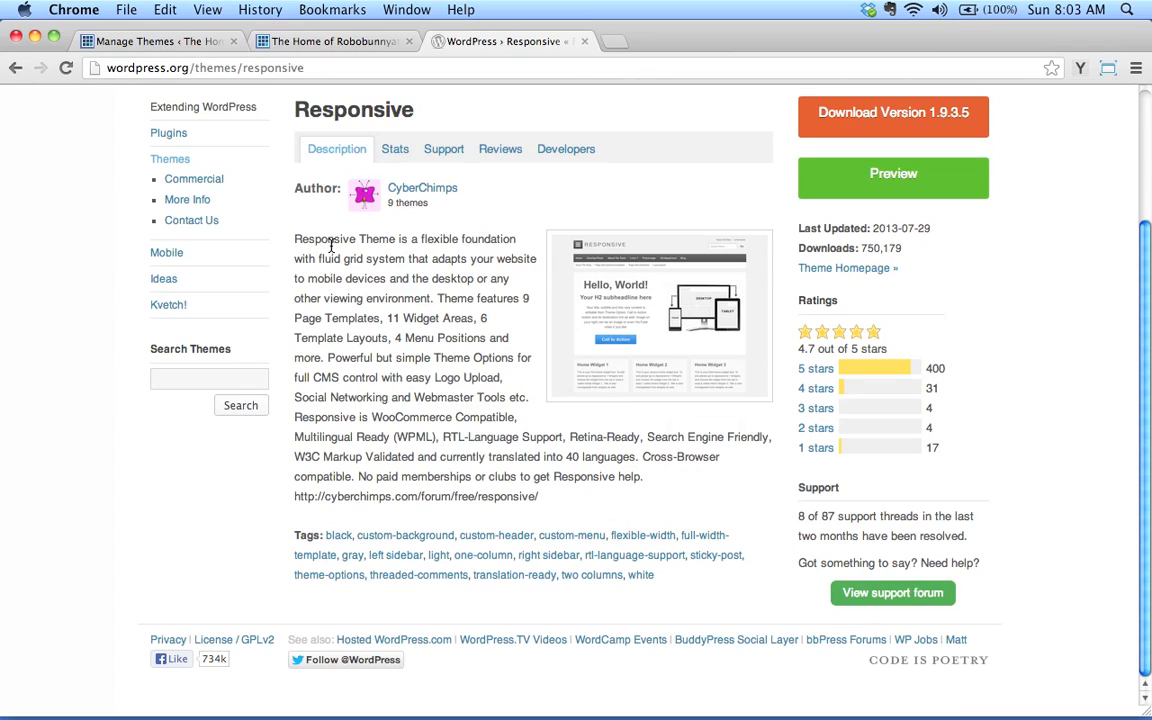
mouse_move(470, 238)
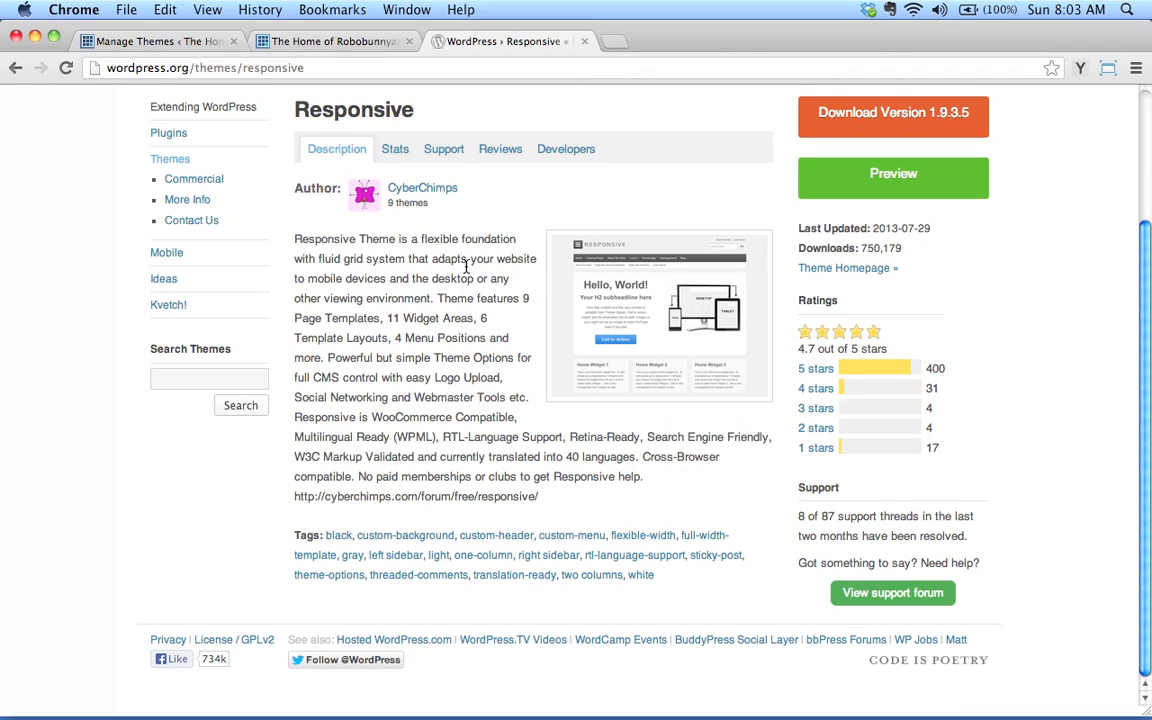
mouse_move(380, 280)
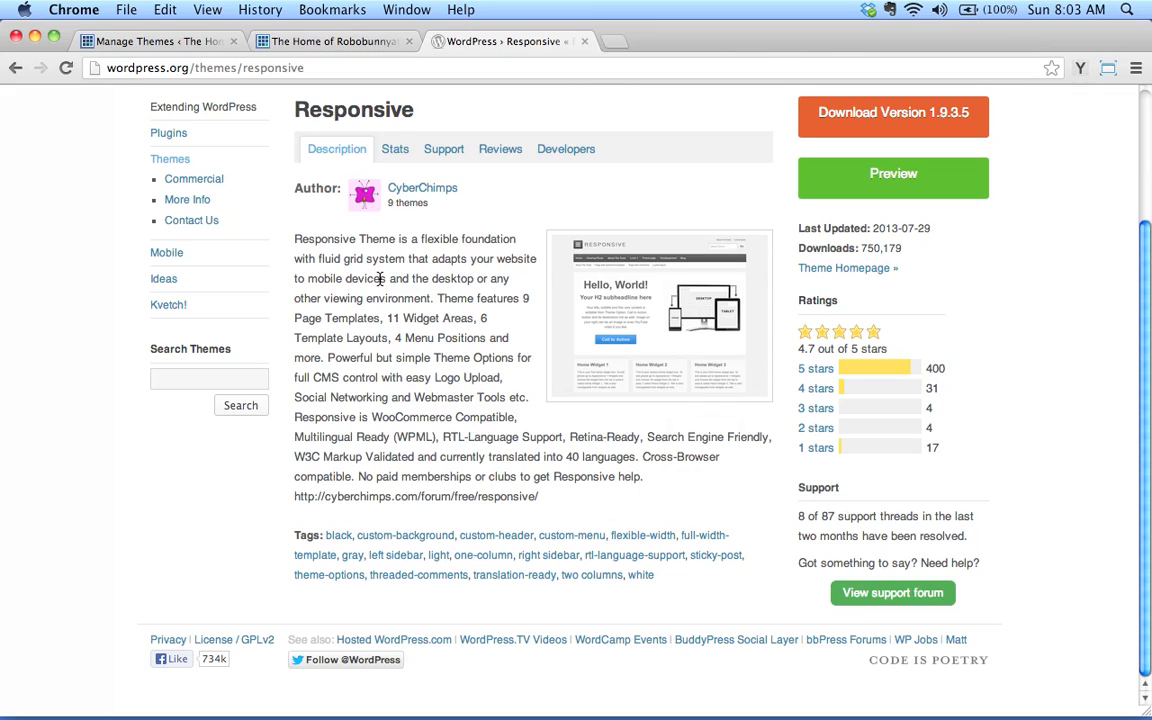
mouse_move(446, 258)
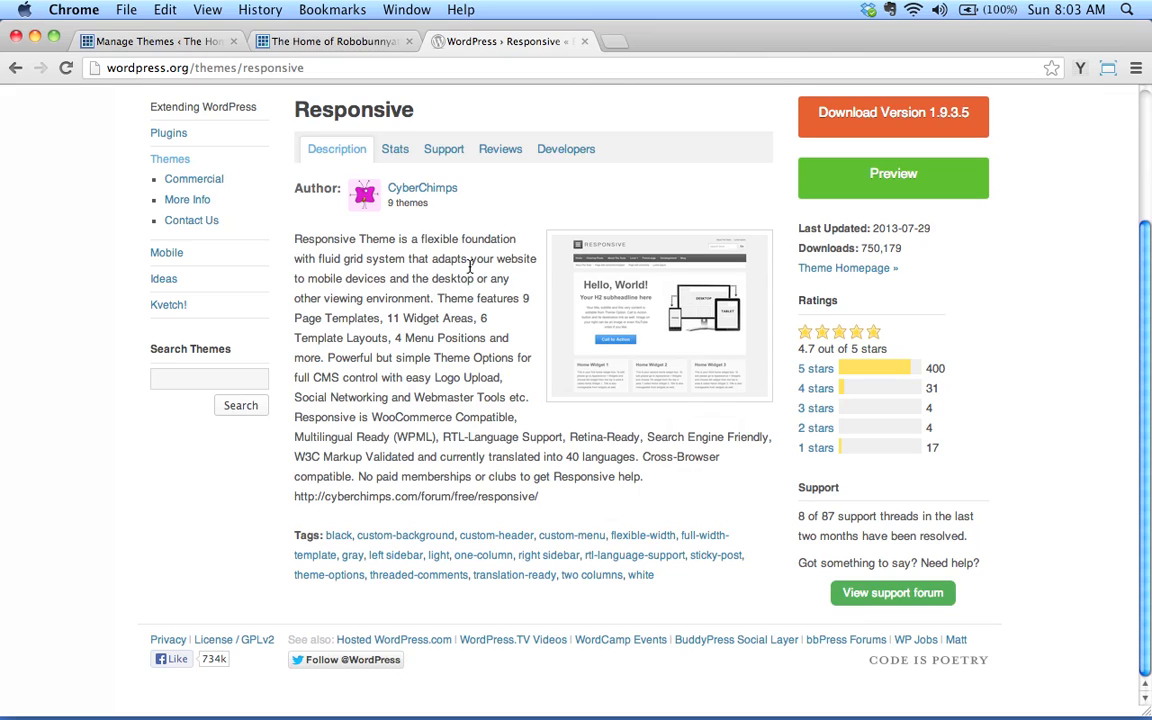
mouse_move(520, 292)
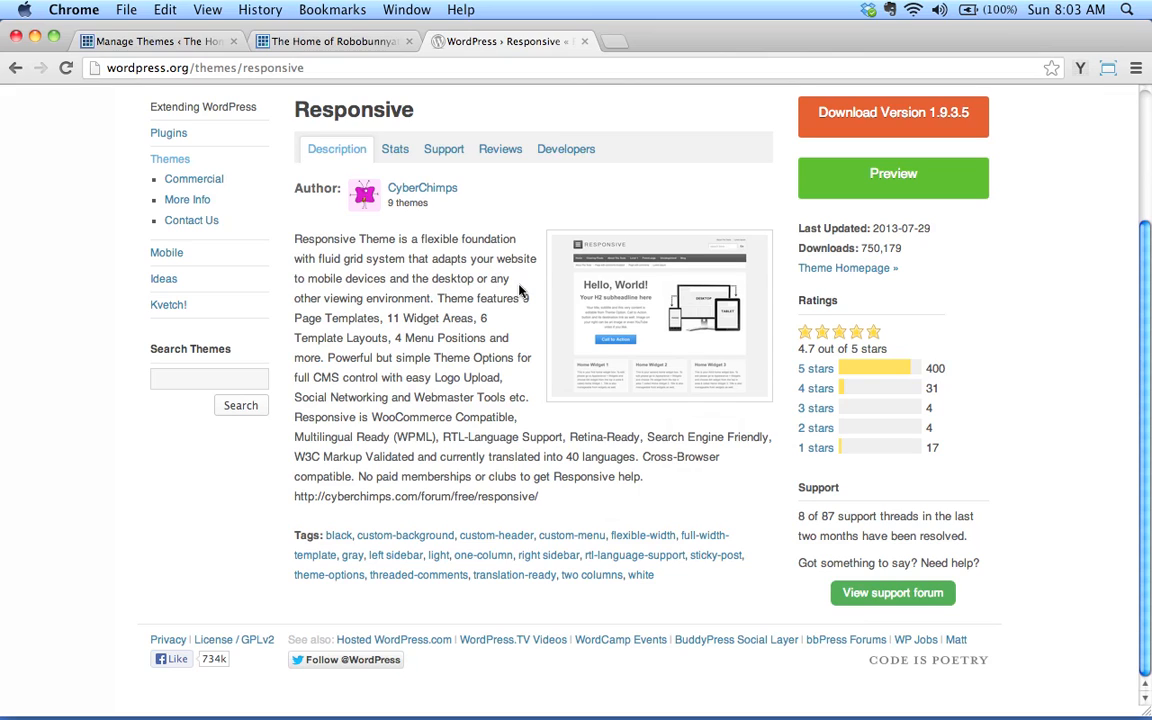
mouse_move(440, 318)
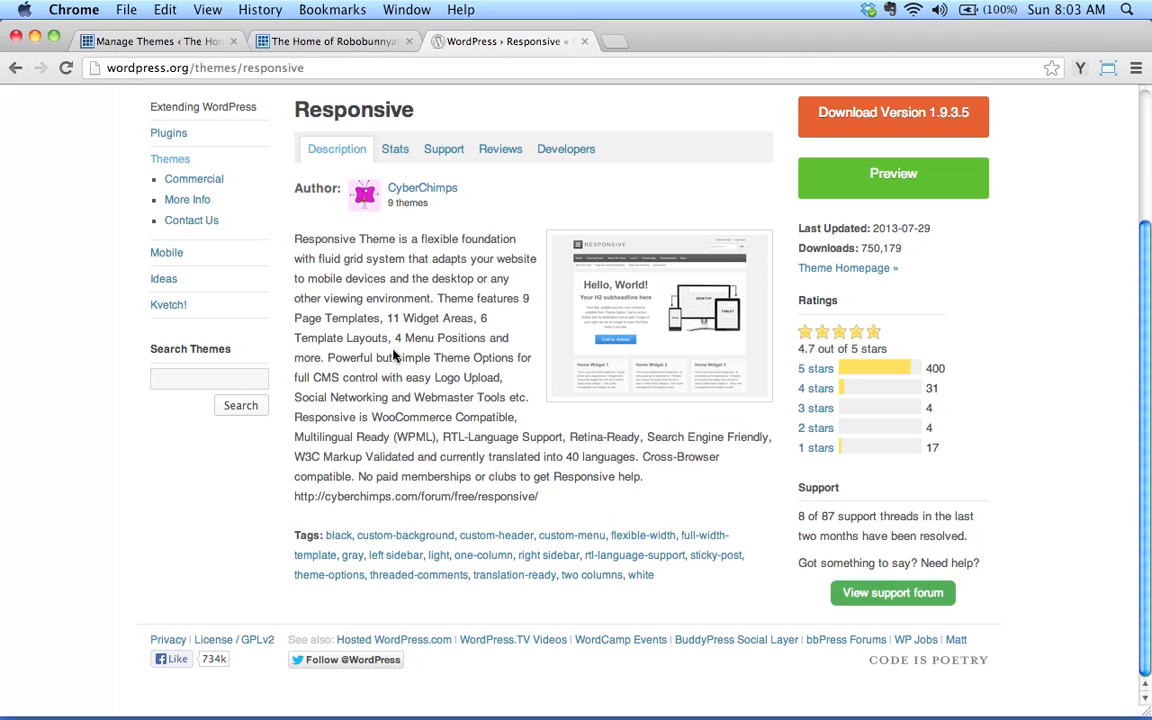
mouse_move(364, 300)
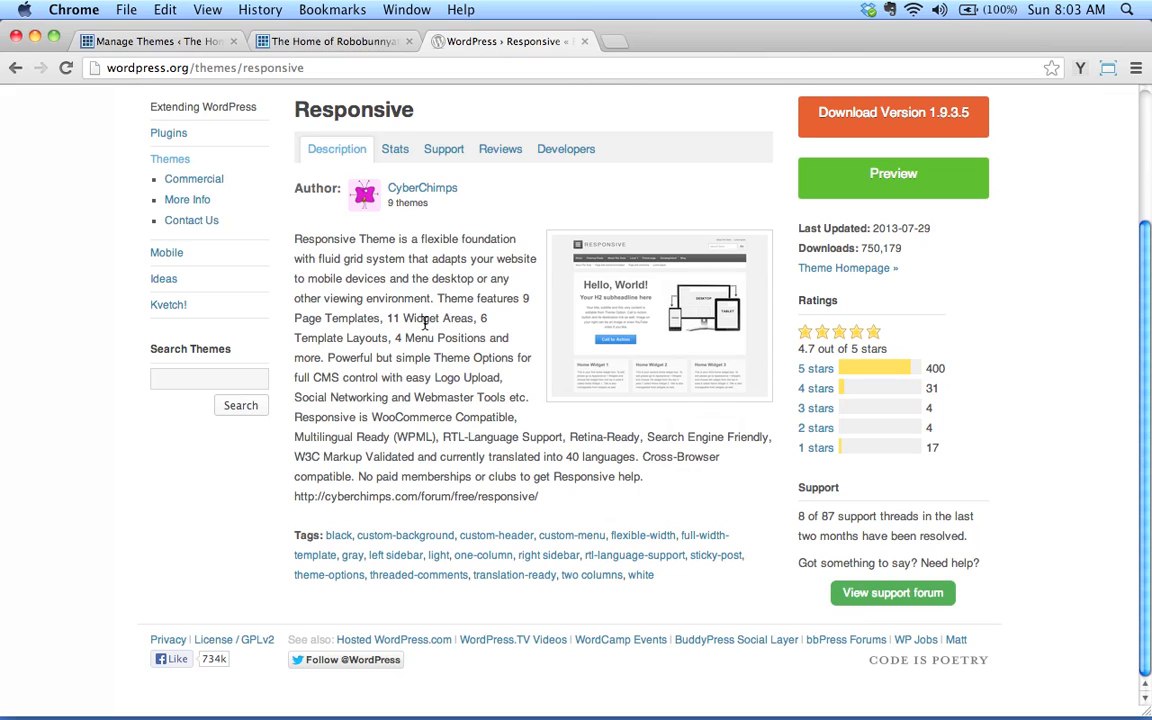
mouse_move(358, 304)
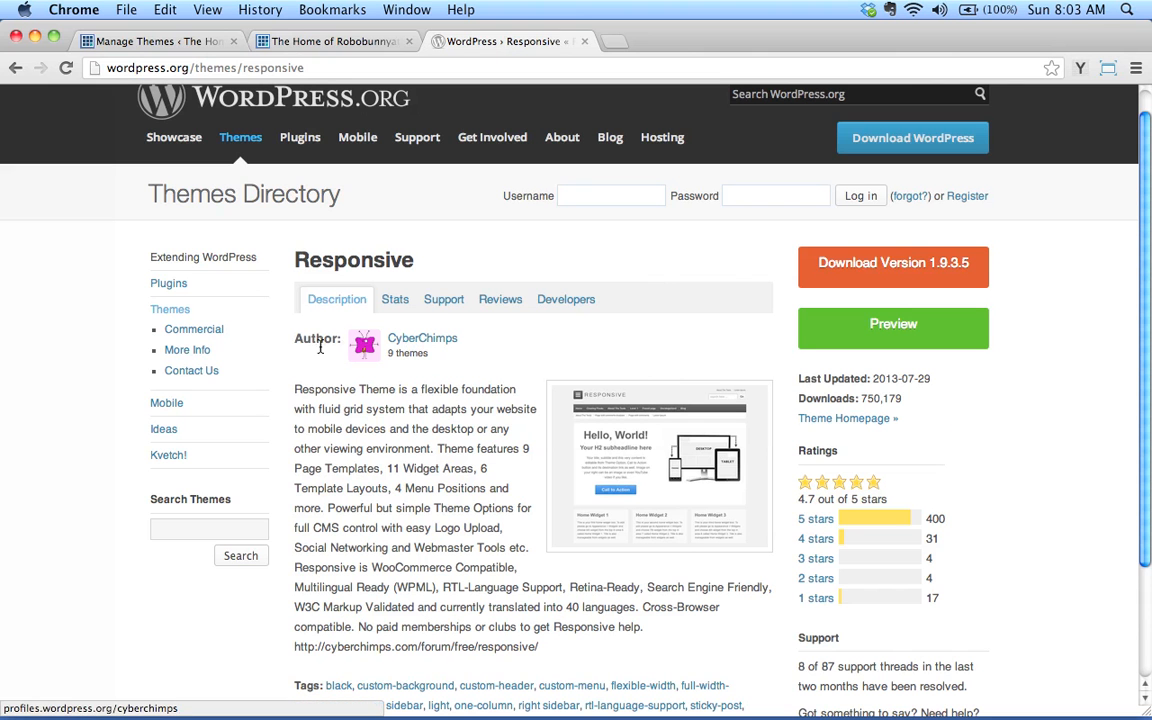
mouse_move(910, 272)
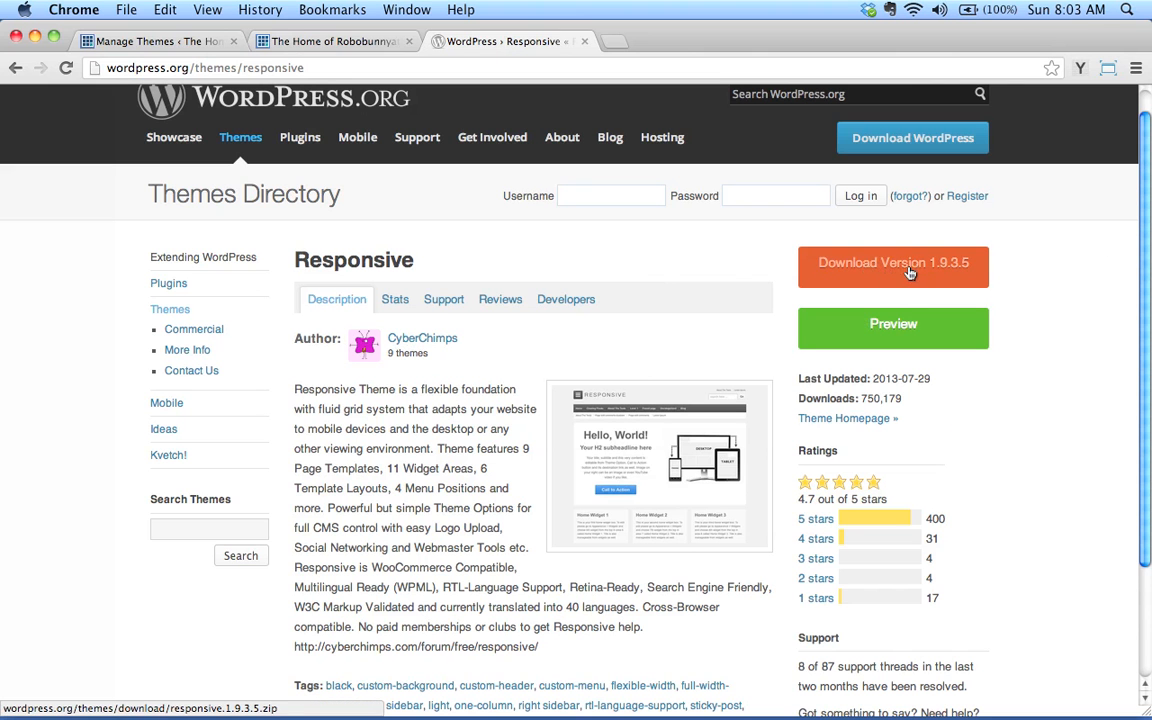
mouse_move(956, 270)
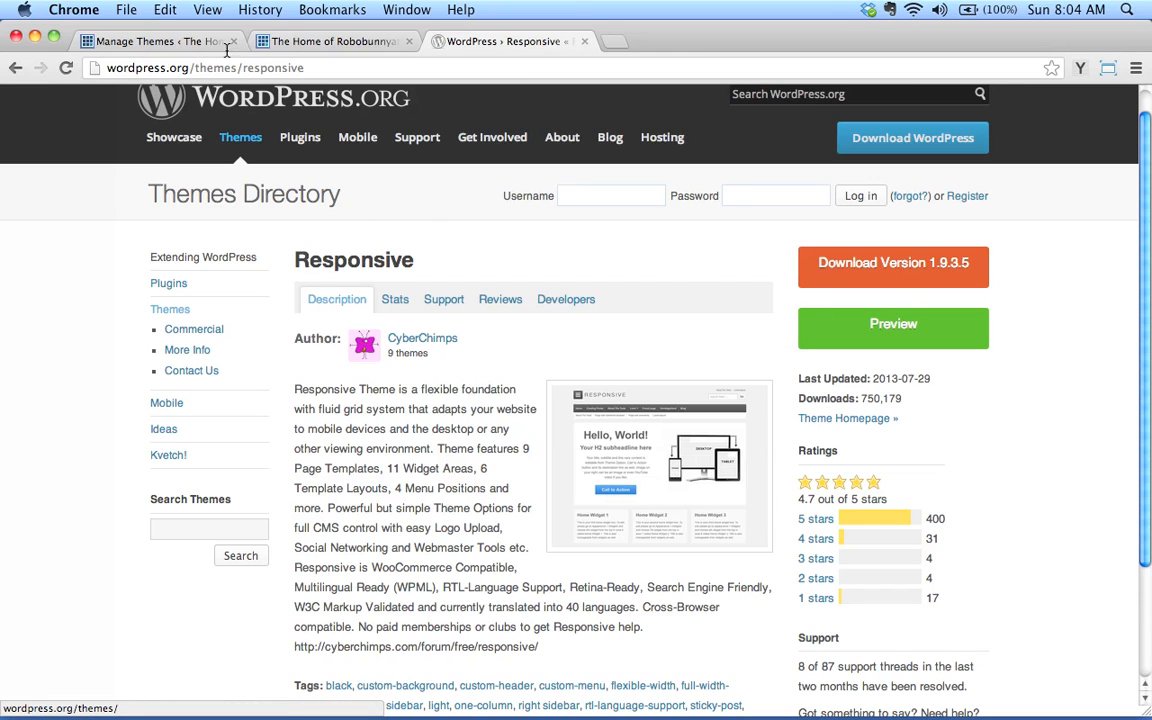
Return to the site's Manage Themes page and start the Install Themes installer.
click(150, 46)
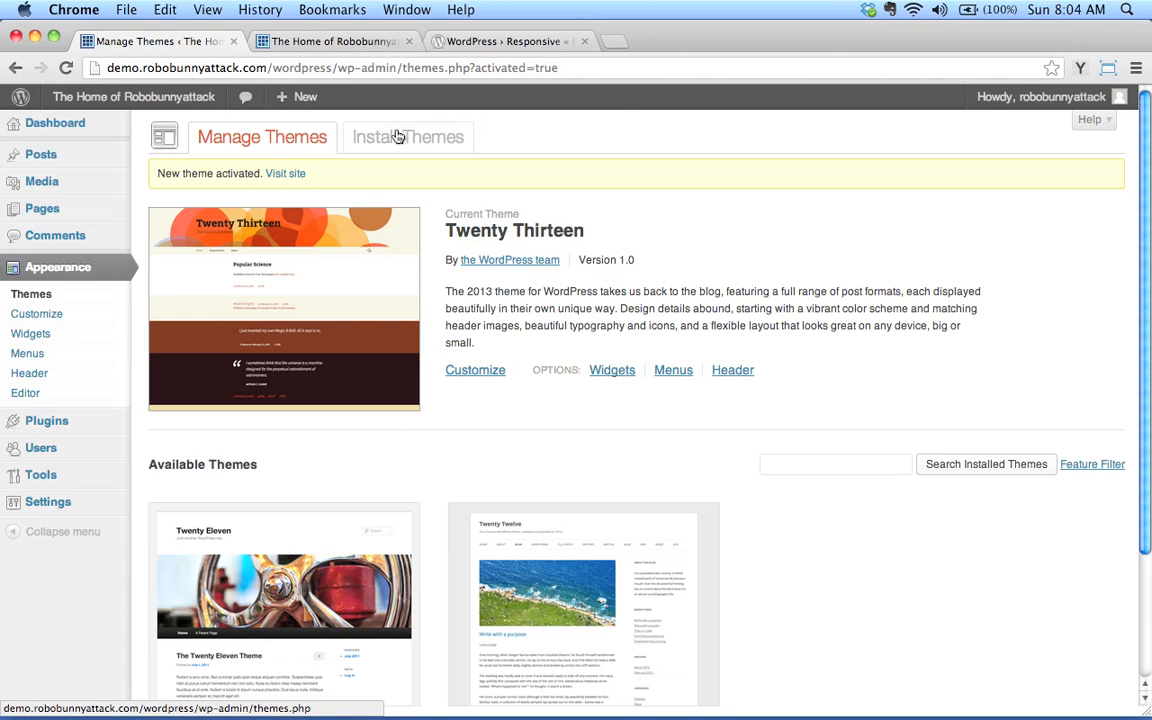
mouse_move(440, 144)
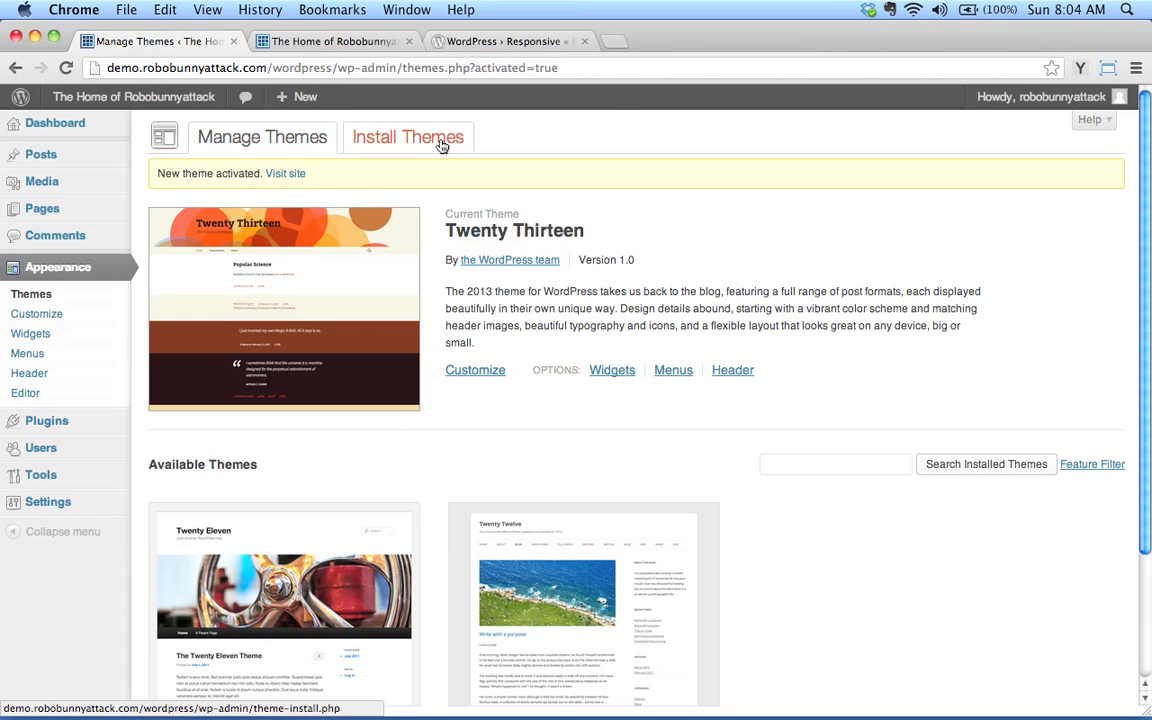
click(408, 136)
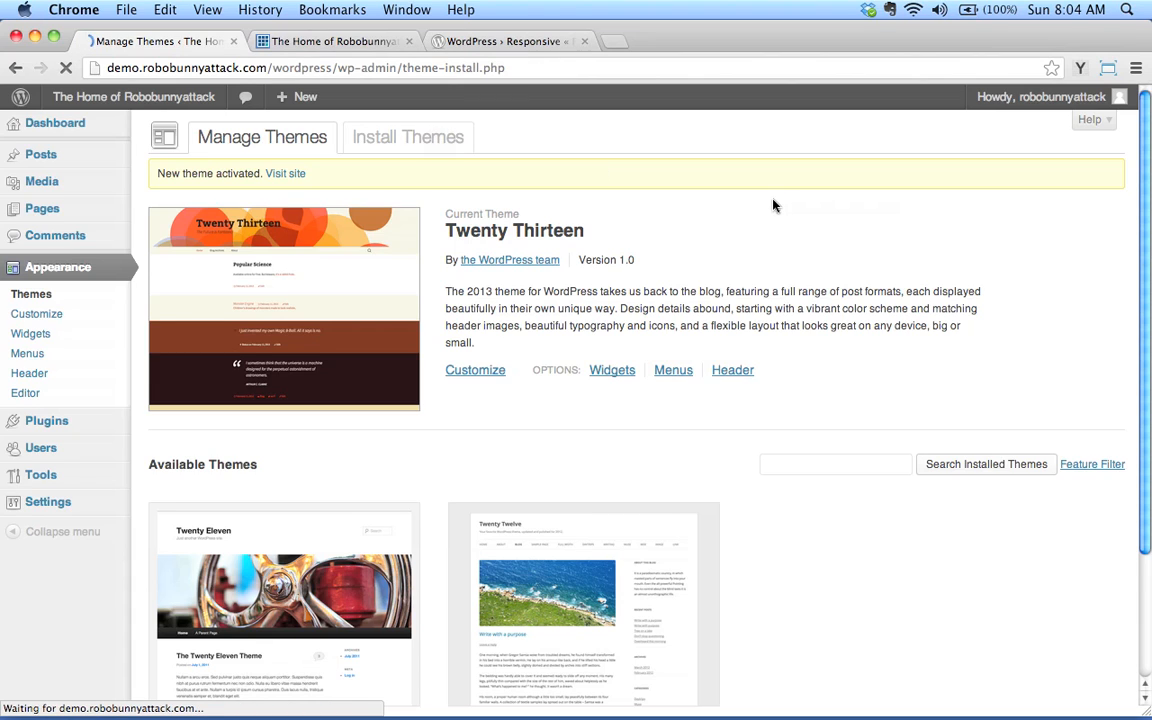
Get the Install Themes keyword search ready for a theme search.
click(408, 136)
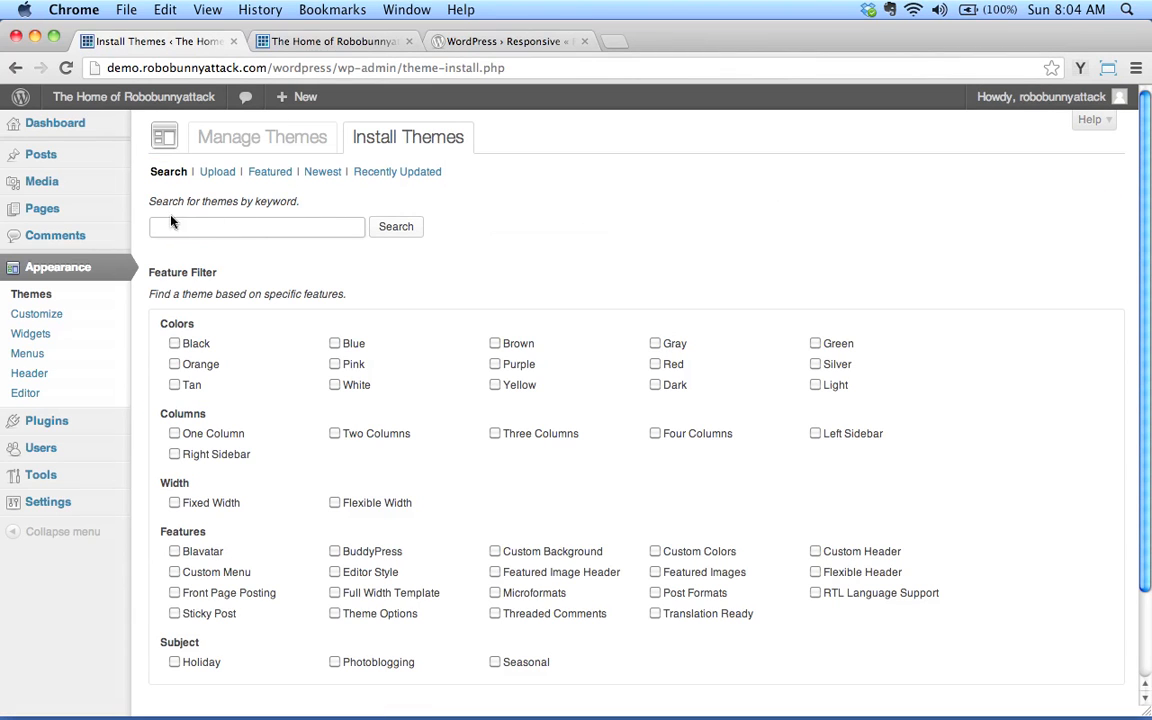
mouse_move(204, 198)
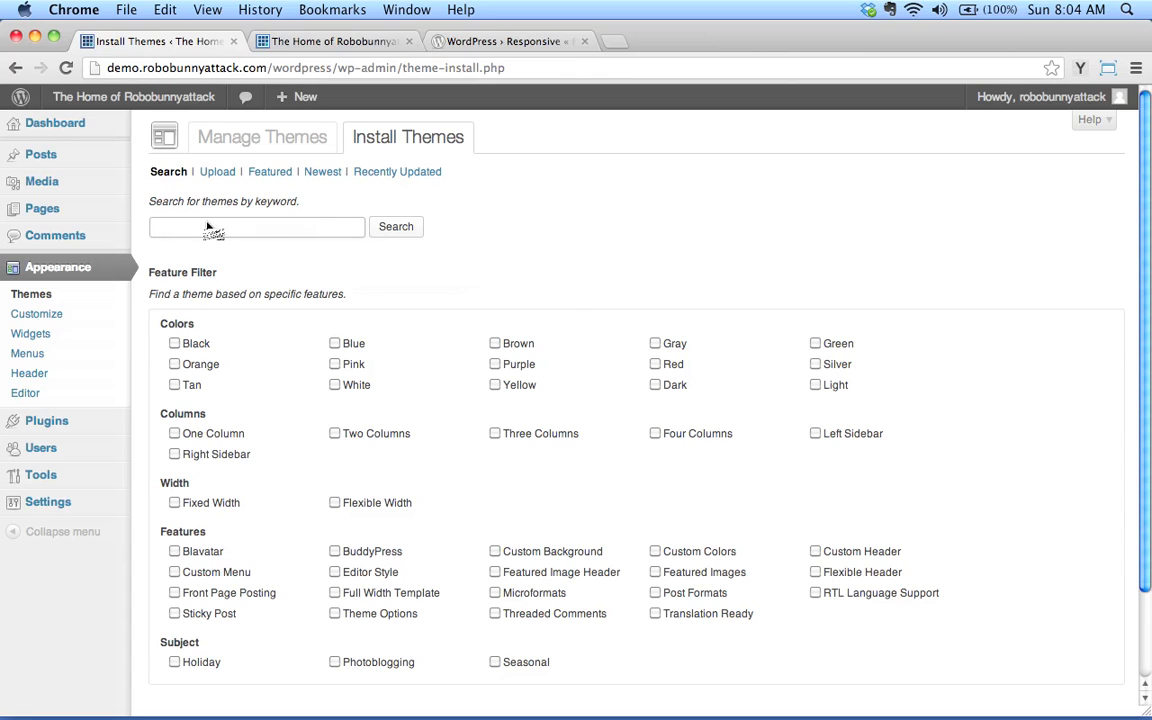
mouse_move(456, 360)
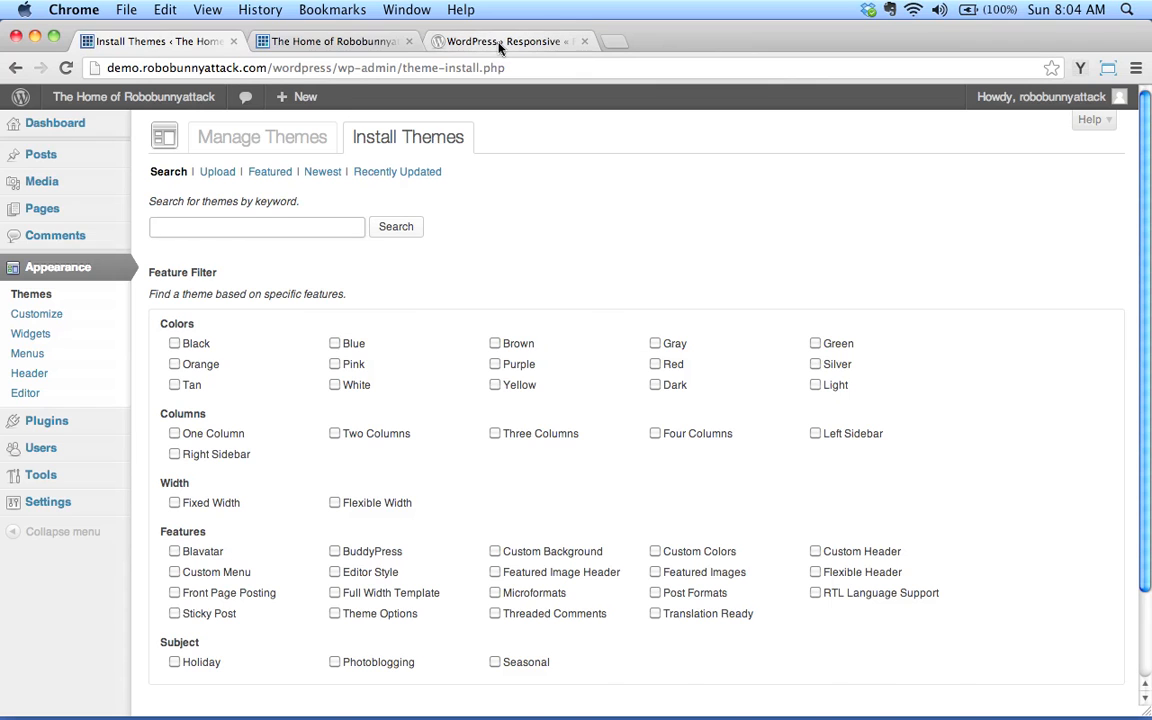
Recheck the Responsive directory page, then bring the WordPress theme installer back in front.
click(500, 42)
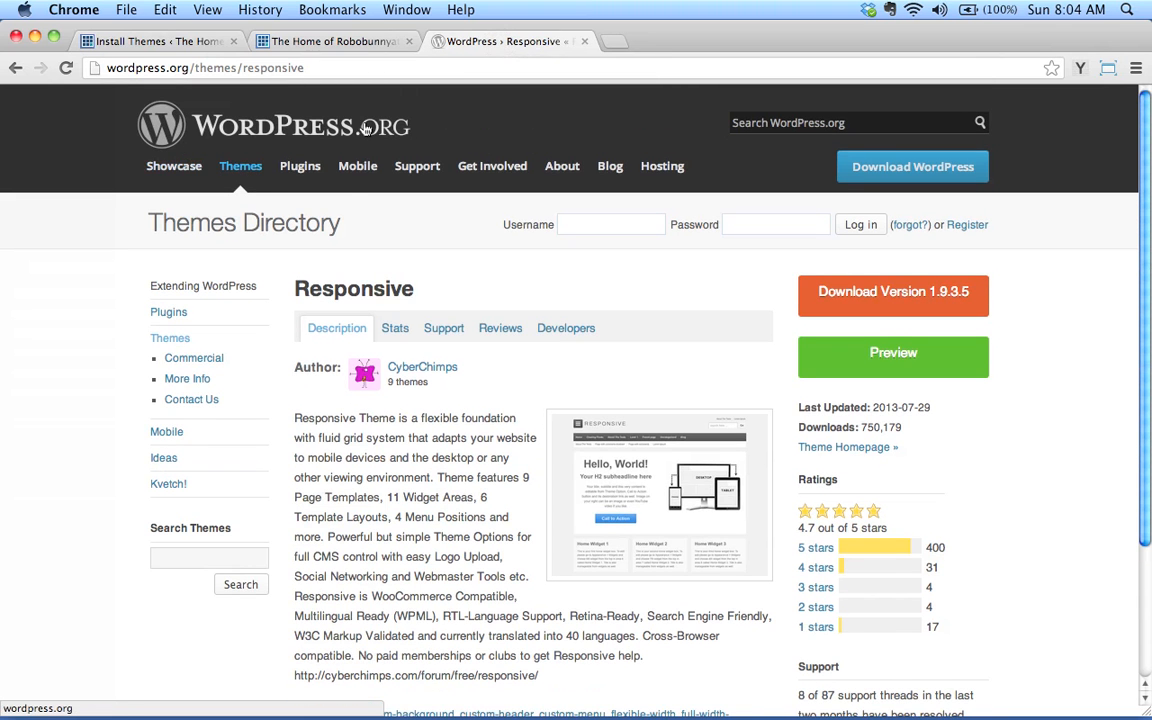
mouse_move(458, 160)
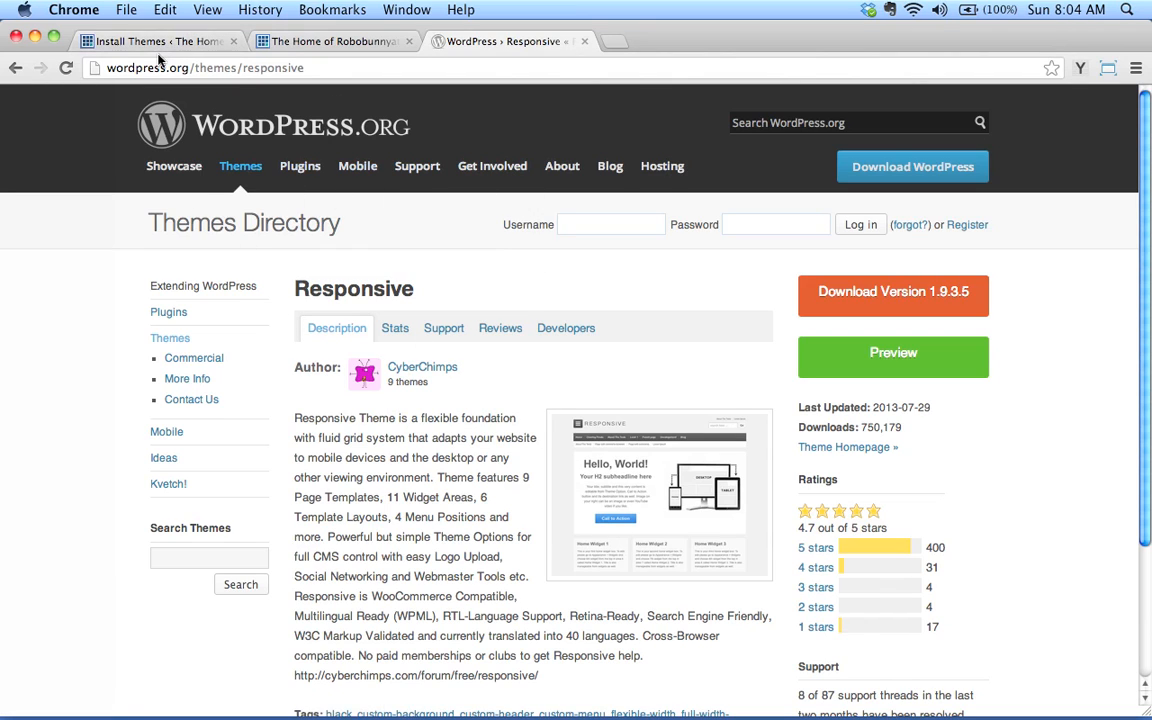
click(156, 46)
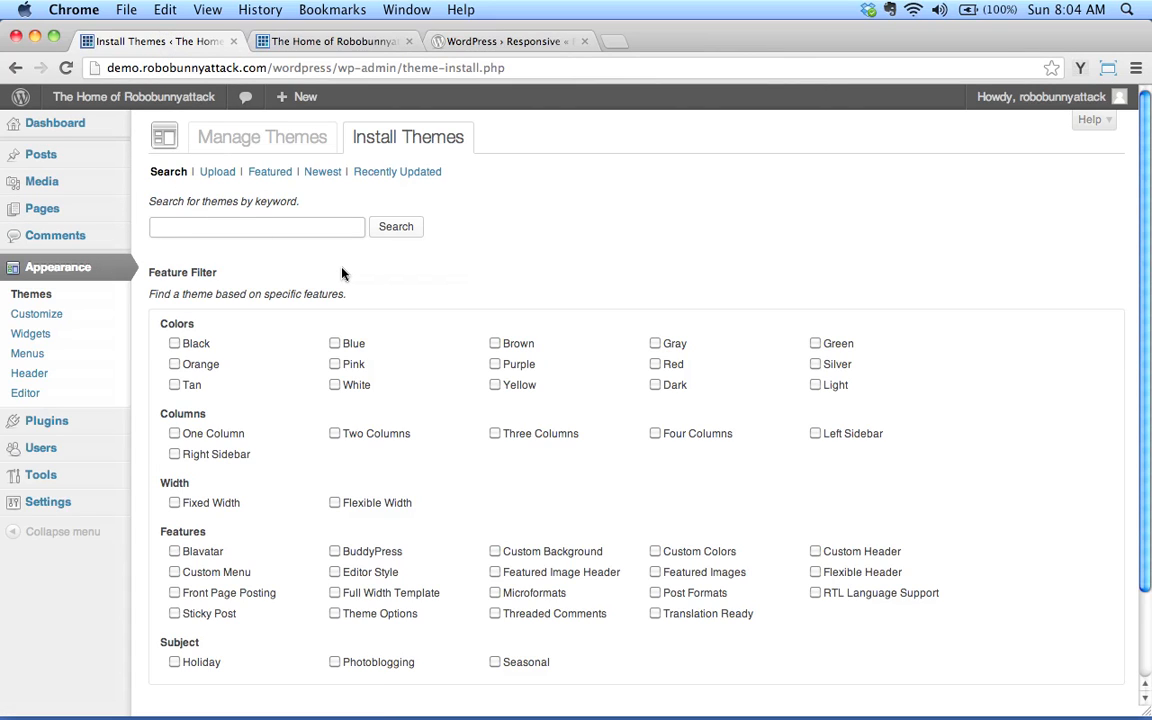
mouse_move(508, 120)
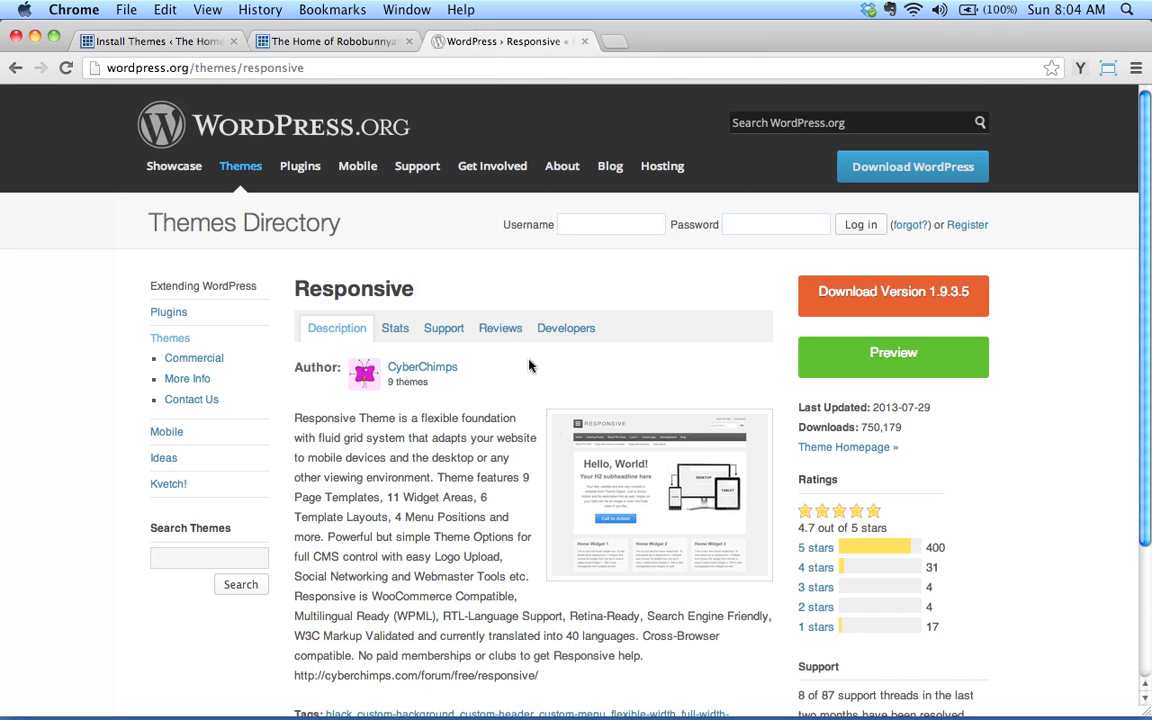
mouse_move(412, 220)
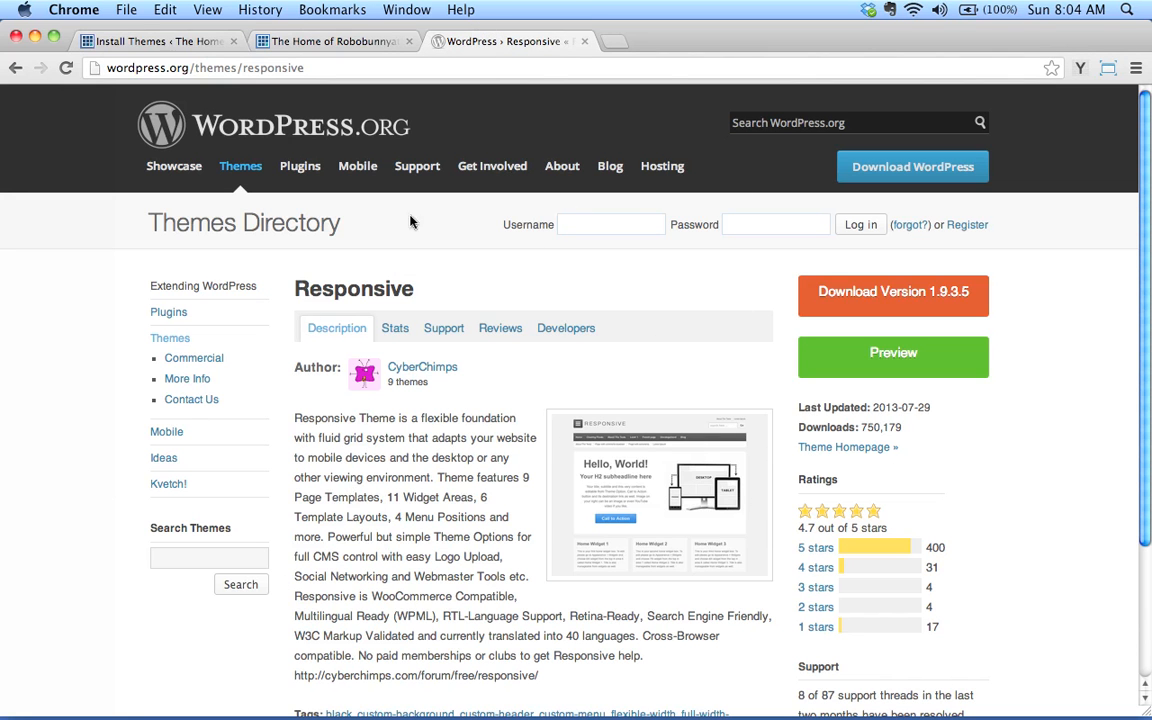
mouse_move(372, 436)
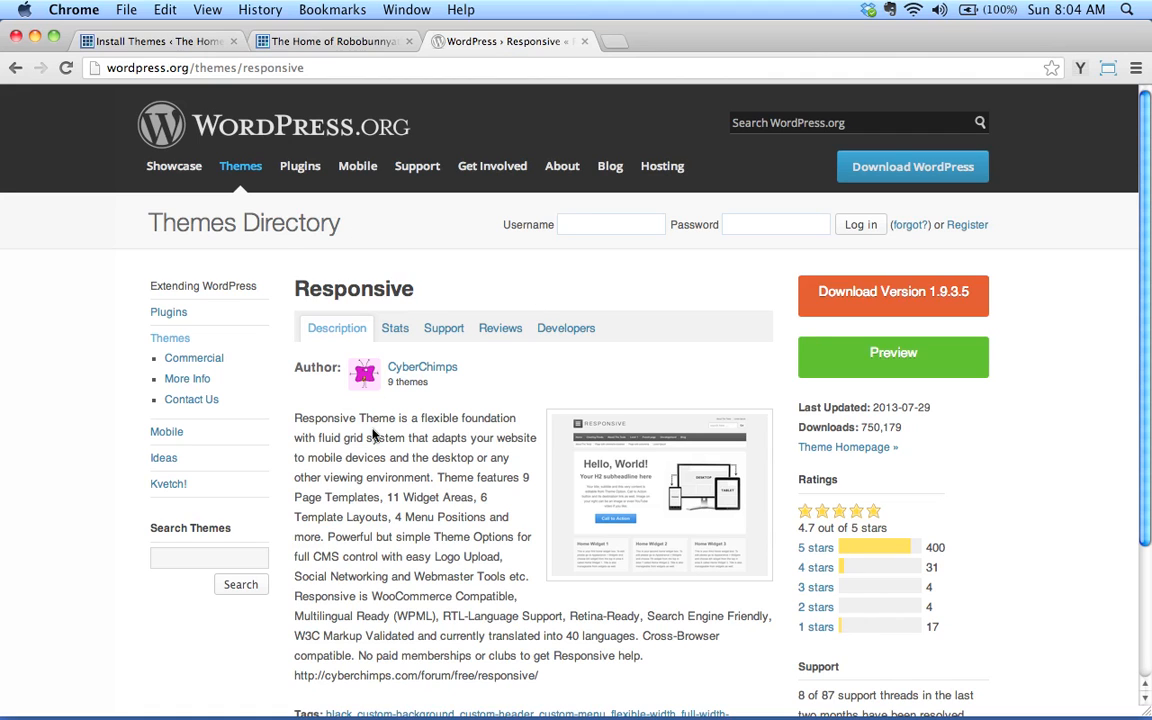
List the newest themes in the installer (Mysense1, Exray, Minimize), then go back to keyword search.
click(160, 46)
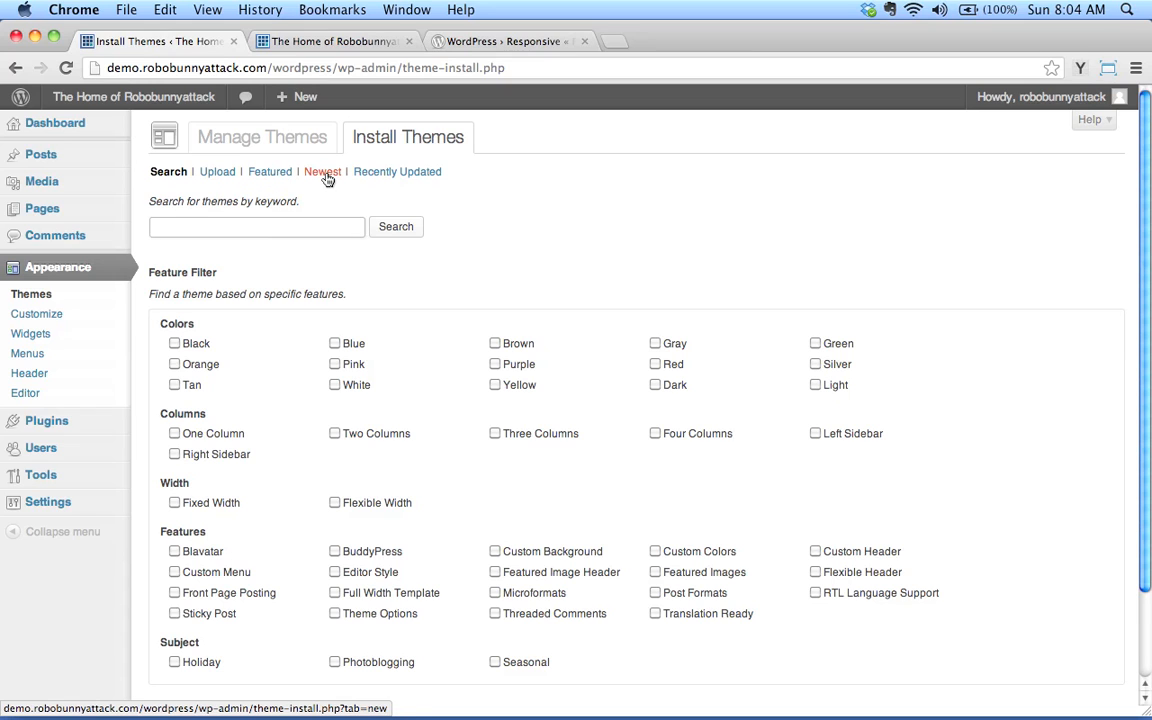
click(322, 172)
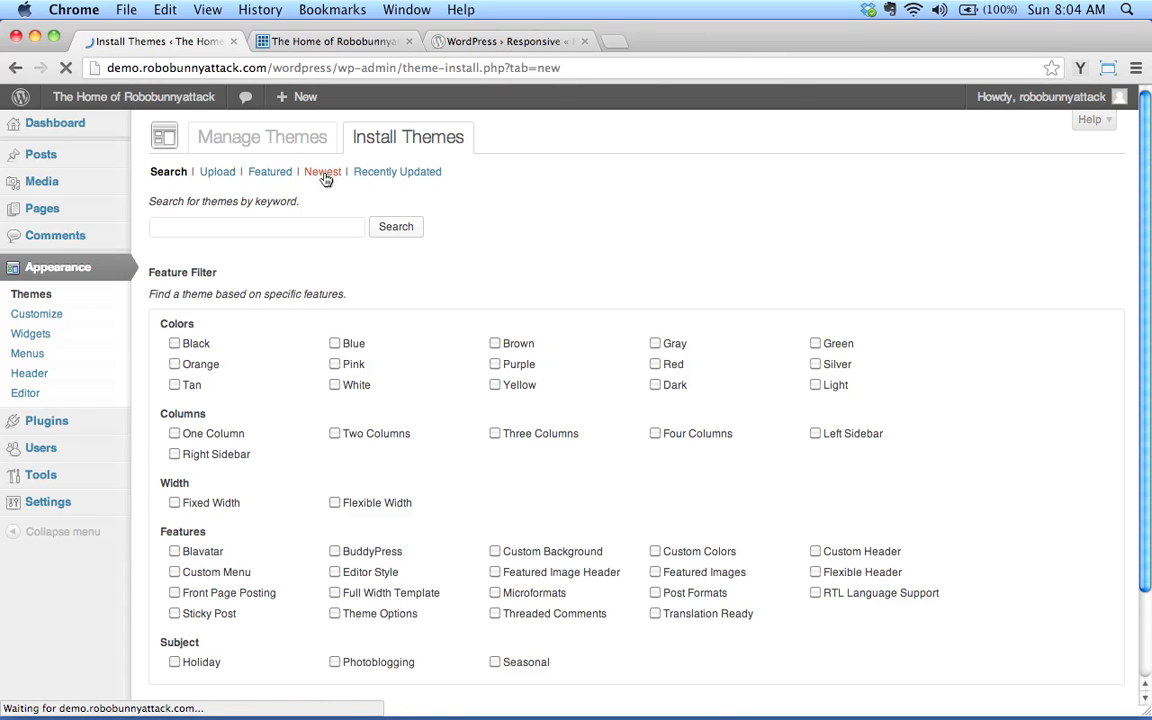
click(320, 172)
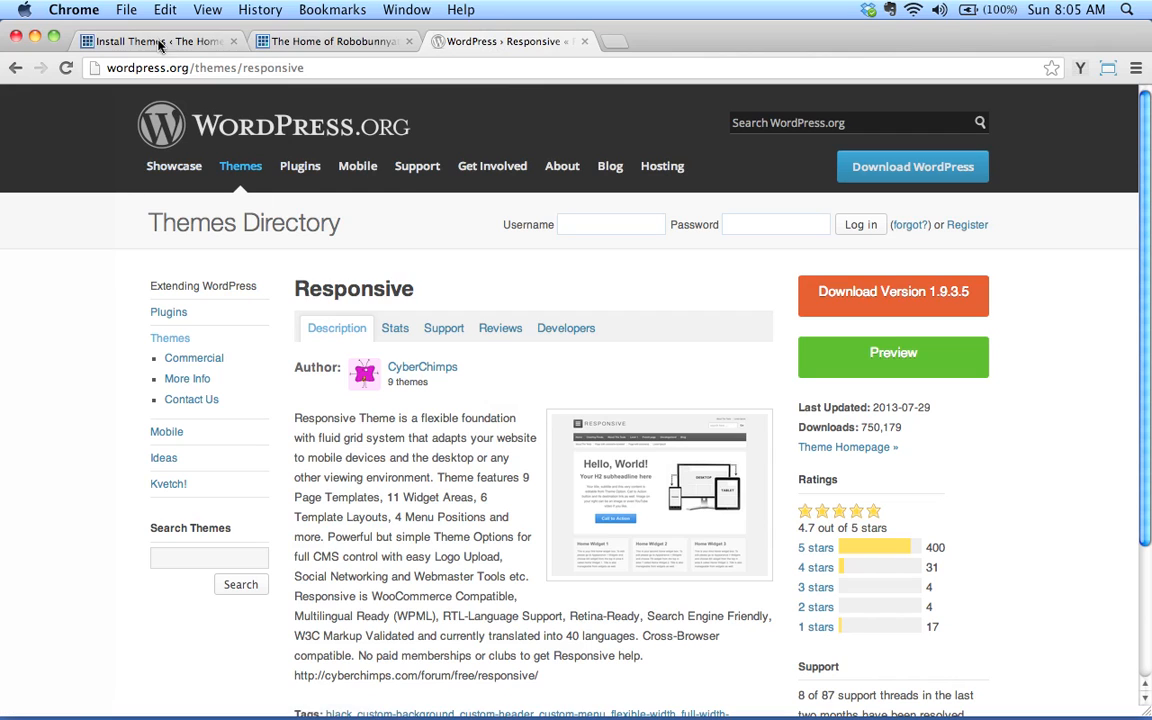
mouse_move(164, 44)
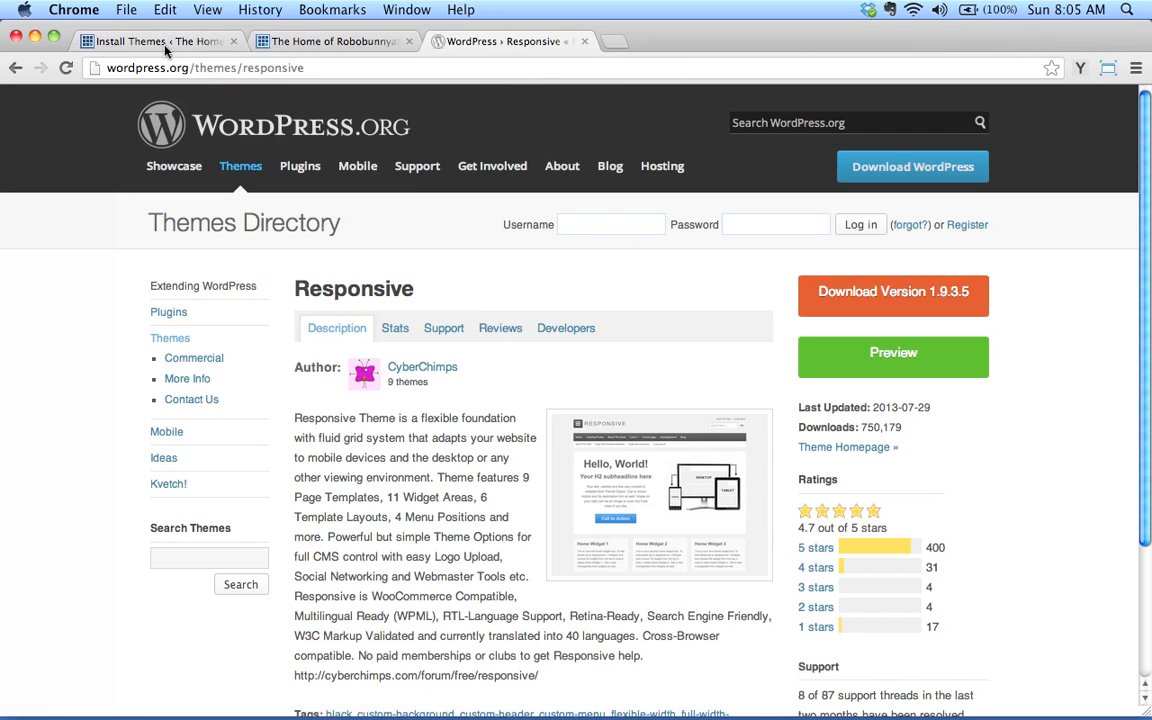
click(150, 44)
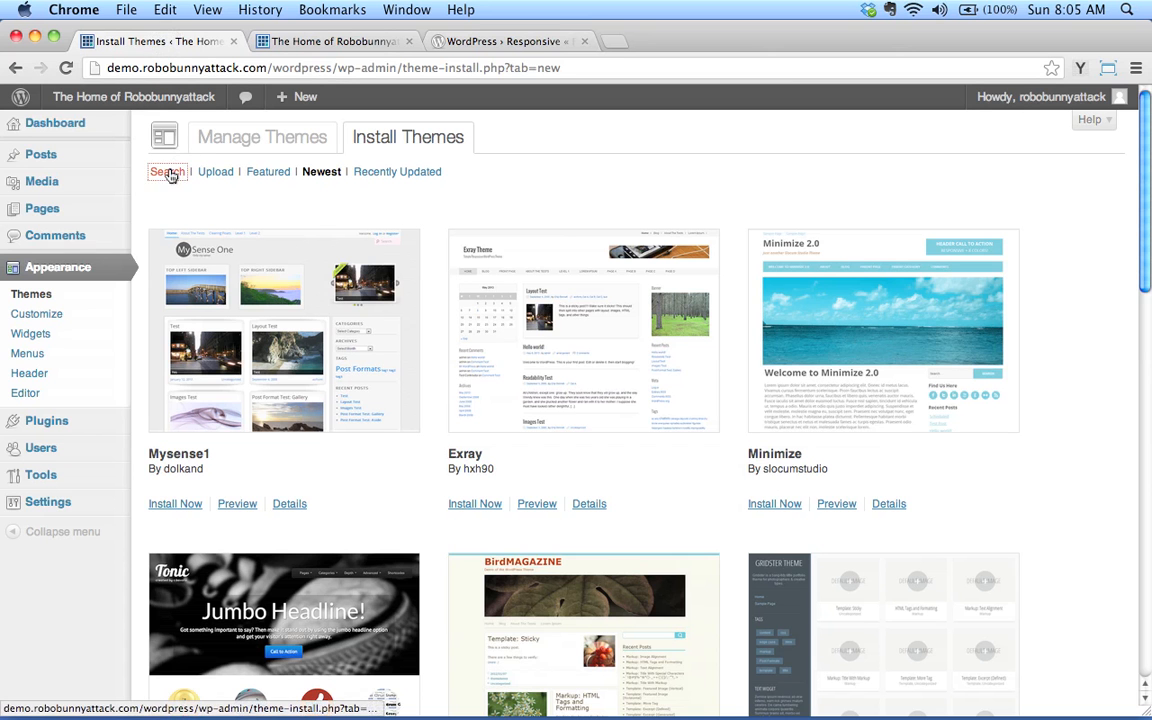
click(168, 172)
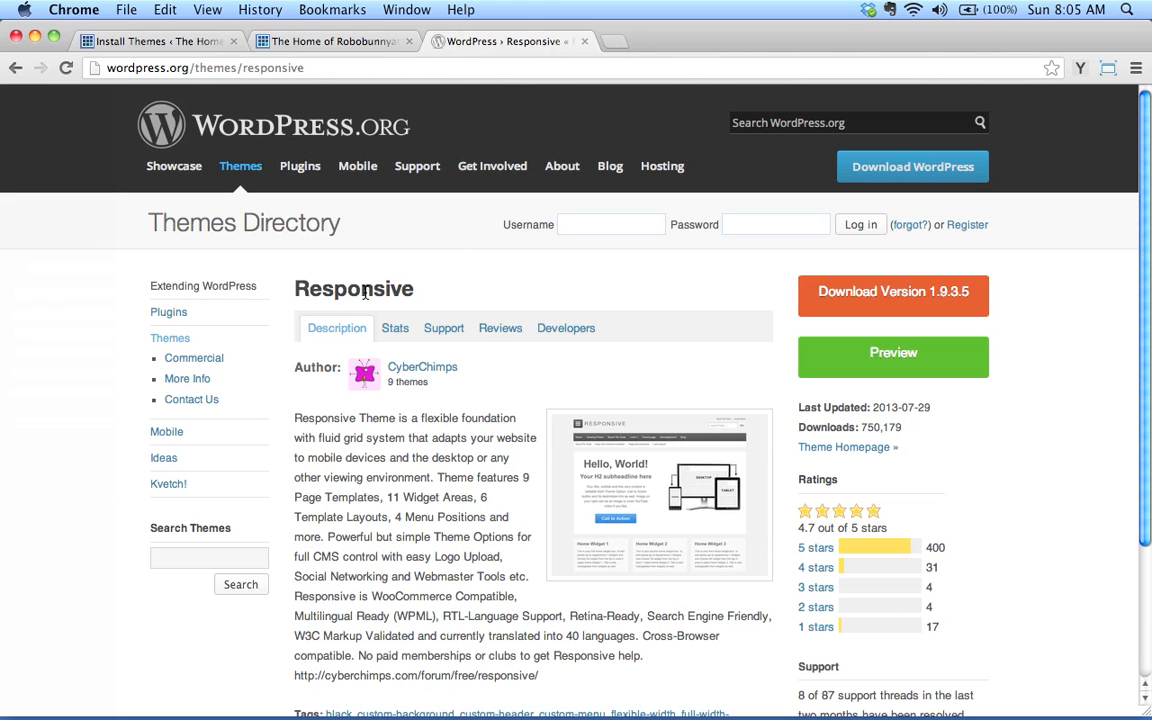
Search installable themes for 'responsive', returning 240 results with Responsive by CyberChimps first.
click(160, 40)
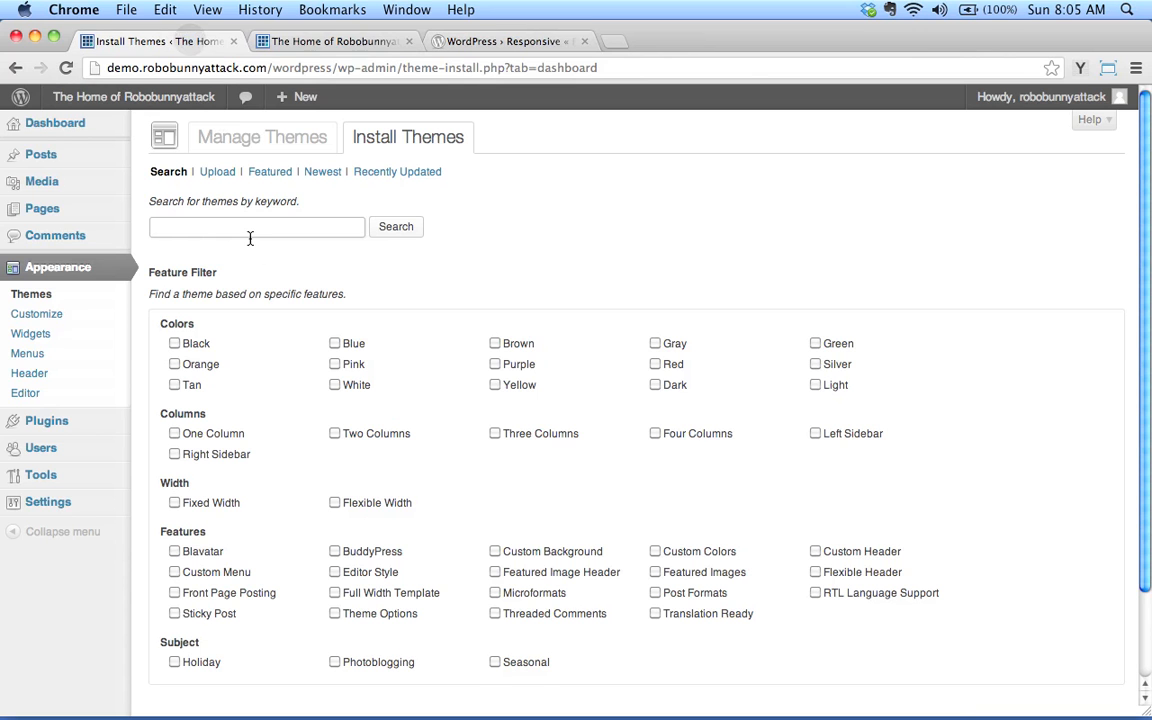
text(responsive)
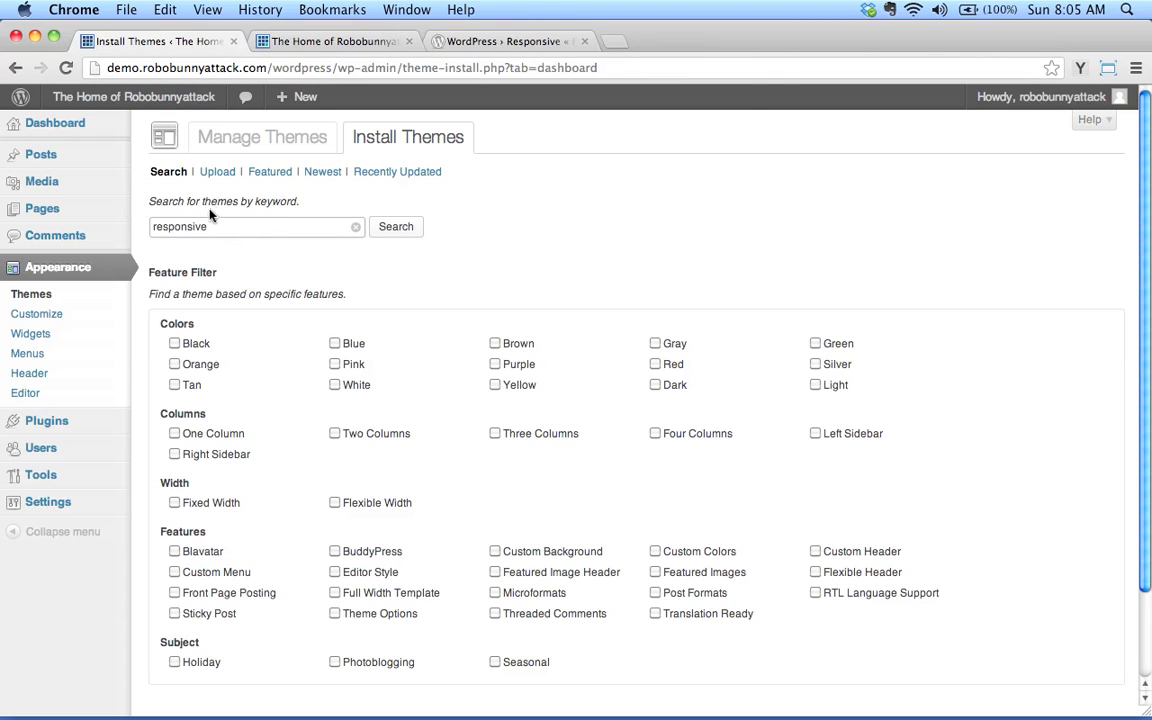
mouse_move(410, 212)
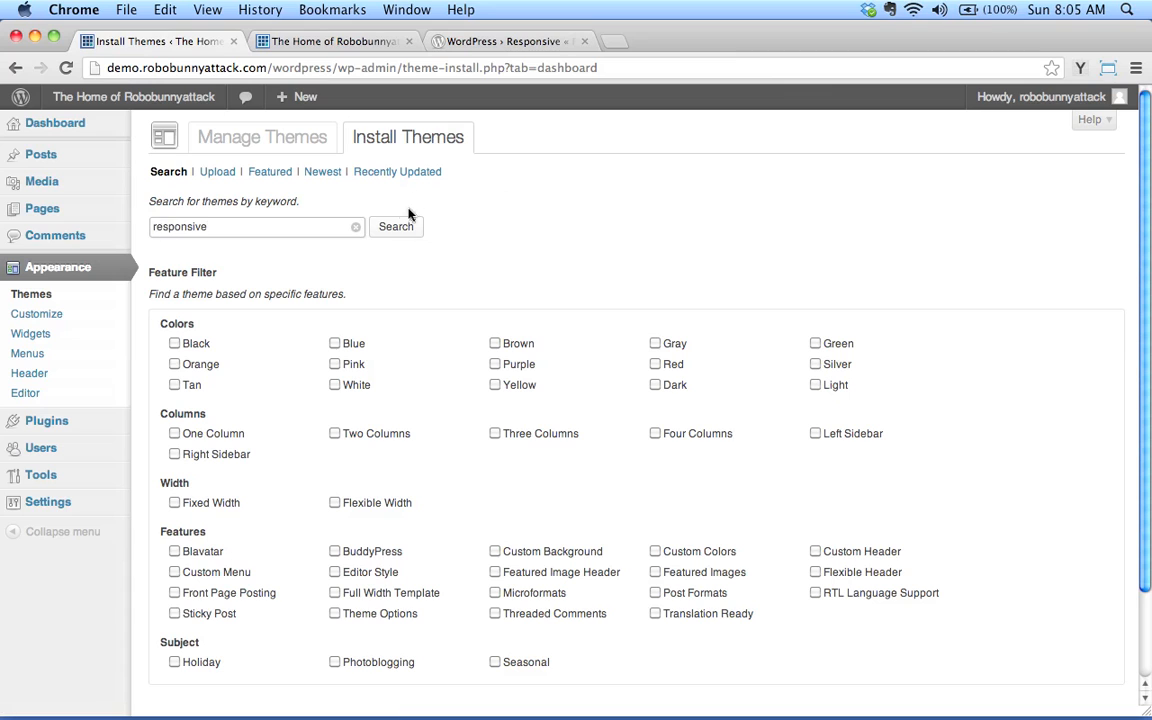
click(396, 226)
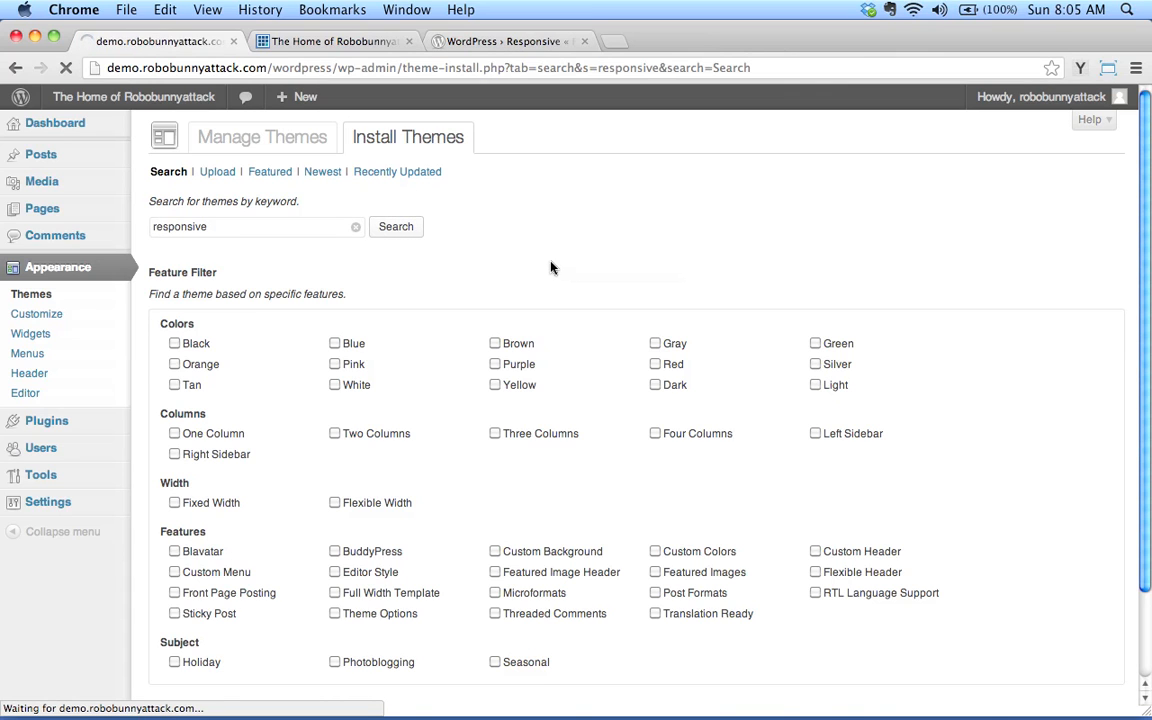
click(396, 226)
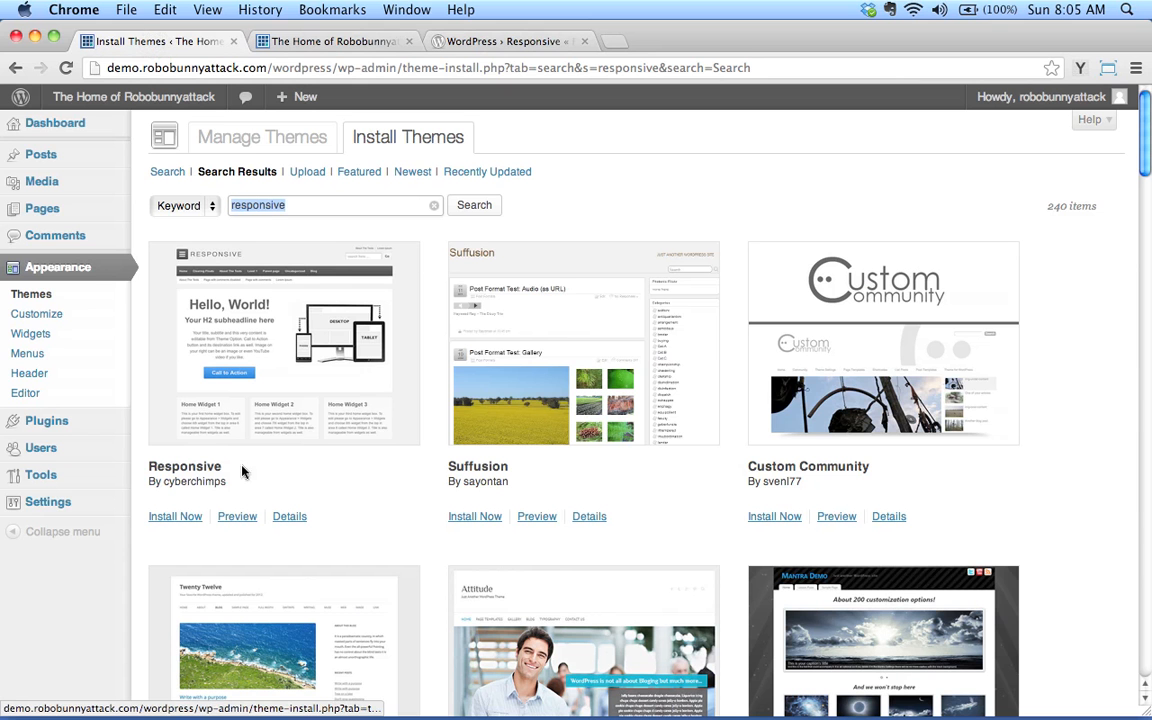
mouse_move(264, 516)
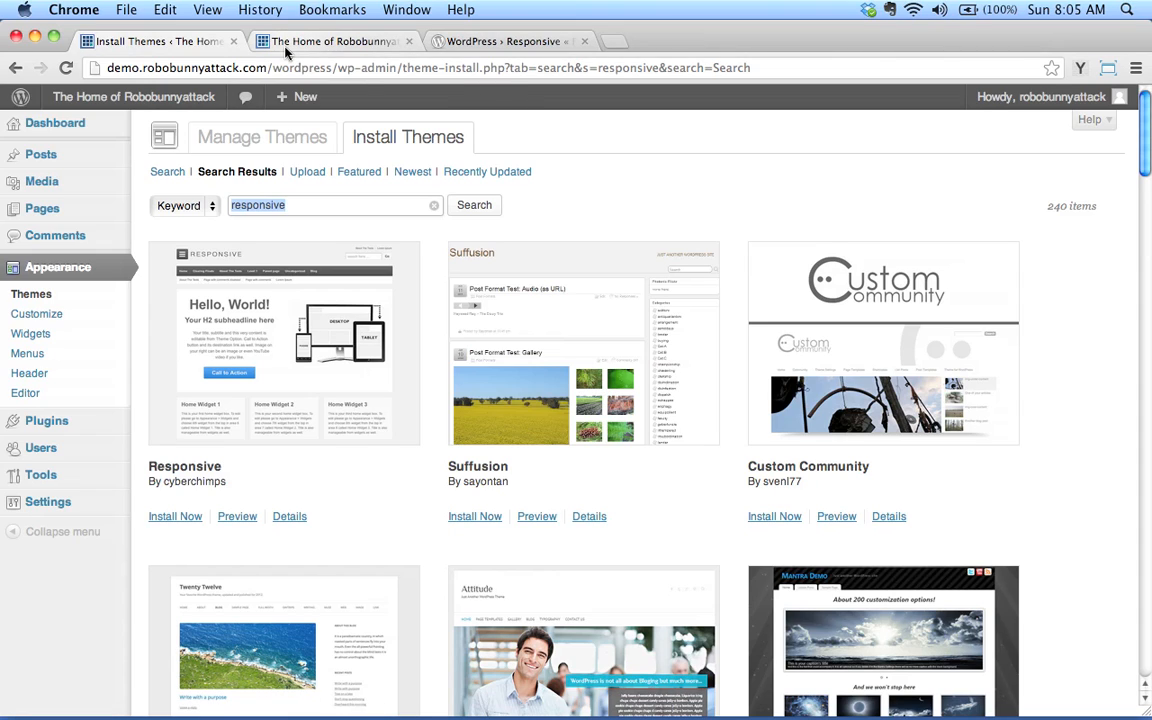
mouse_move(304, 50)
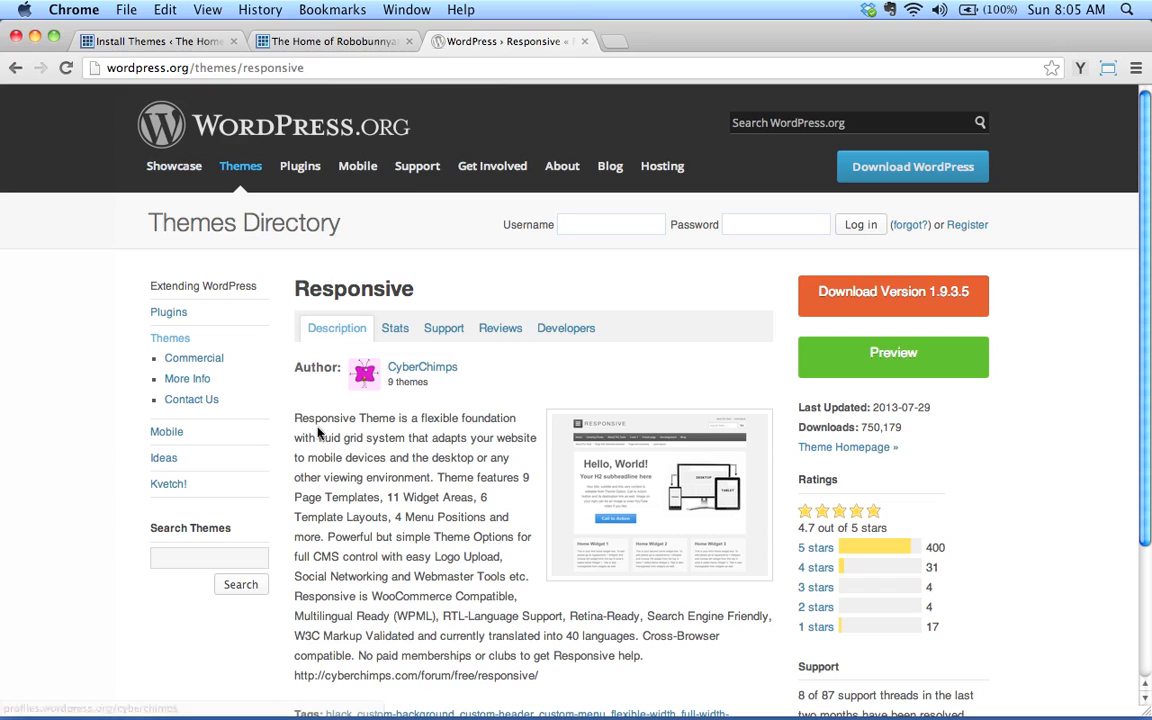
mouse_move(470, 570)
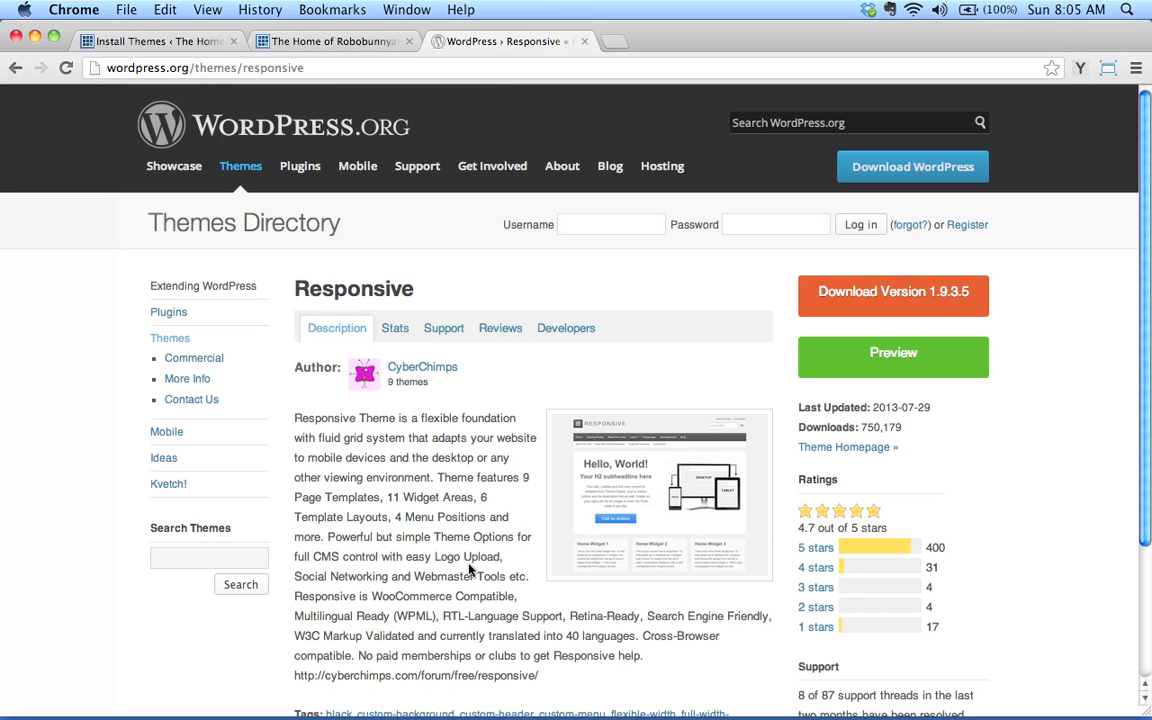
mouse_move(840, 420)
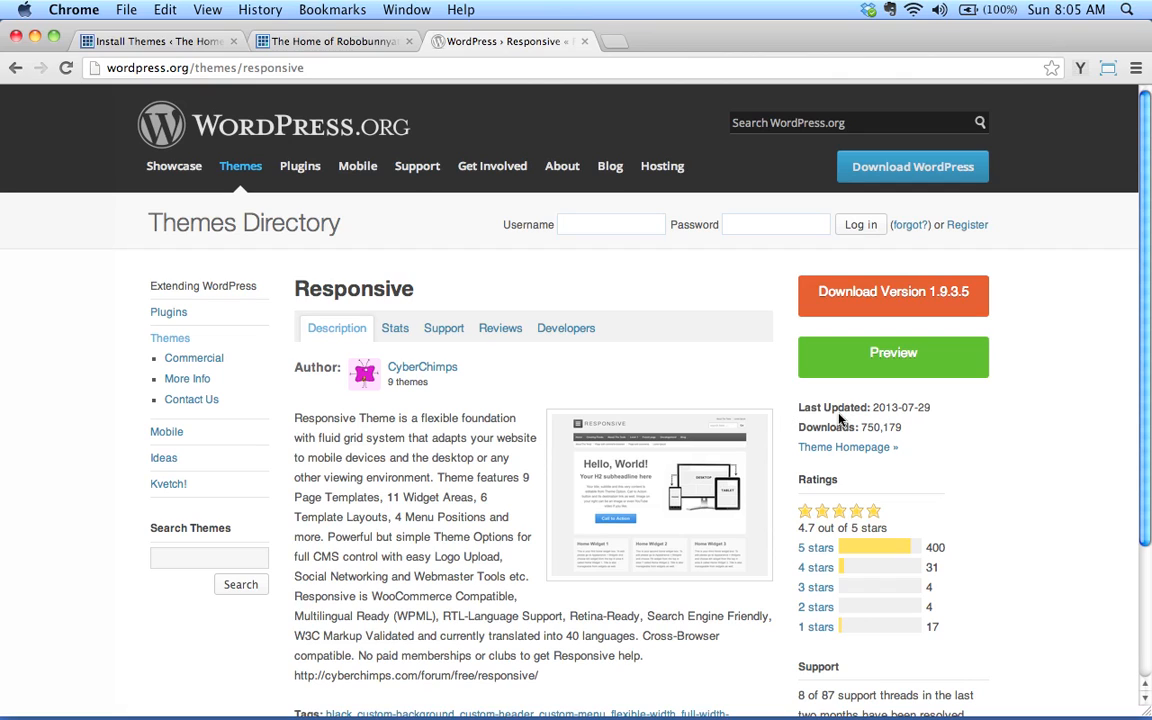
triple_click(864, 408)
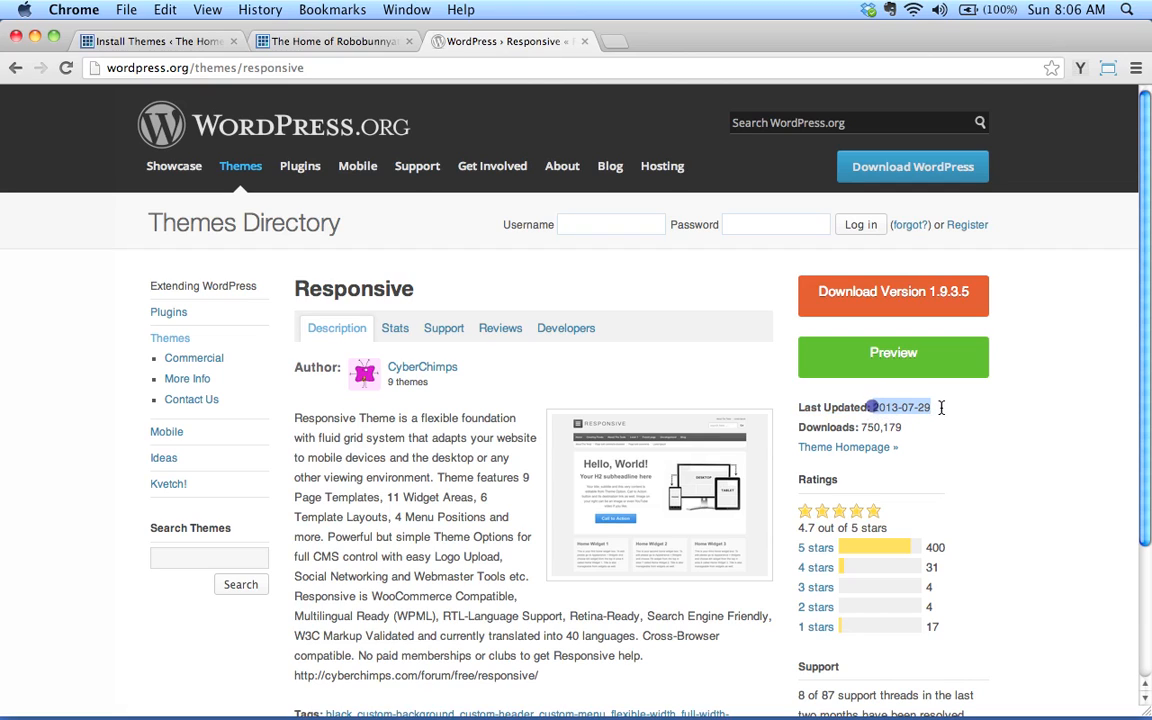
double_click(902, 408)
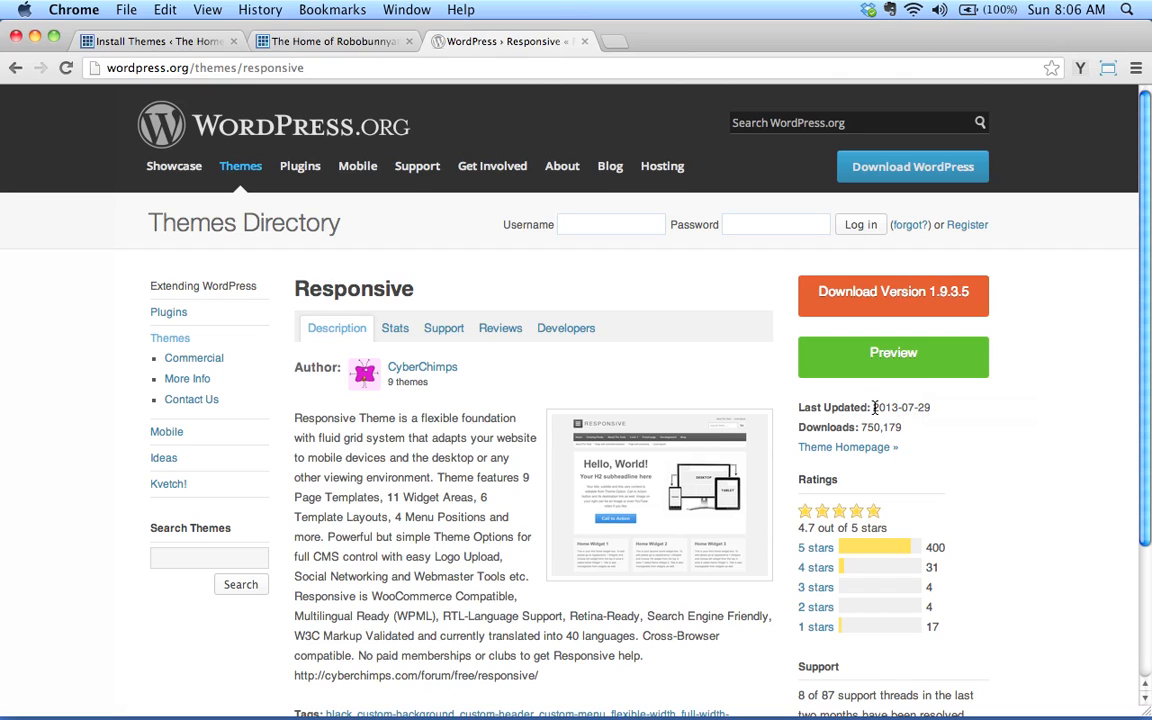
double_click(904, 408)
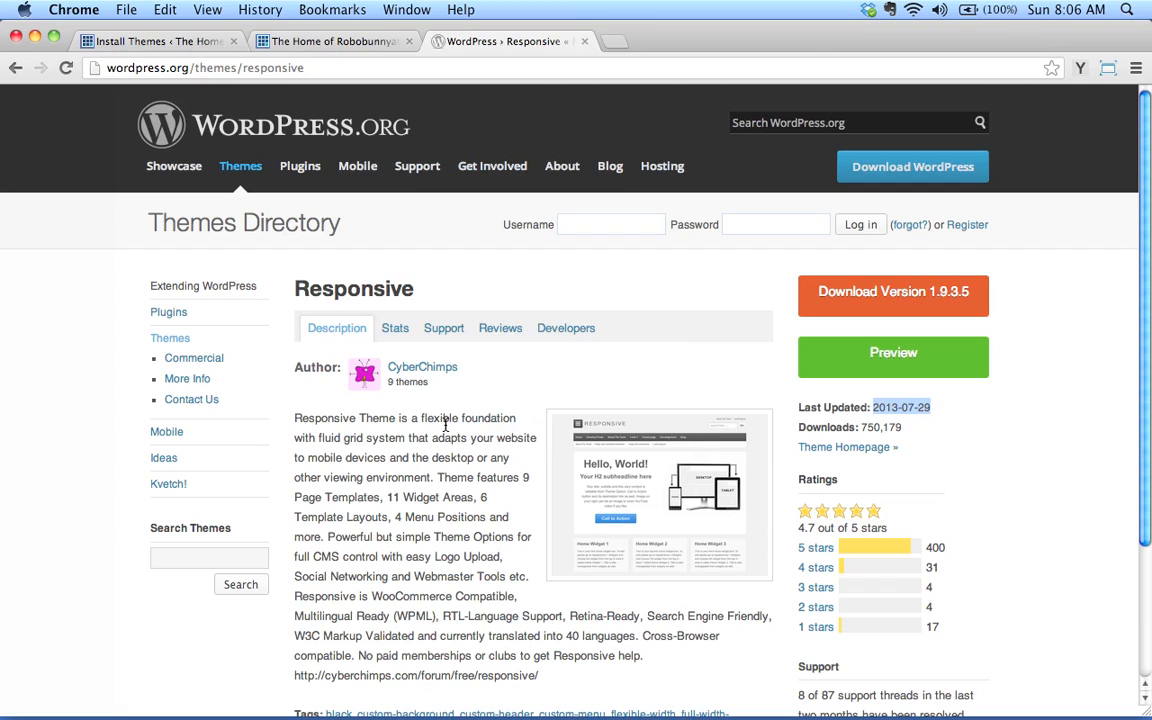
mouse_move(416, 556)
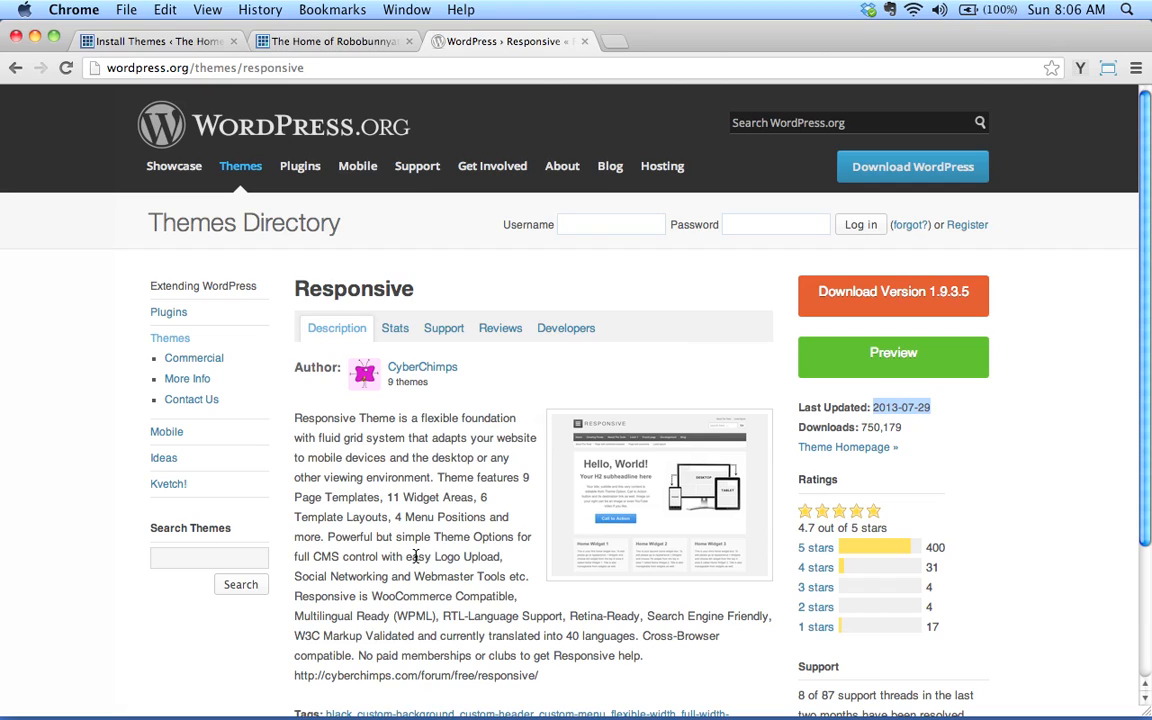
mouse_move(396, 516)
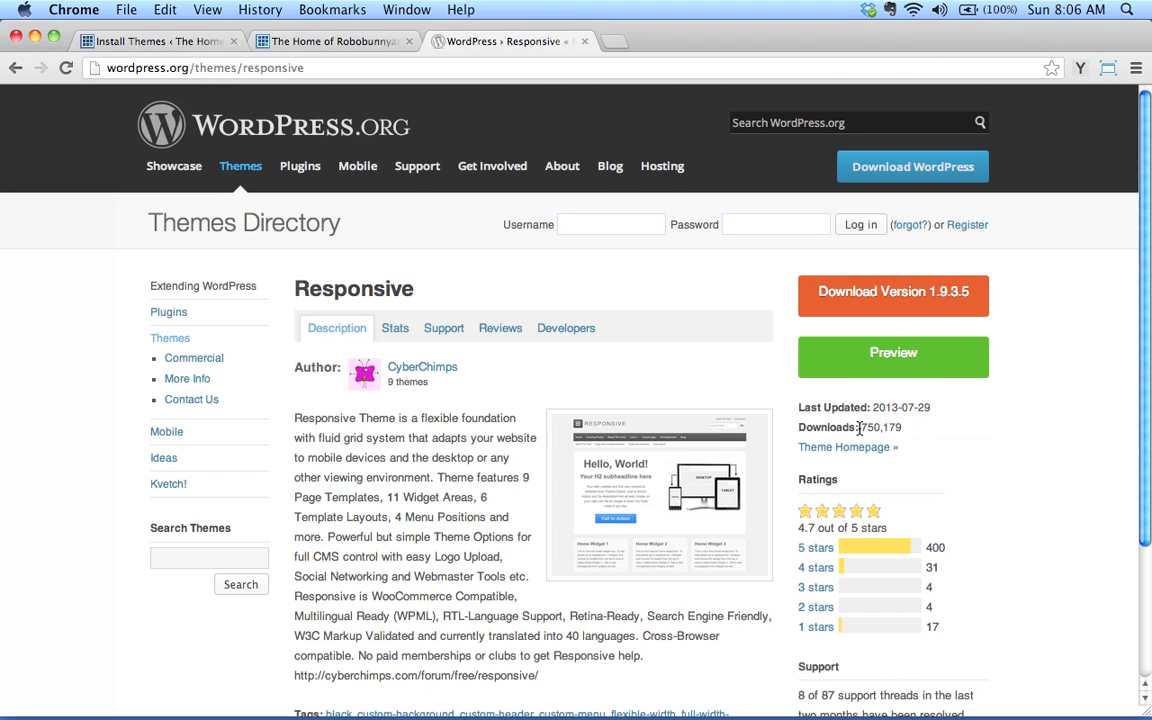
double_click(880, 428)
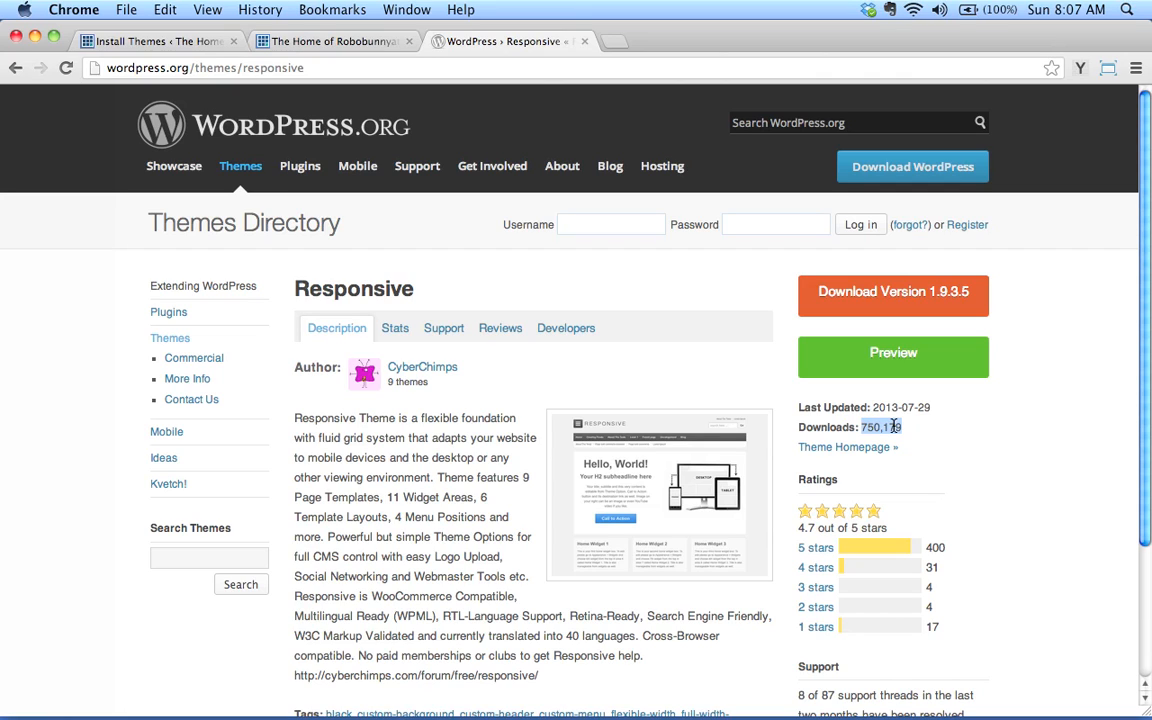
Review the Responsive directory page and highlight its 750,179 download count.
scroll(down, 3)
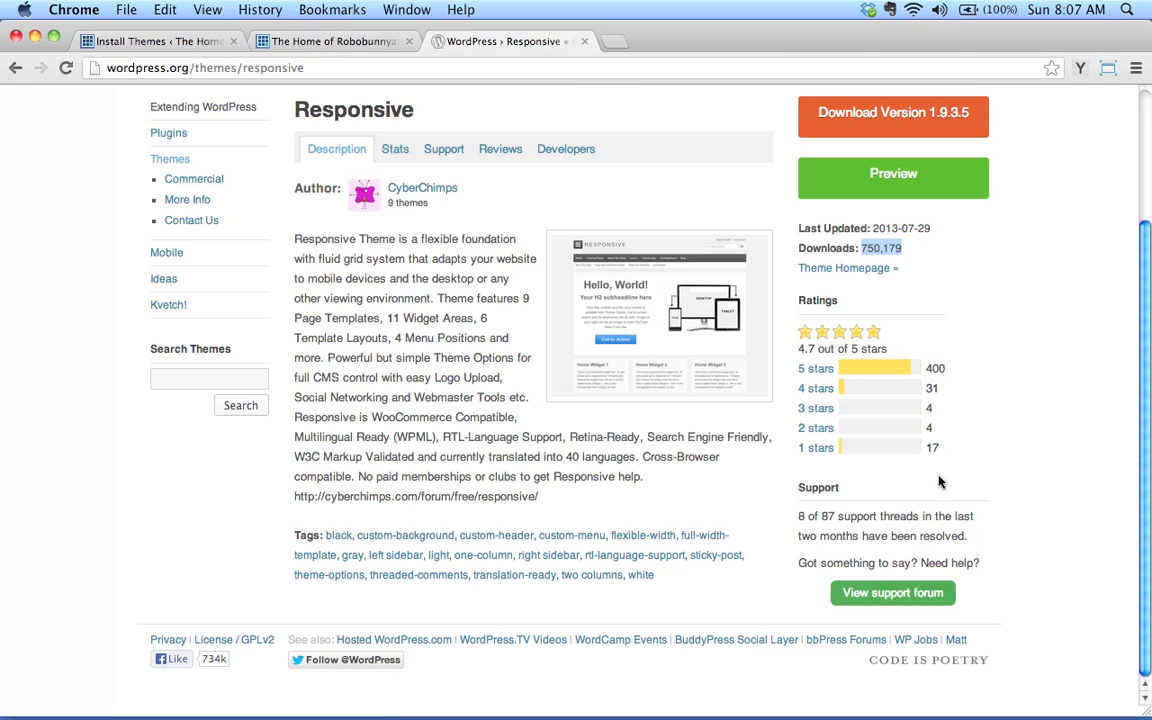
mouse_move(940, 374)
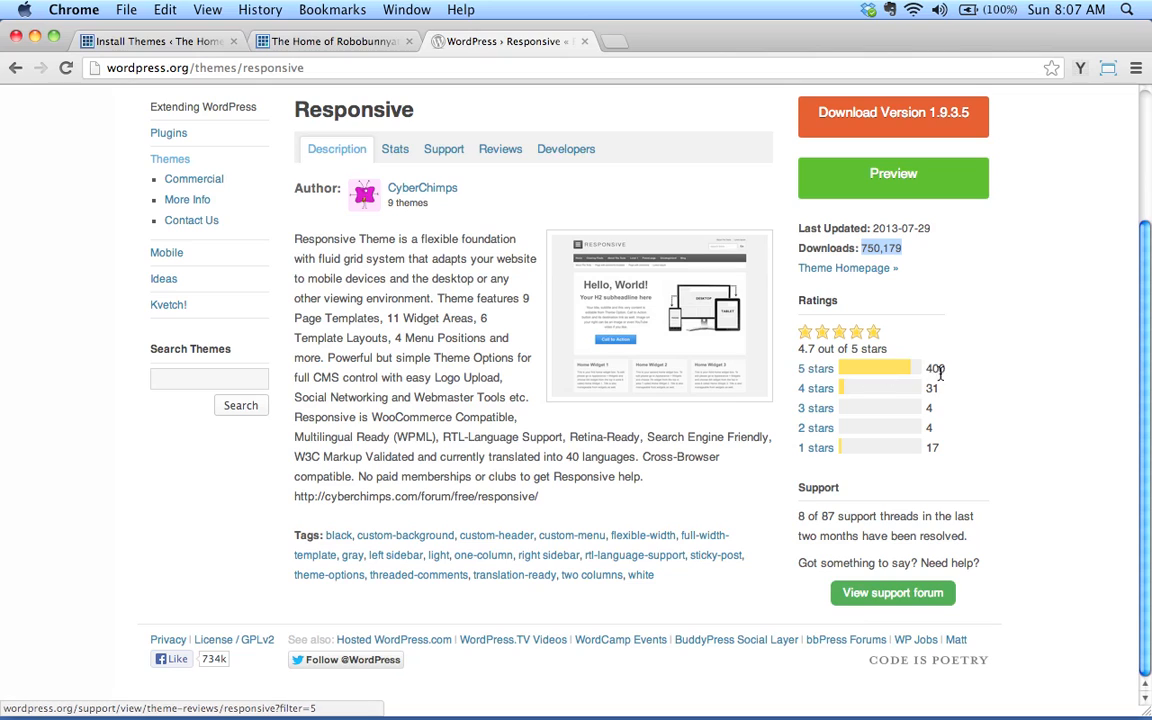
mouse_move(878, 370)
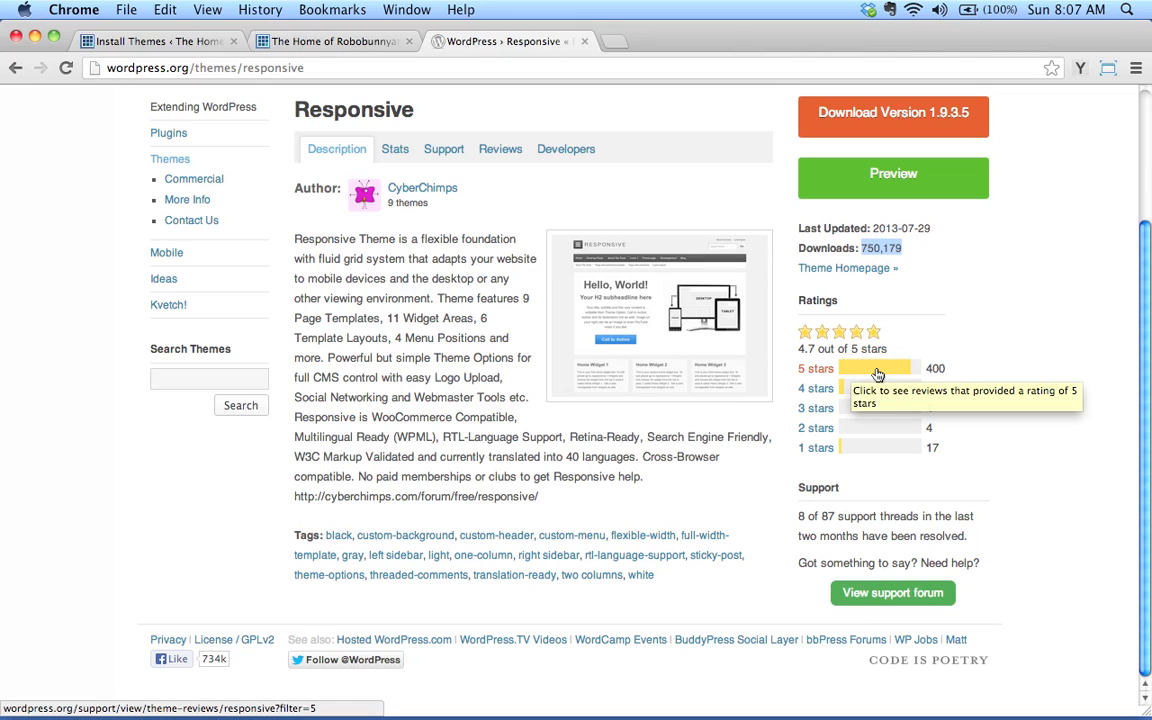
mouse_move(1040, 344)
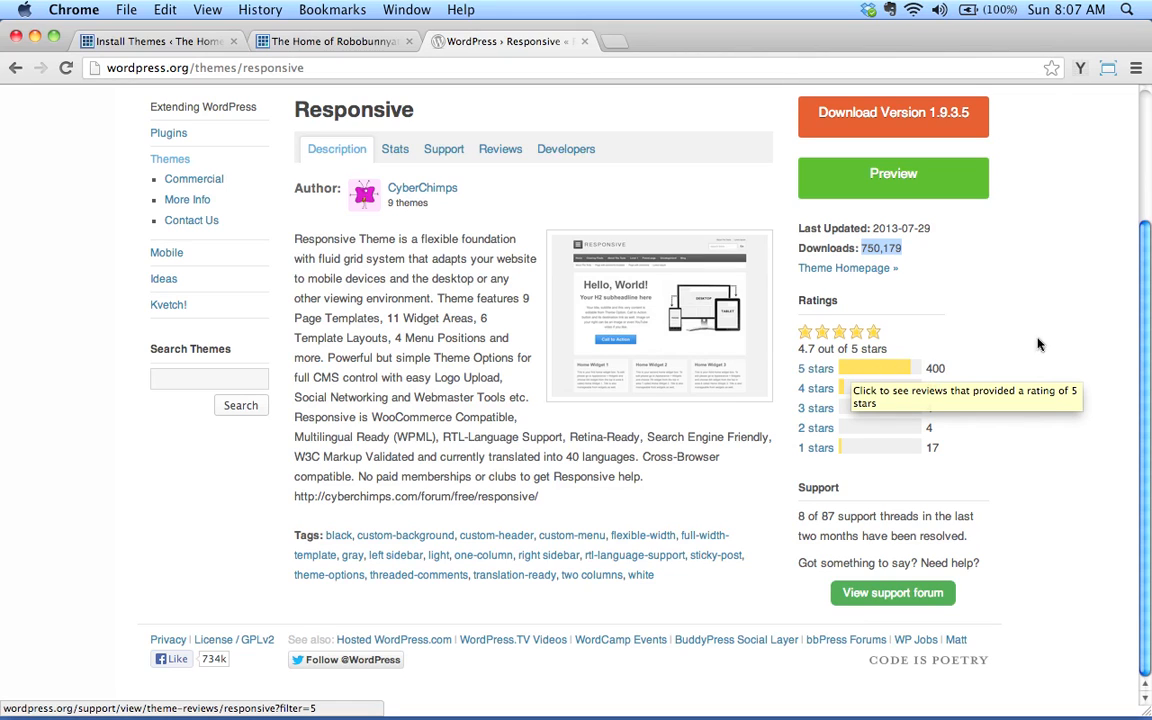
mouse_move(882, 336)
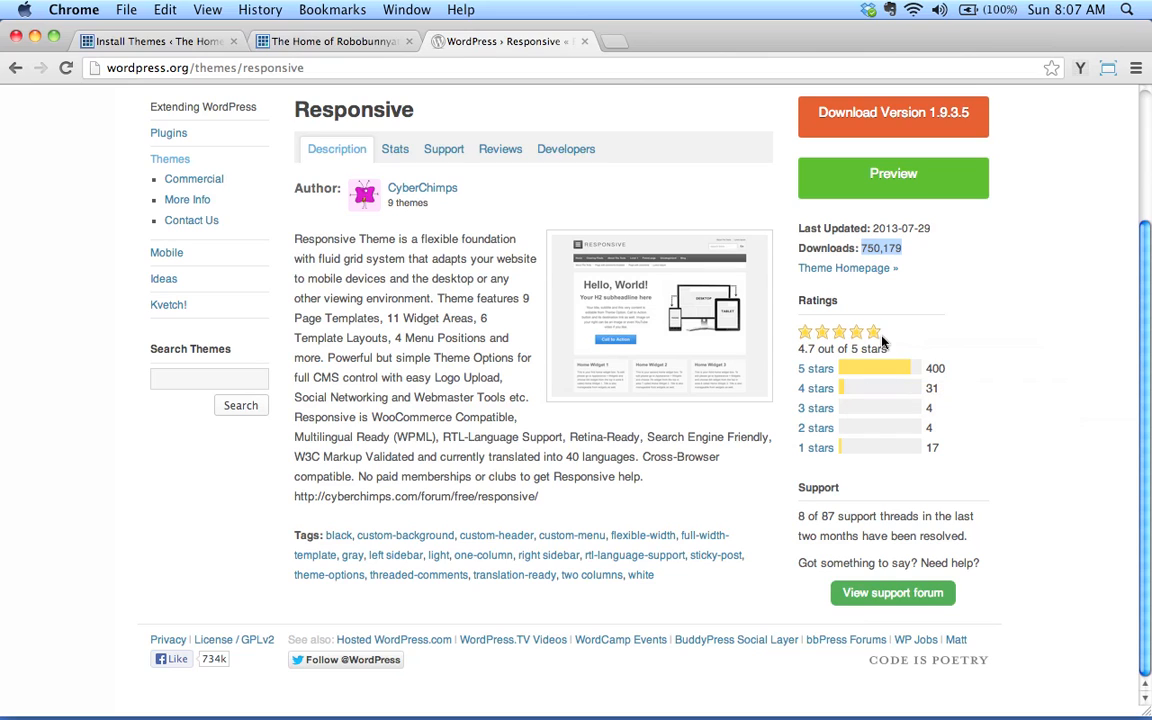
mouse_move(868, 448)
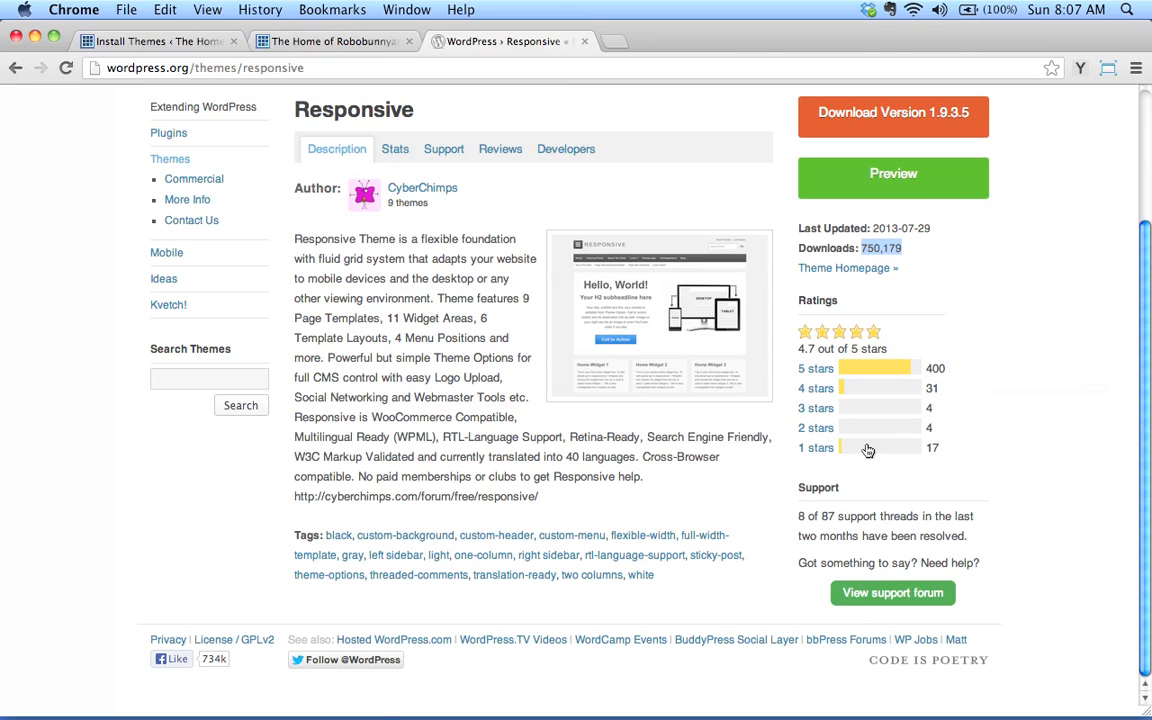
mouse_move(824, 458)
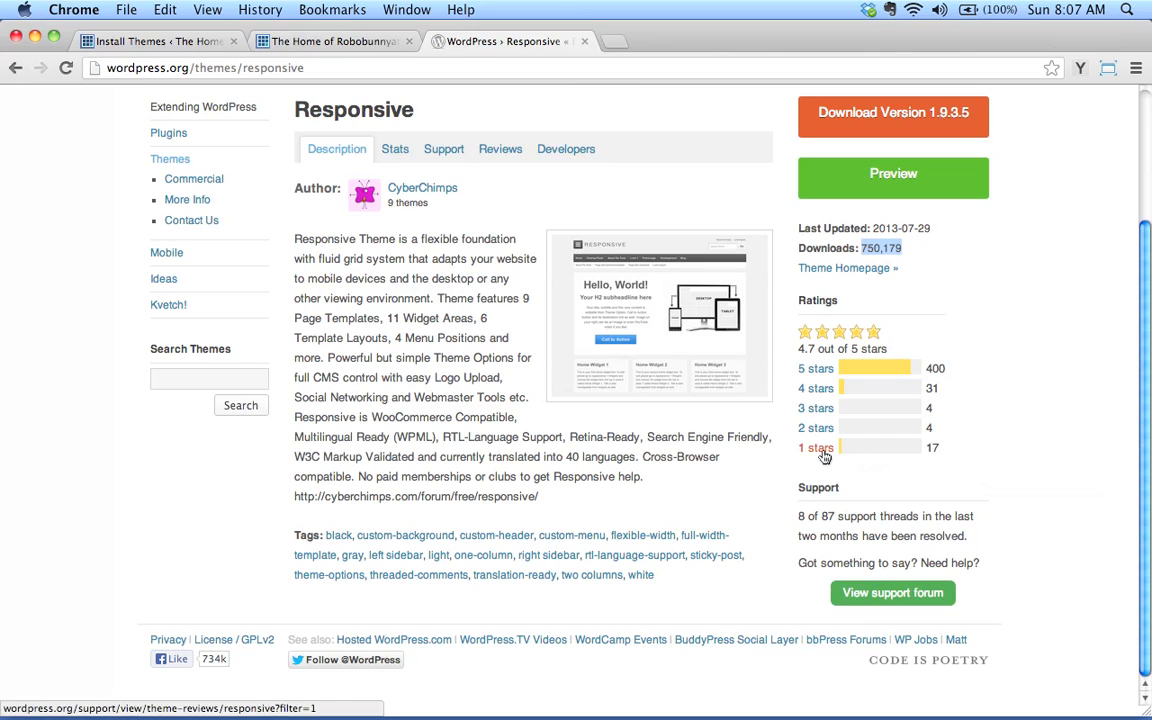
mouse_move(810, 456)
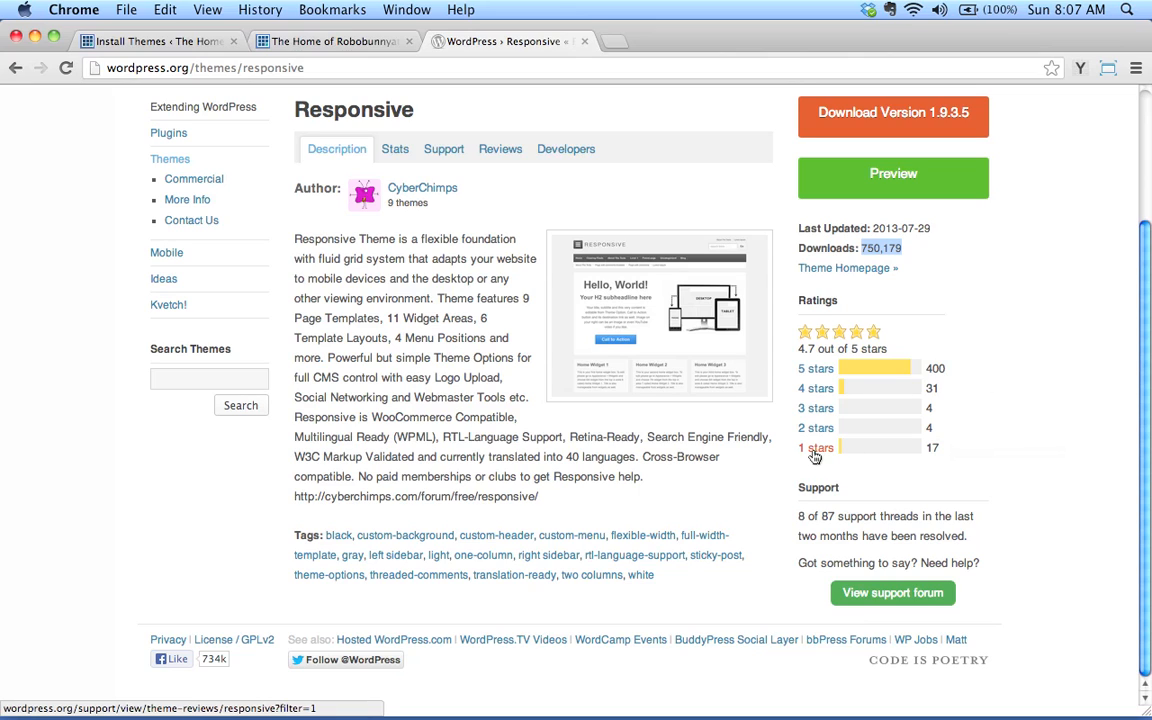
mouse_move(936, 460)
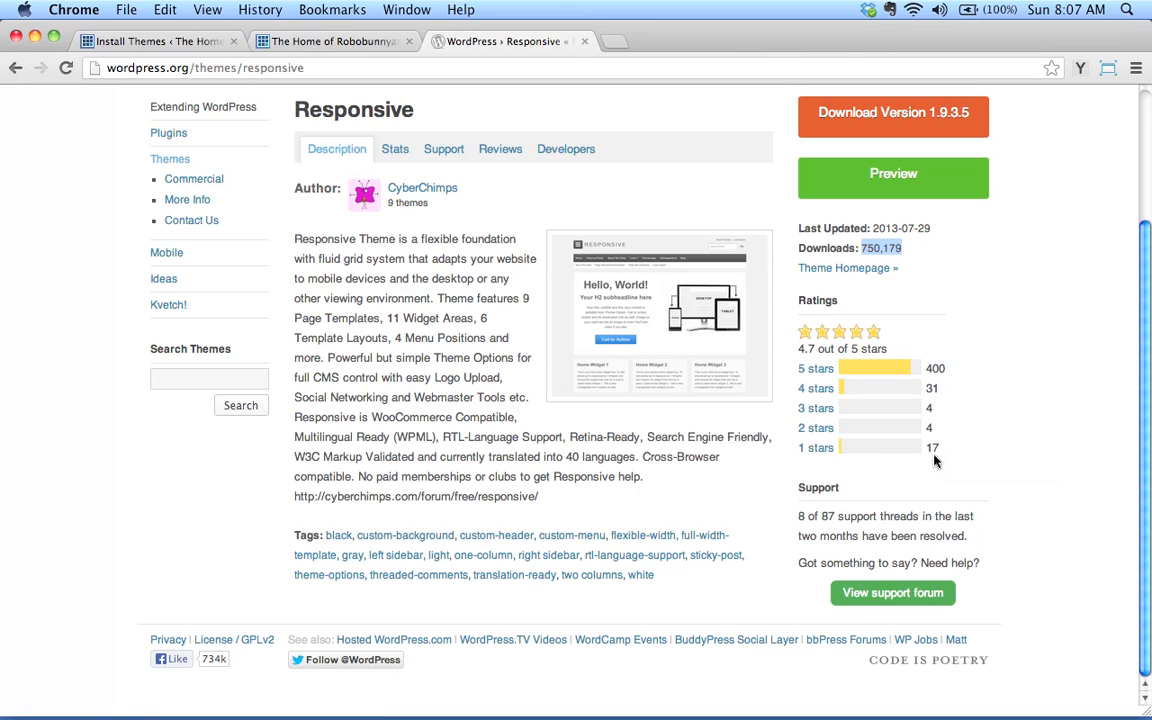
mouse_move(930, 444)
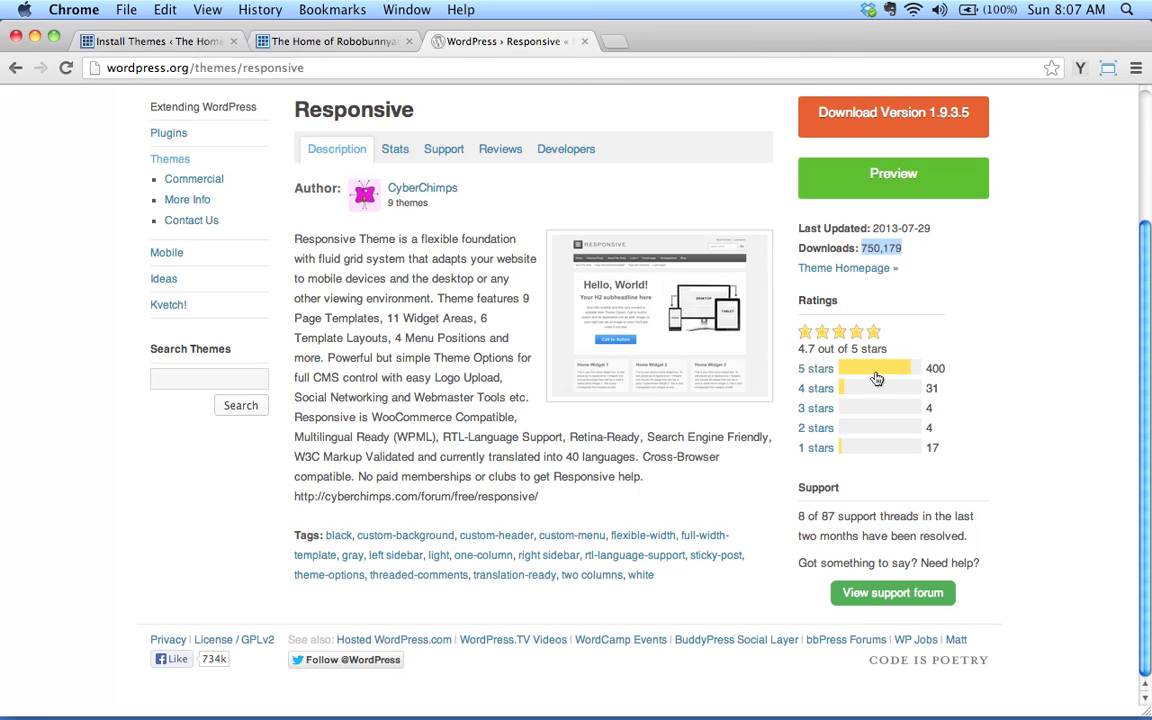
mouse_move(908, 396)
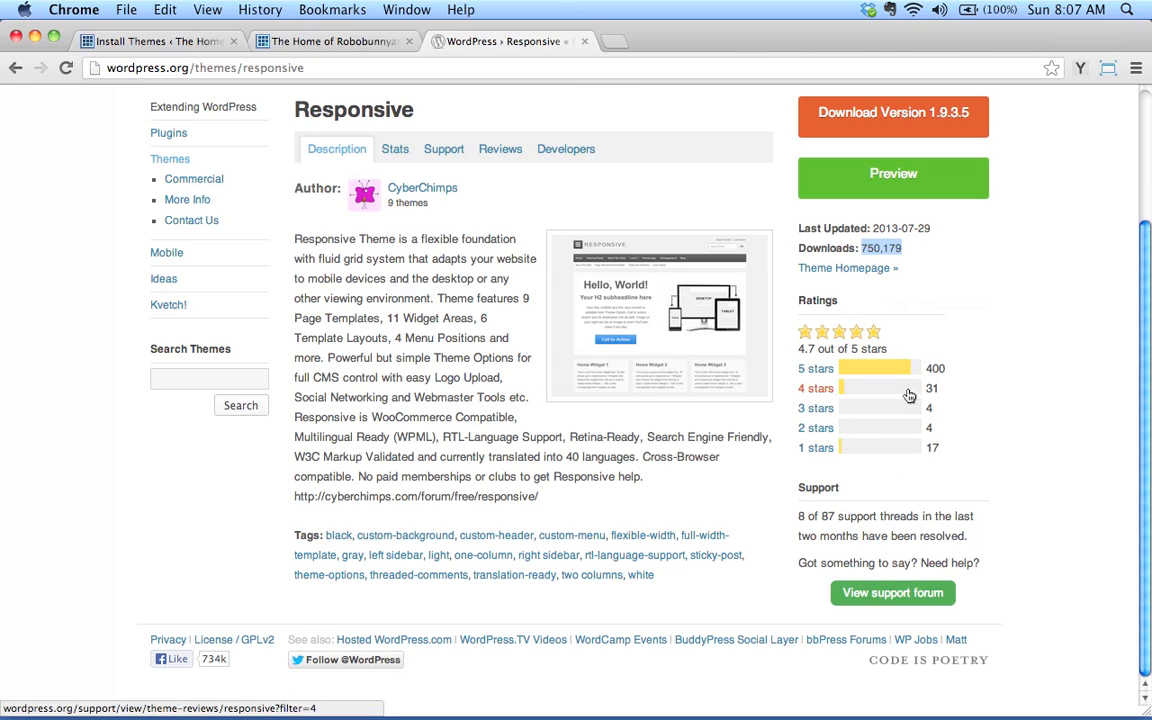
mouse_move(844, 310)
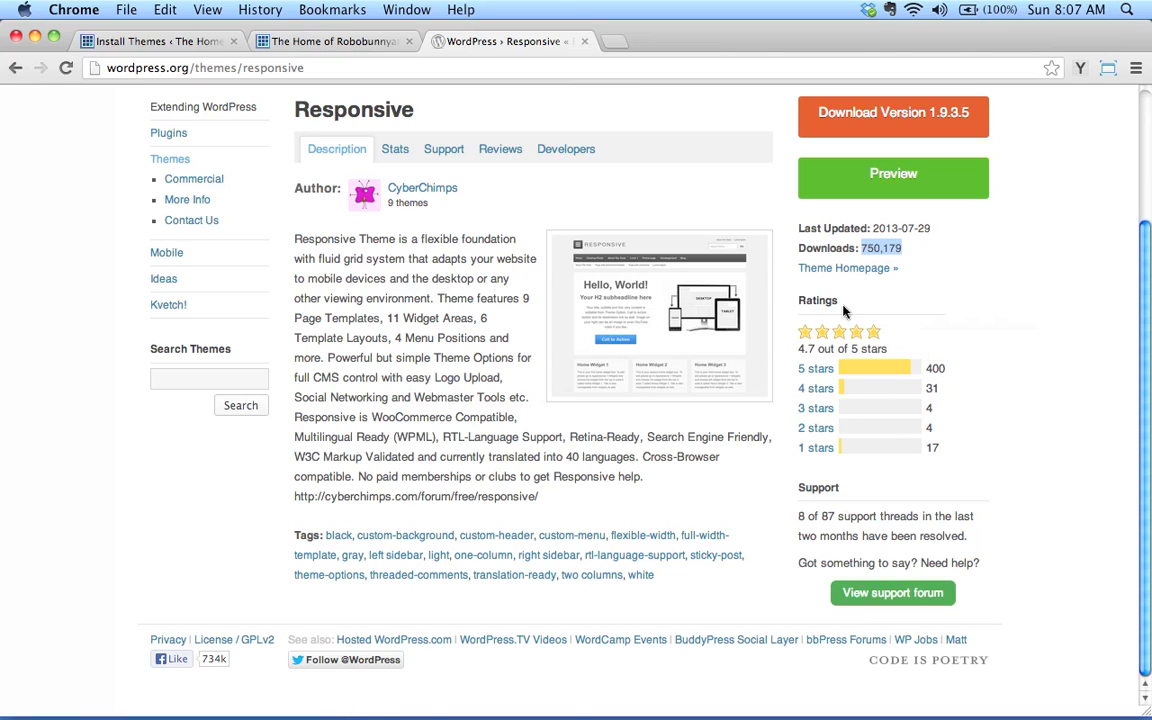
mouse_move(938, 348)
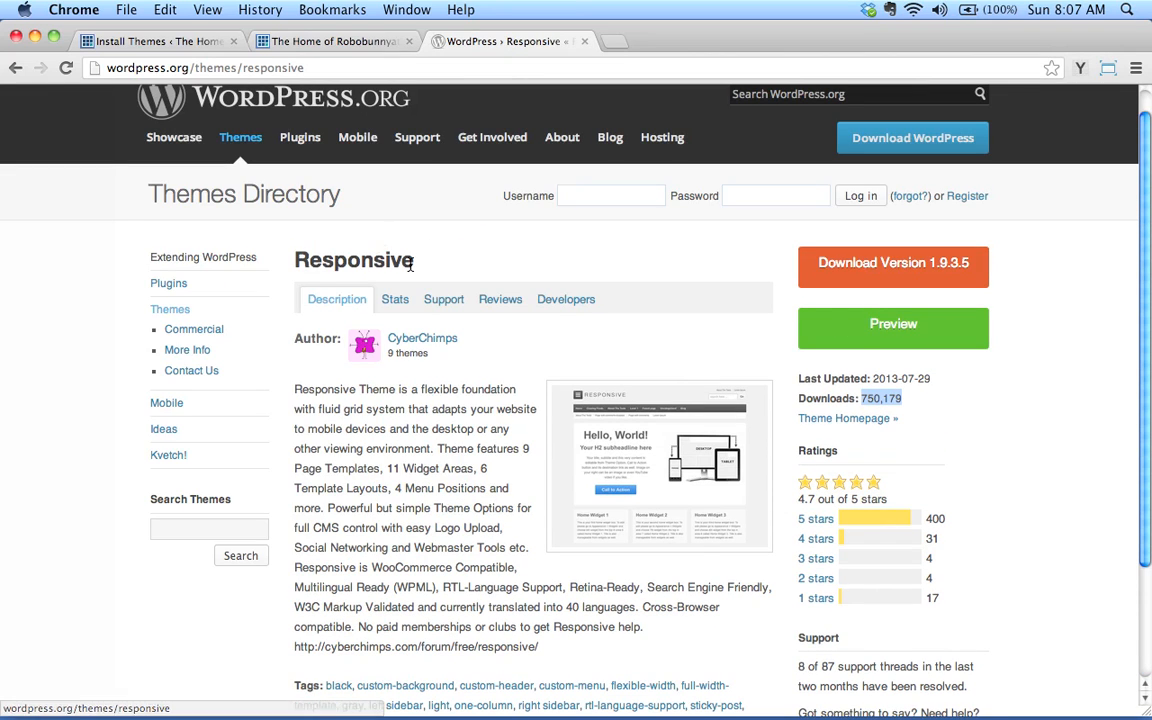
scroll(down, 3)
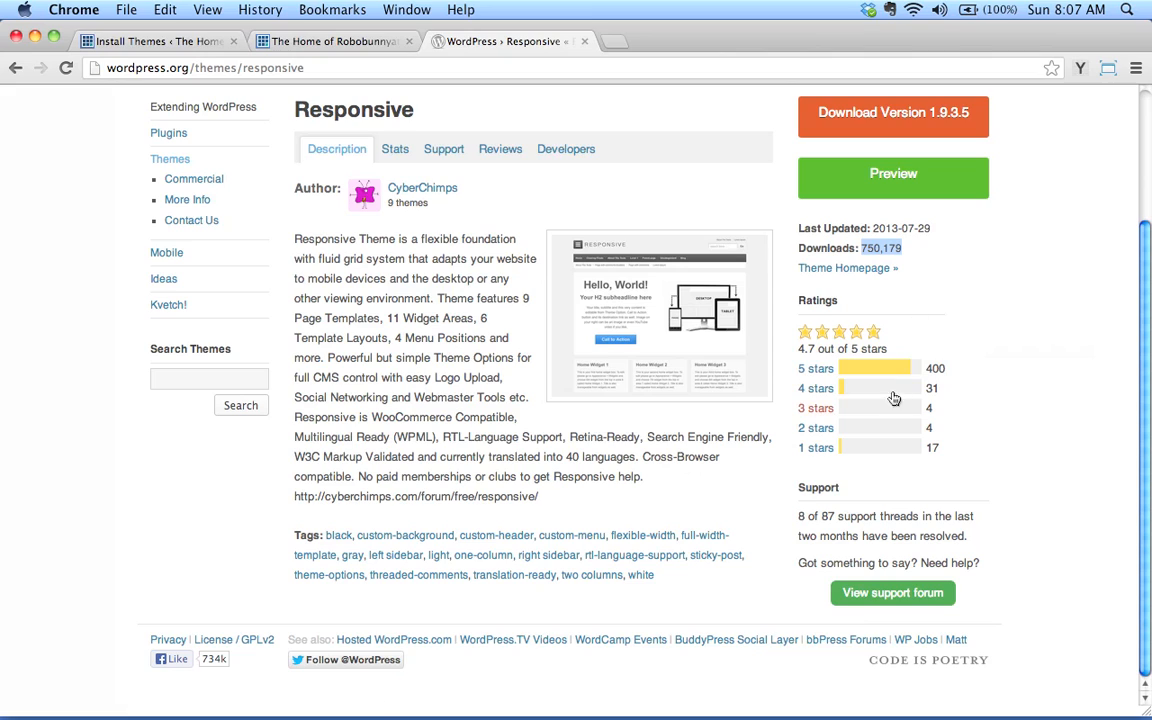
mouse_move(1014, 342)
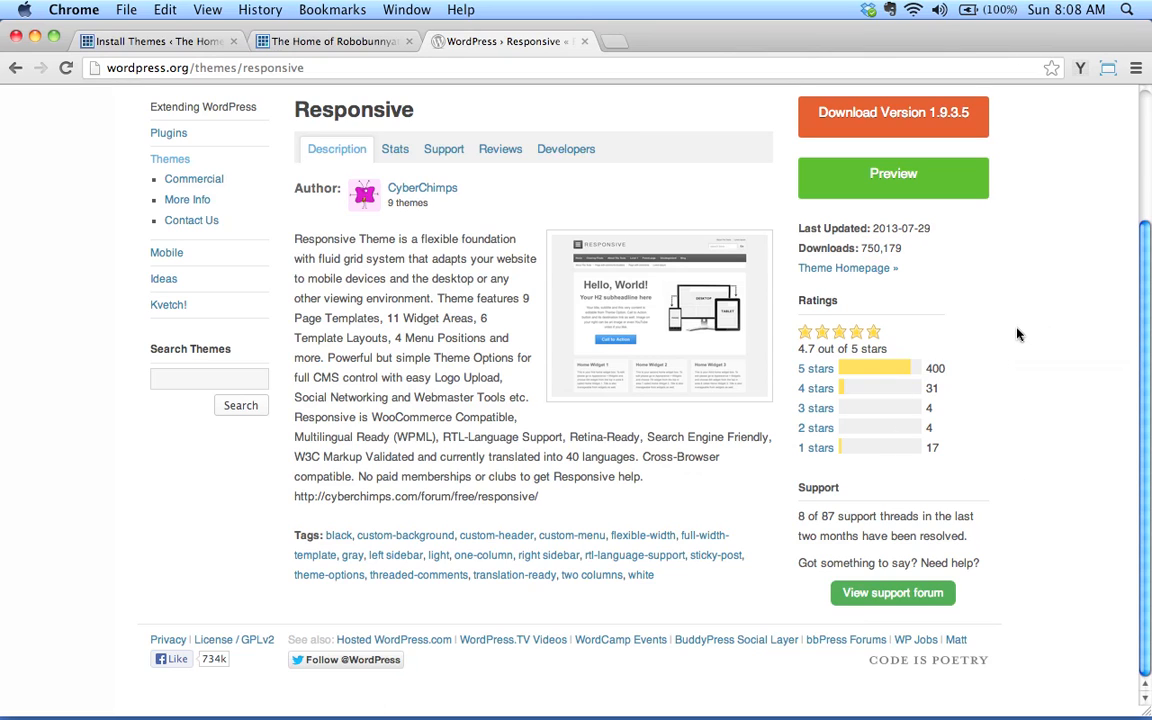
mouse_move(934, 464)
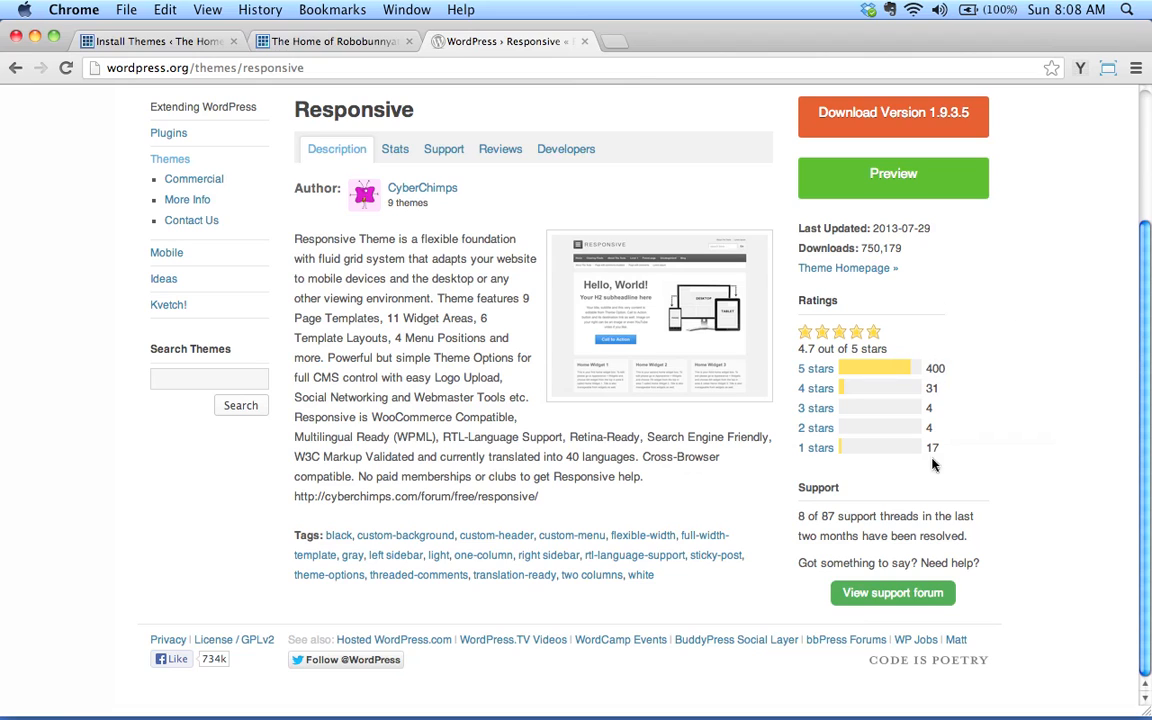
mouse_move(958, 320)
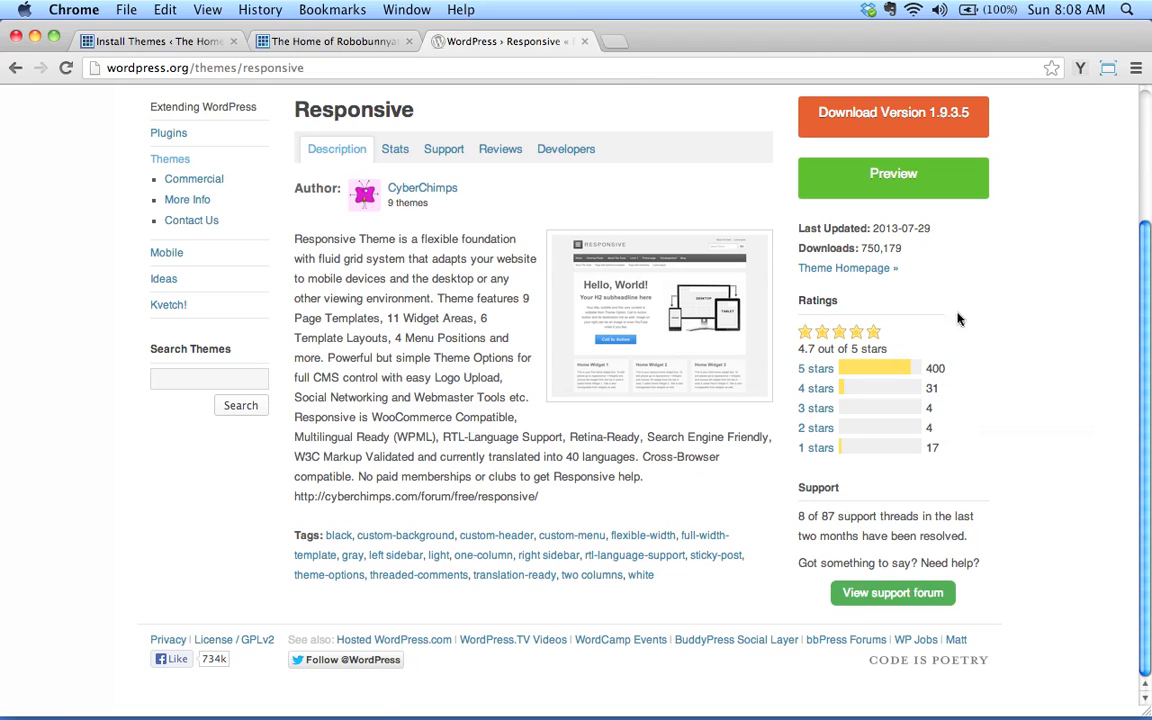
mouse_move(984, 388)
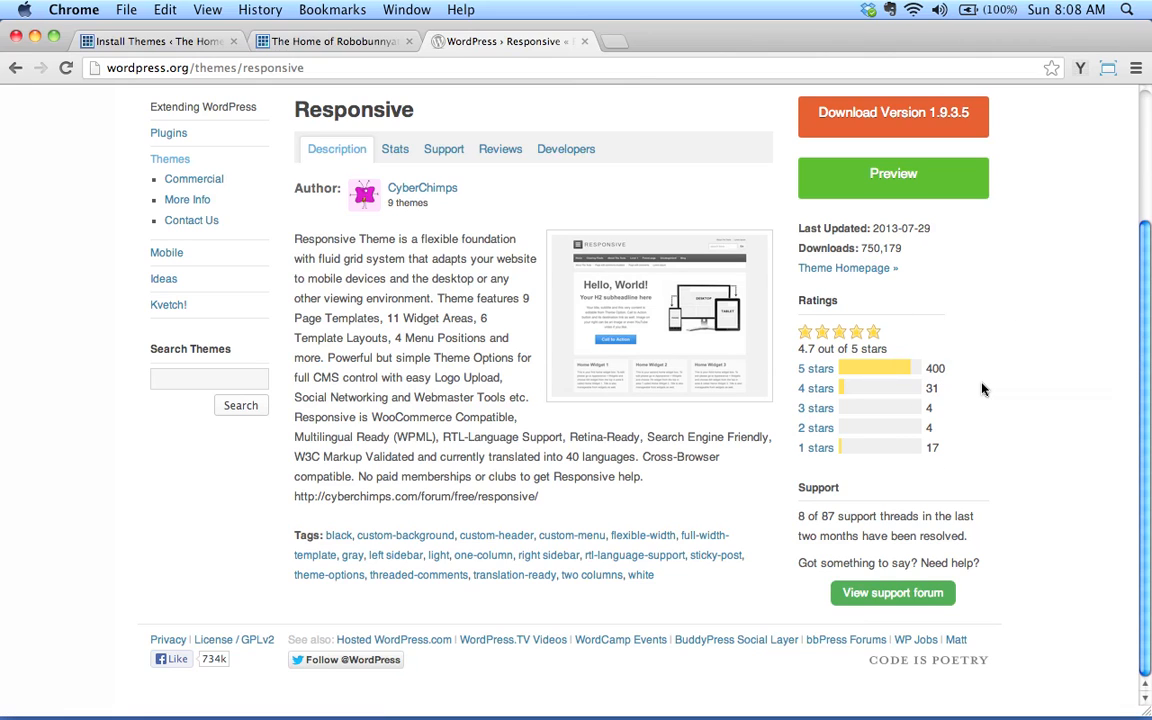
scroll(up, 3)
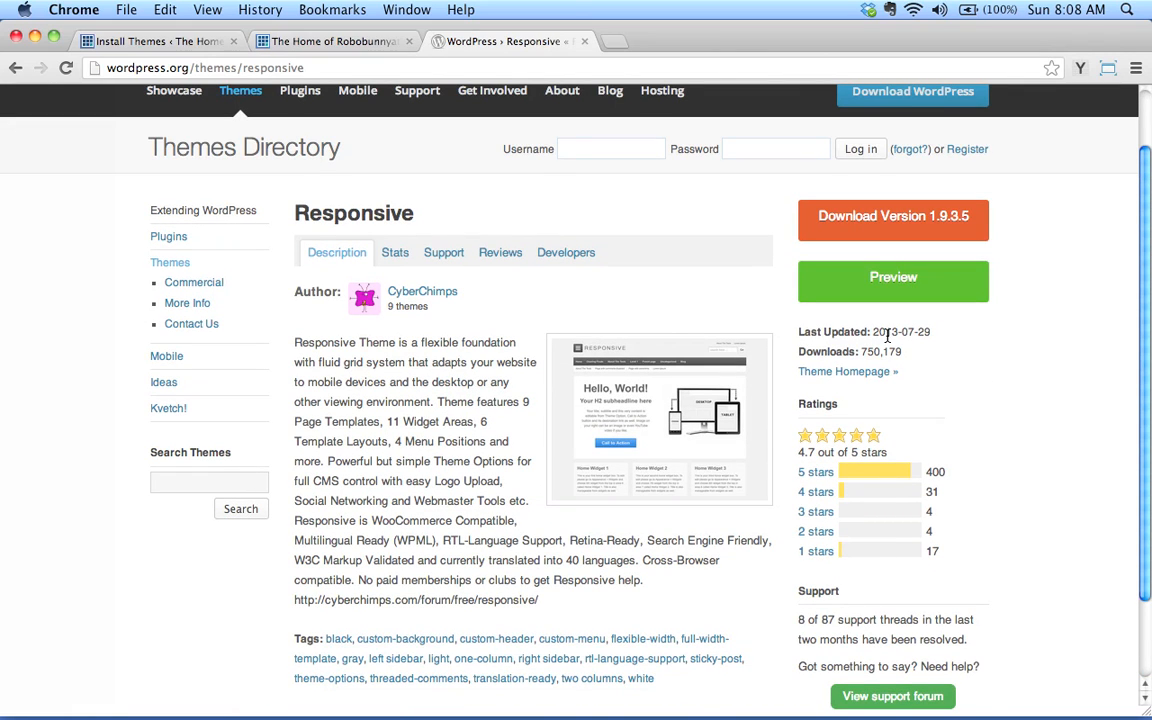
mouse_move(484, 622)
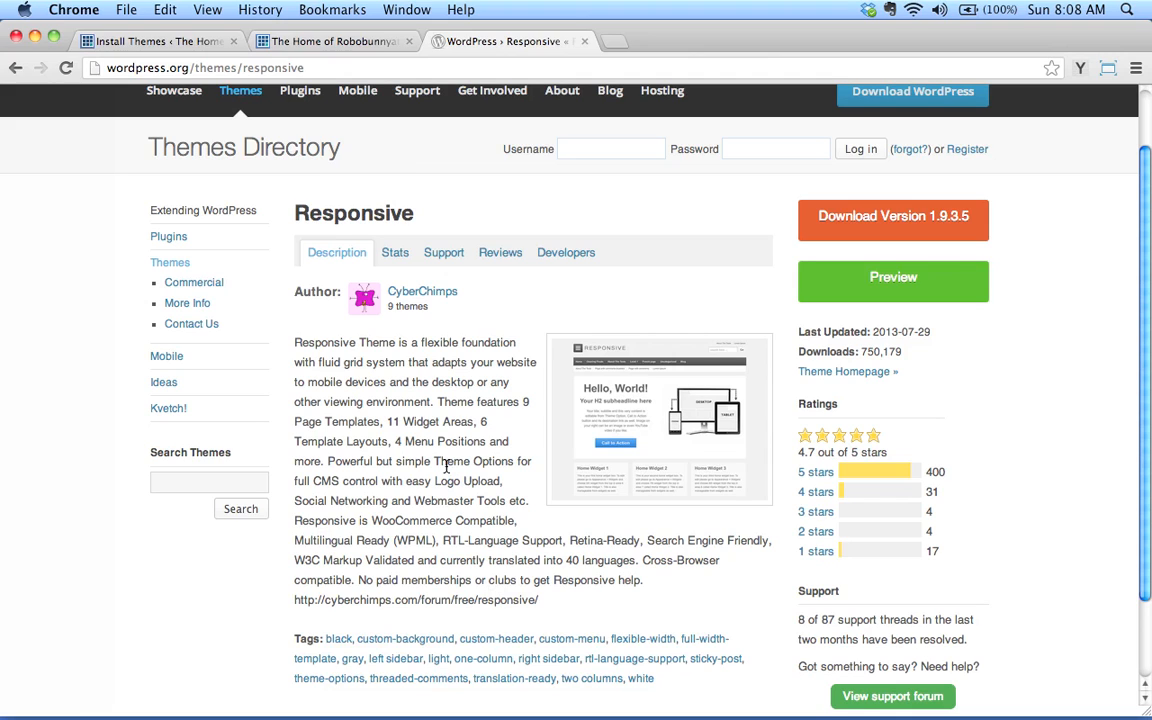
scroll(down, 3)
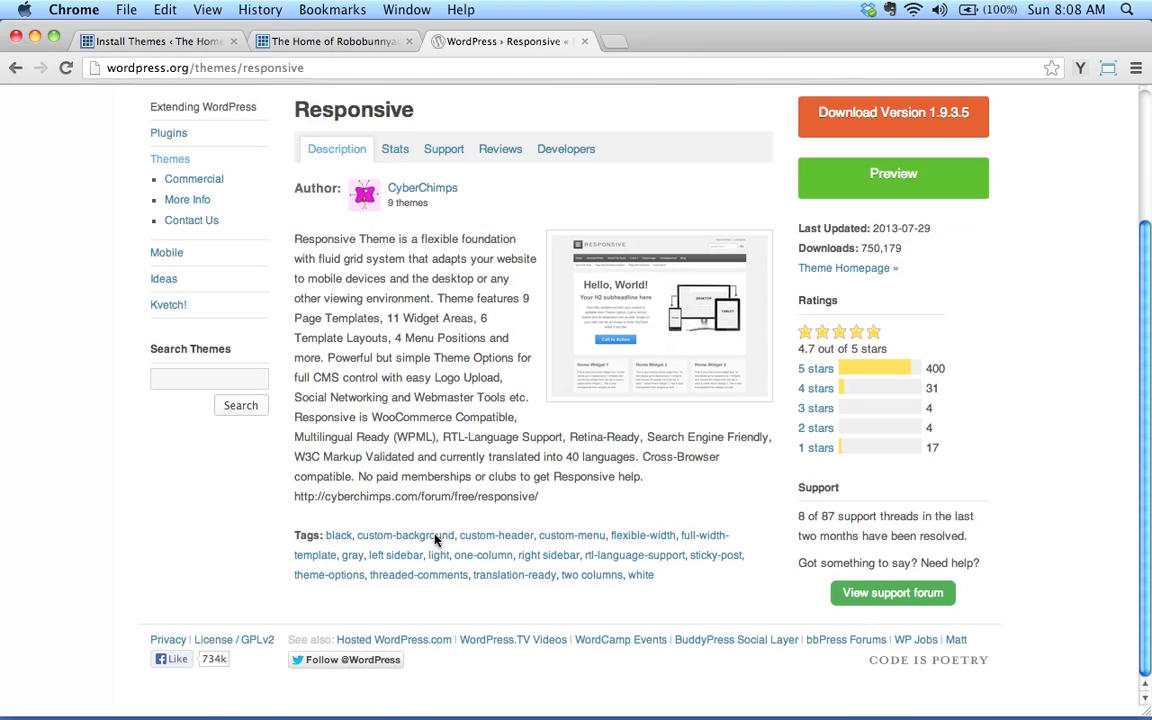
mouse_move(372, 540)
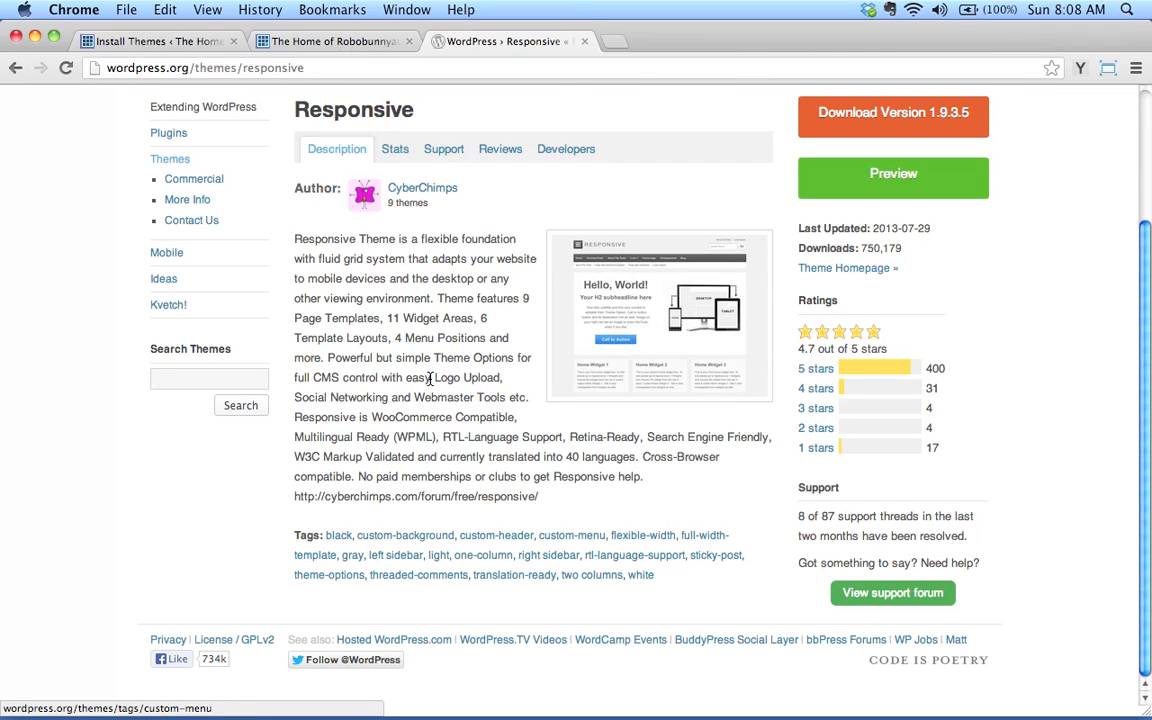
mouse_move(500, 148)
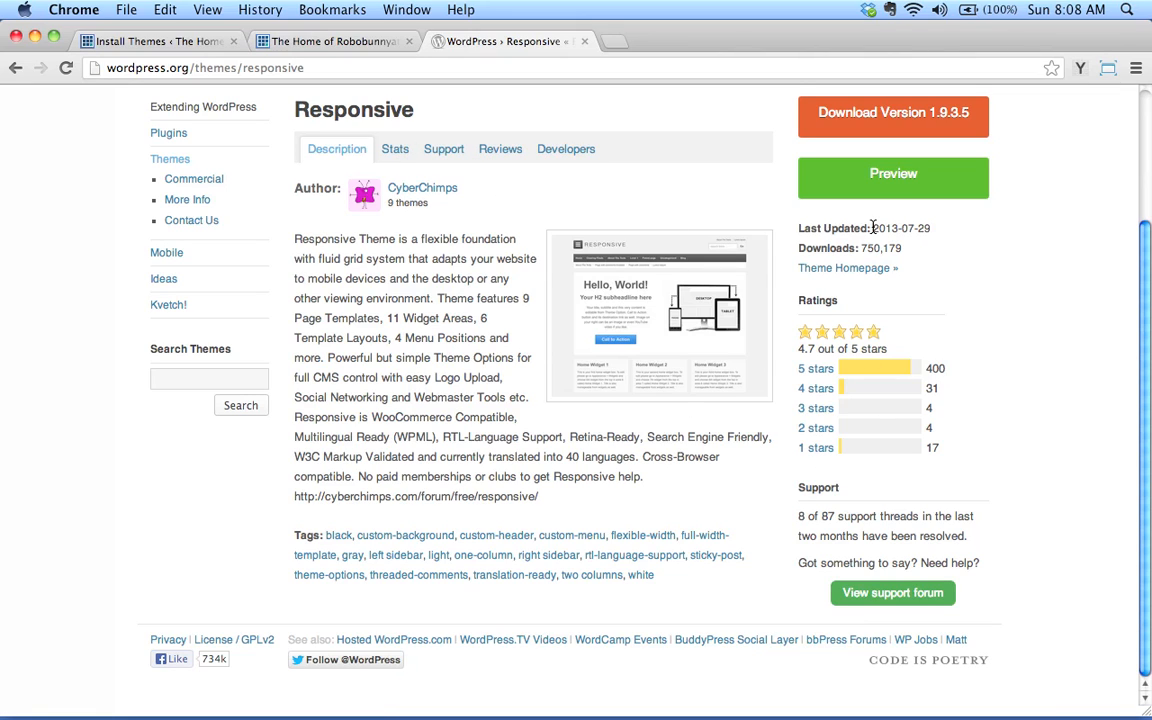
mouse_move(884, 228)
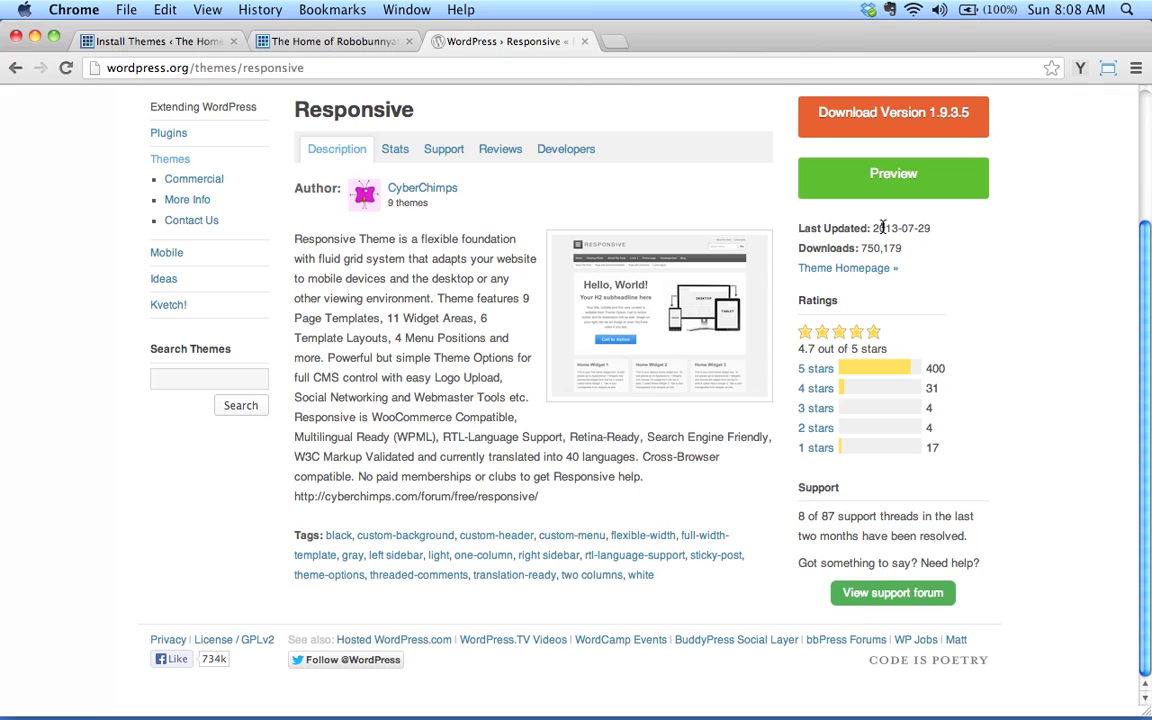
double_click(900, 228)
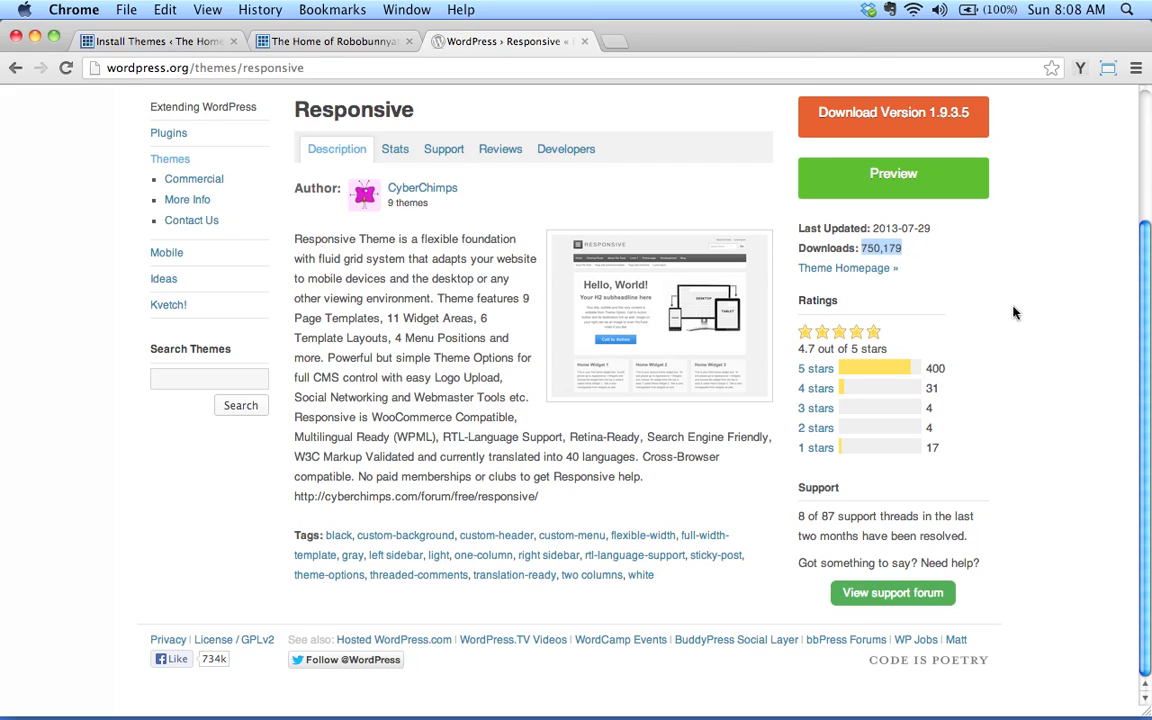
mouse_move(976, 368)
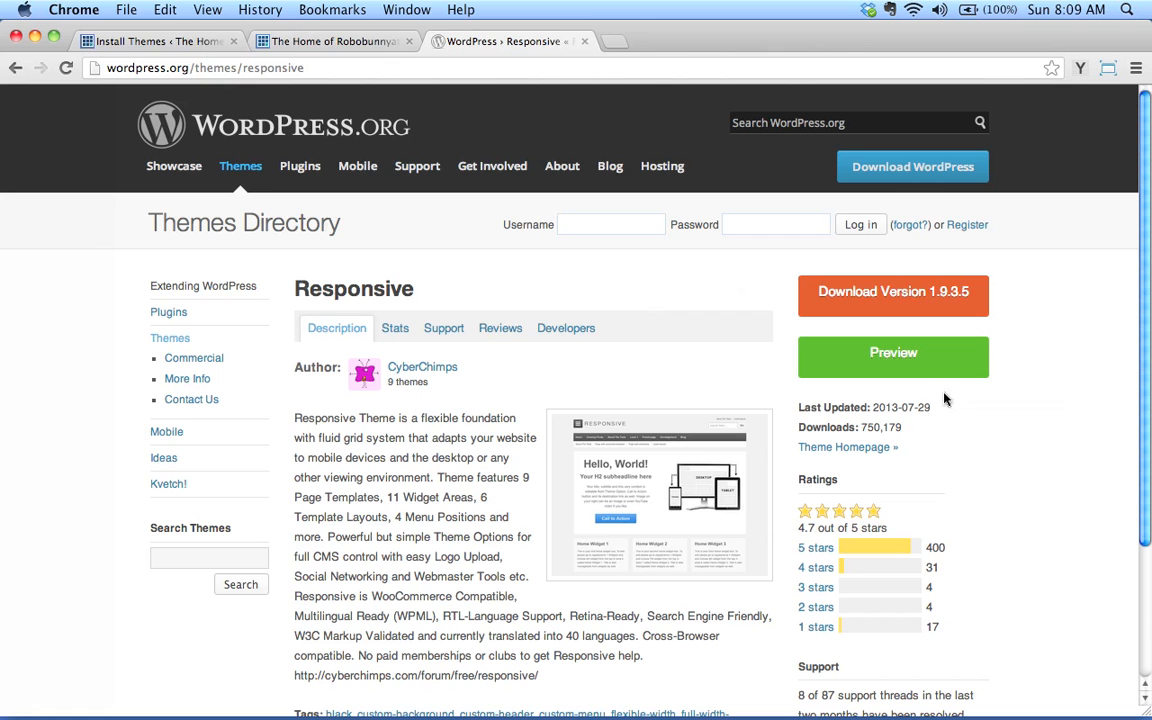
mouse_move(324, 256)
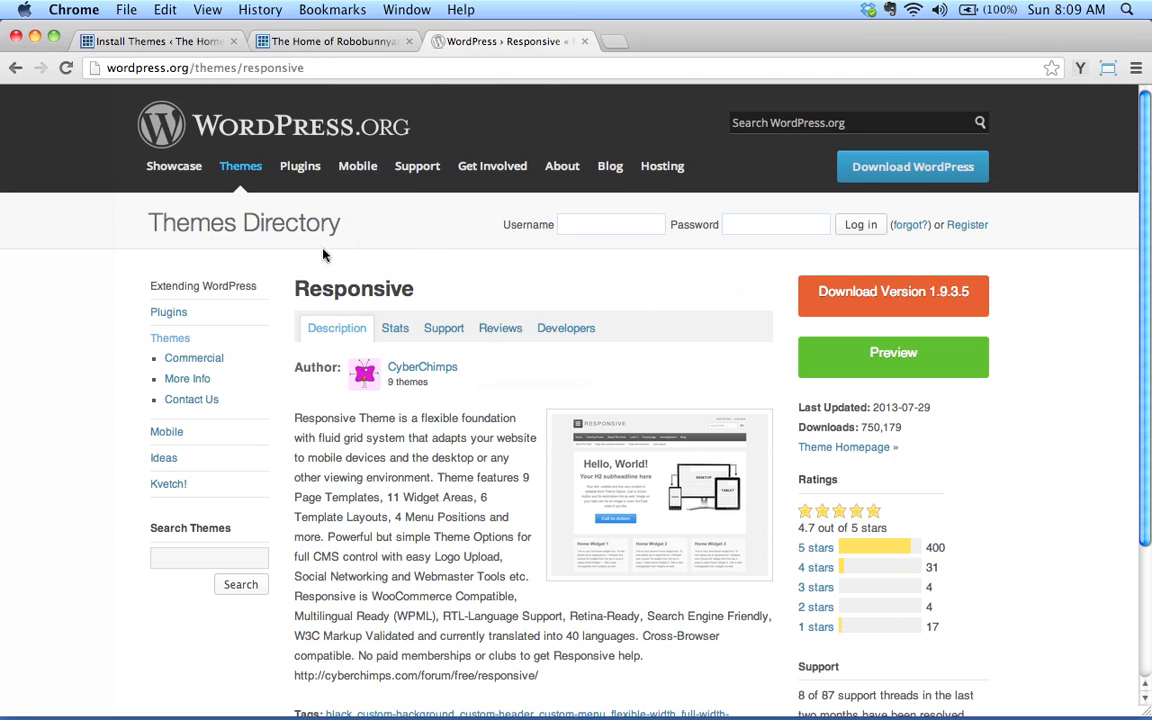
mouse_move(322, 364)
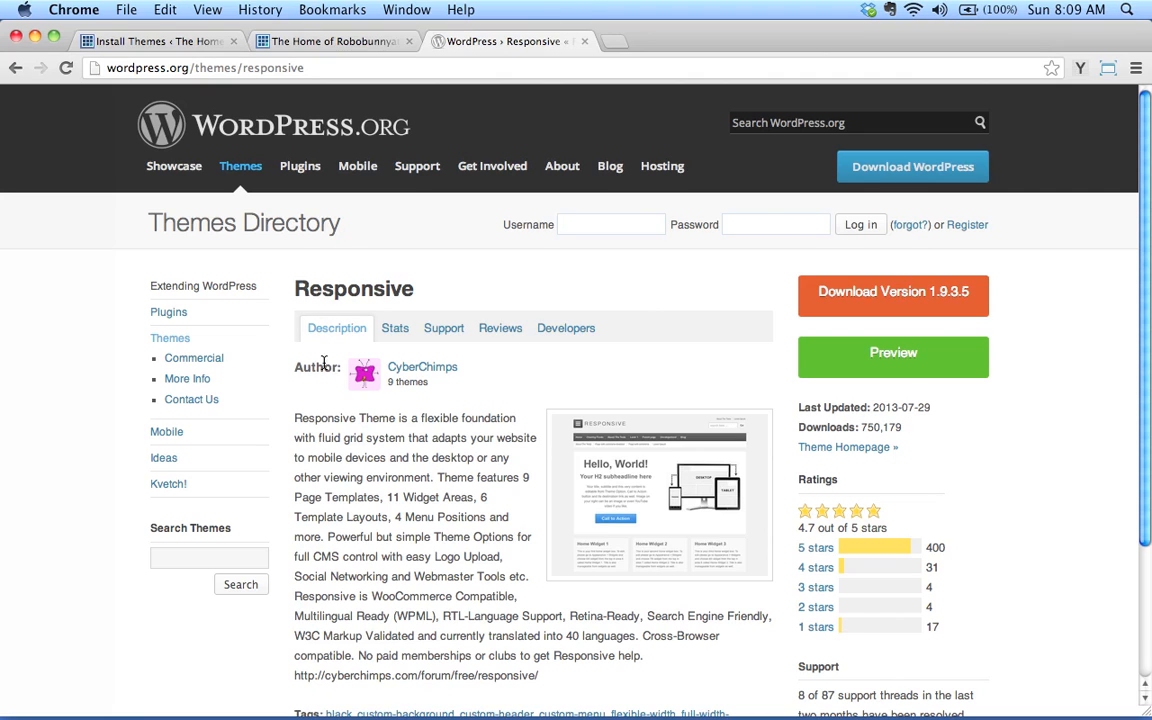
mouse_move(740, 380)
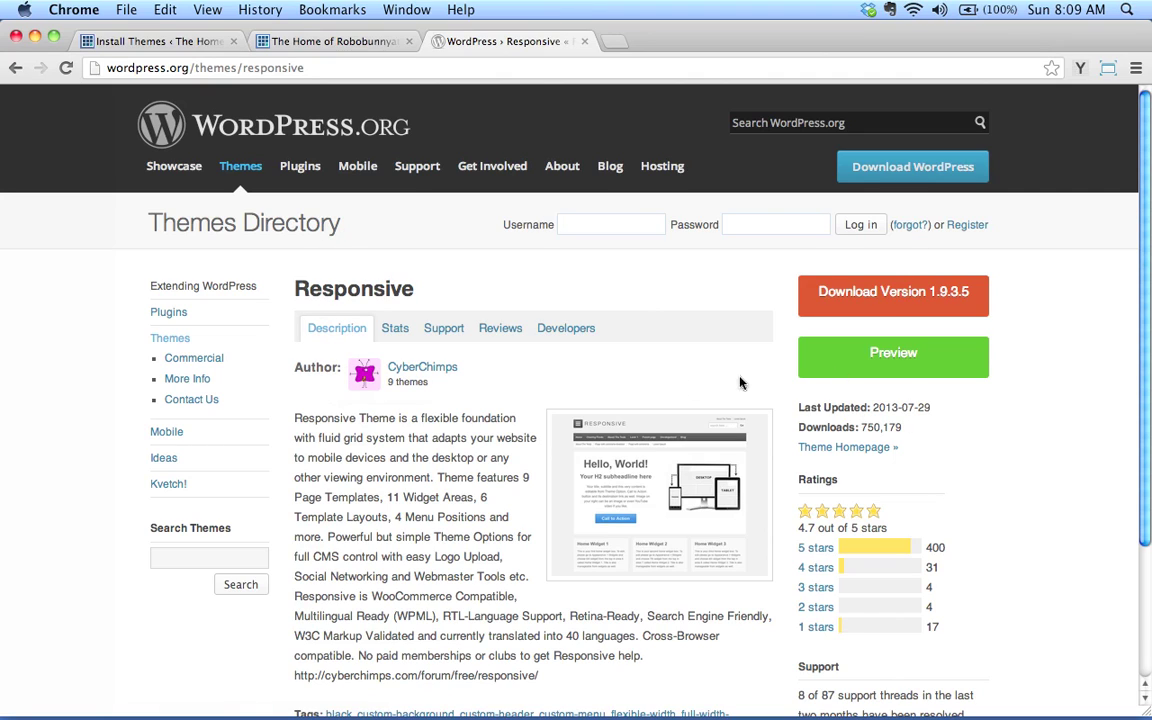
mouse_move(776, 276)
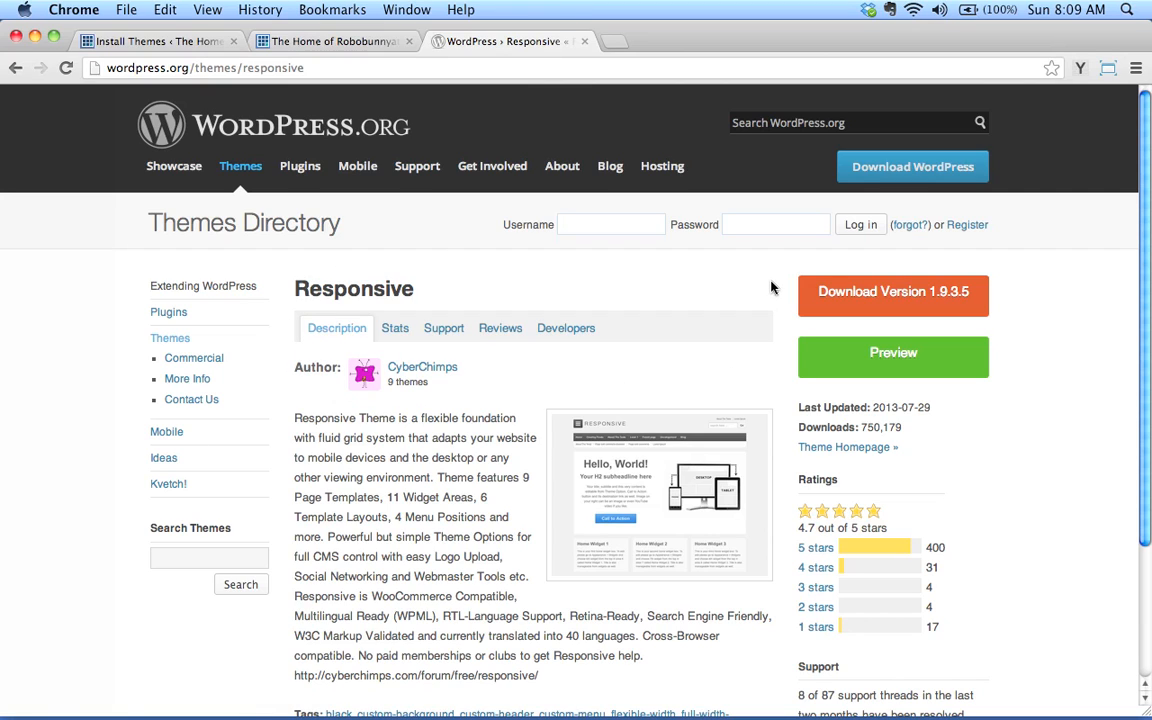
mouse_move(750, 324)
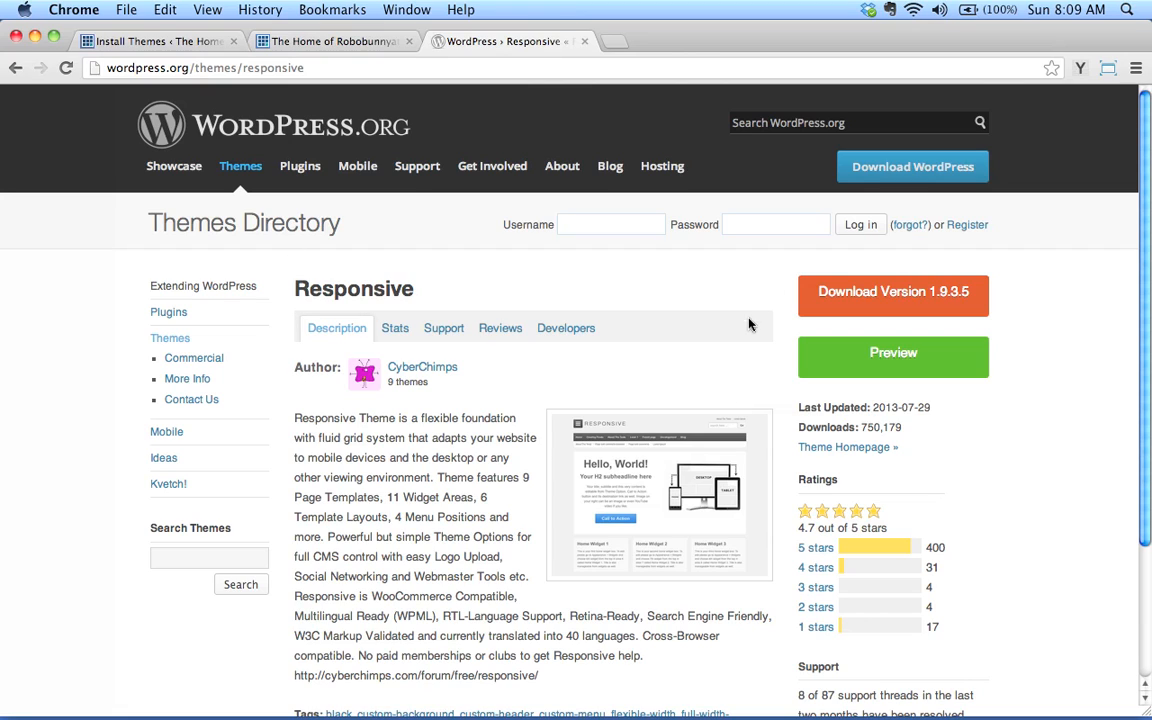
mouse_move(308, 264)
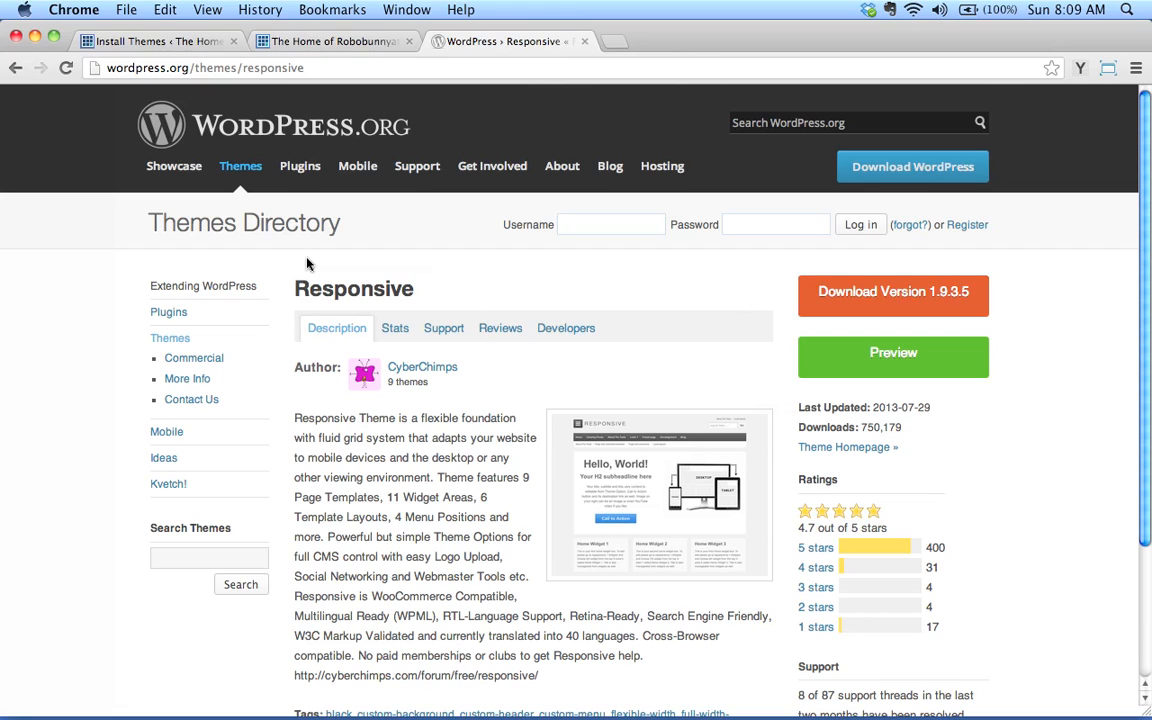
mouse_move(296, 332)
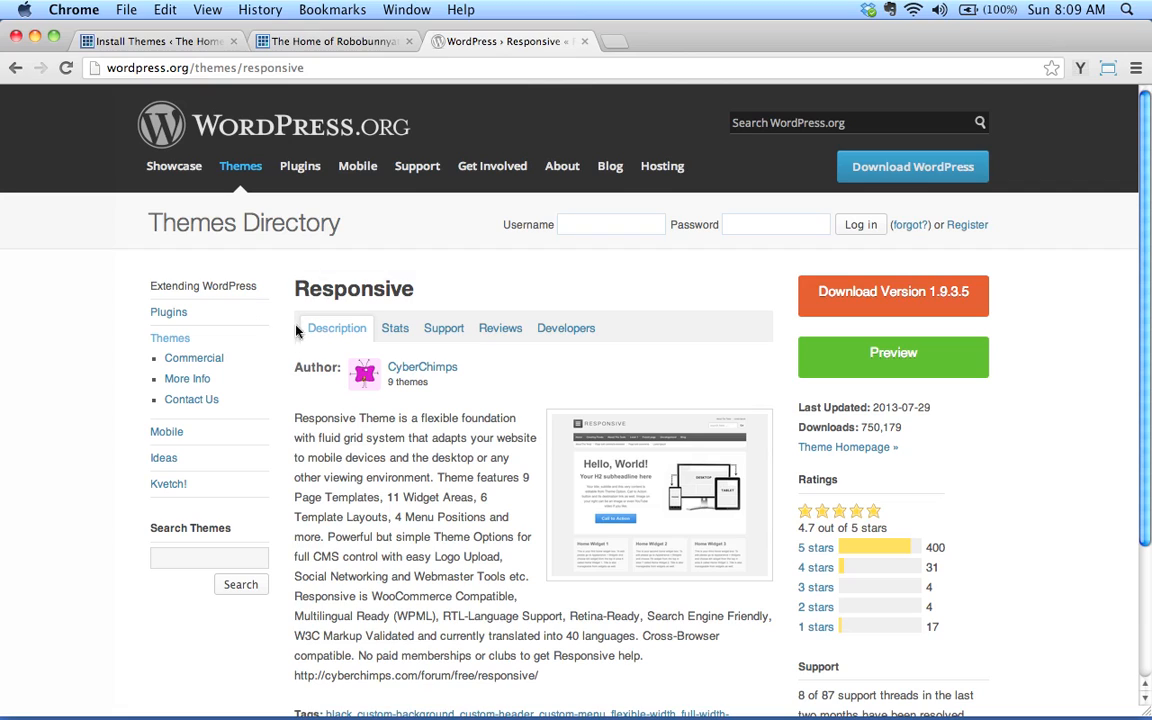
mouse_move(742, 380)
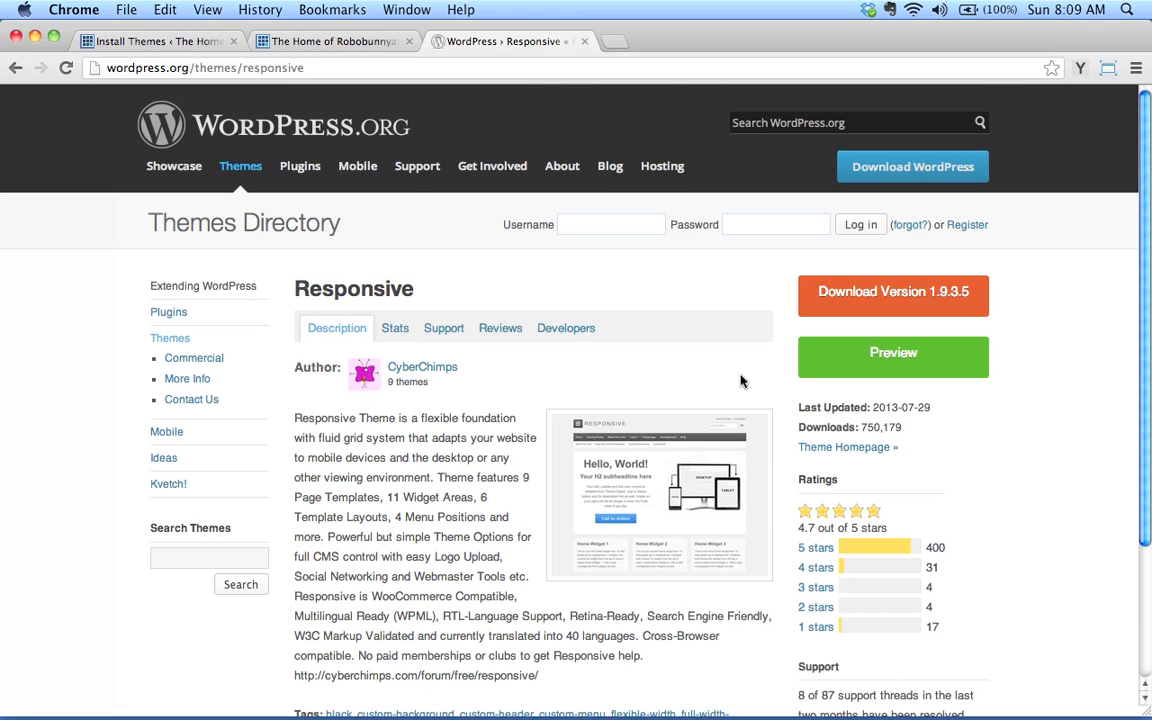
mouse_move(768, 340)
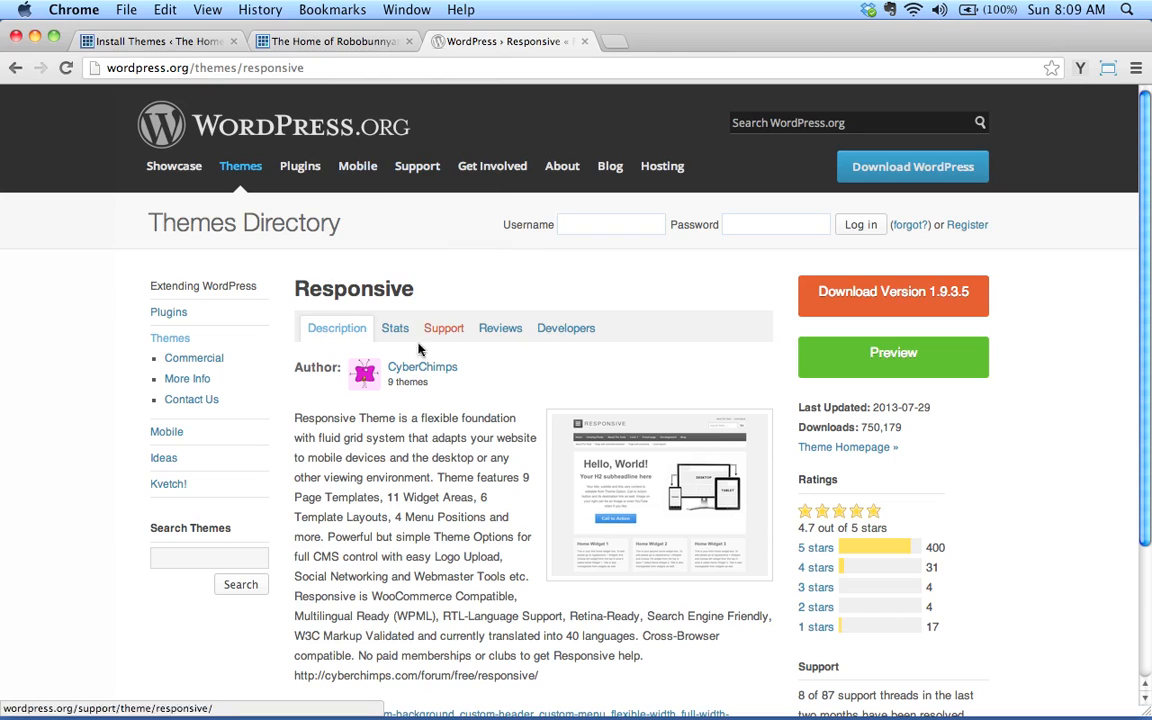
mouse_move(672, 356)
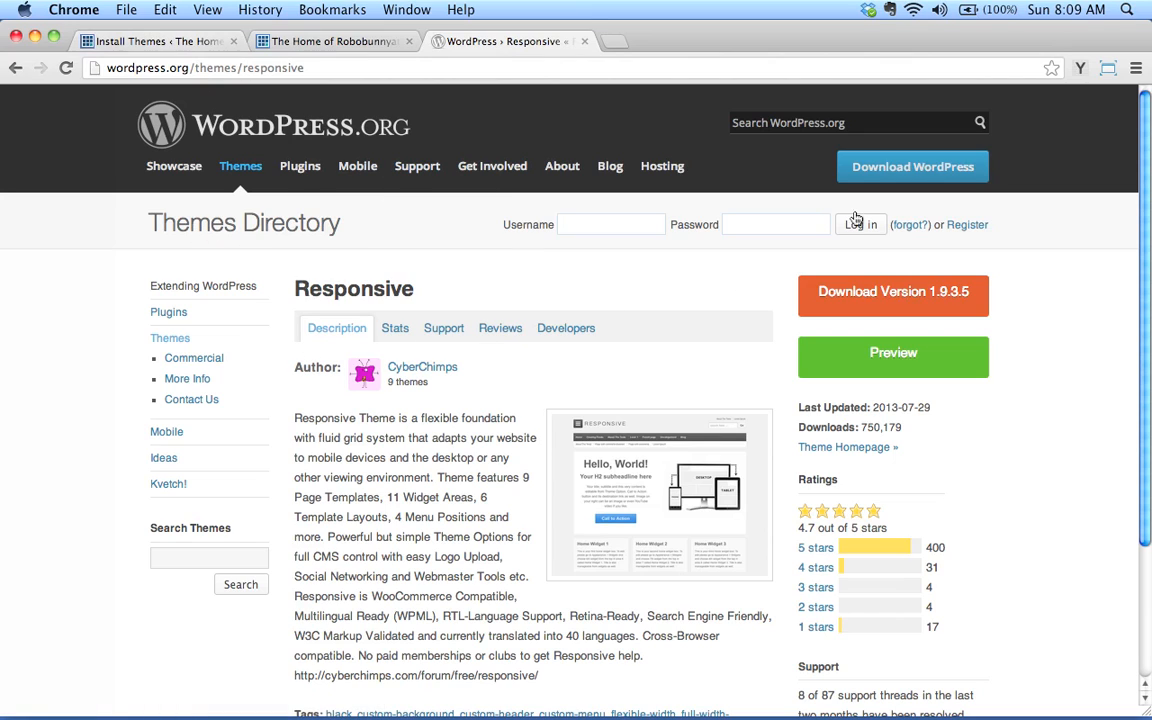
Preview the Responsive theme by CyberChimps from the search results and start installing it.
click(156, 56)
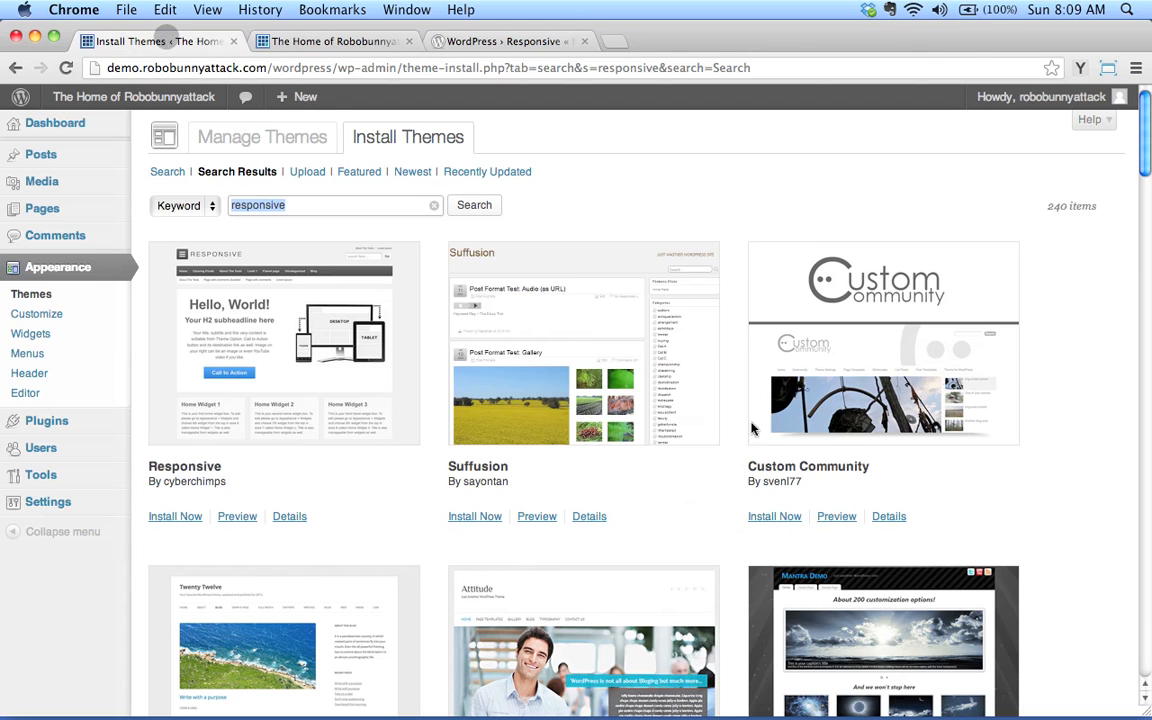
mouse_move(236, 516)
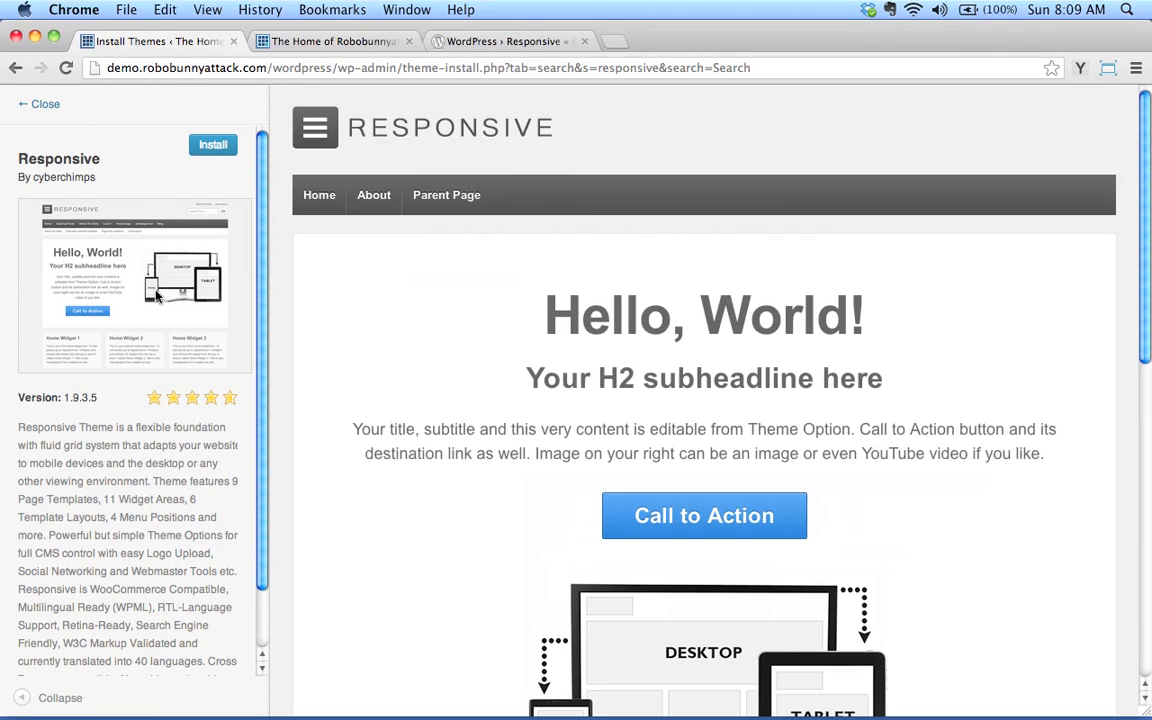
mouse_move(384, 414)
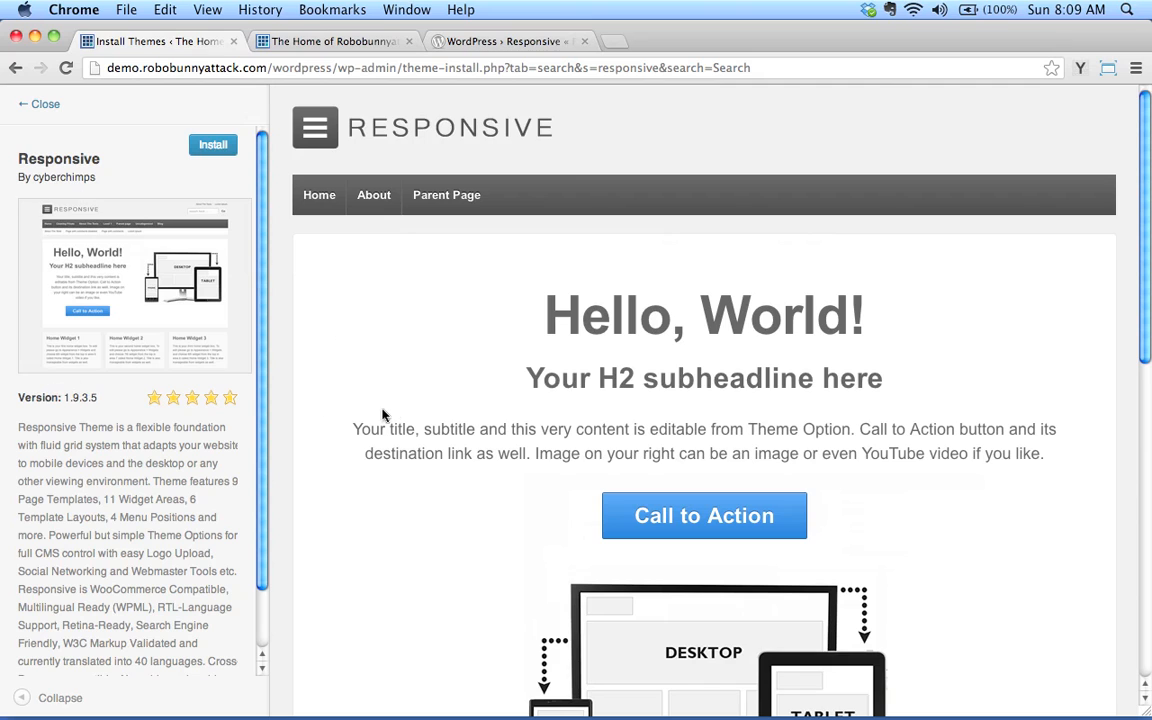
scroll(down, 3)
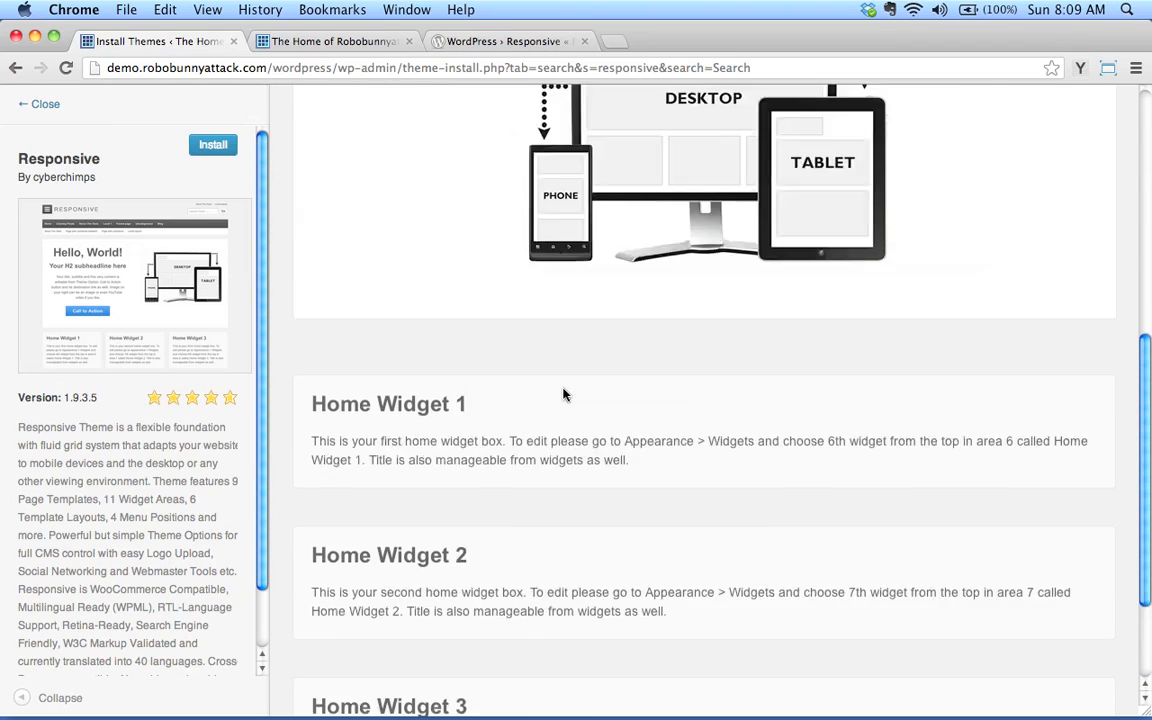
click(212, 144)
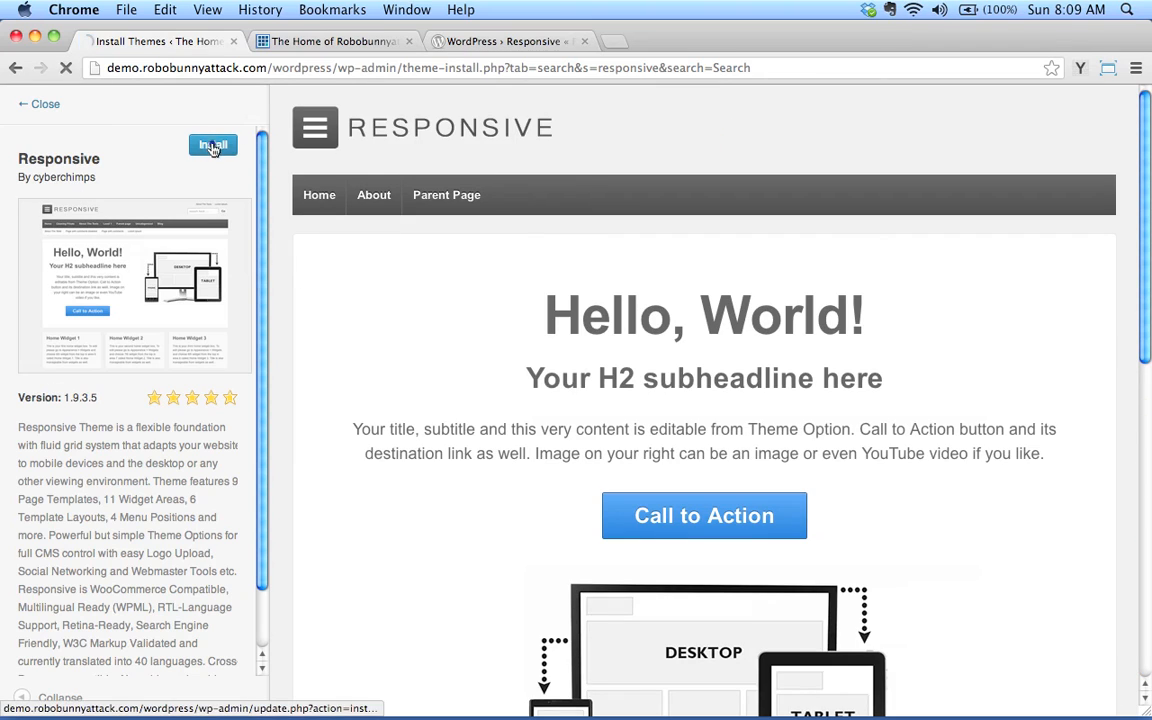
click(212, 144)
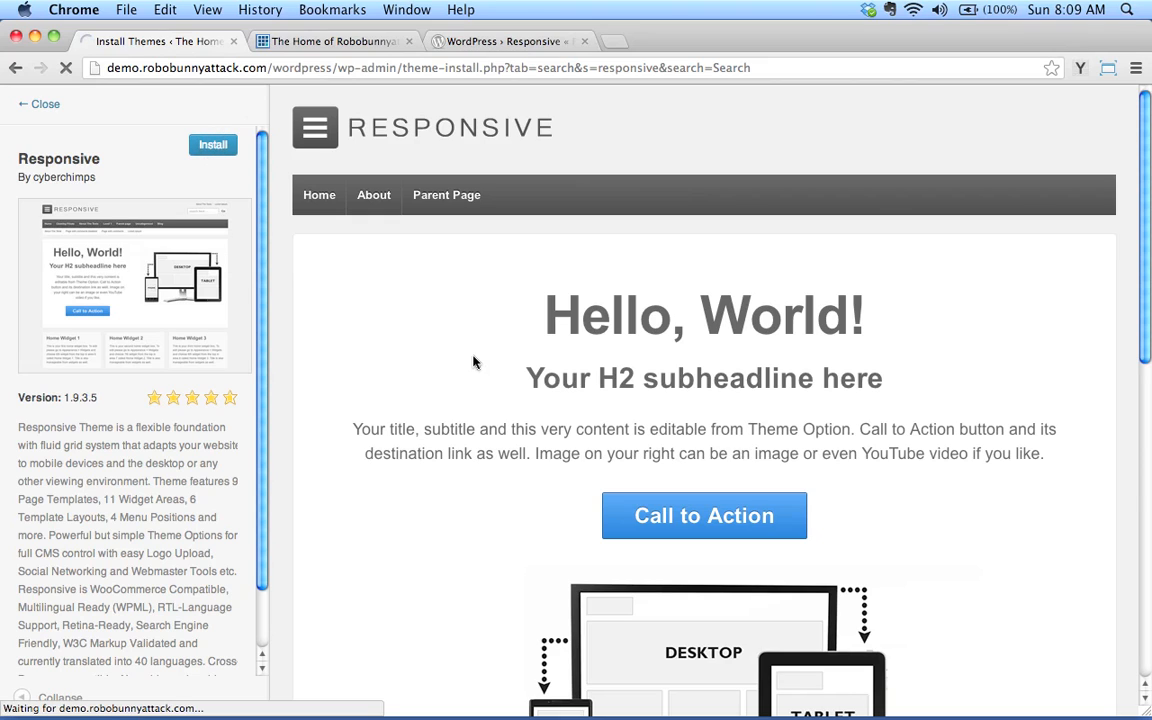
Let the Responsive 1.9.3.5 install finish, then go to Appearance > Themes.
click(212, 144)
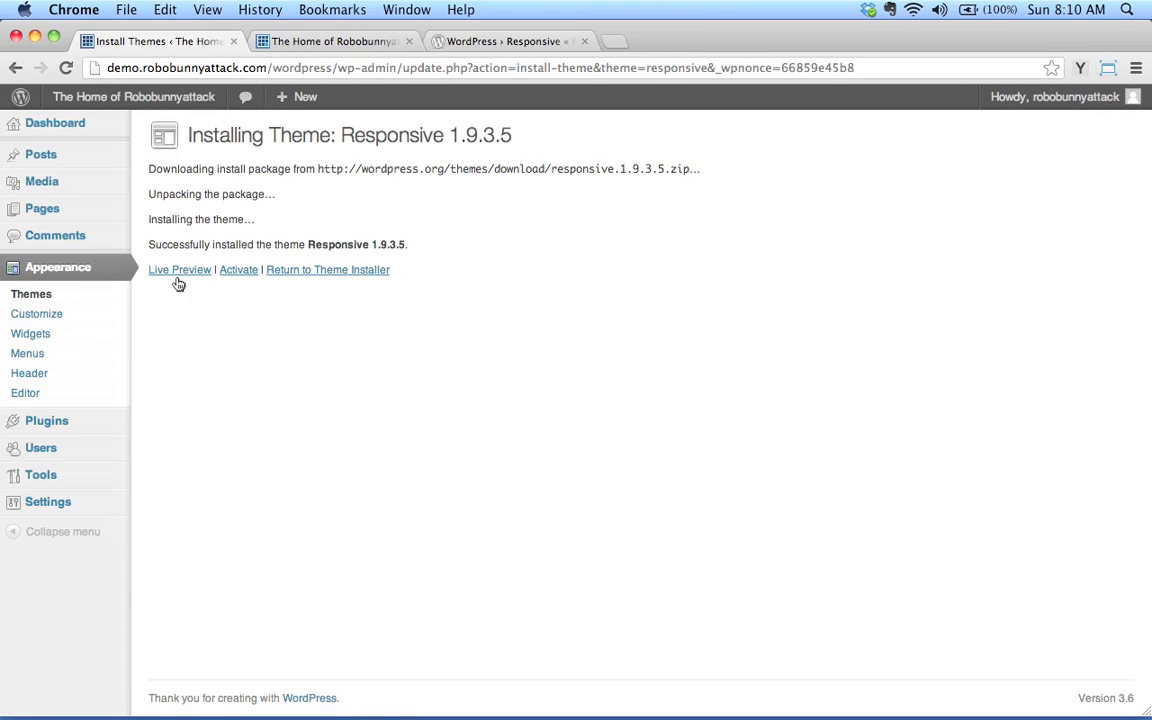
mouse_move(244, 272)
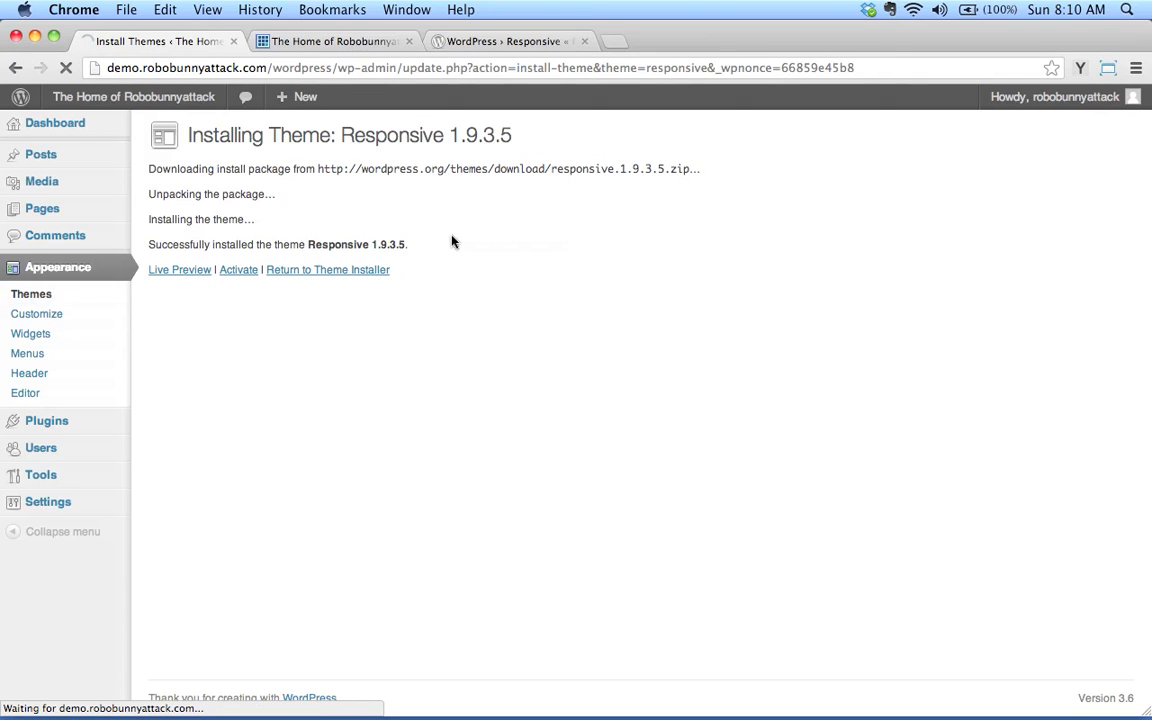
click(328, 268)
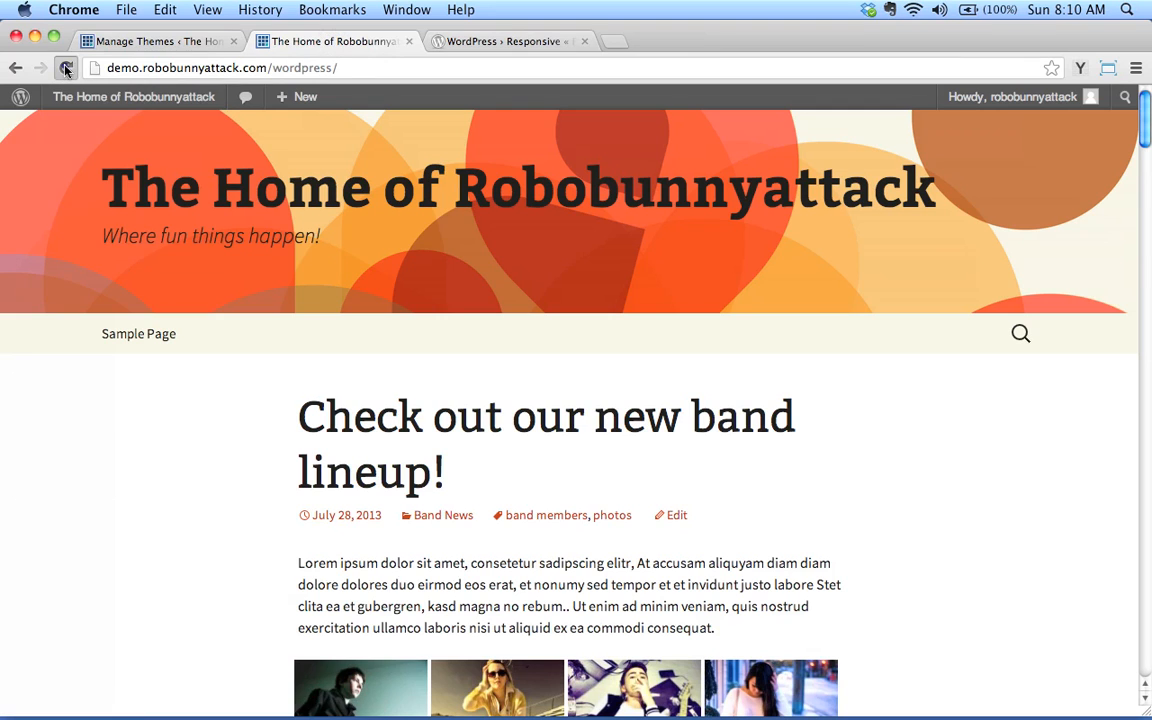
View the live front page, then return to the Manage Themes browser tab.
click(68, 72)
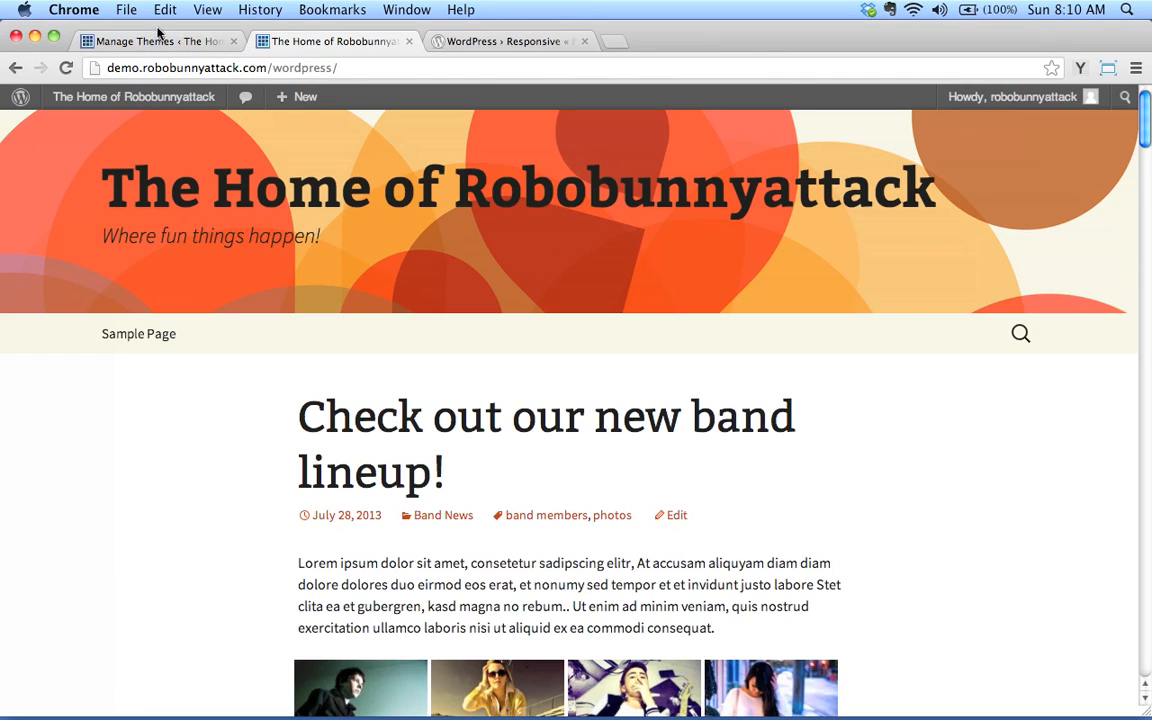
mouse_move(176, 44)
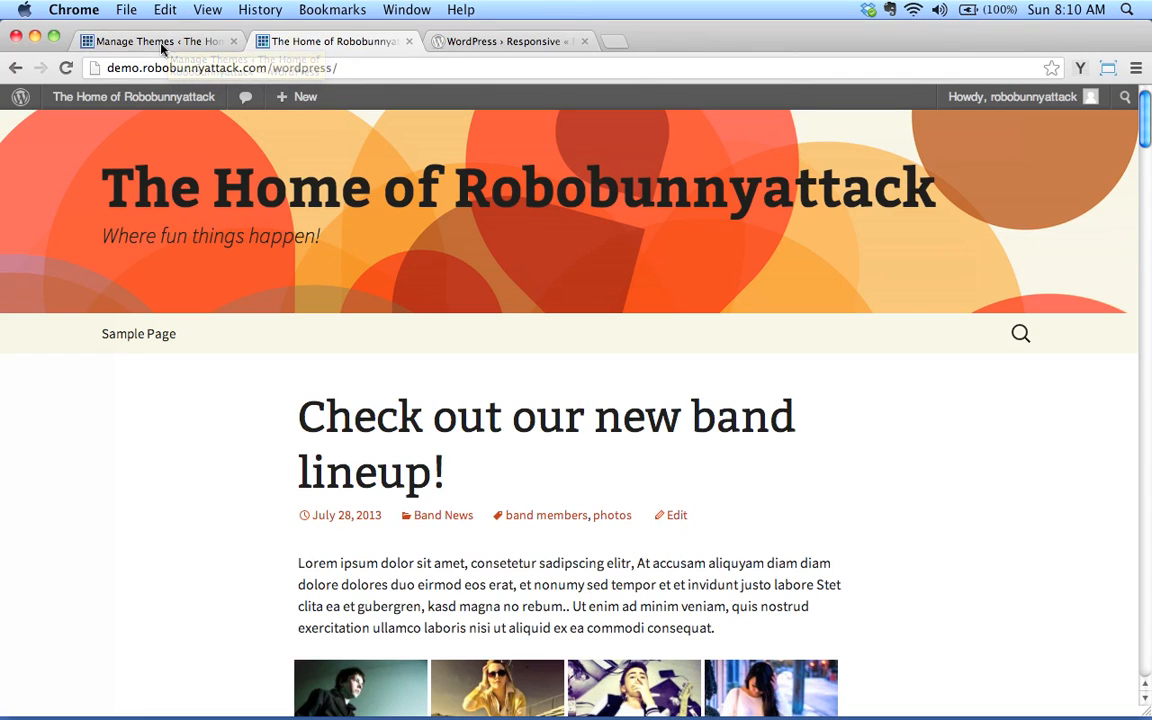
click(160, 42)
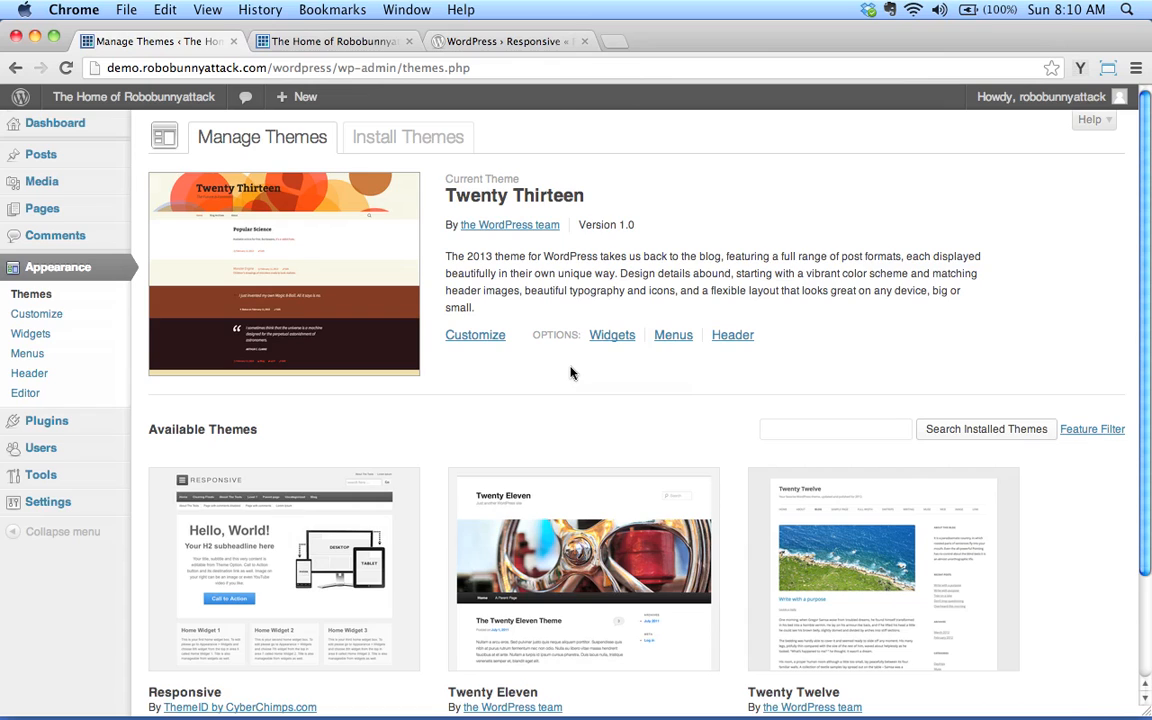
Scroll down to confirm Responsive appears under Available Themes.
scroll(down, 3)
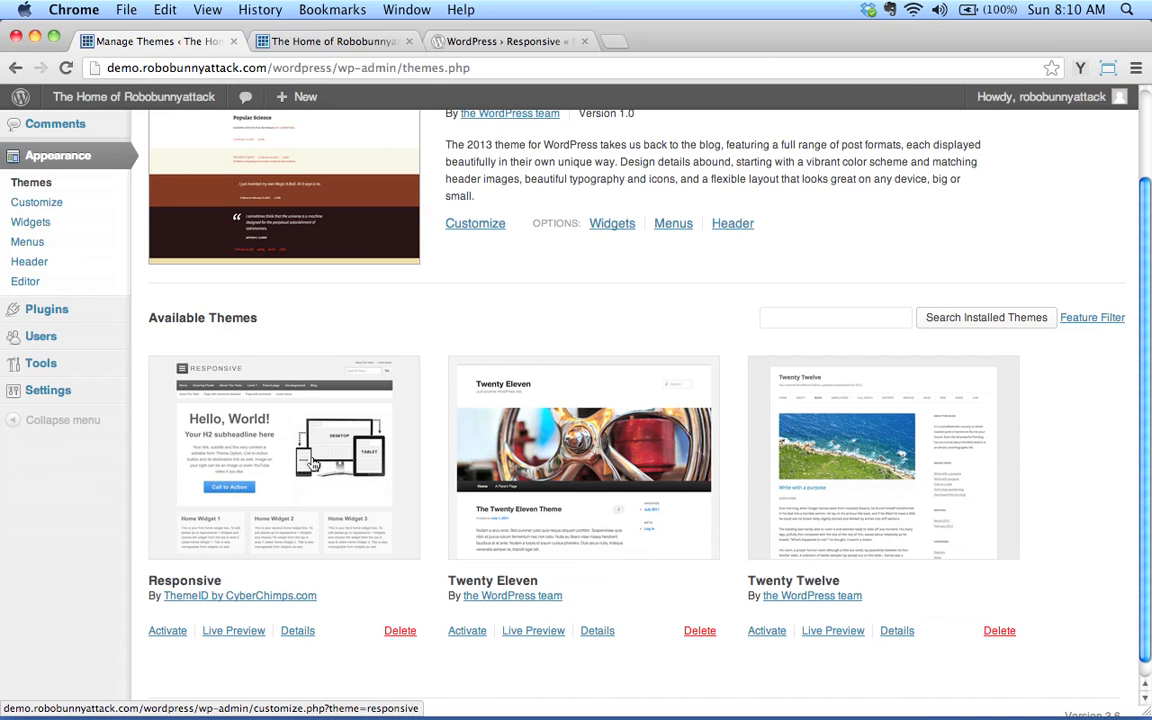
mouse_move(198, 410)
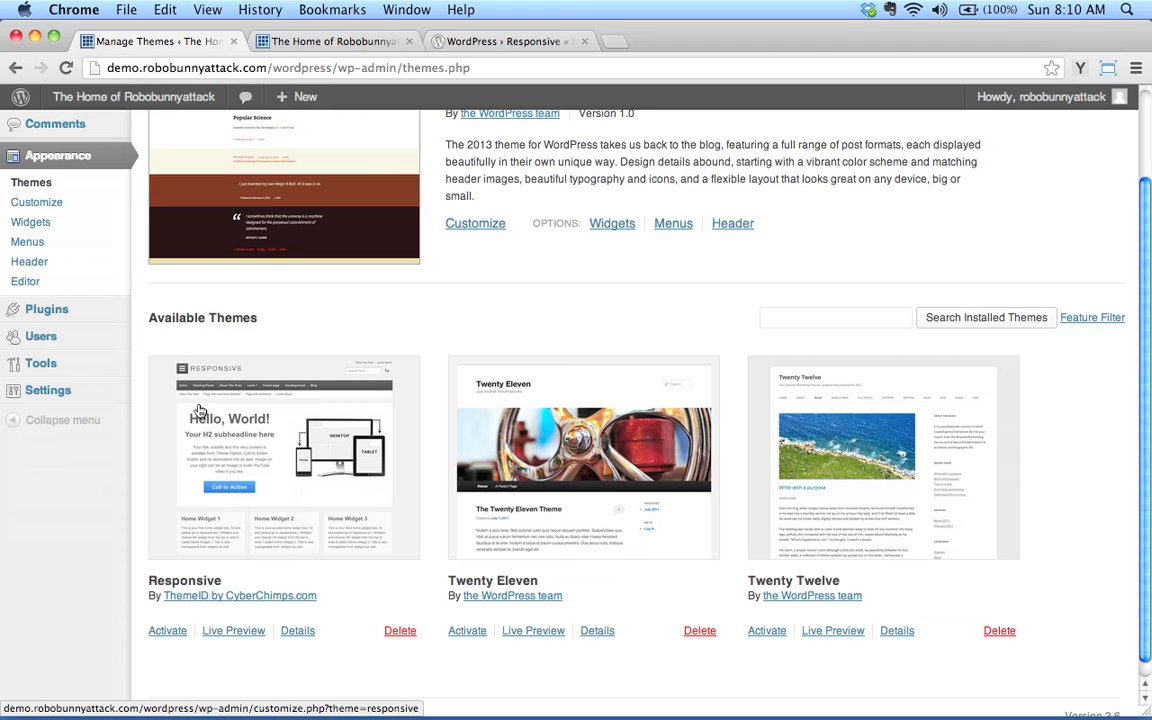
mouse_move(258, 664)
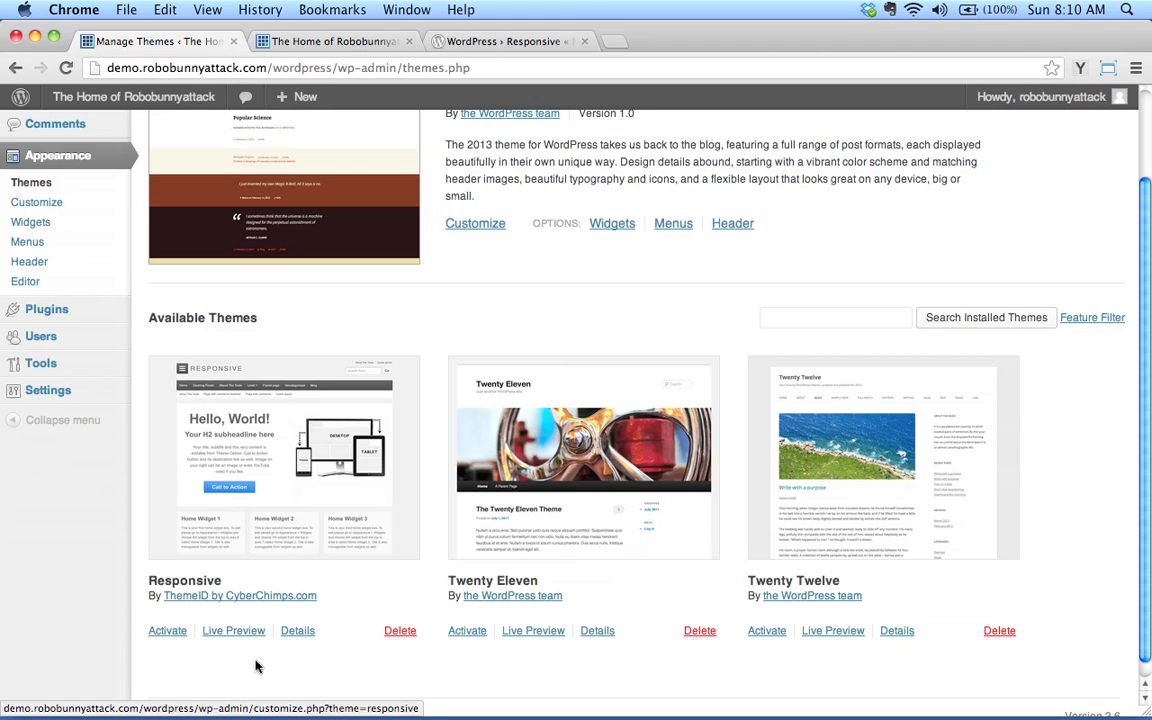
mouse_move(170, 580)
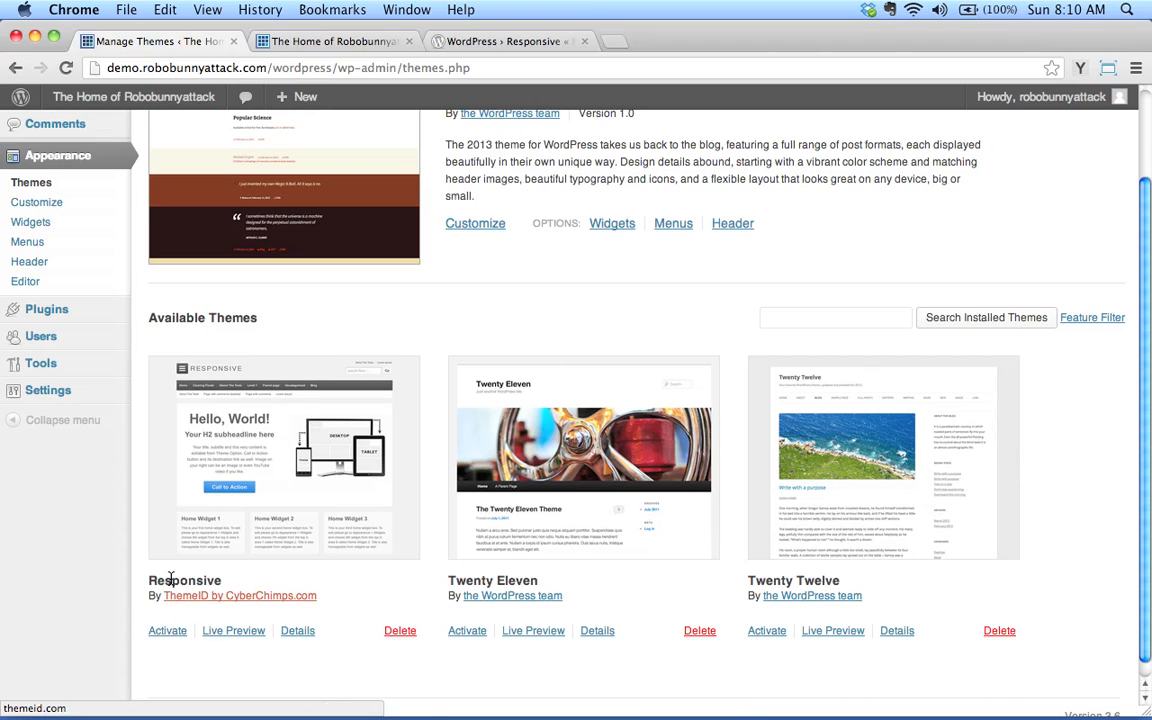
mouse_move(232, 632)
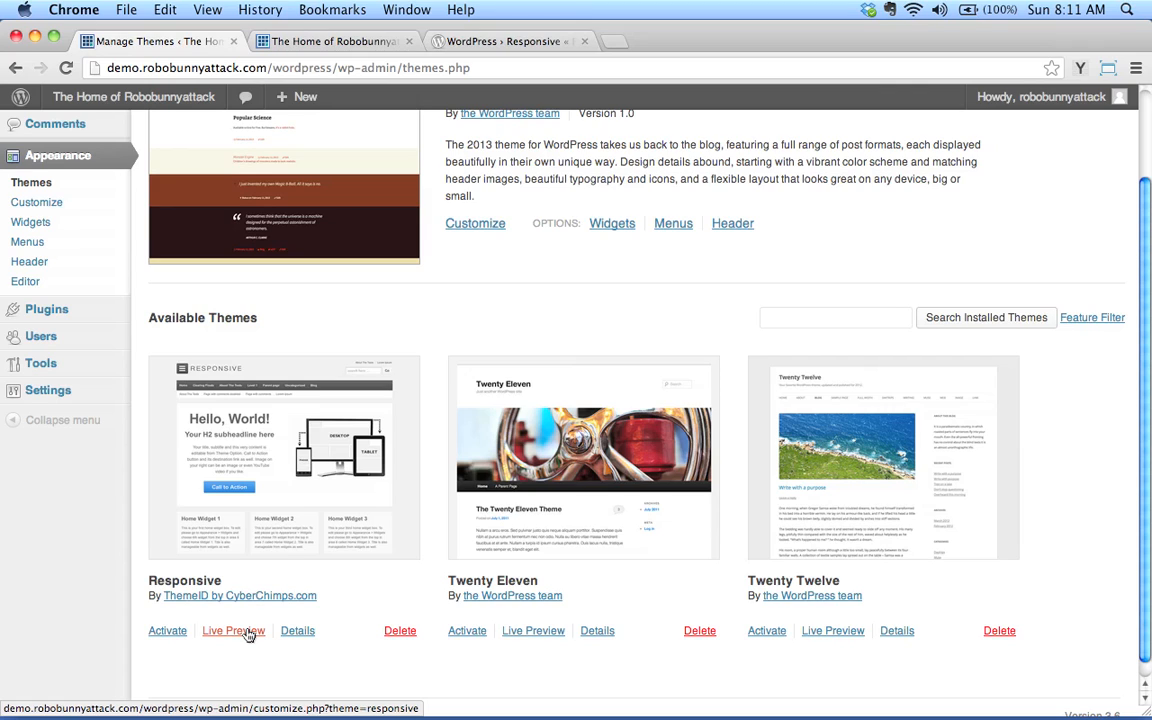
mouse_move(240, 472)
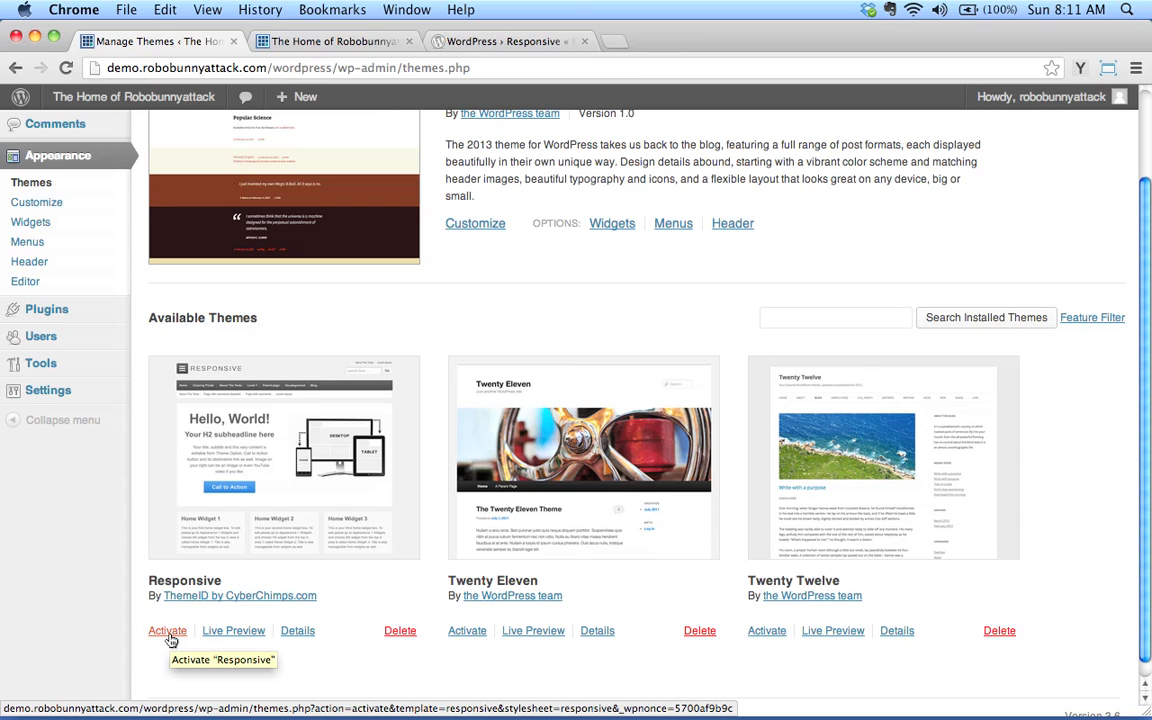
mouse_move(232, 632)
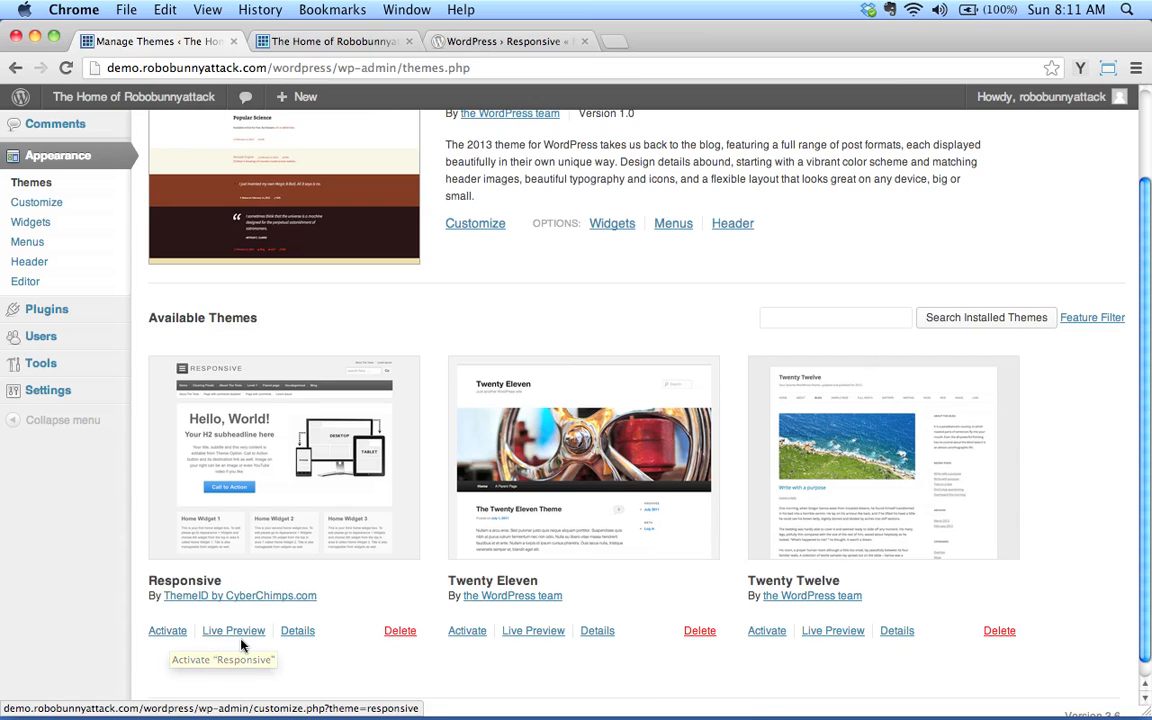
Live-preview the Responsive theme, then Save & Activate it.
click(234, 632)
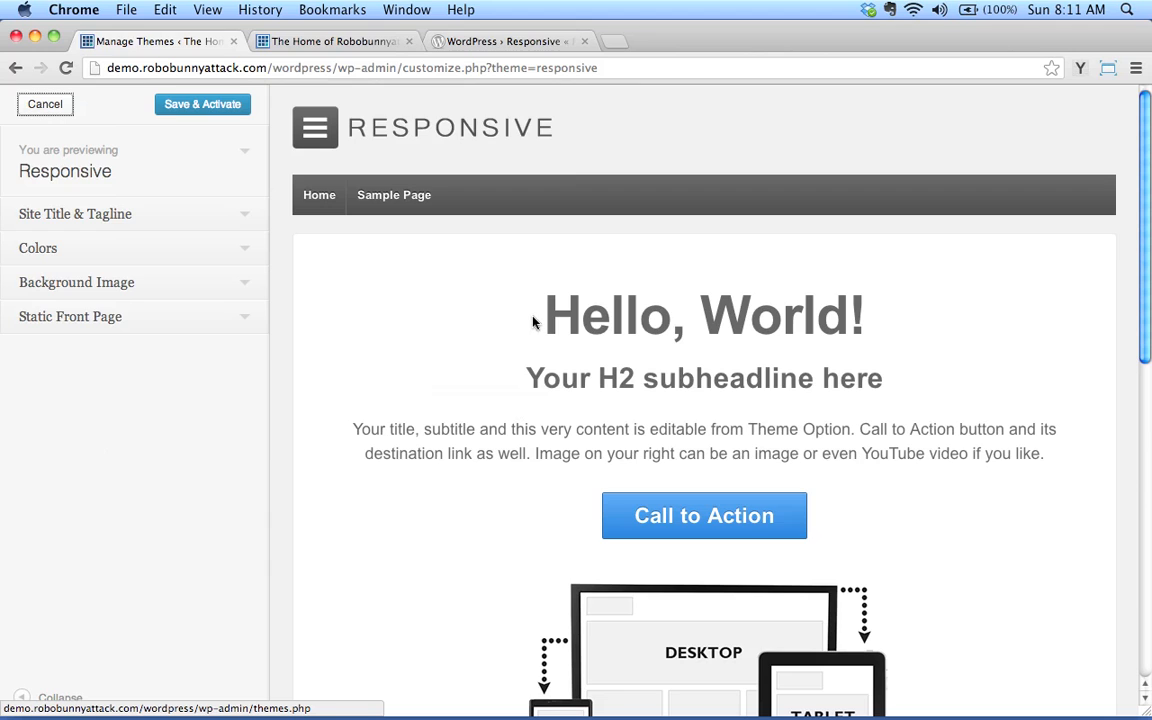
scroll(down, 3)
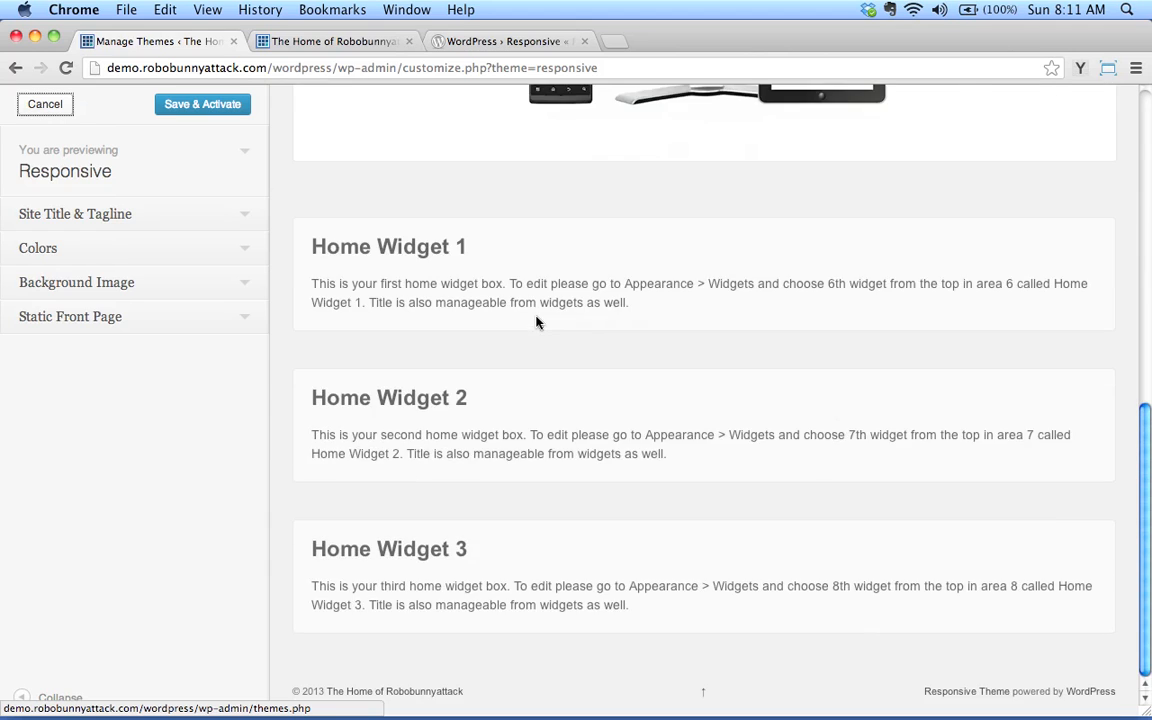
scroll(up, 3)
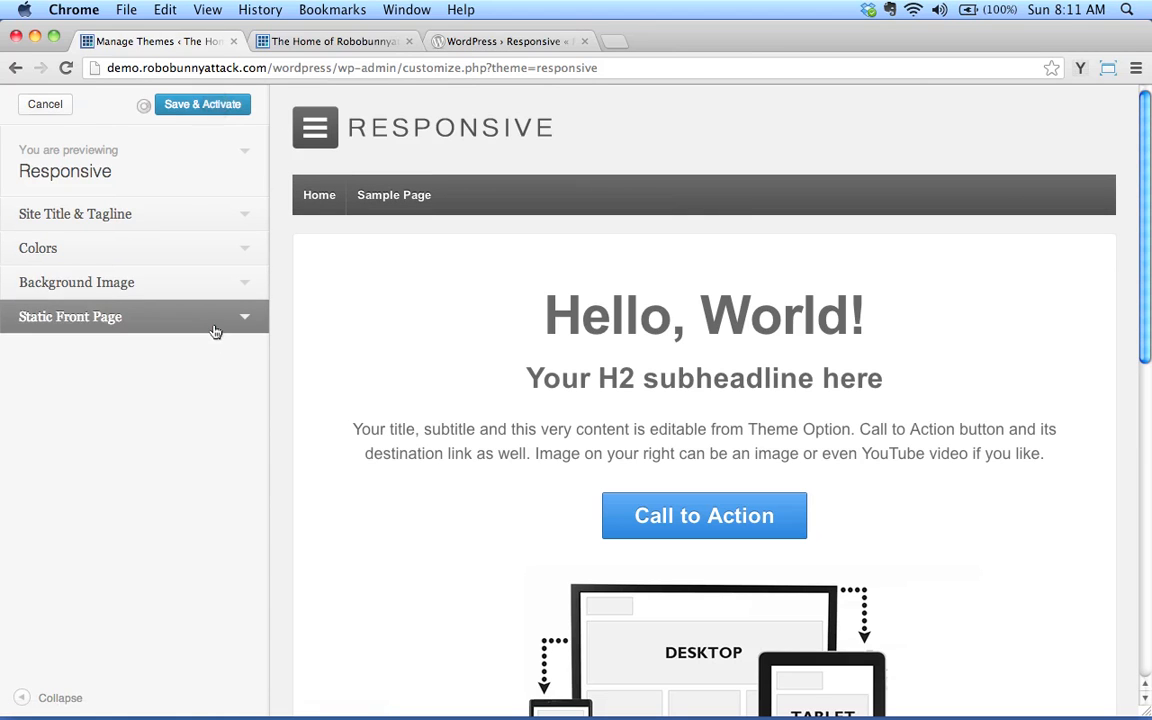
click(202, 104)
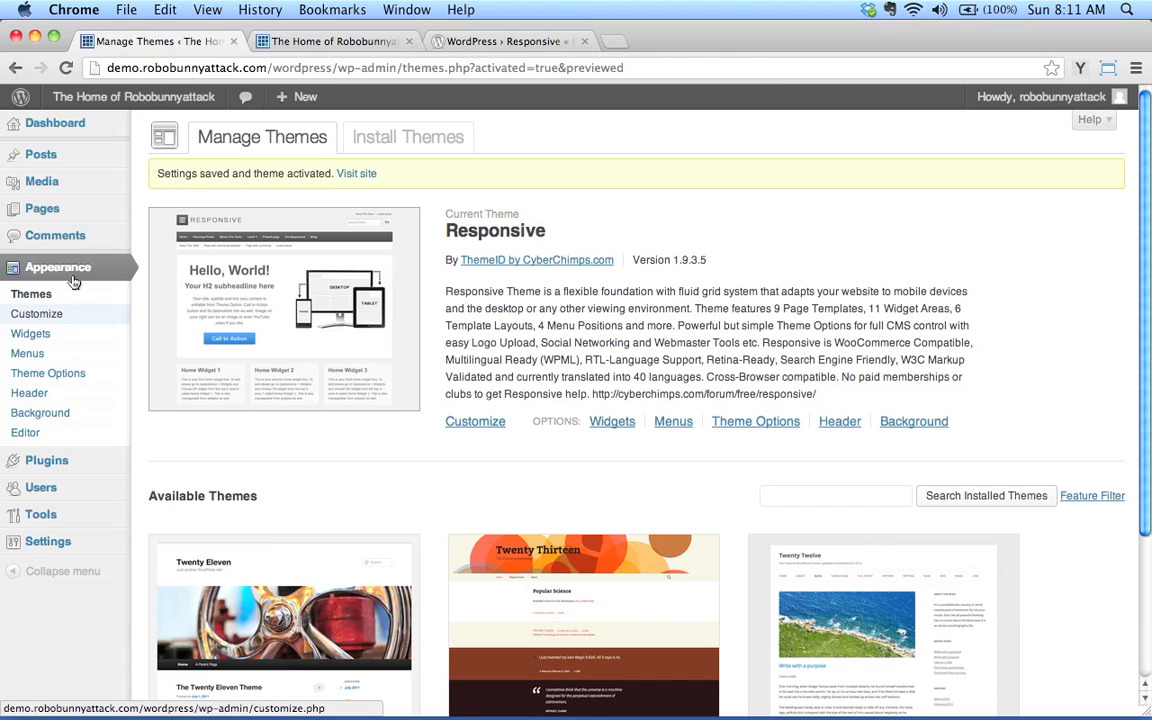
mouse_move(244, 360)
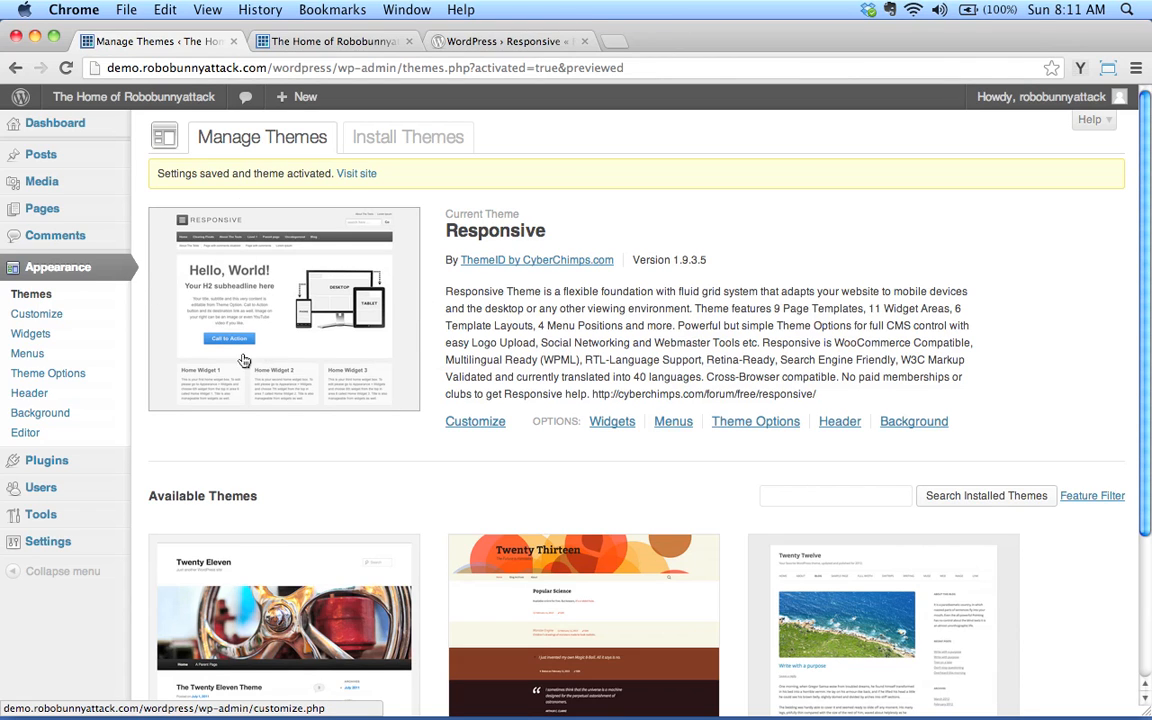
mouse_move(356, 288)
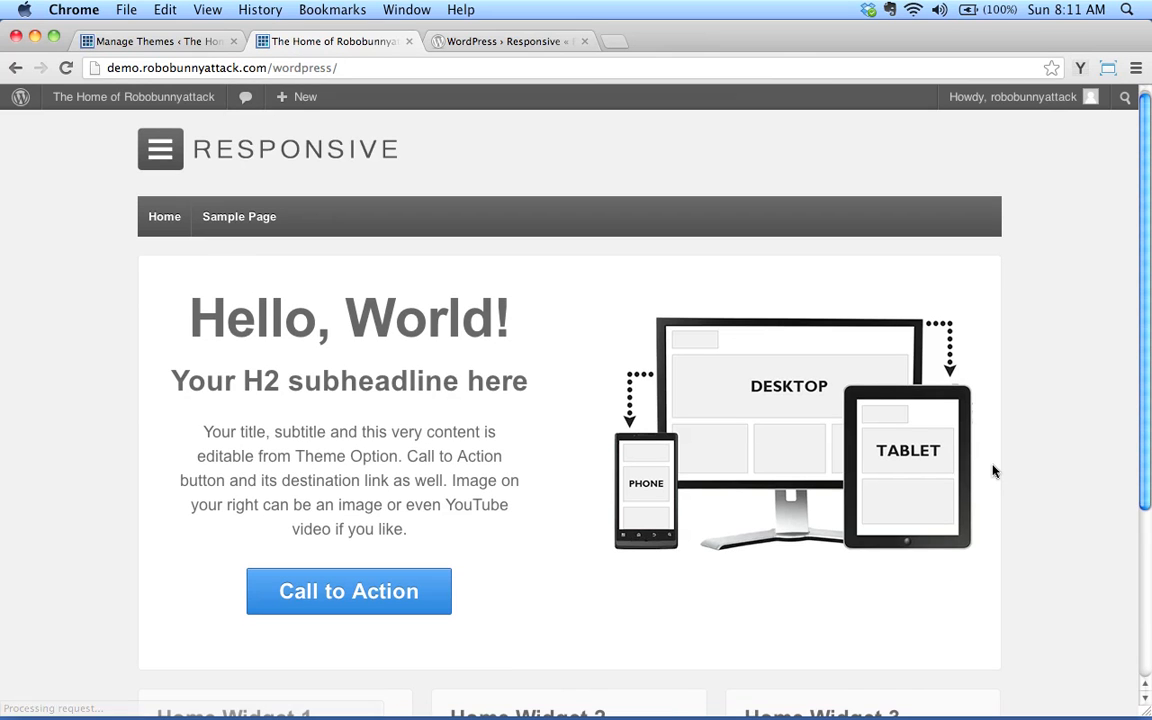
Browse the live site in Responsive: Sample Page, Home, then Sample Page again.
scroll(down, 3)
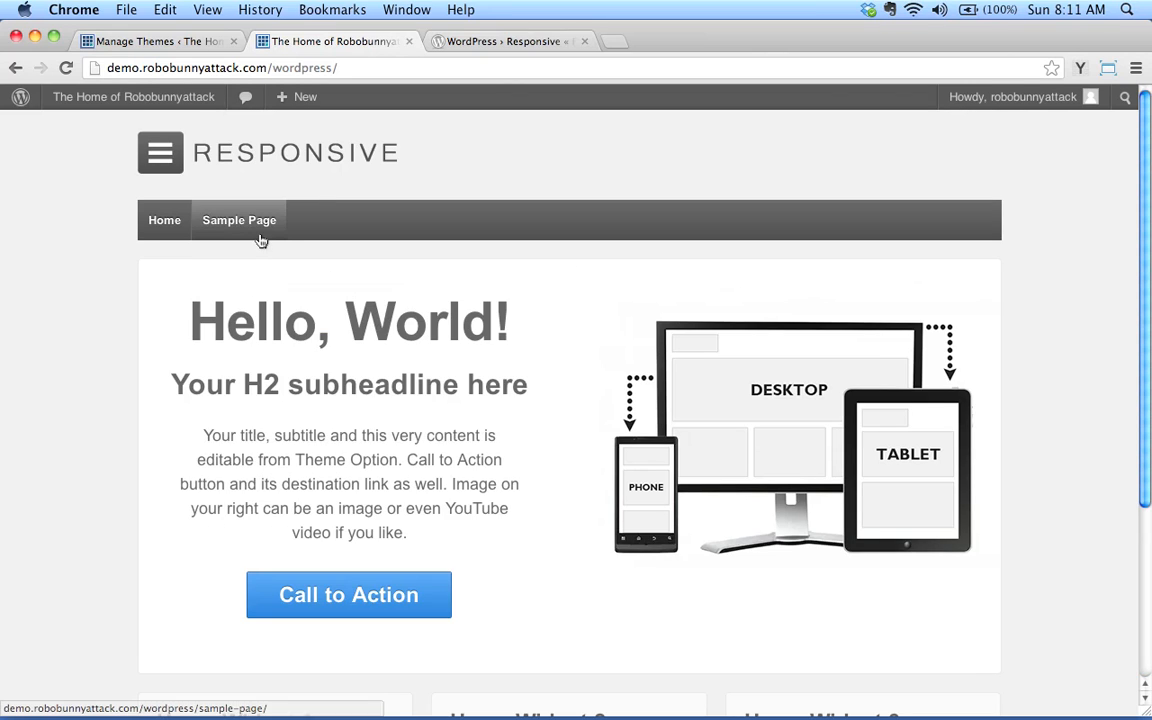
mouse_move(268, 250)
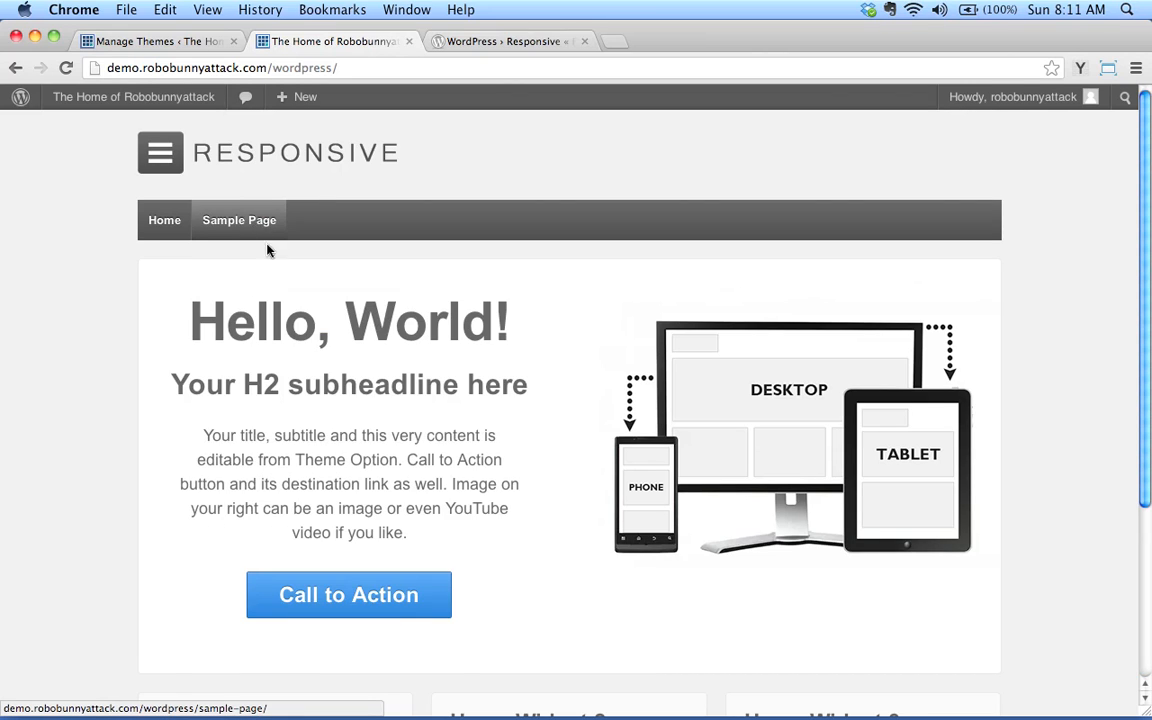
click(240, 220)
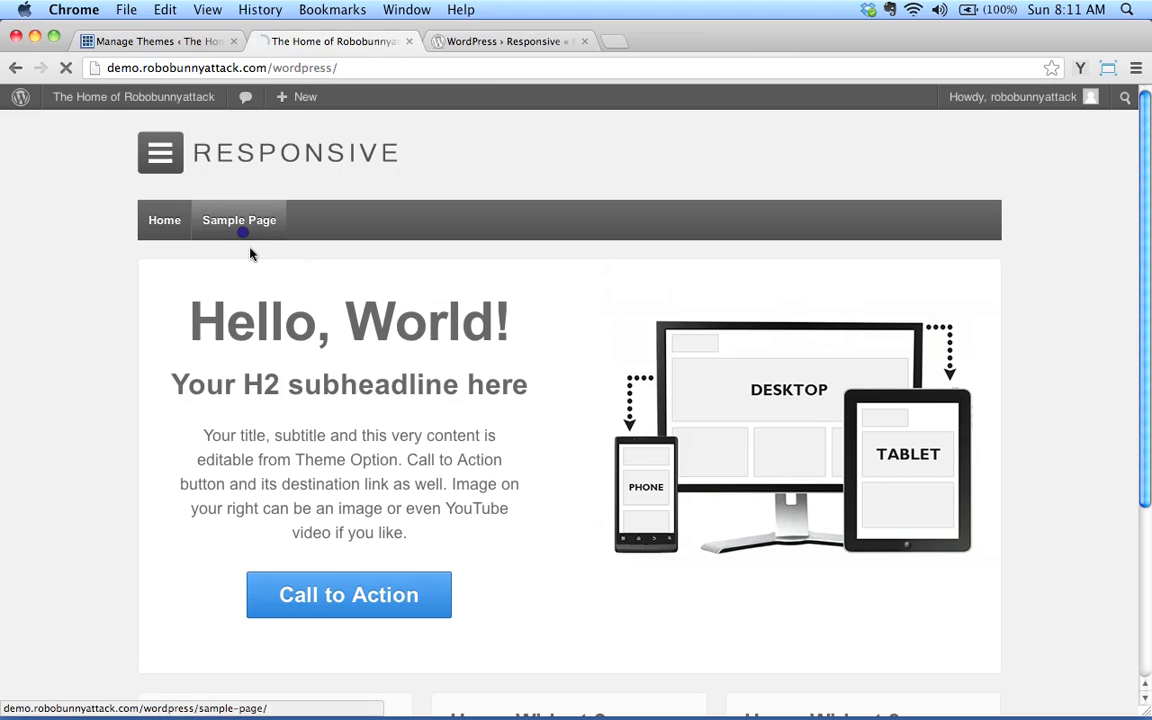
click(240, 218)
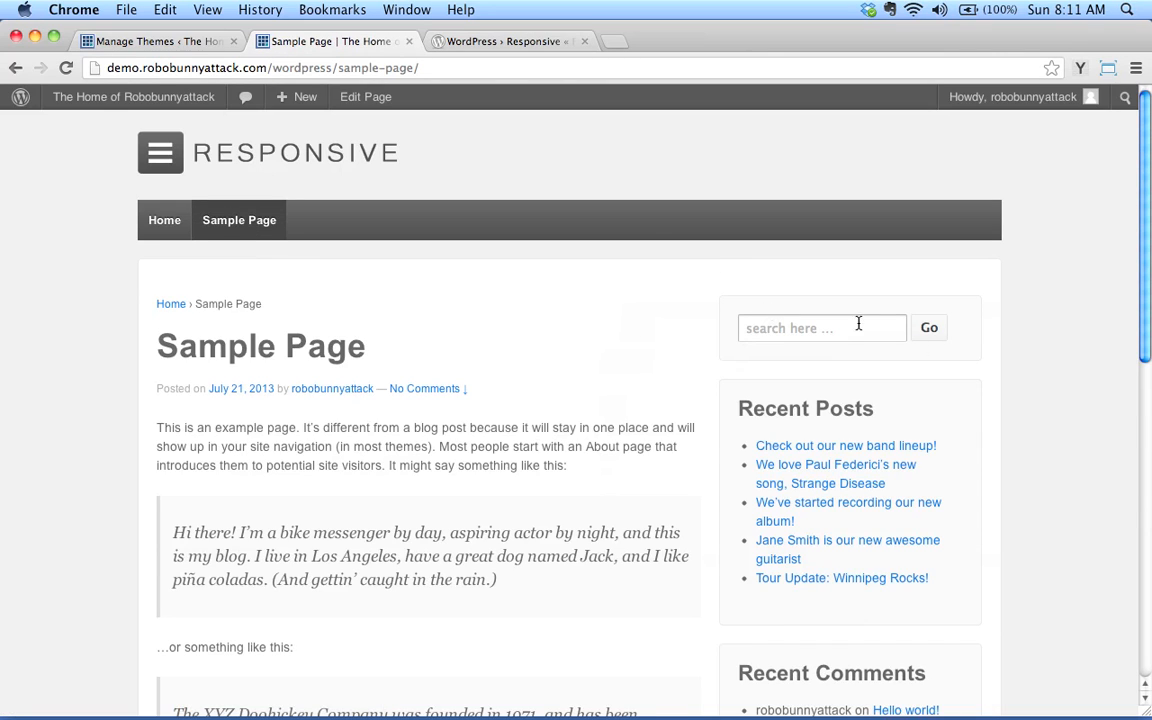
mouse_move(164, 220)
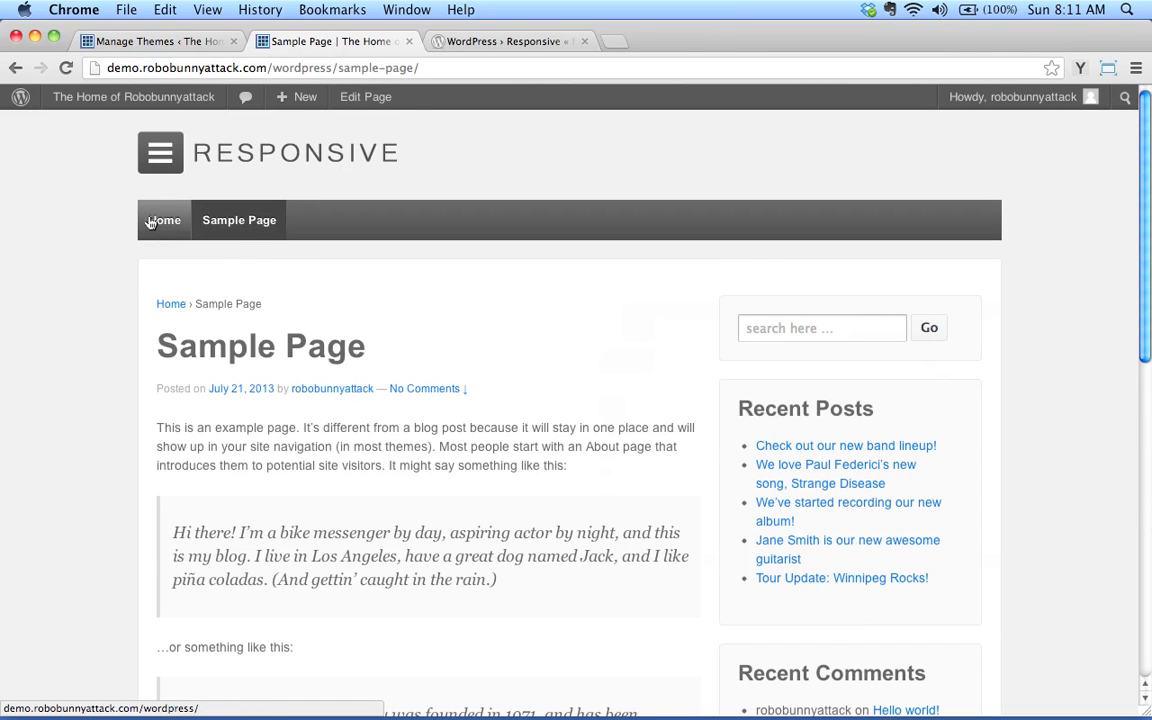
click(164, 220)
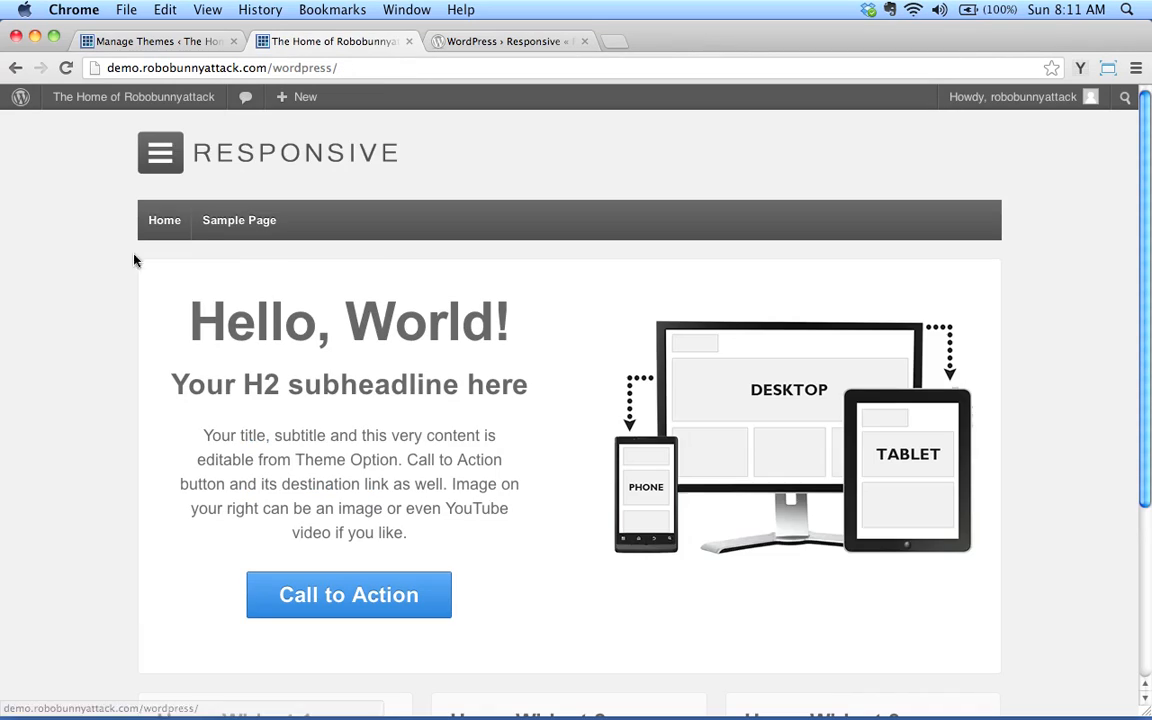
mouse_move(596, 408)
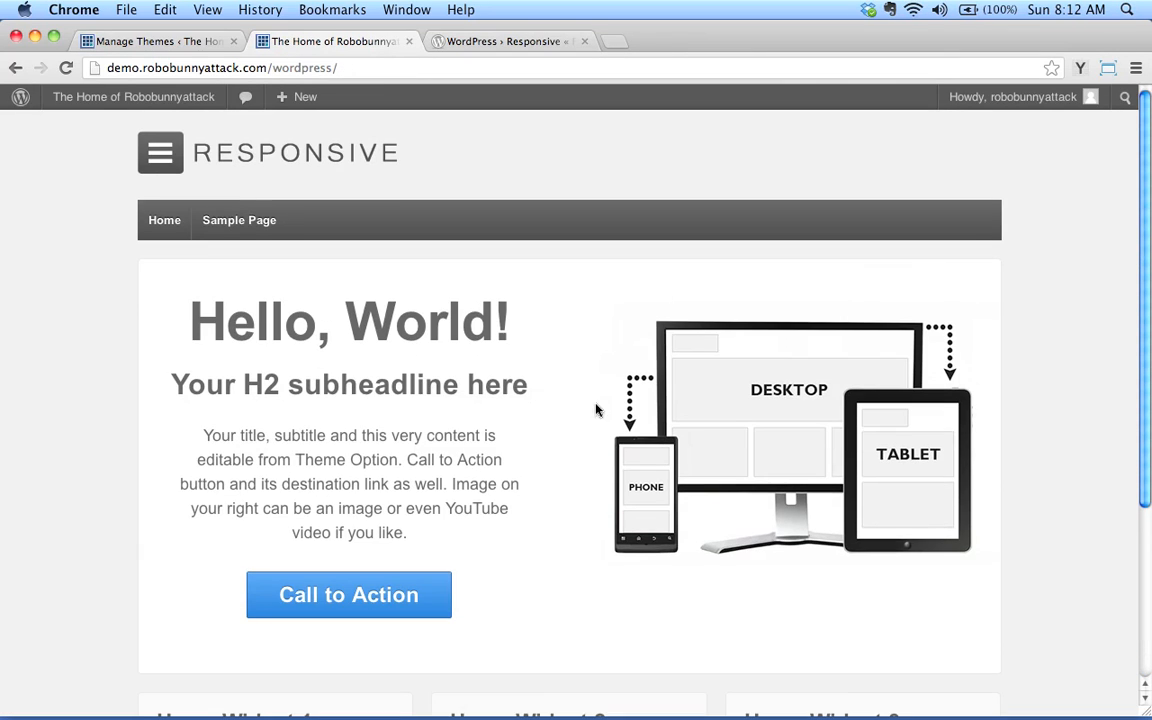
click(240, 220)
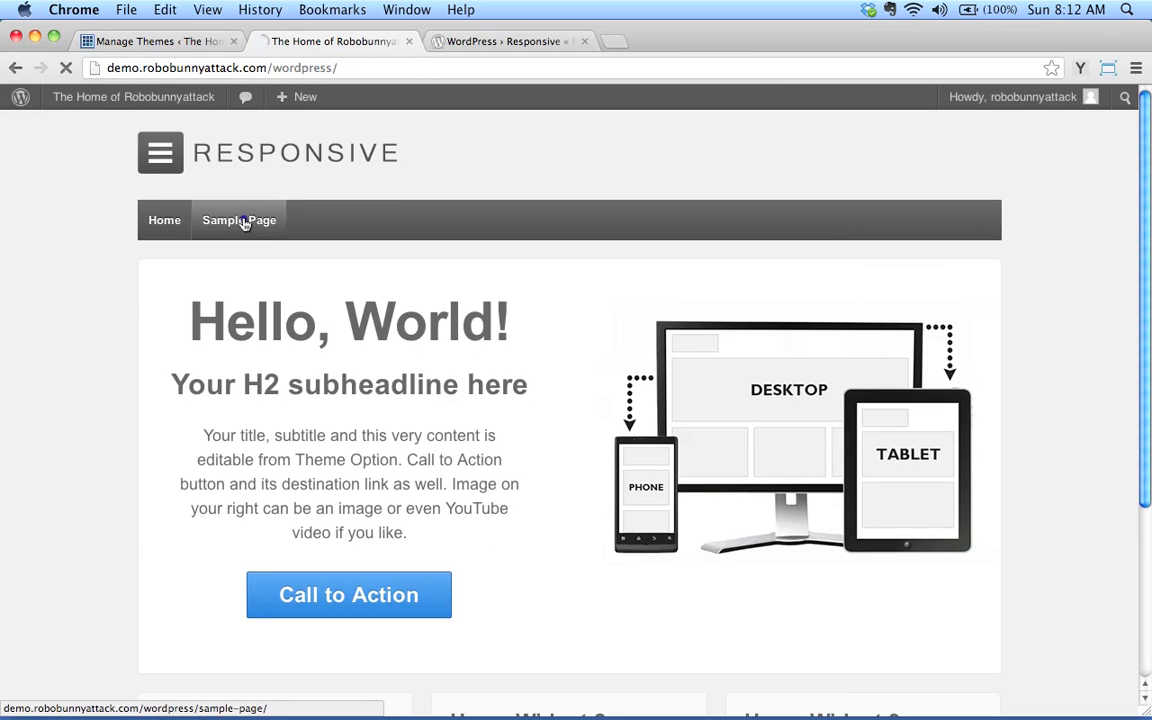
click(240, 220)
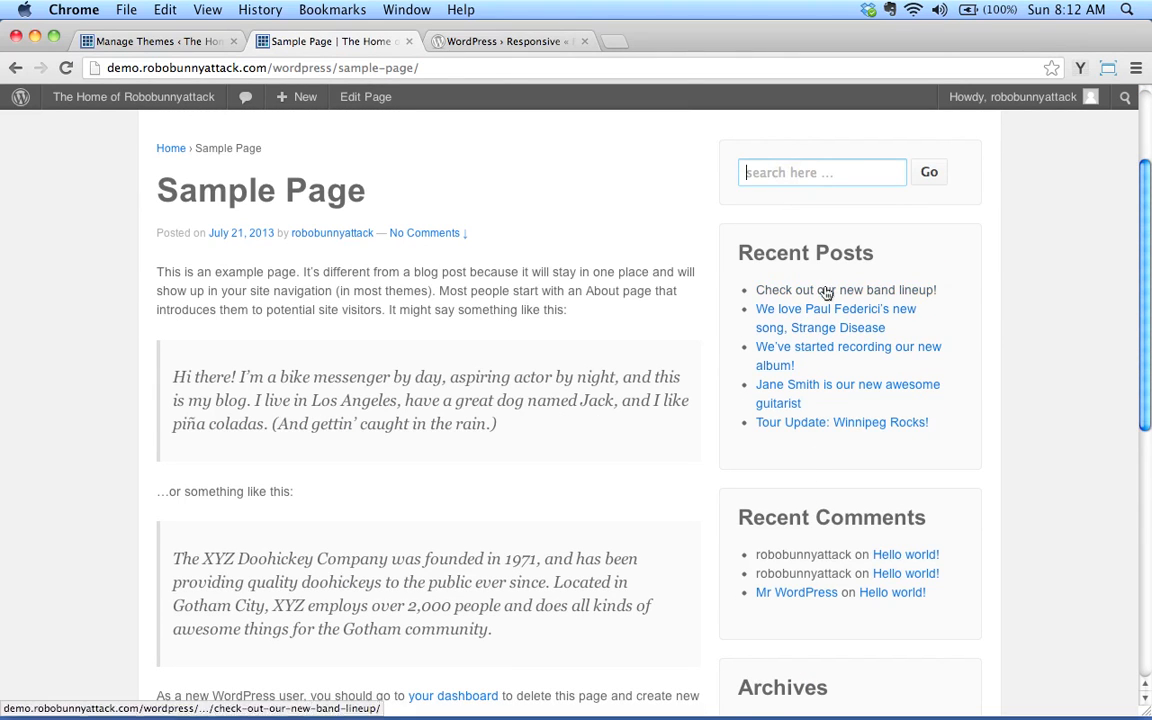
View the 'Check out our new band lineup!' post from Recent Posts and scroll through it.
click(842, 290)
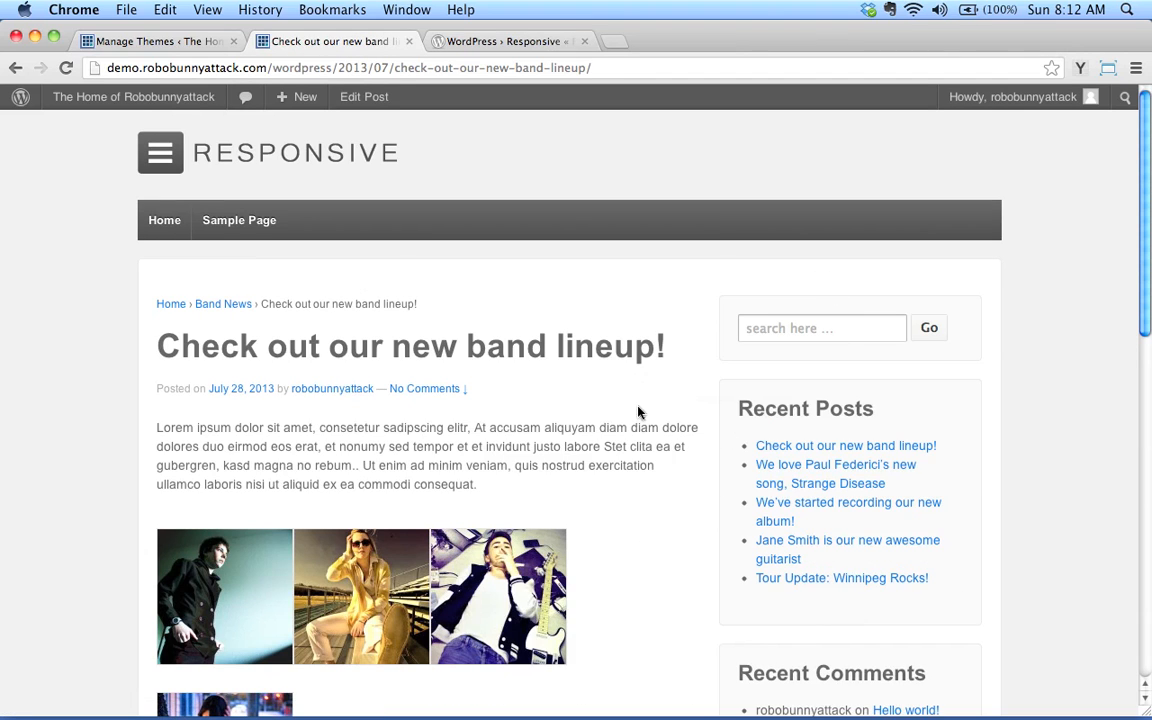
scroll(down, 3)
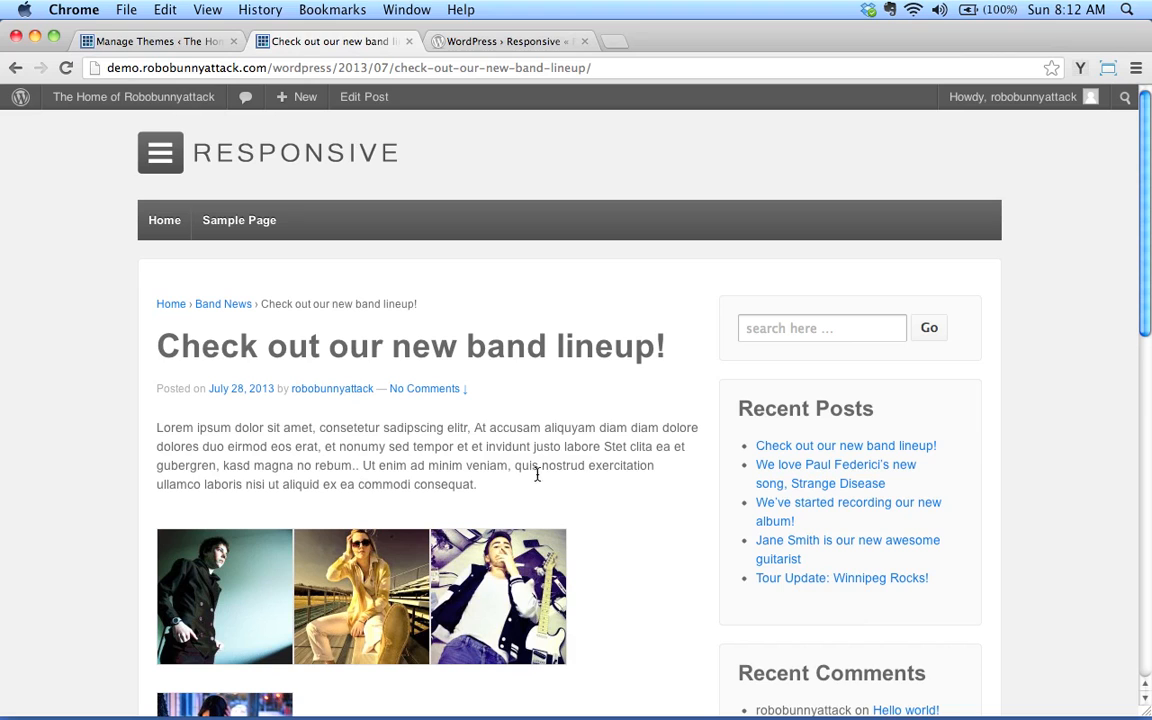
scroll(down, 3)
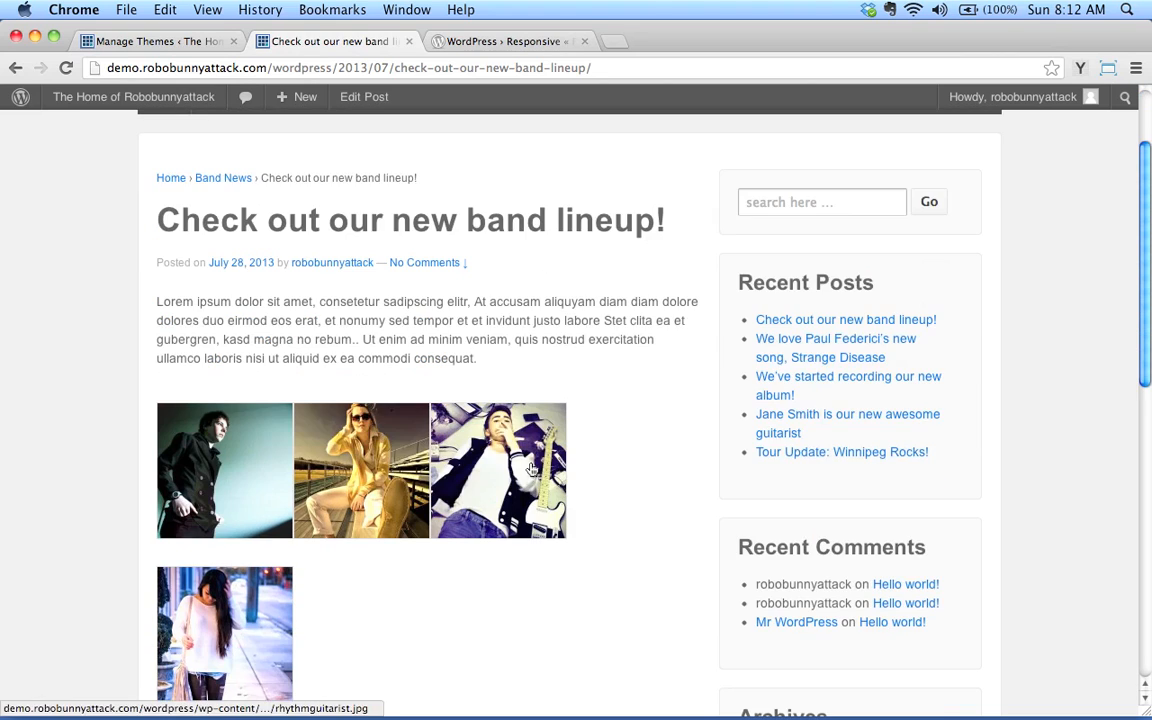
scroll(down, 3)
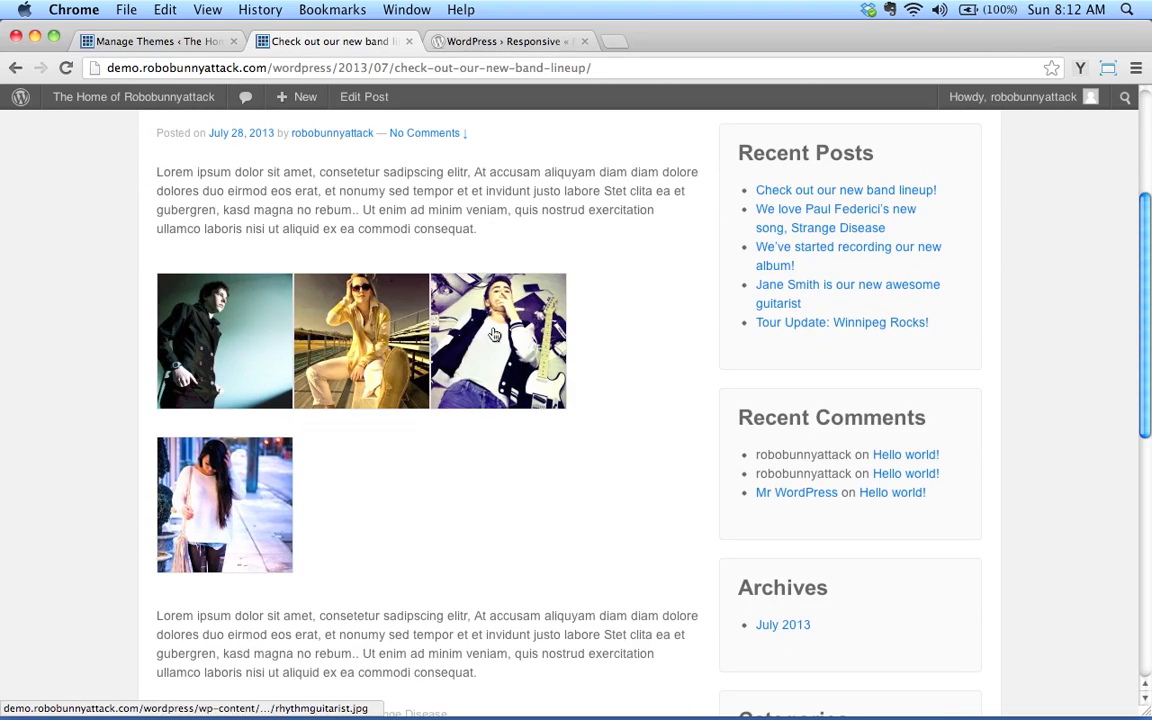
mouse_move(476, 328)
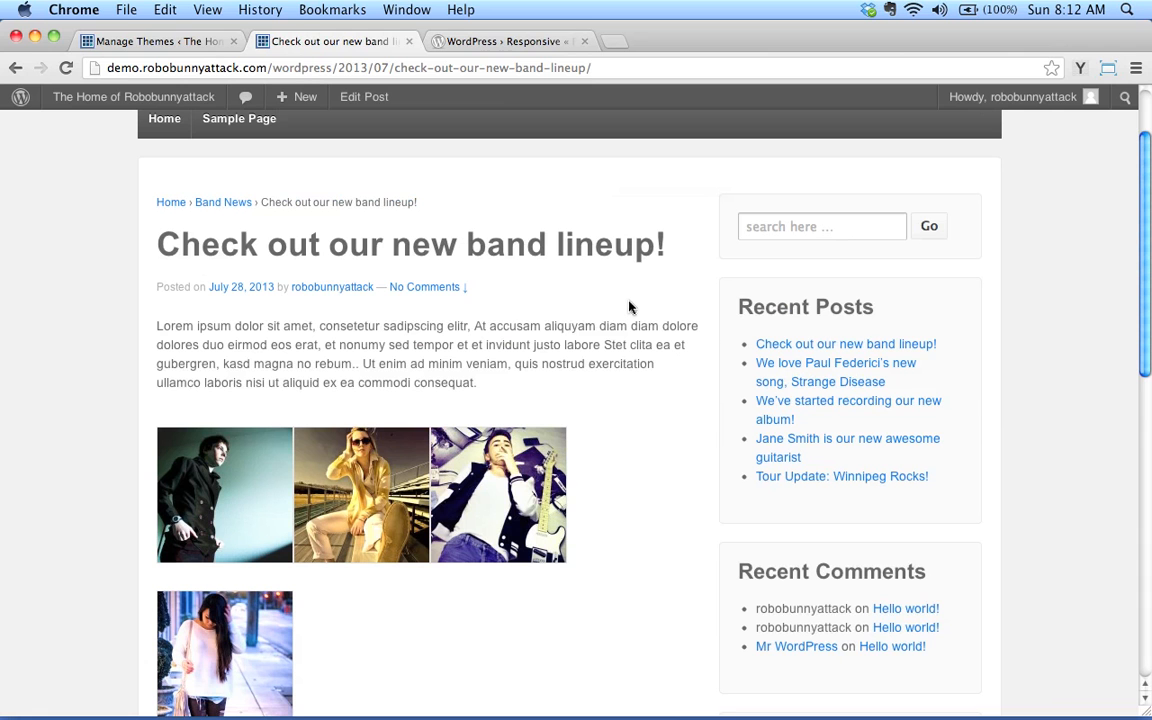
scroll(down, 3)
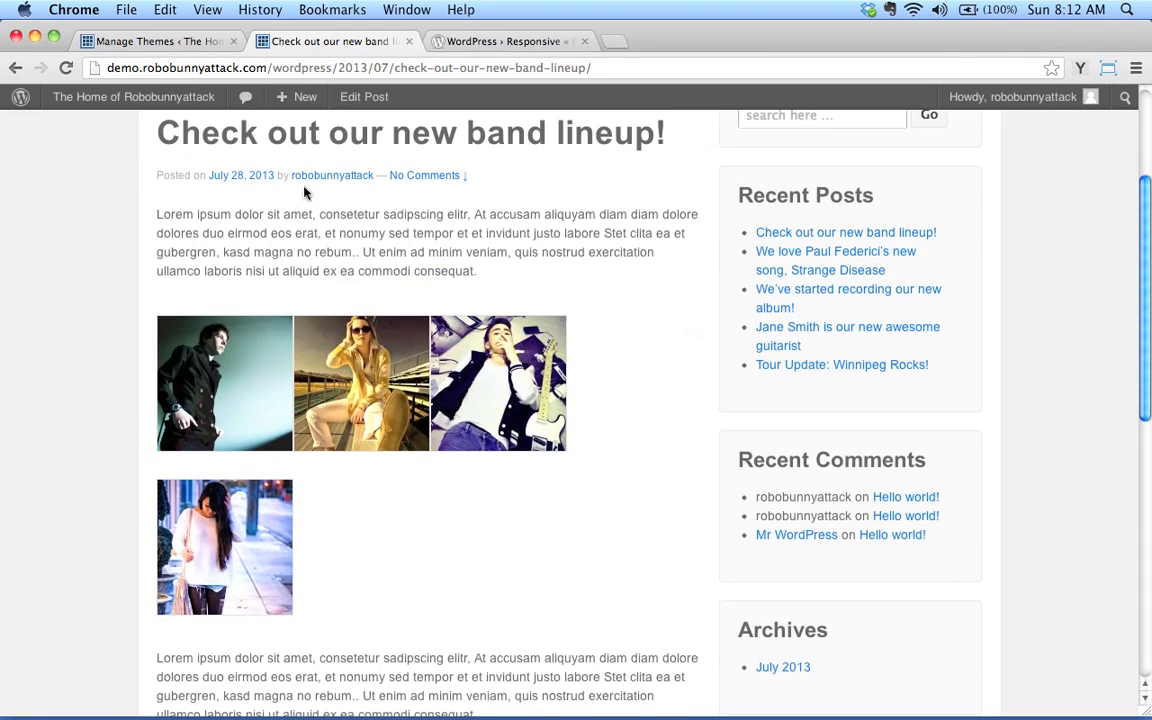
scroll(down, 3)
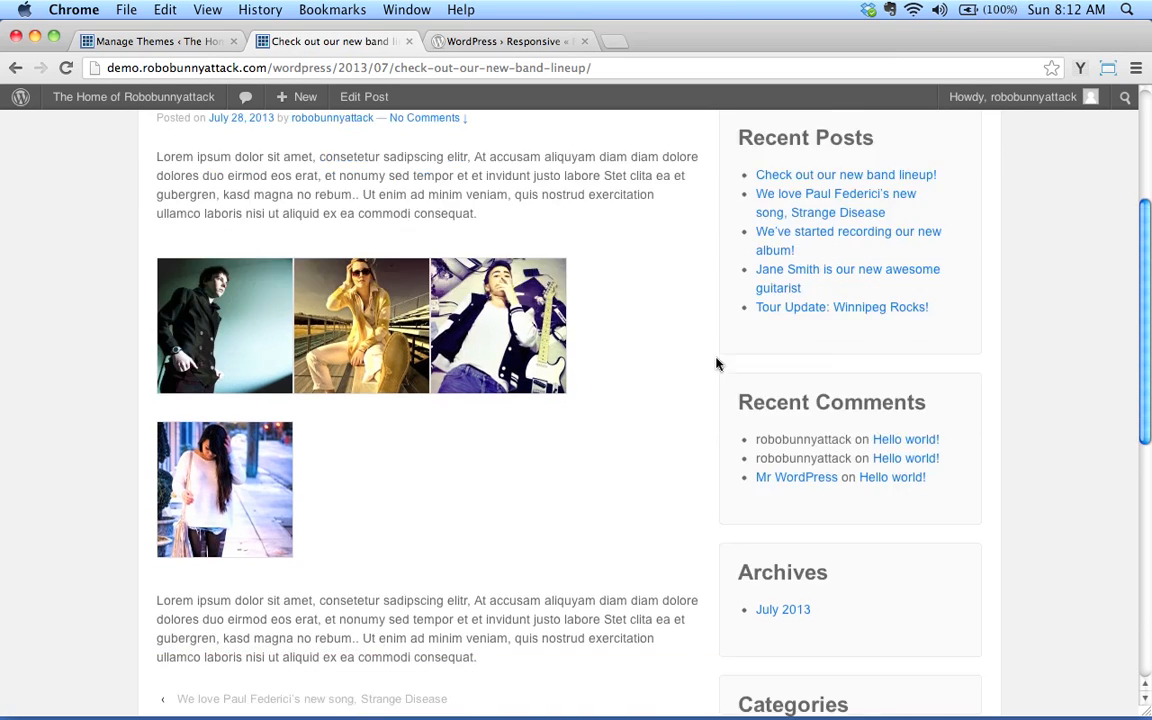
scroll(up, 3)
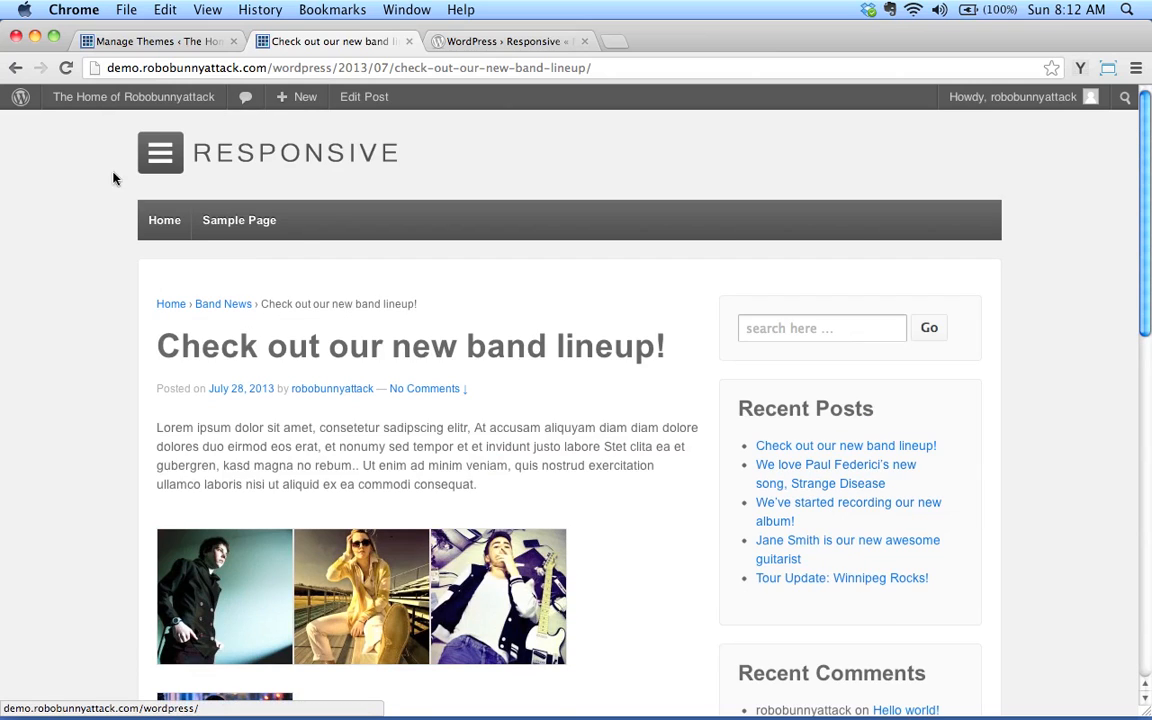
mouse_move(228, 172)
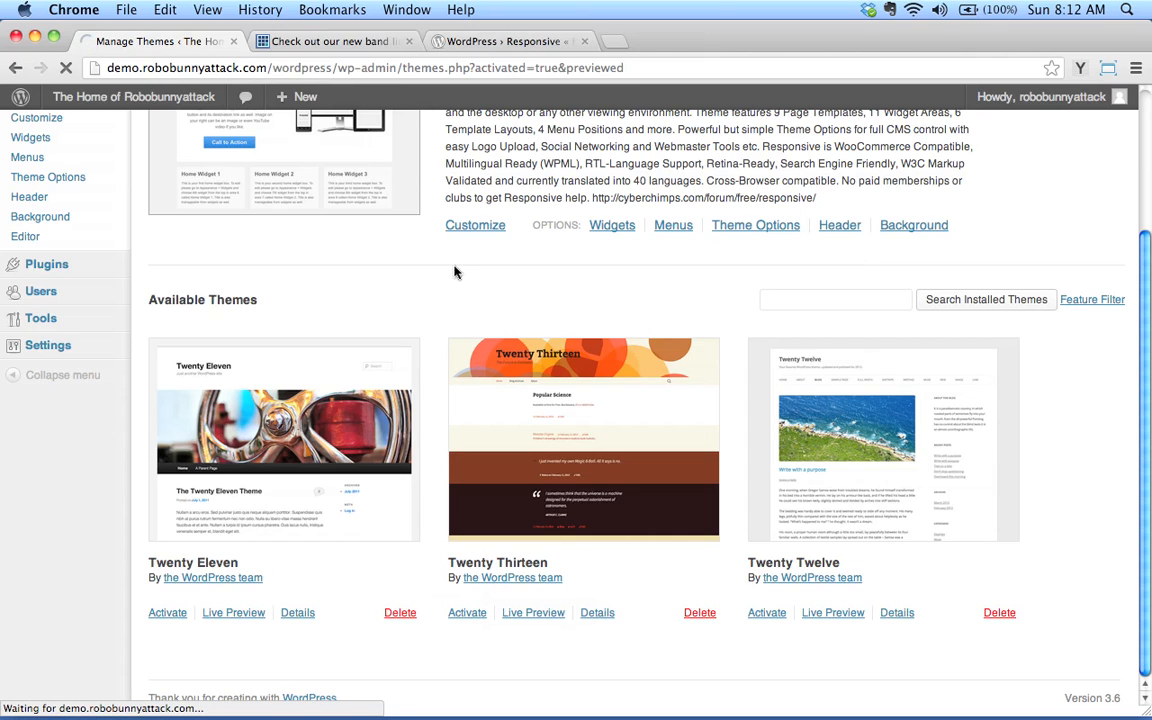
mouse_move(332, 224)
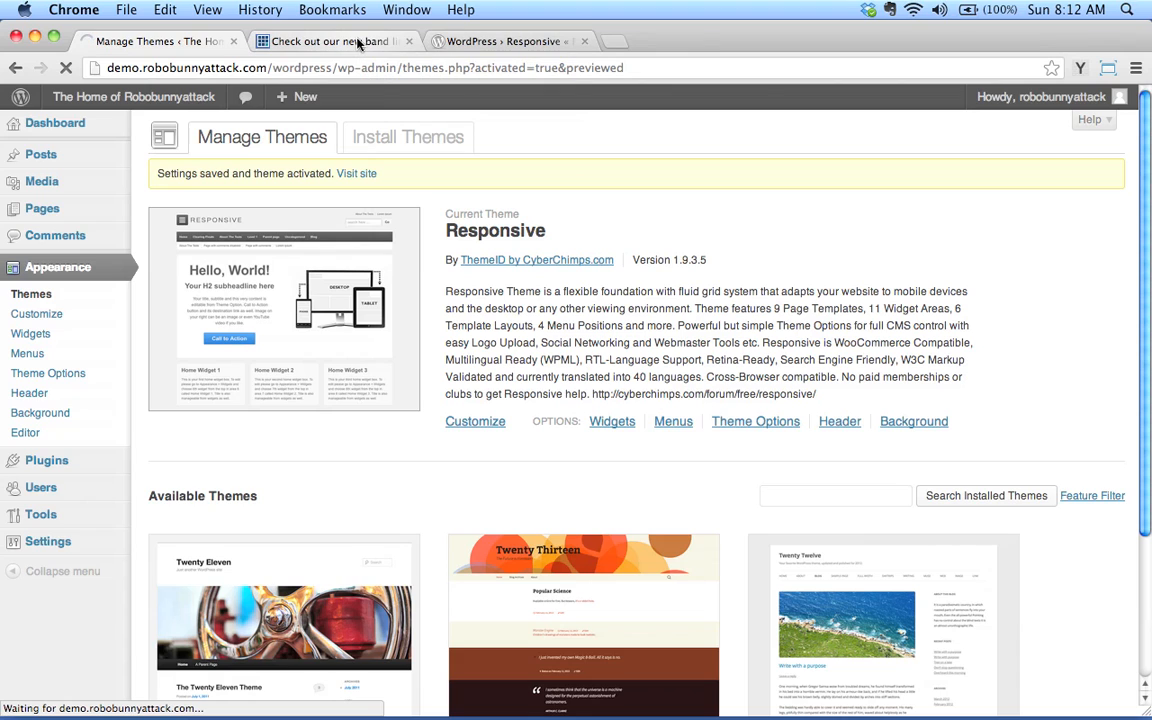
Switch to the band lineup post tab to check it displays in Twenty Thirteen.
click(340, 48)
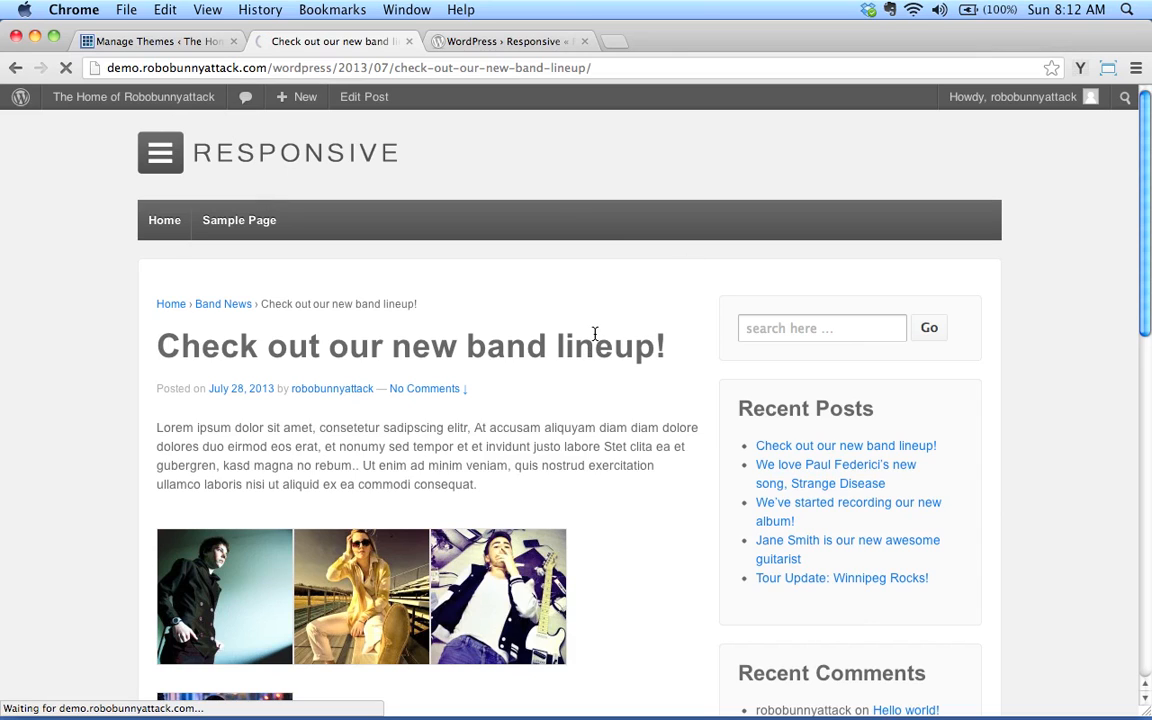
mouse_move(446, 224)
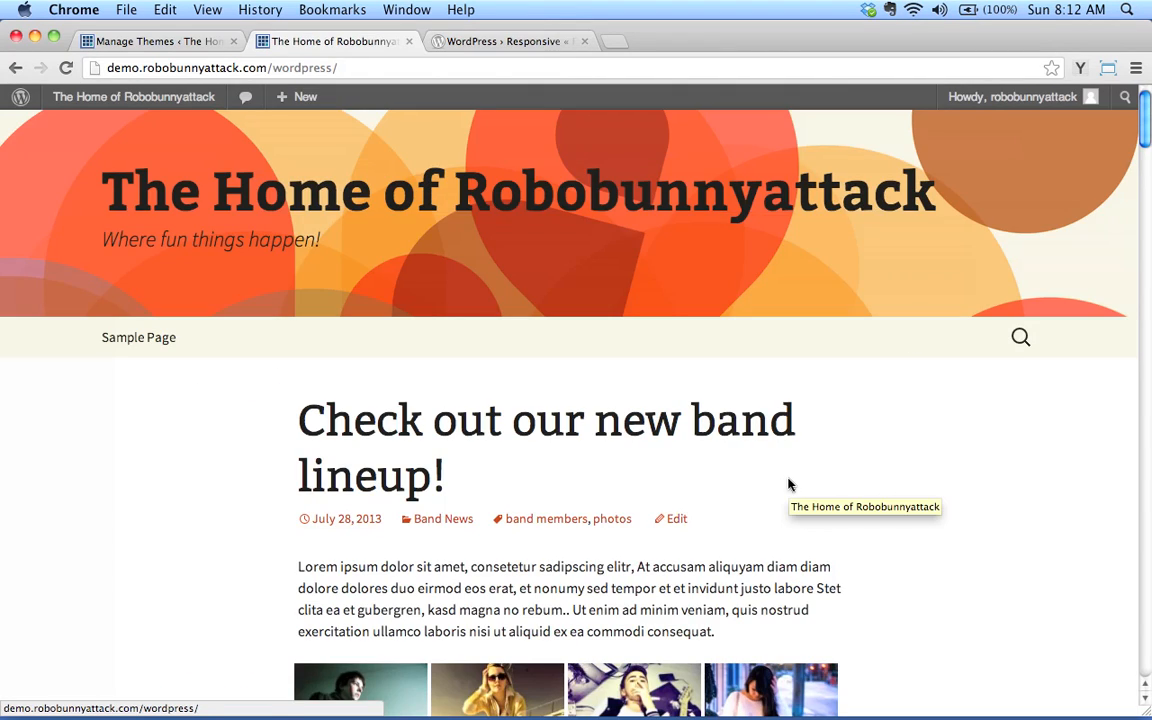
scroll(down, 3)
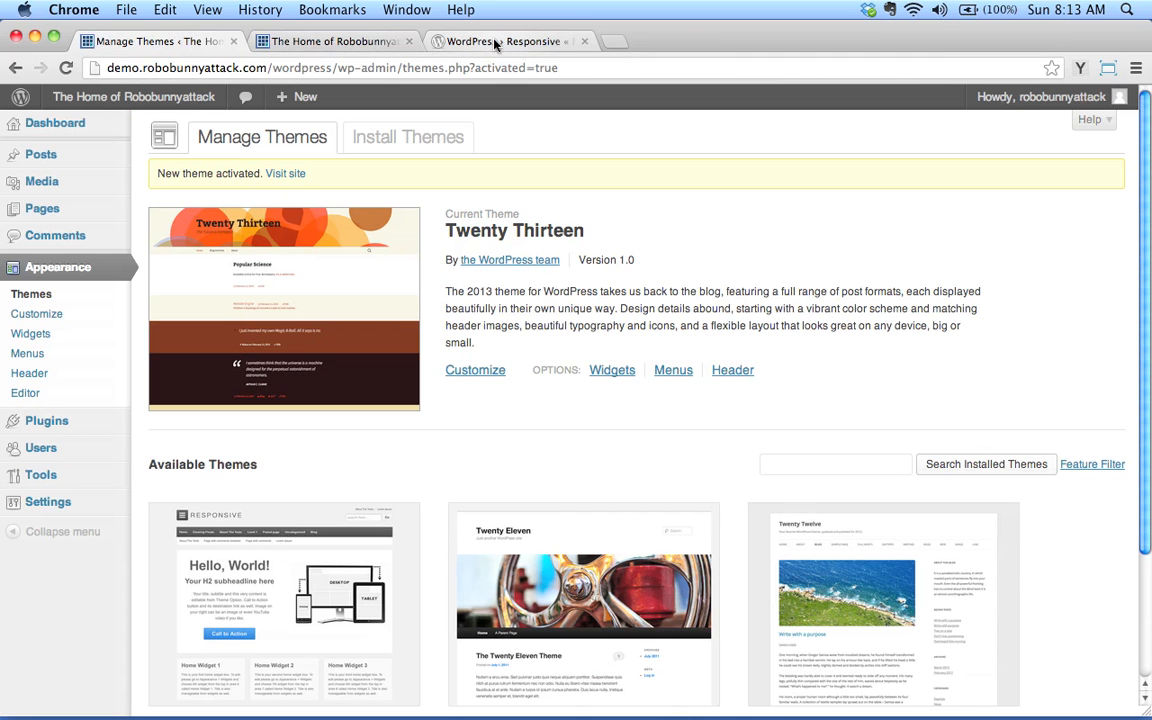
click(500, 40)
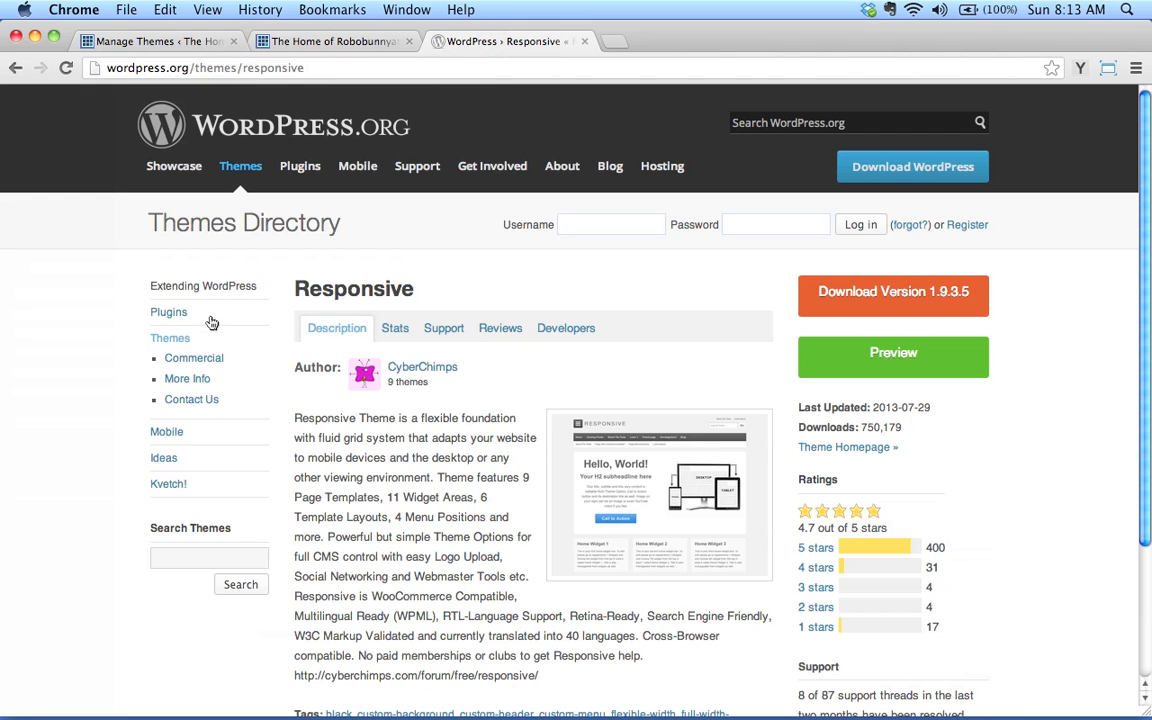
mouse_move(184, 340)
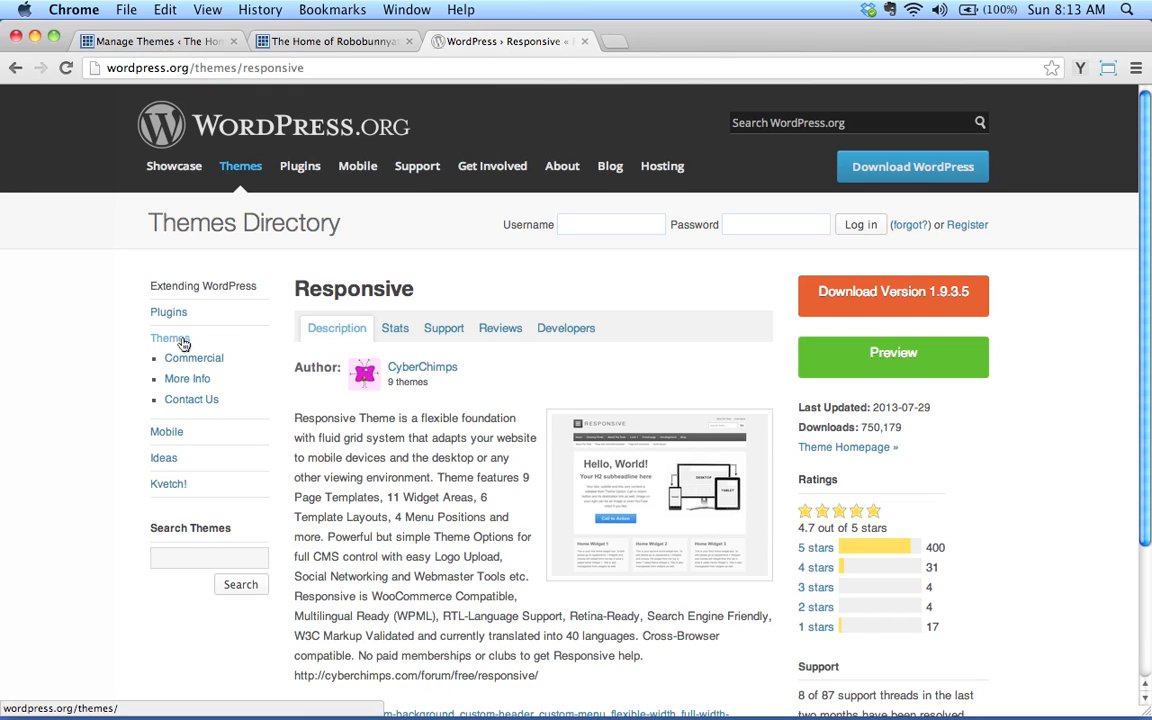
mouse_move(264, 448)
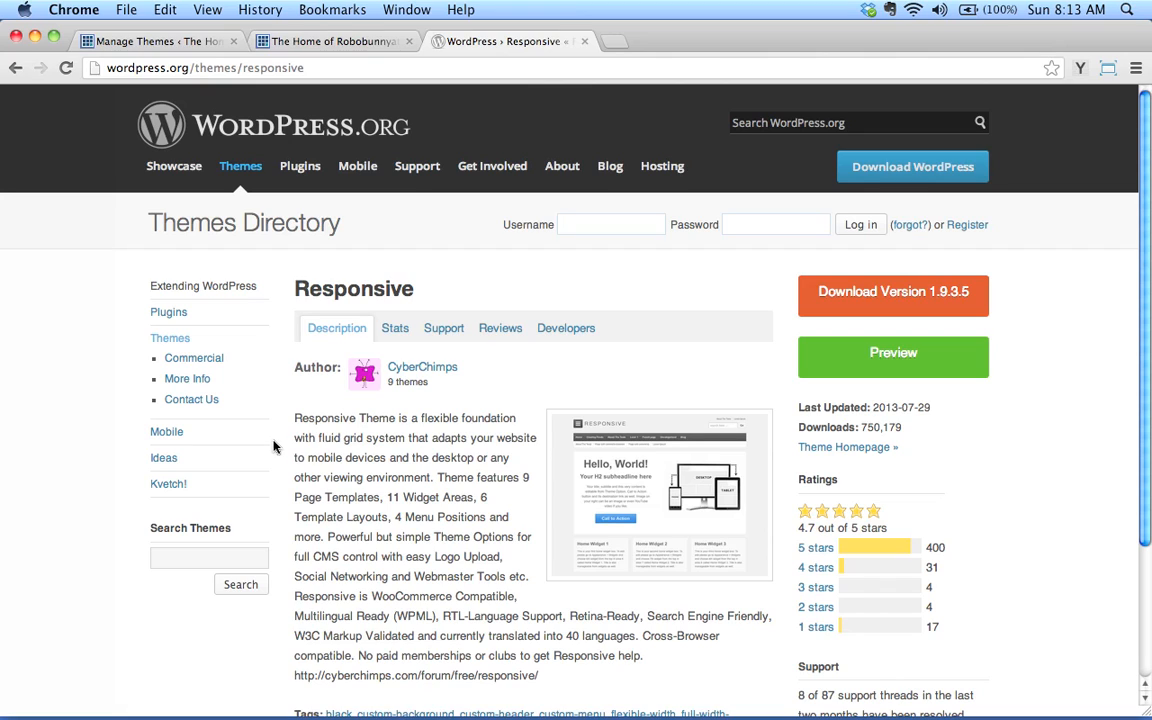
mouse_move(452, 556)
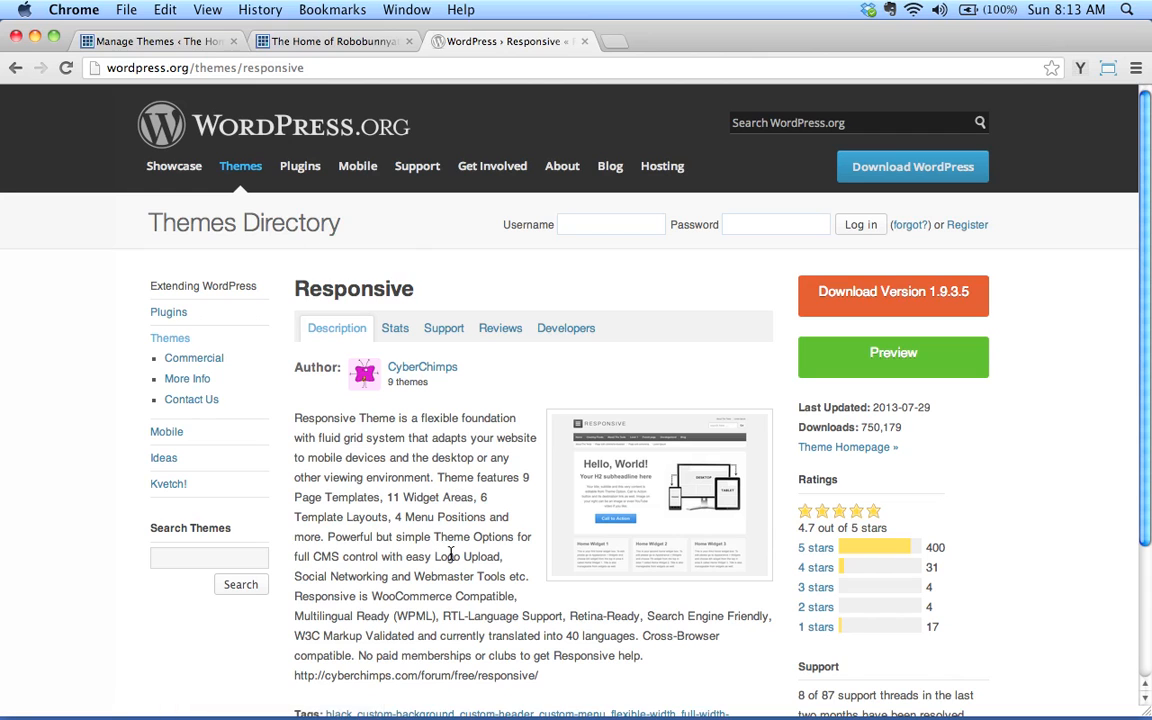
mouse_move(170, 38)
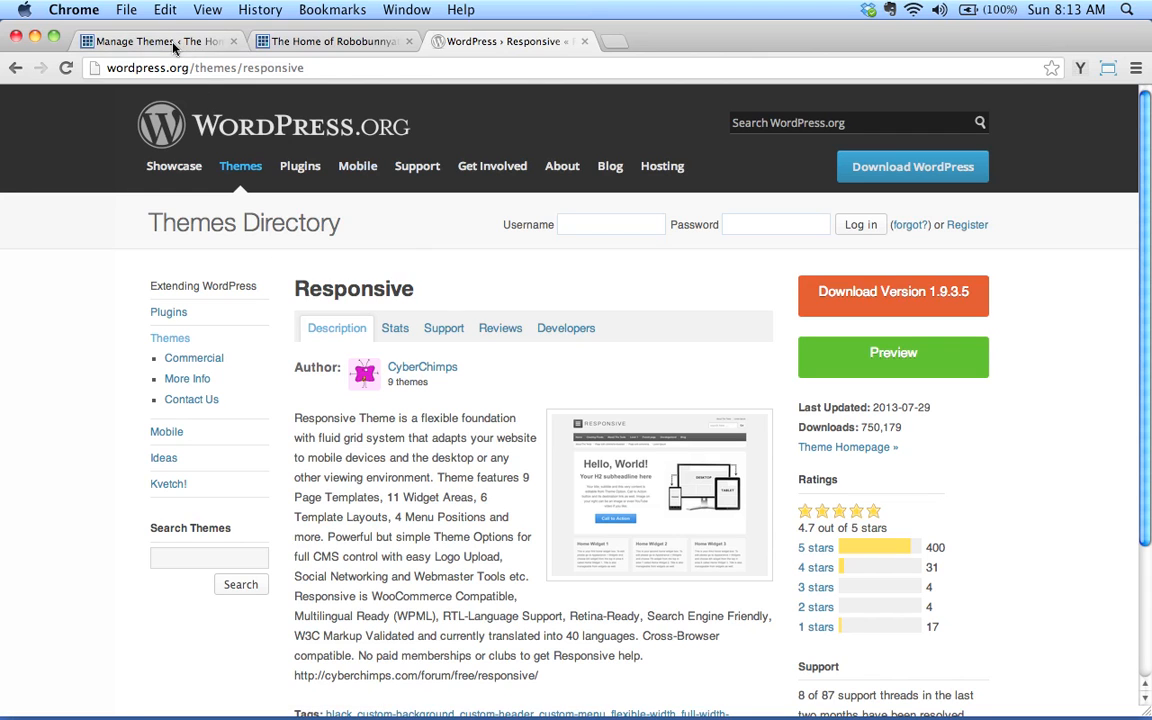
Return to the Manage Themes browser tab showing Twenty Thirteen as current.
click(150, 44)
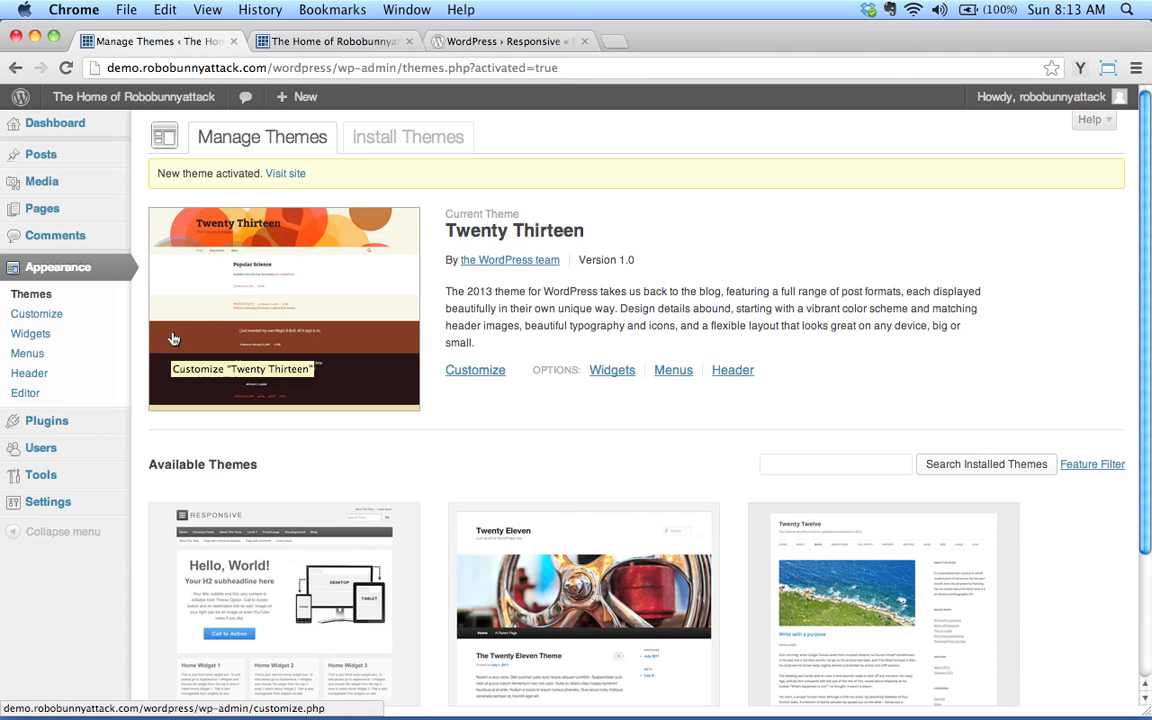
mouse_move(532, 272)
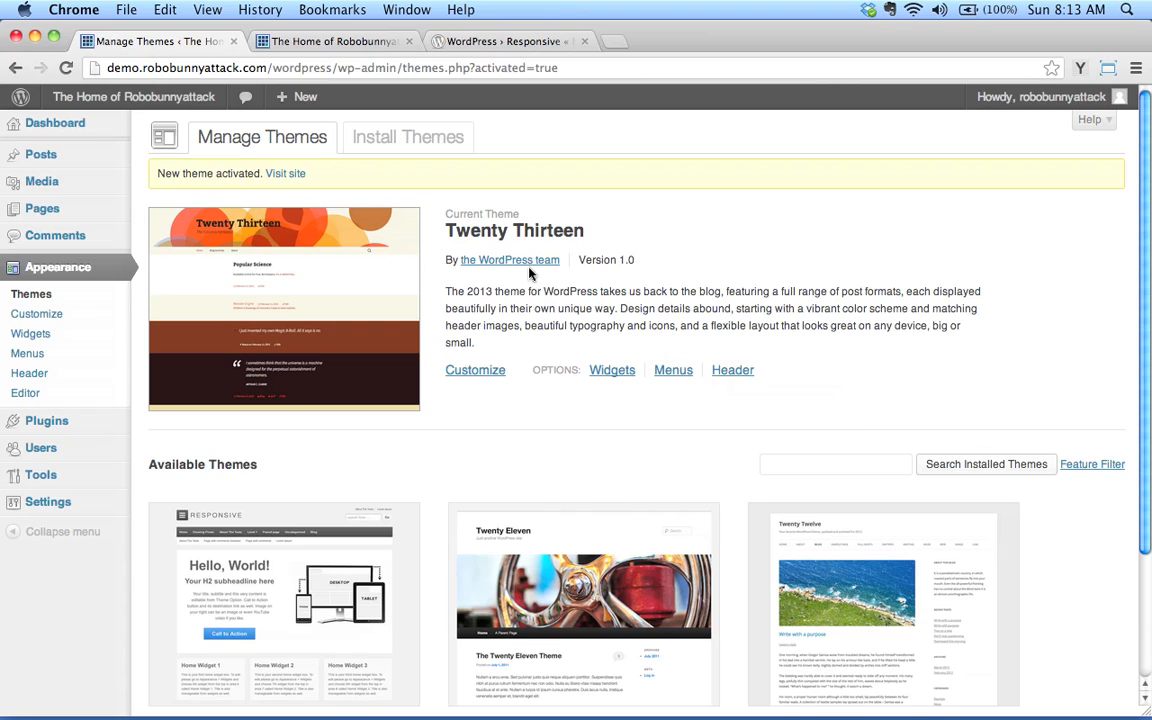
mouse_move(736, 316)
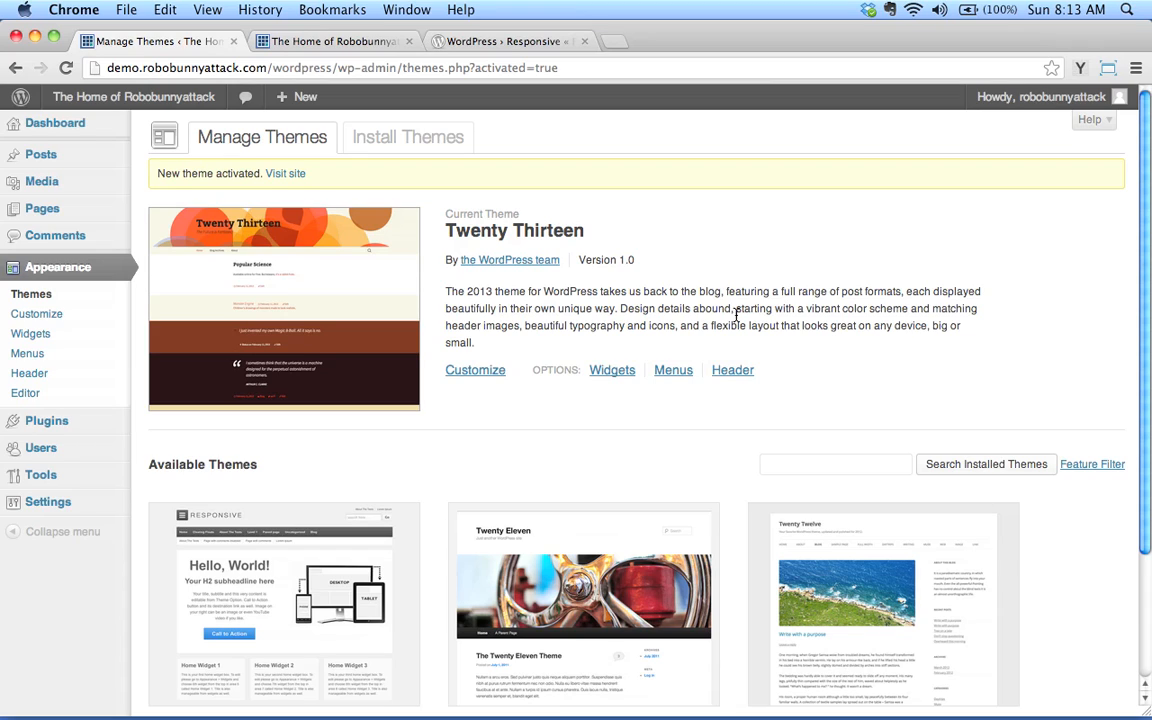
mouse_move(558, 320)
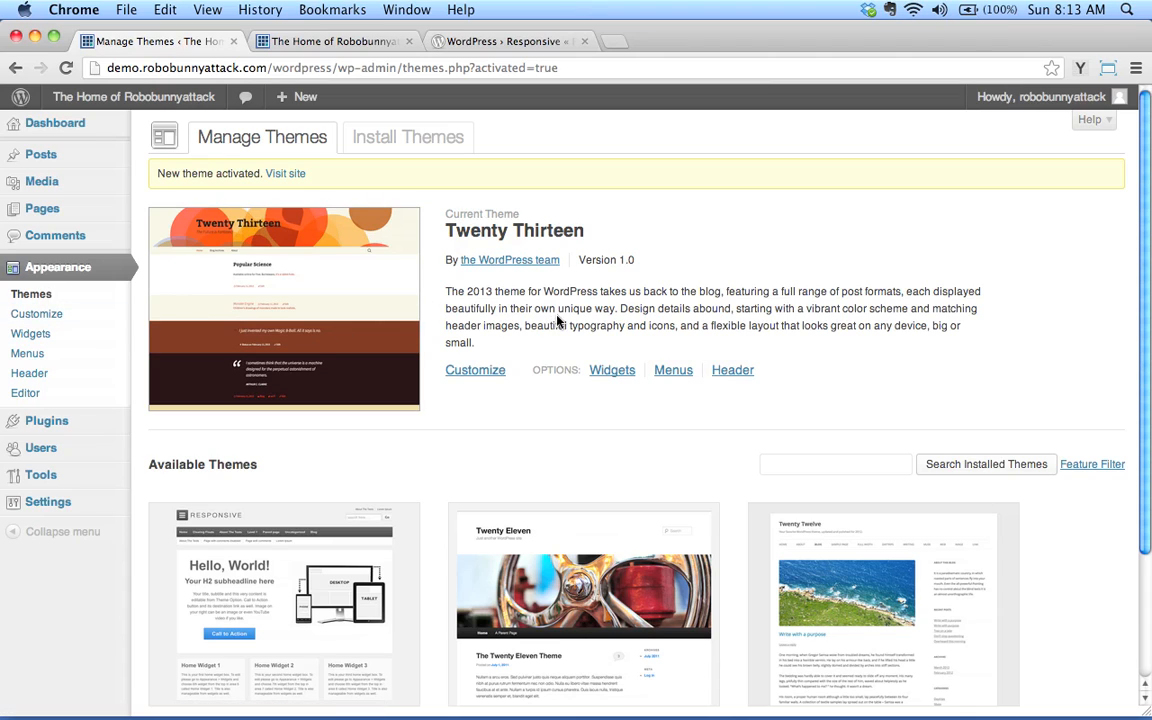
mouse_move(562, 328)
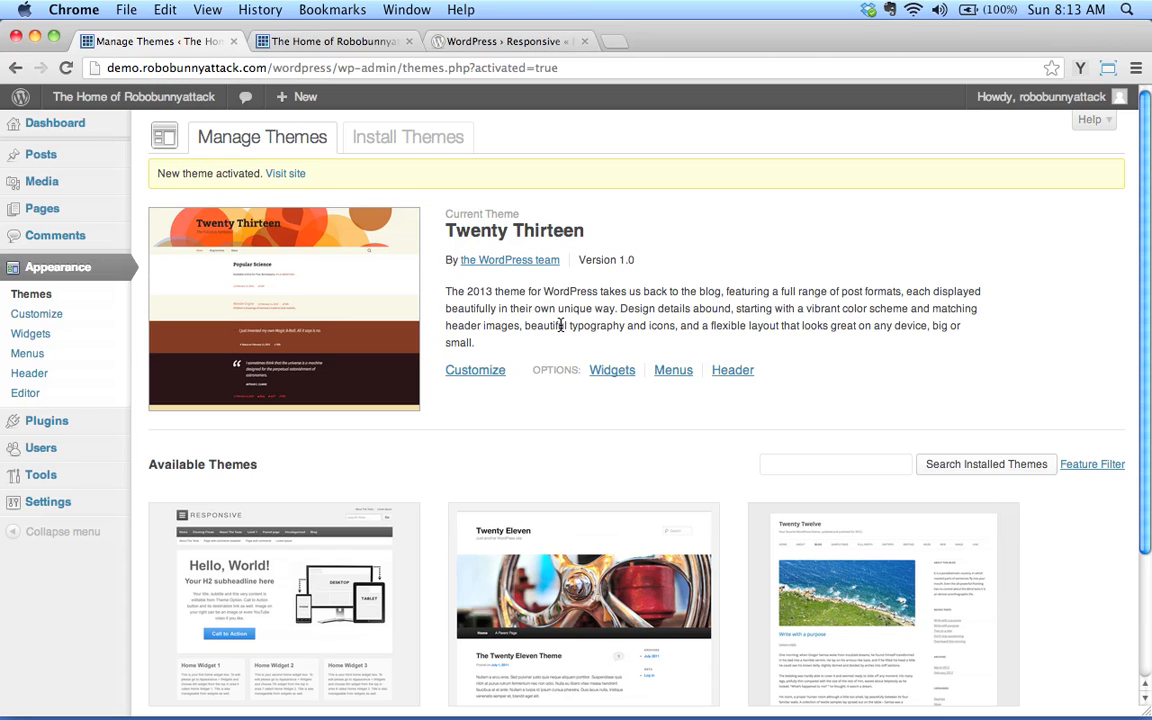
mouse_move(676, 304)
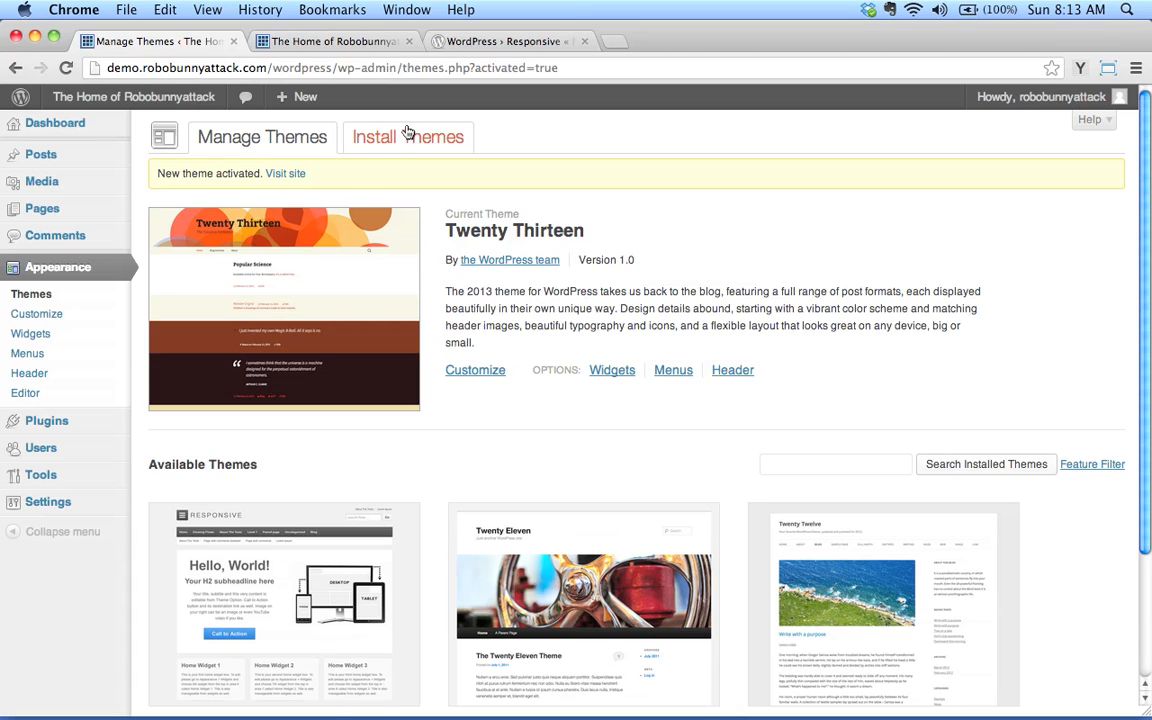
On Install Themes, tick and clear the Two Columns feature filter.
click(416, 136)
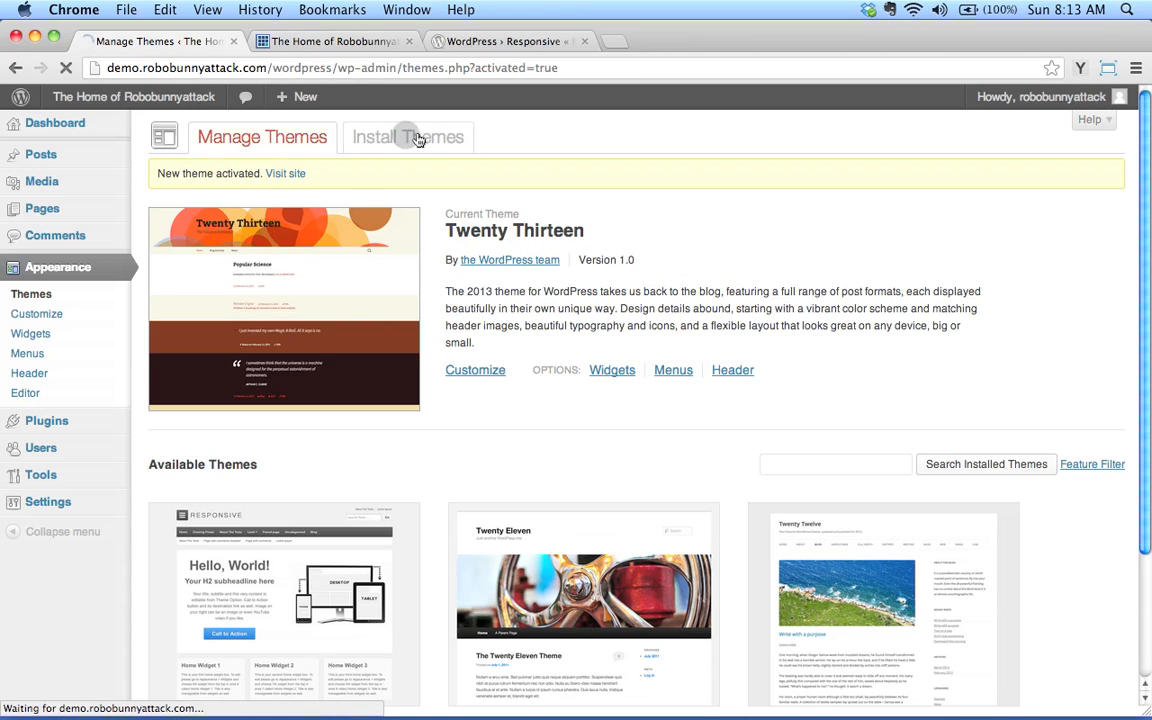
click(418, 136)
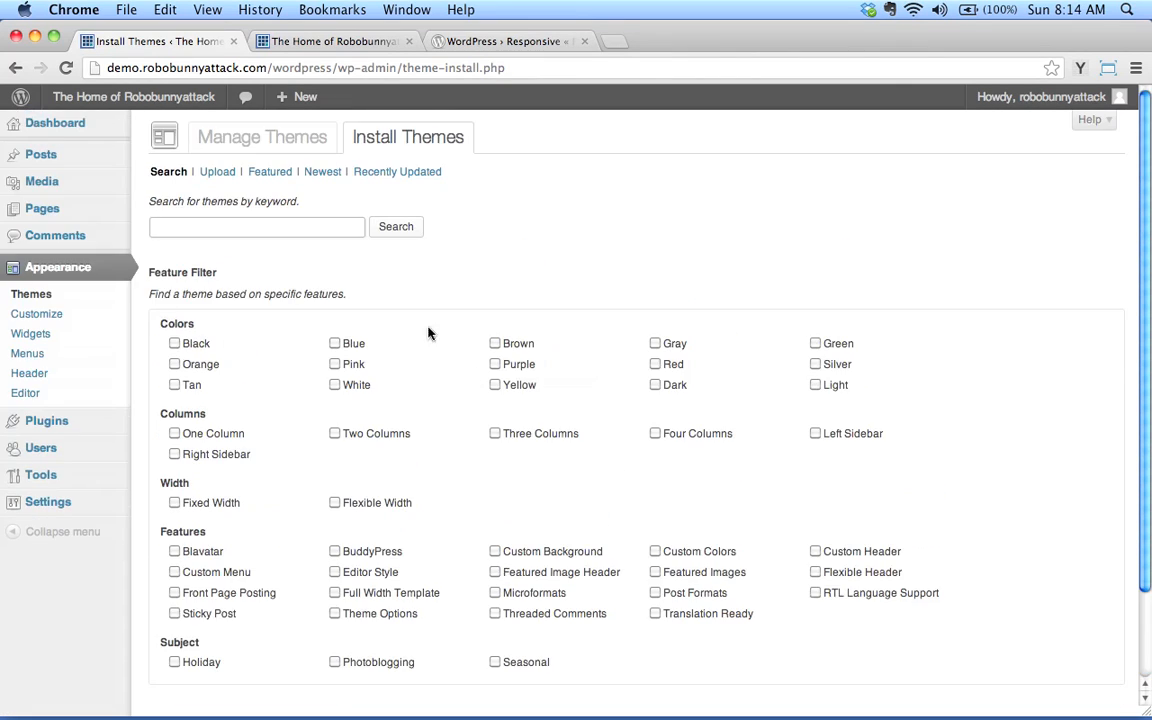
mouse_move(330, 328)
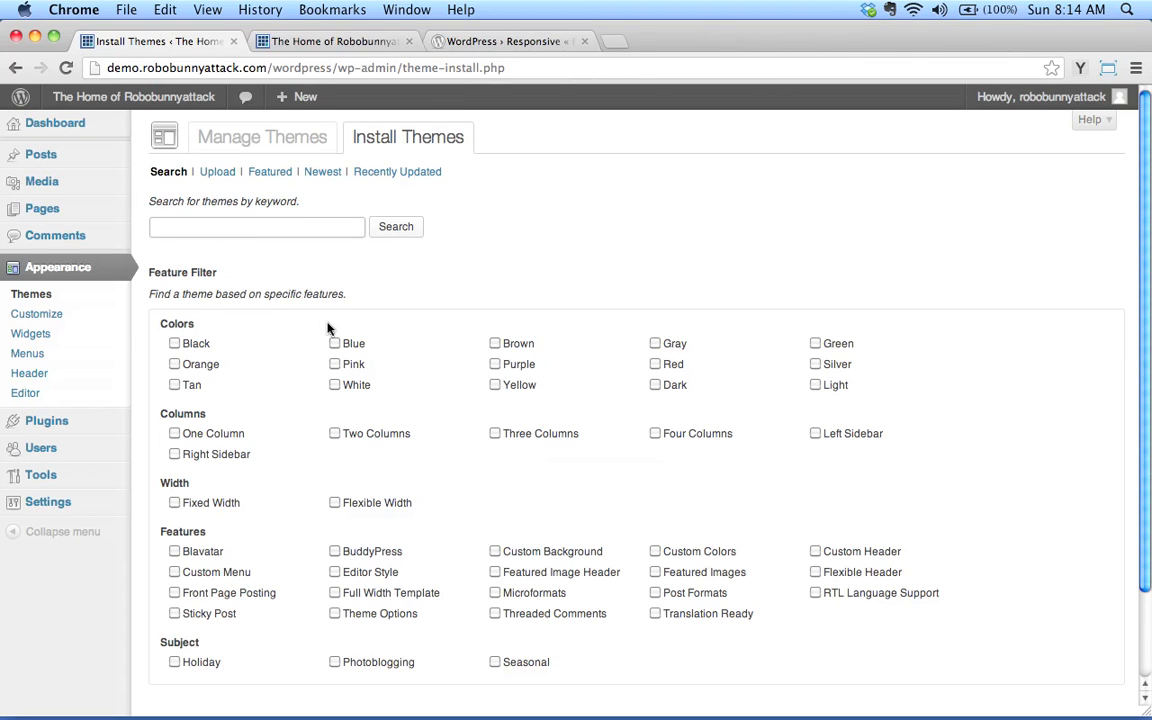
scroll(down, 3)
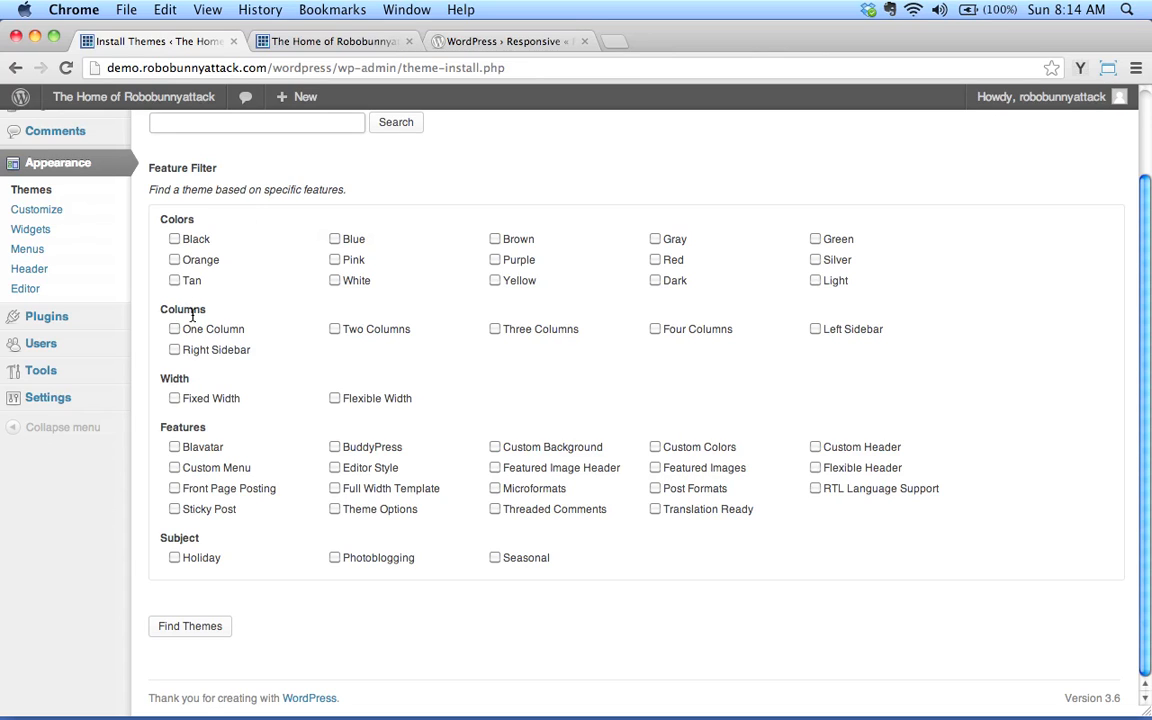
mouse_move(340, 168)
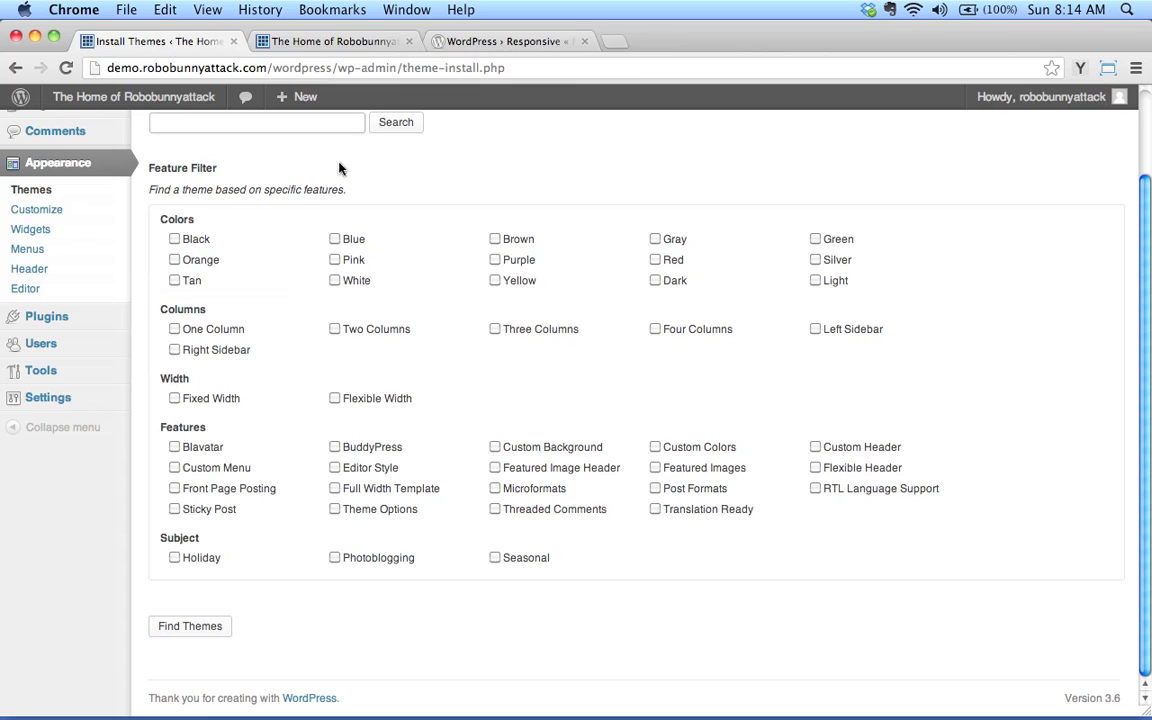
mouse_move(836, 262)
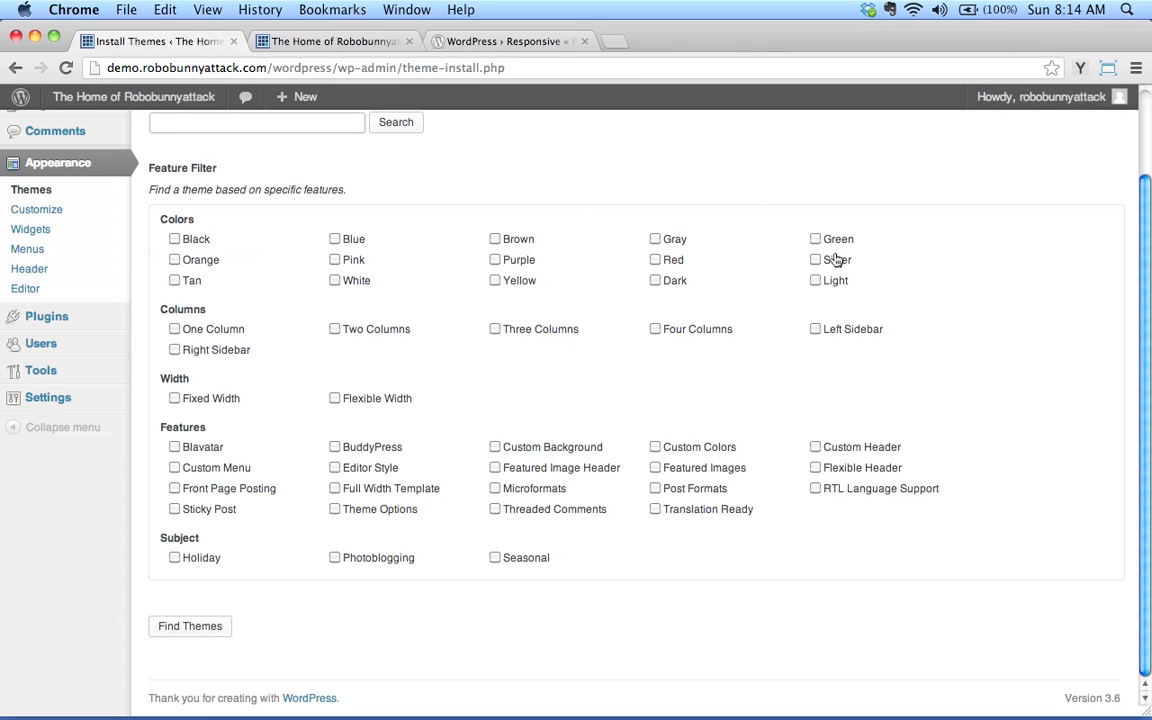
mouse_move(372, 308)
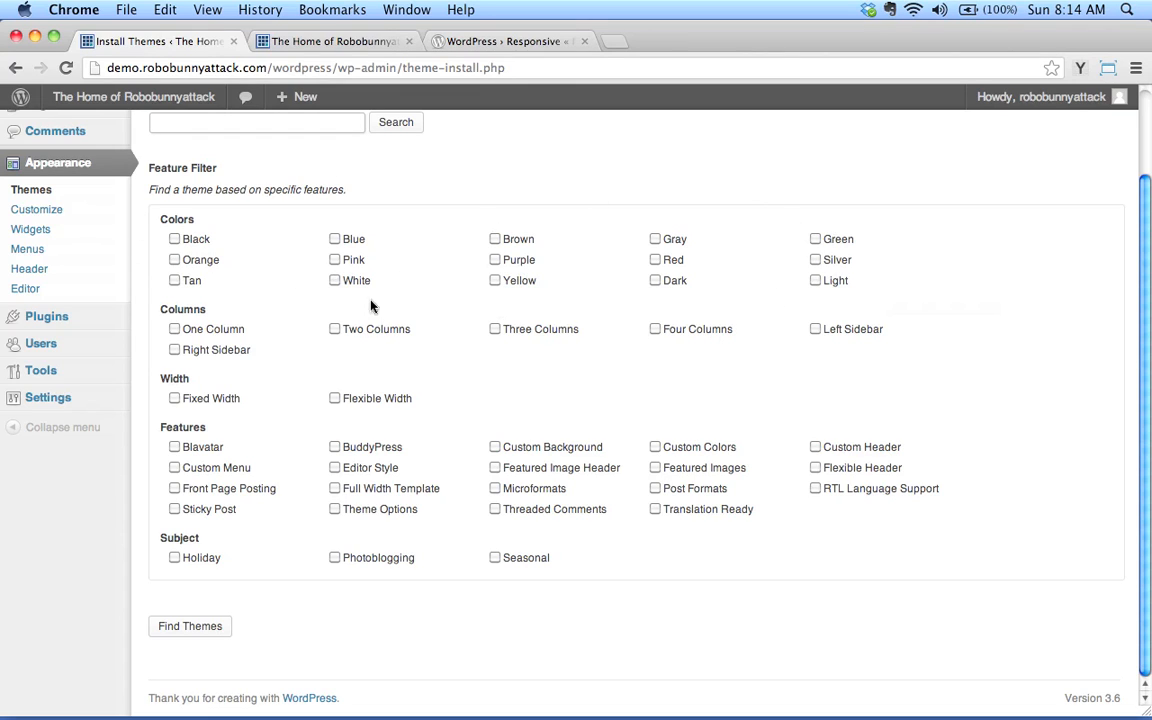
mouse_move(216, 348)
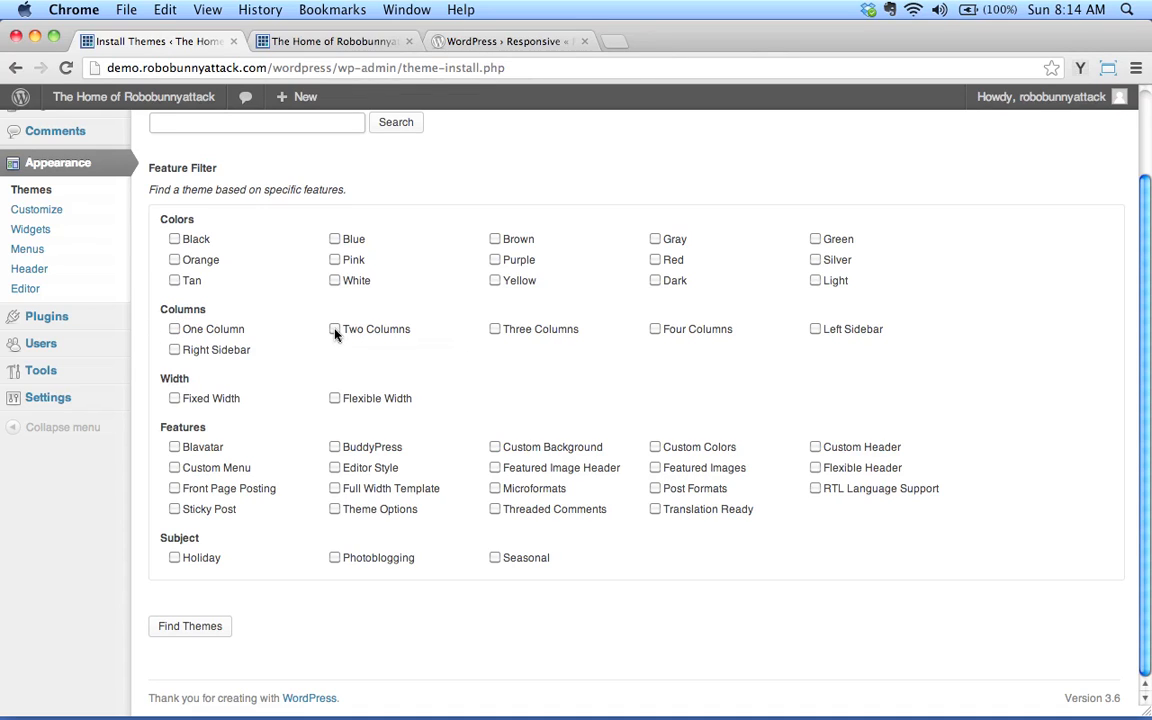
click(334, 328)
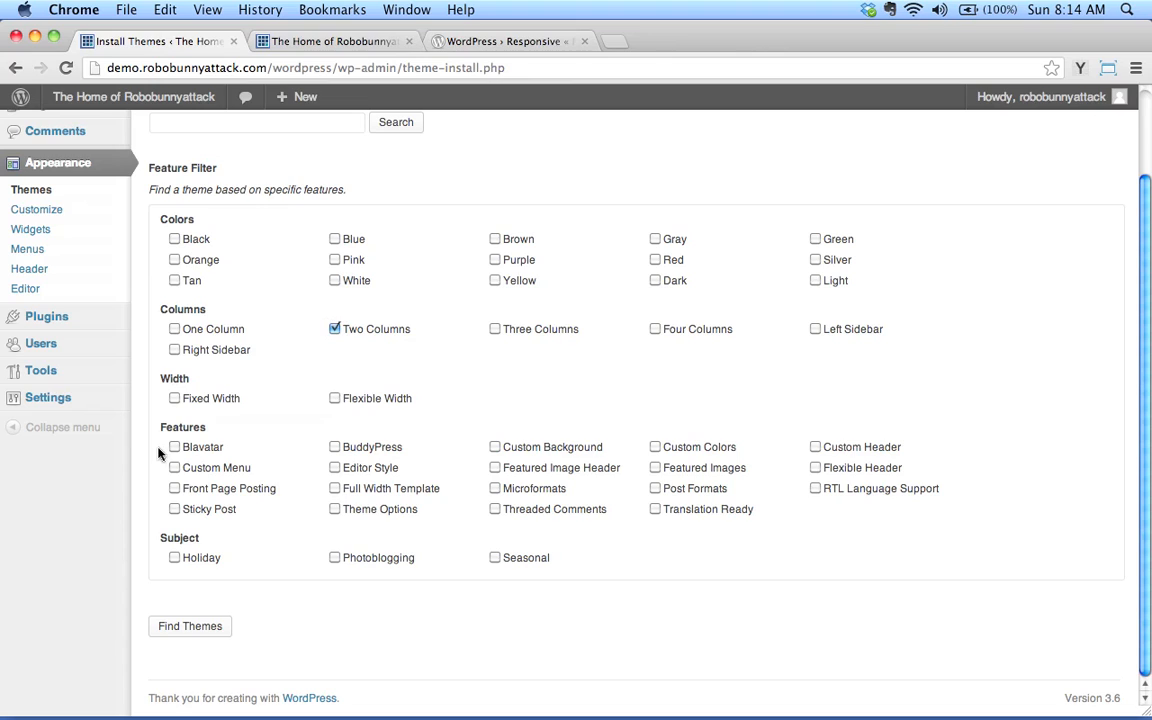
click(334, 328)
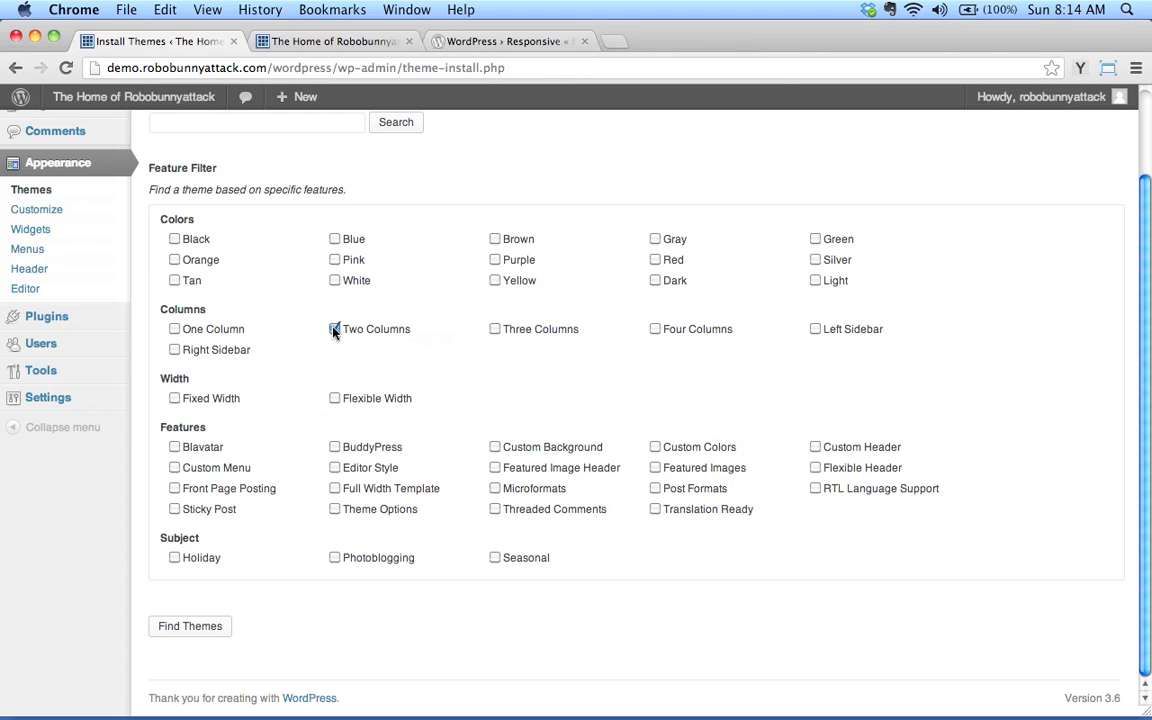
click(334, 328)
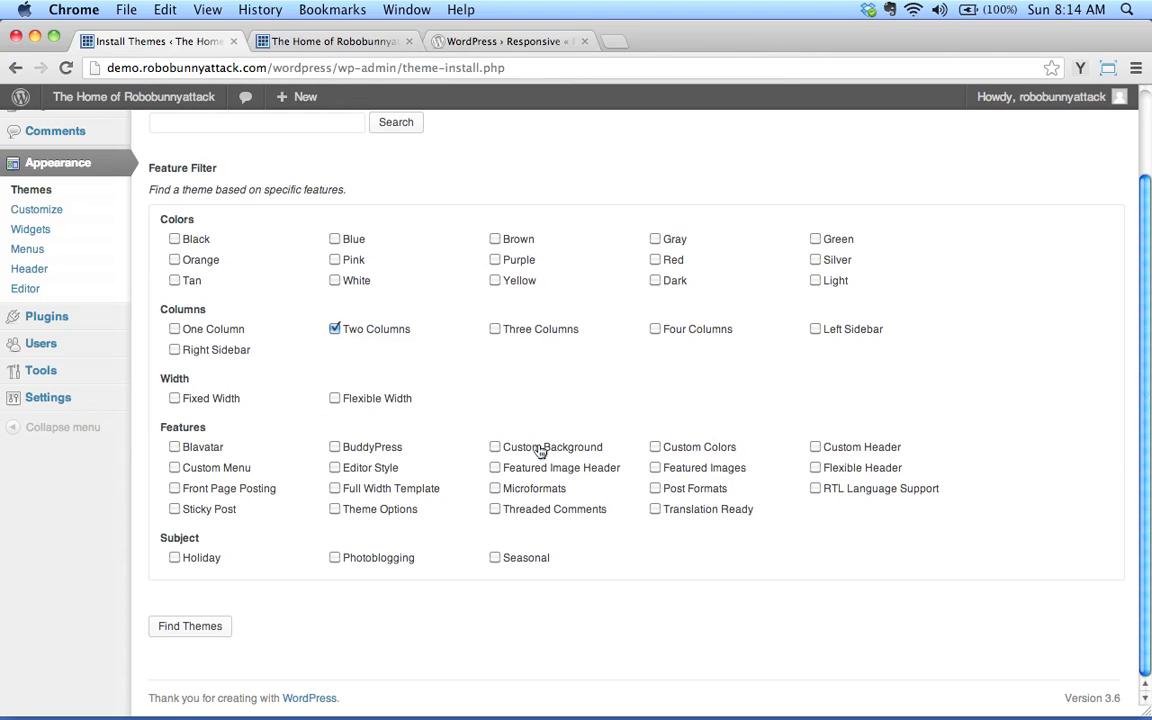
mouse_move(344, 324)
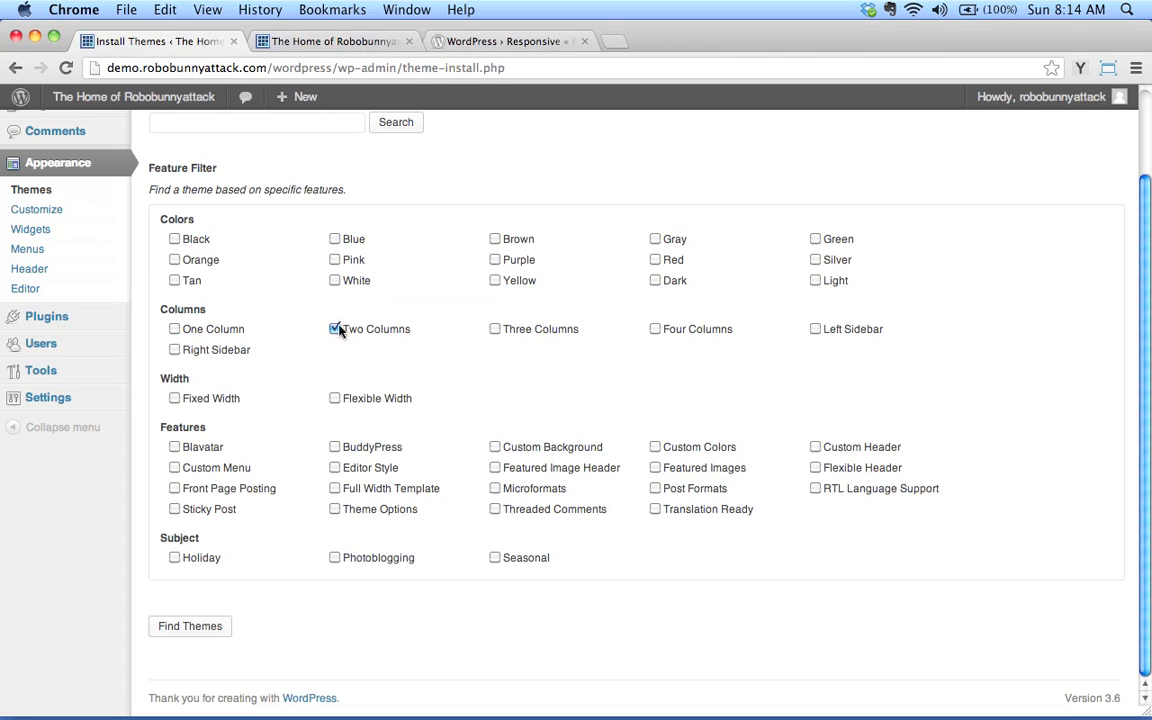
click(336, 328)
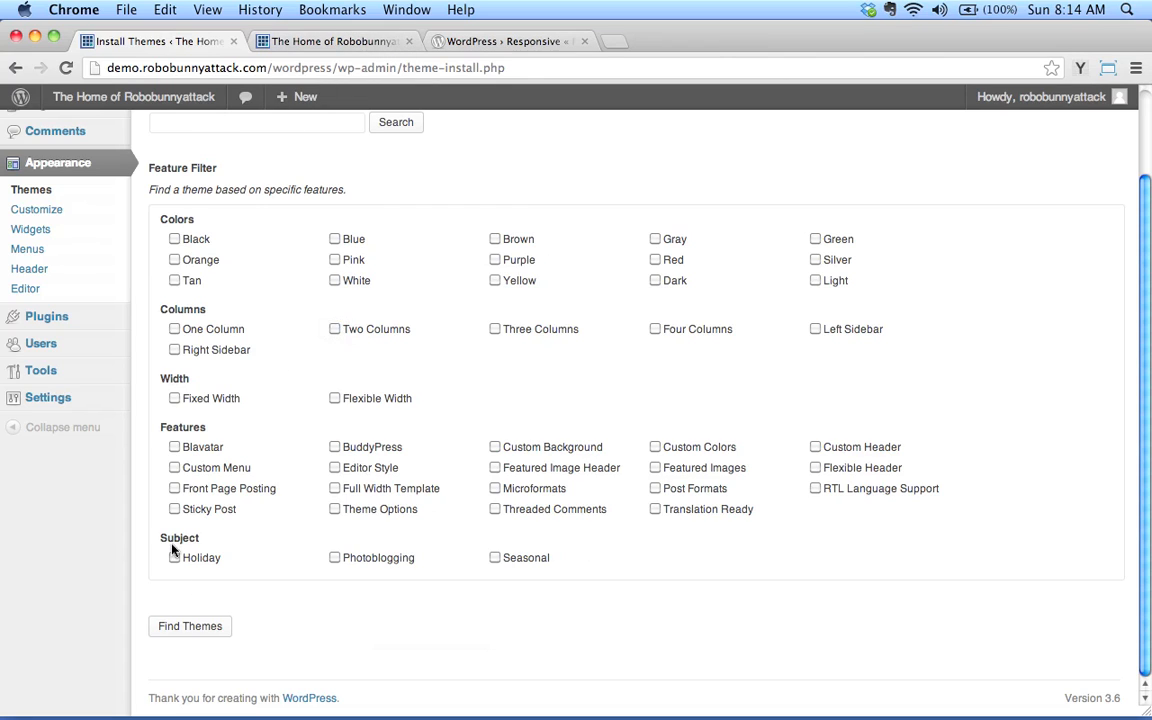
mouse_move(636, 488)
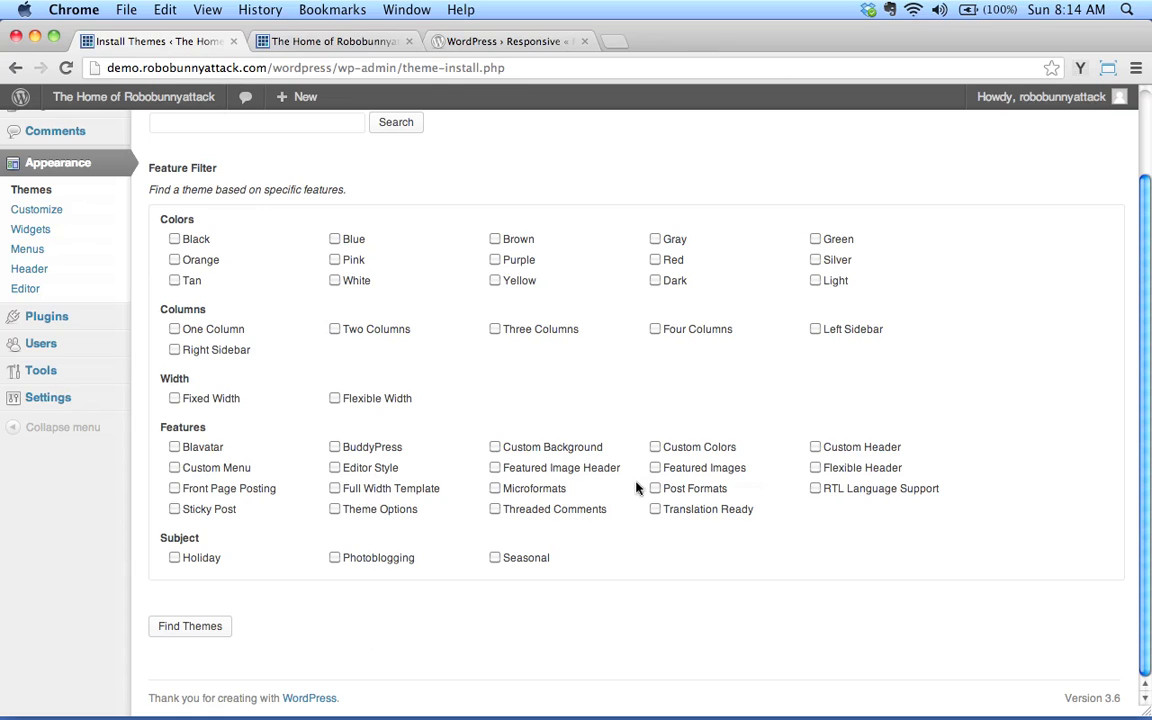
mouse_move(430, 440)
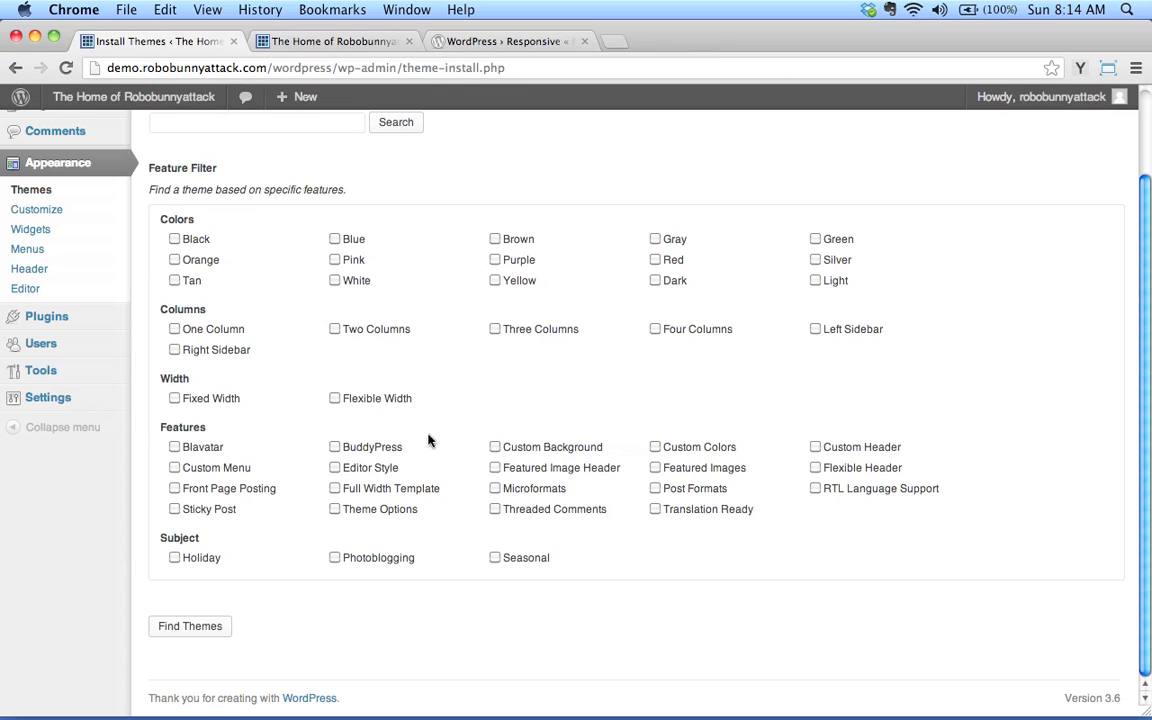
Tick and untick Custom Background, Custom Colors and Custom Menu filters, leaving none chosen.
click(492, 446)
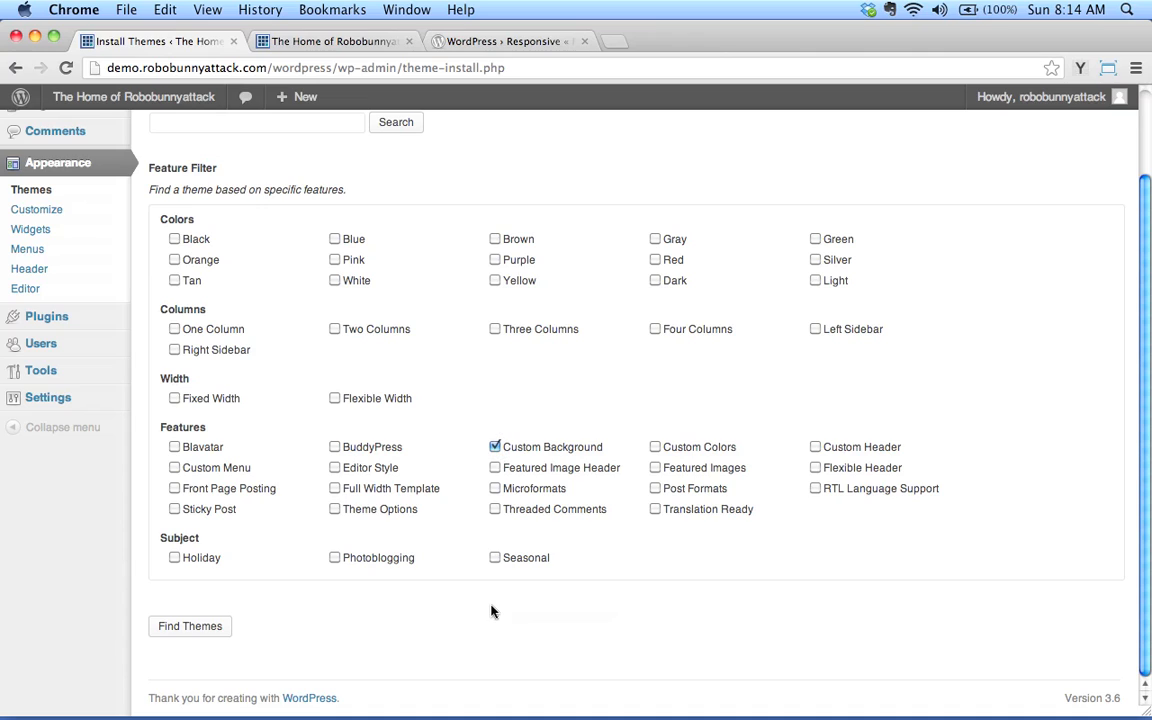
click(492, 446)
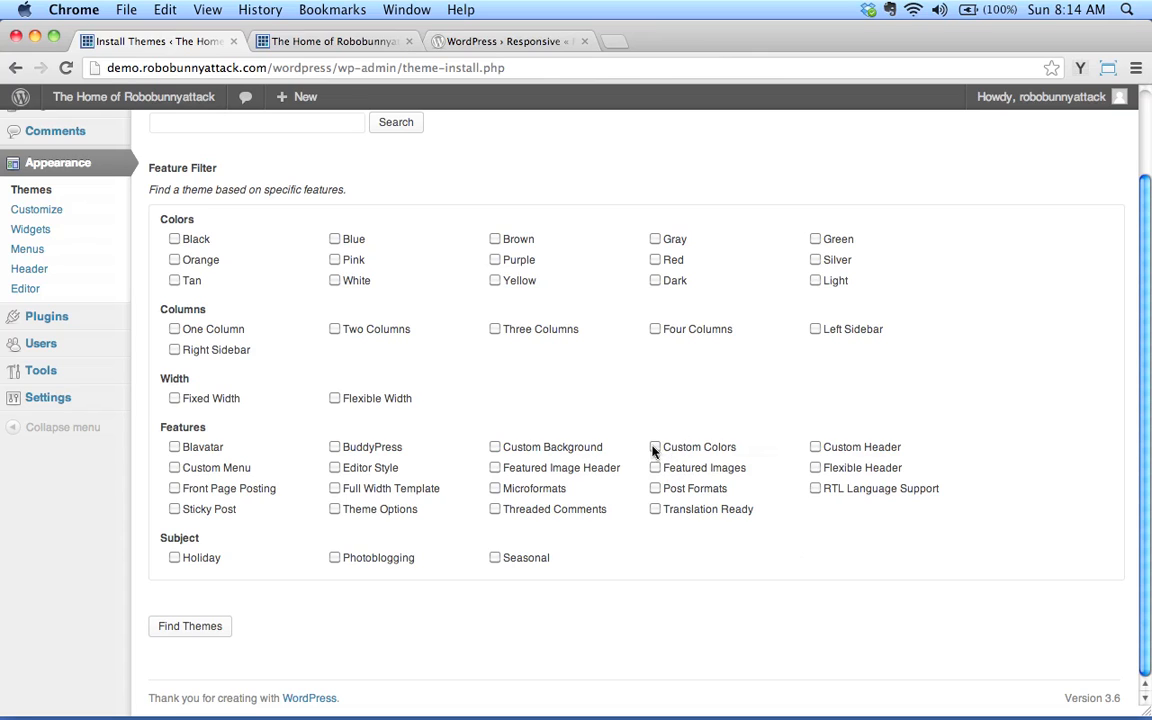
click(652, 448)
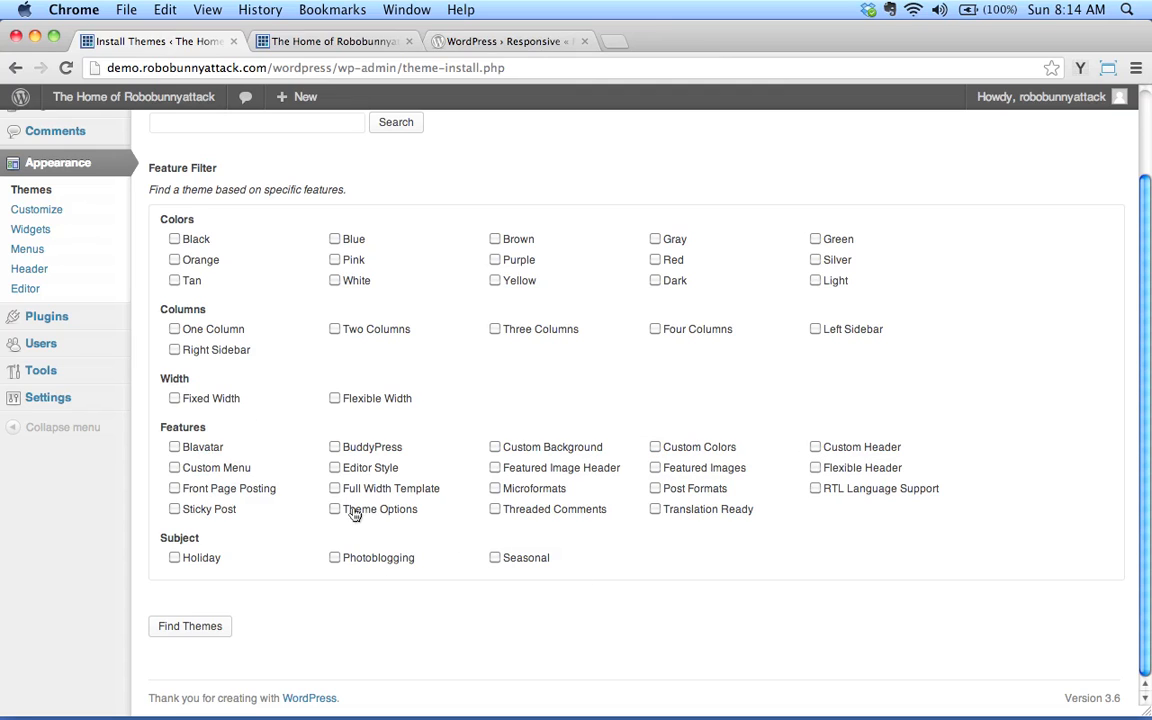
mouse_move(290, 532)
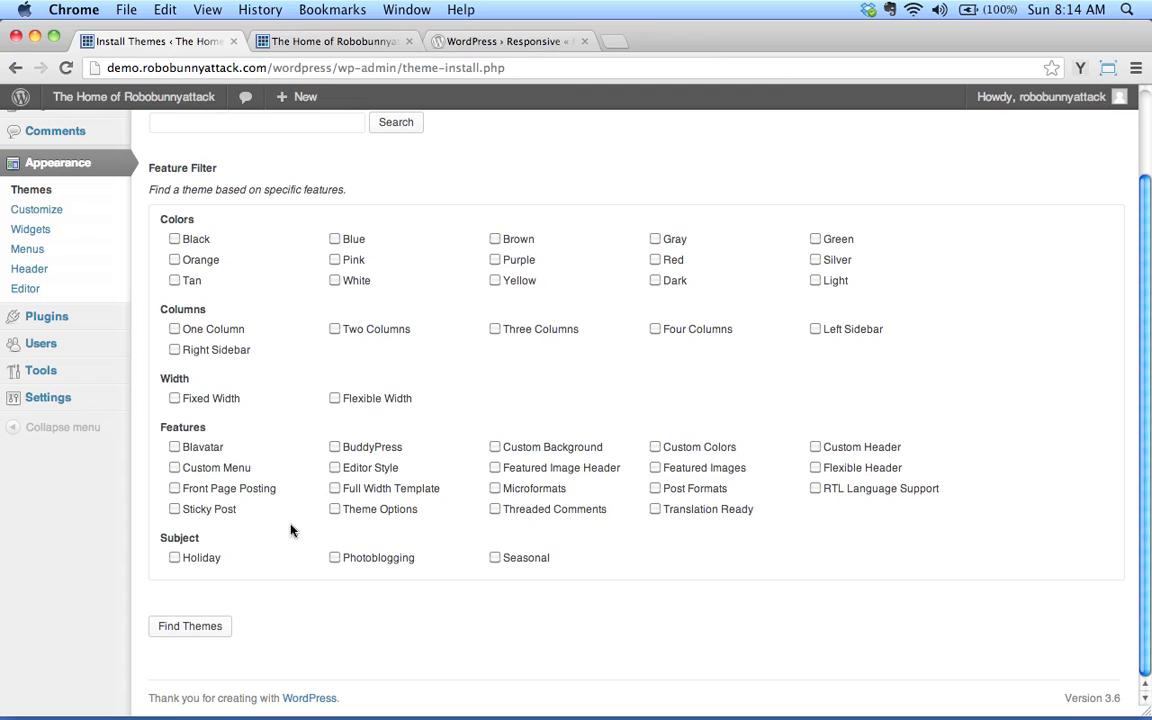
mouse_move(812, 454)
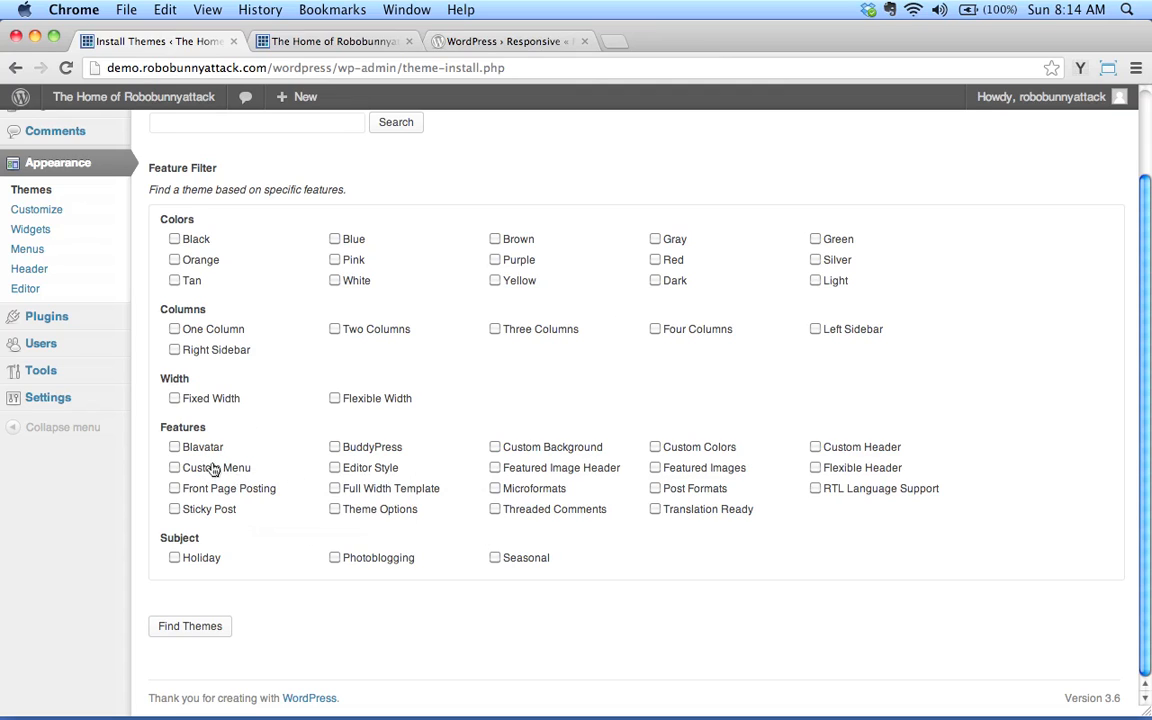
click(168, 468)
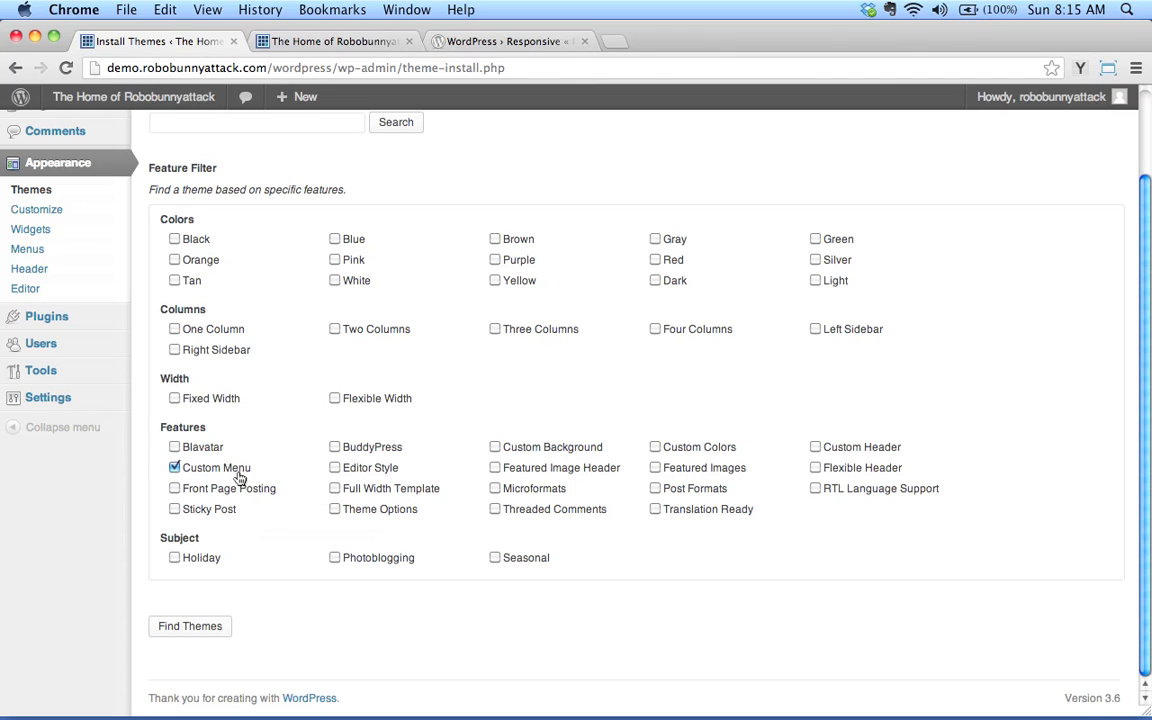
click(172, 468)
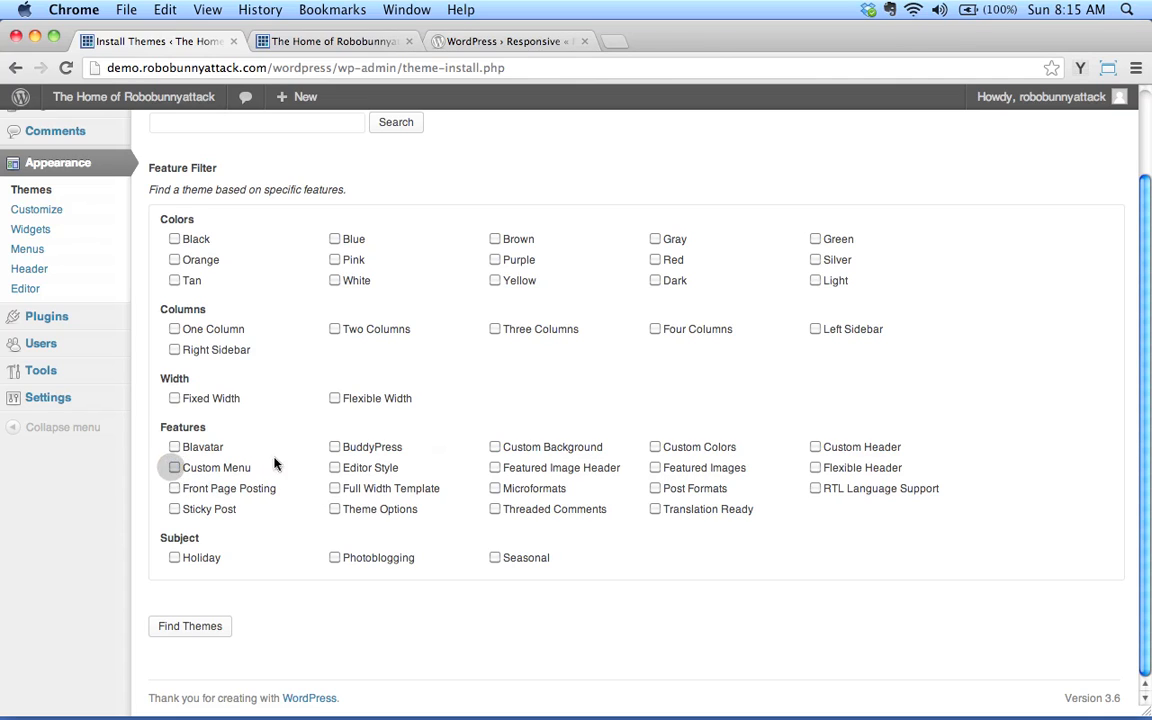
mouse_move(402, 598)
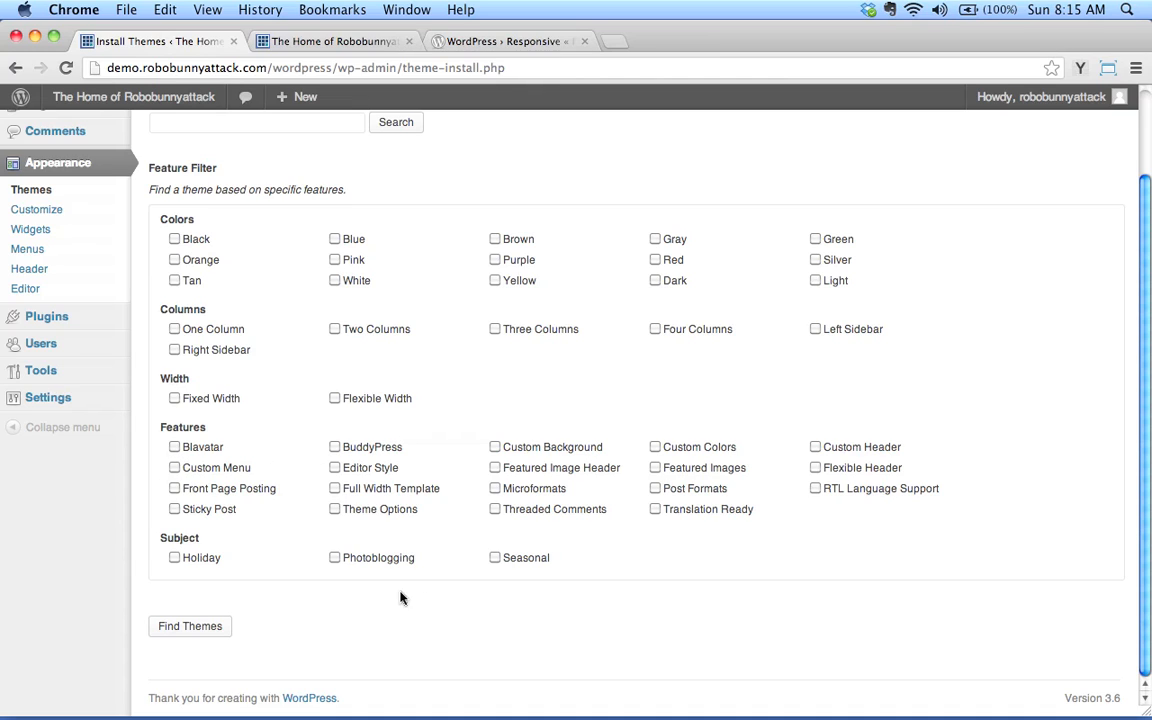
mouse_move(568, 448)
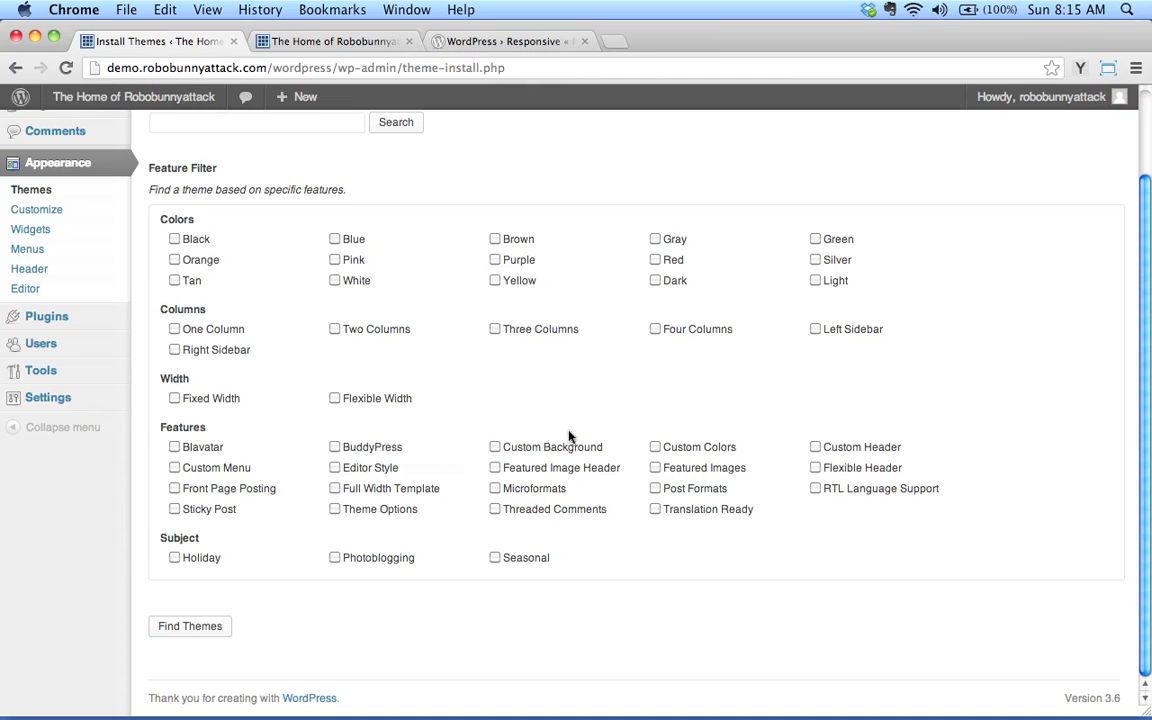
mouse_move(552, 450)
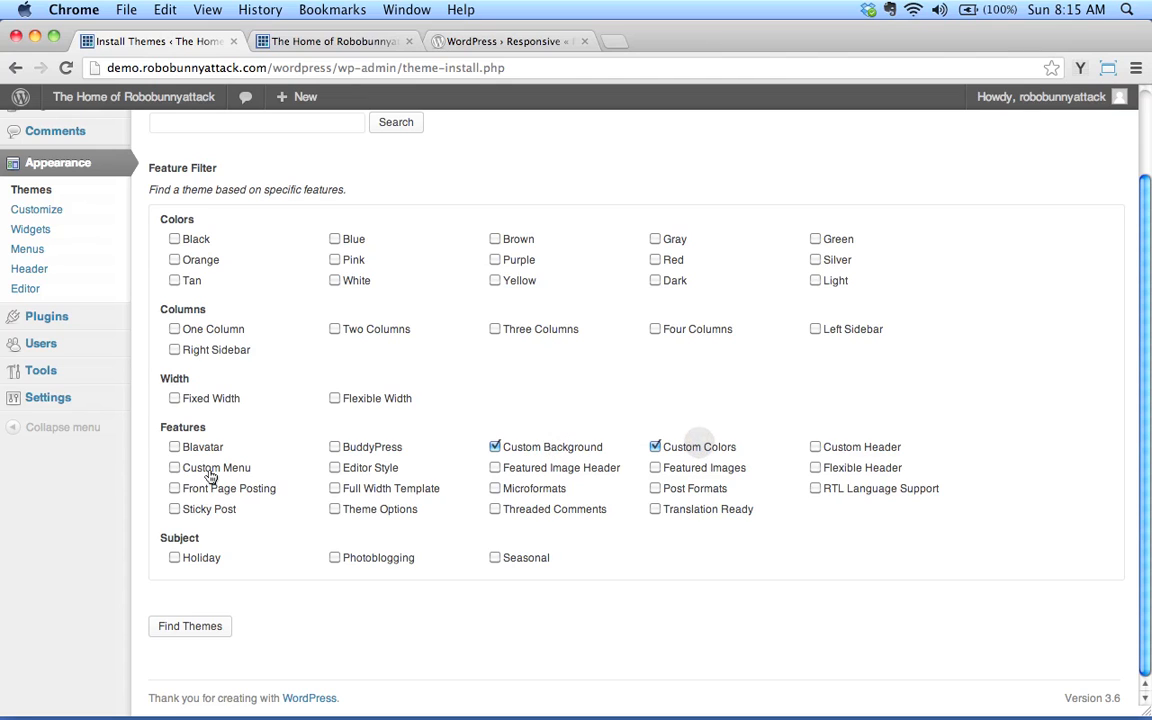
click(174, 468)
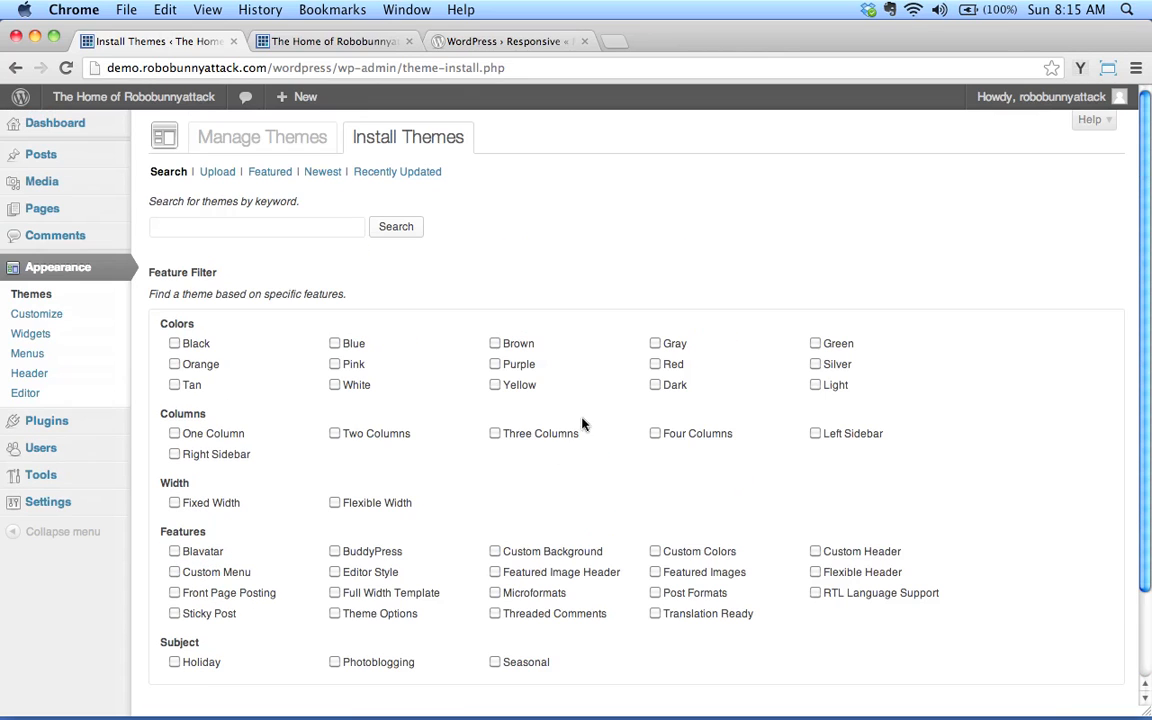
mouse_move(288, 384)
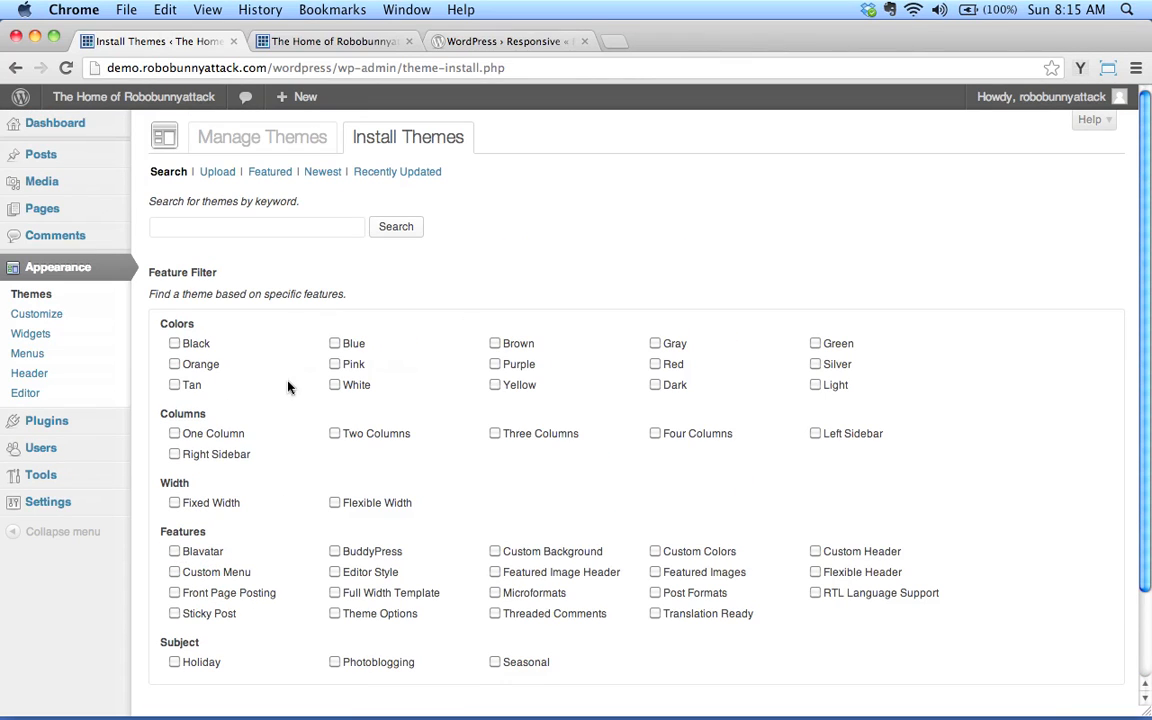
mouse_move(292, 142)
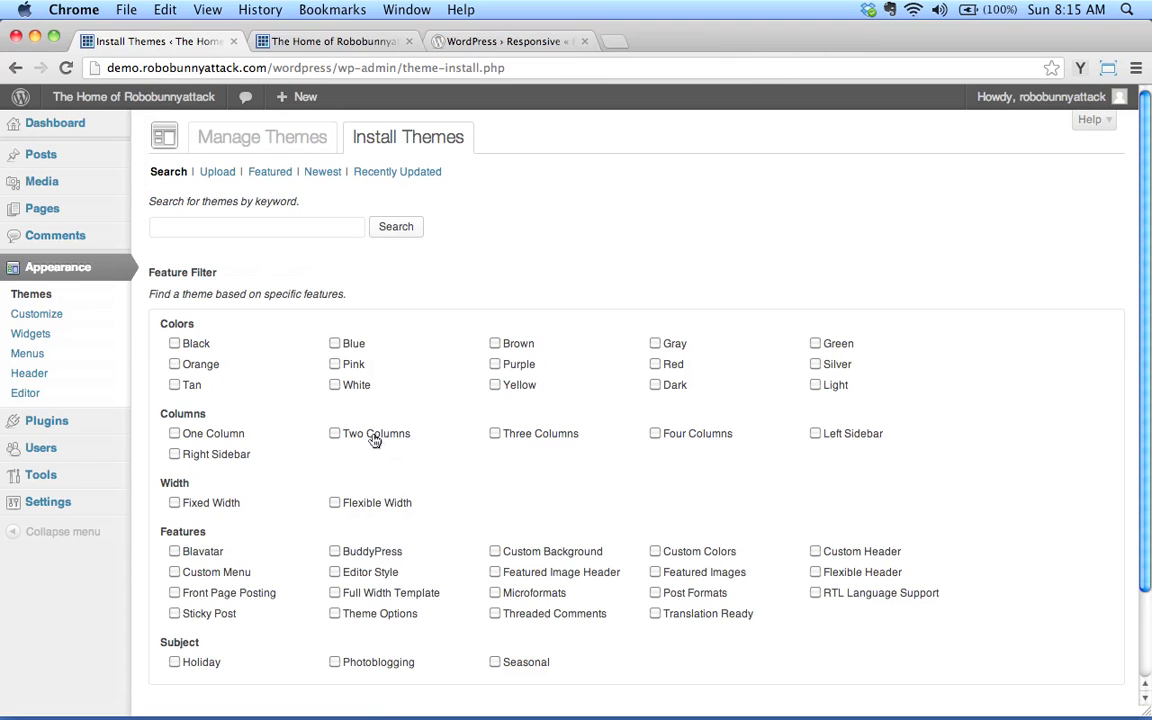
mouse_move(388, 500)
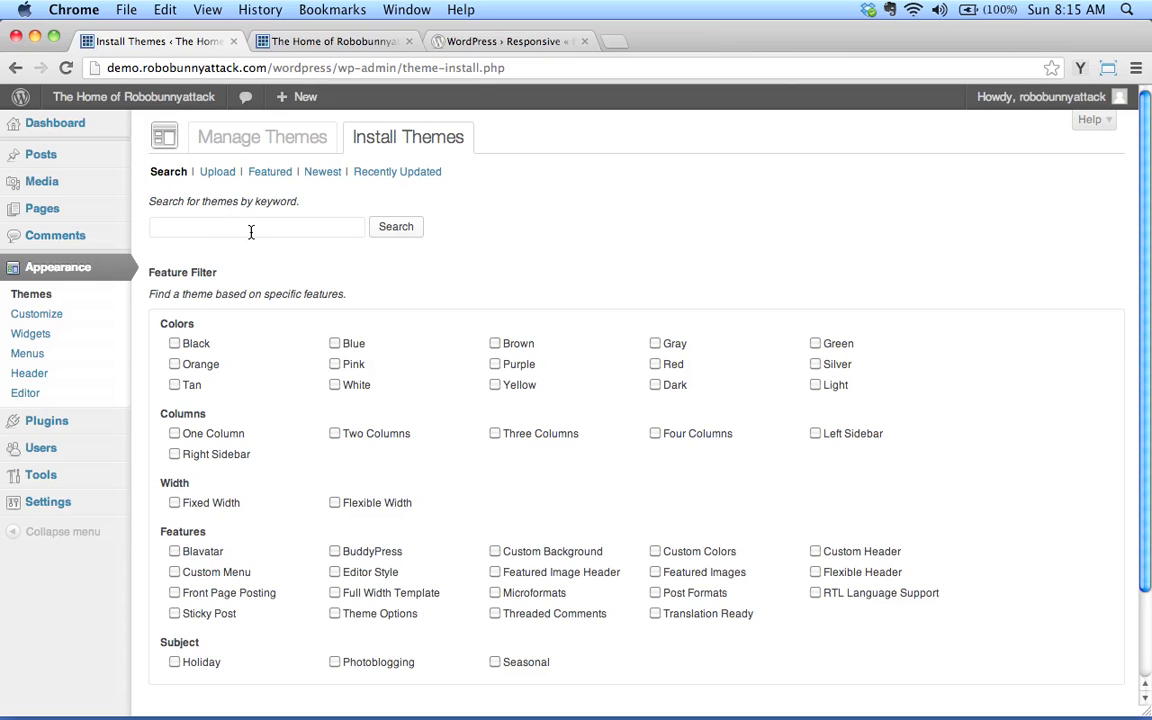
mouse_move(200, 168)
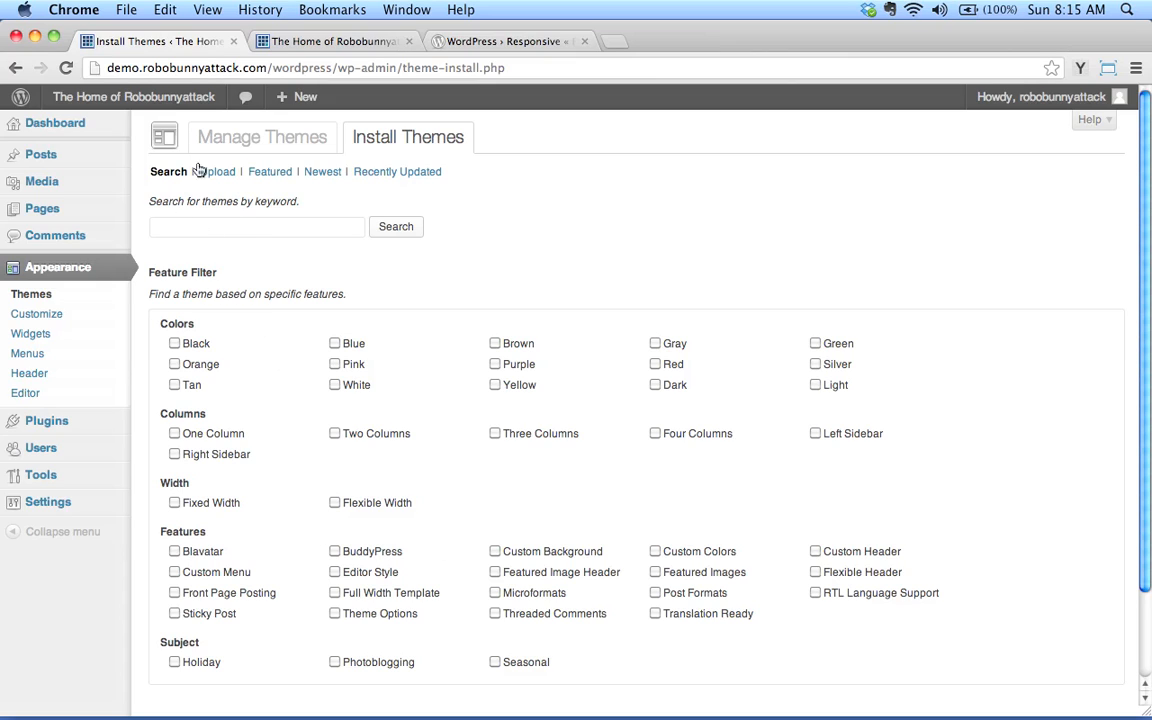
Return to the Manage Themes tab listing the installed themes.
click(262, 136)
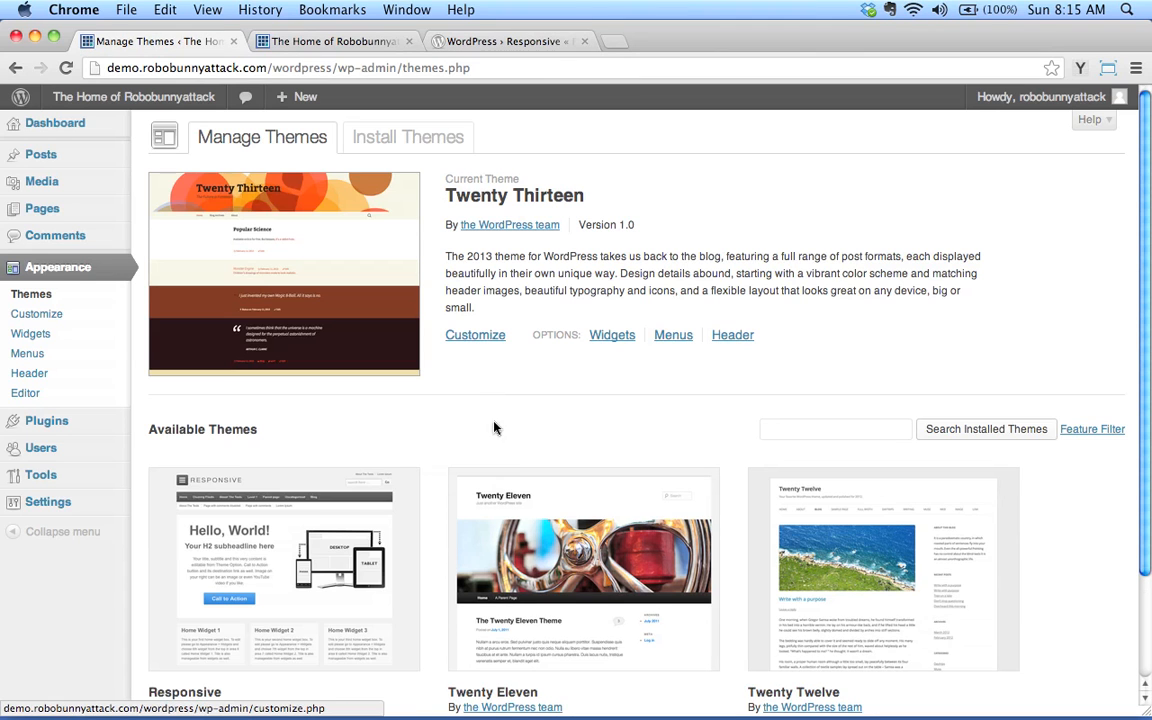
Choose Delete on the Responsive theme under Available Themes.
scroll(down, 3)
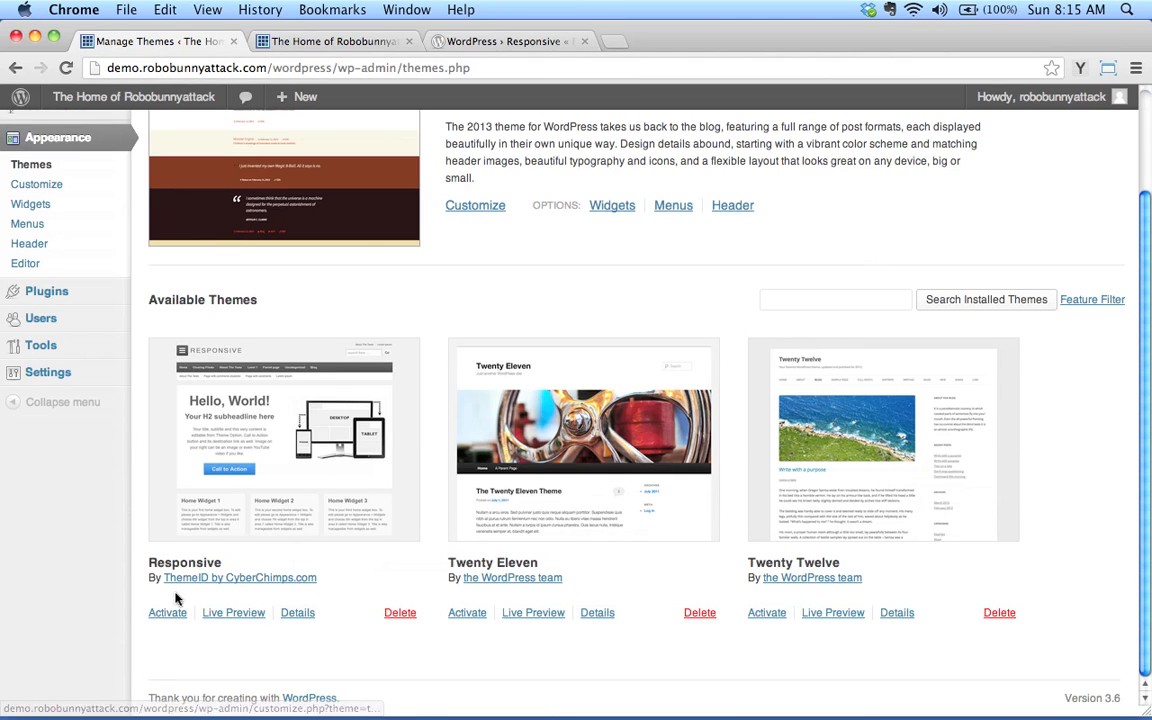
mouse_move(360, 664)
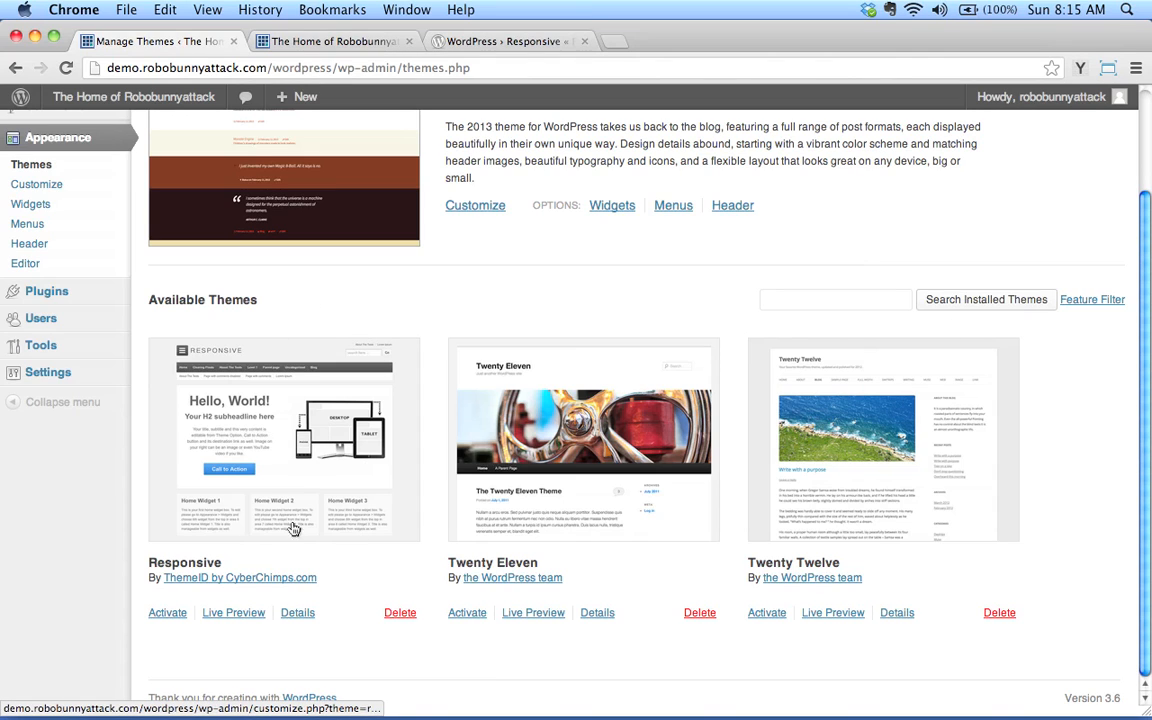
mouse_move(968, 374)
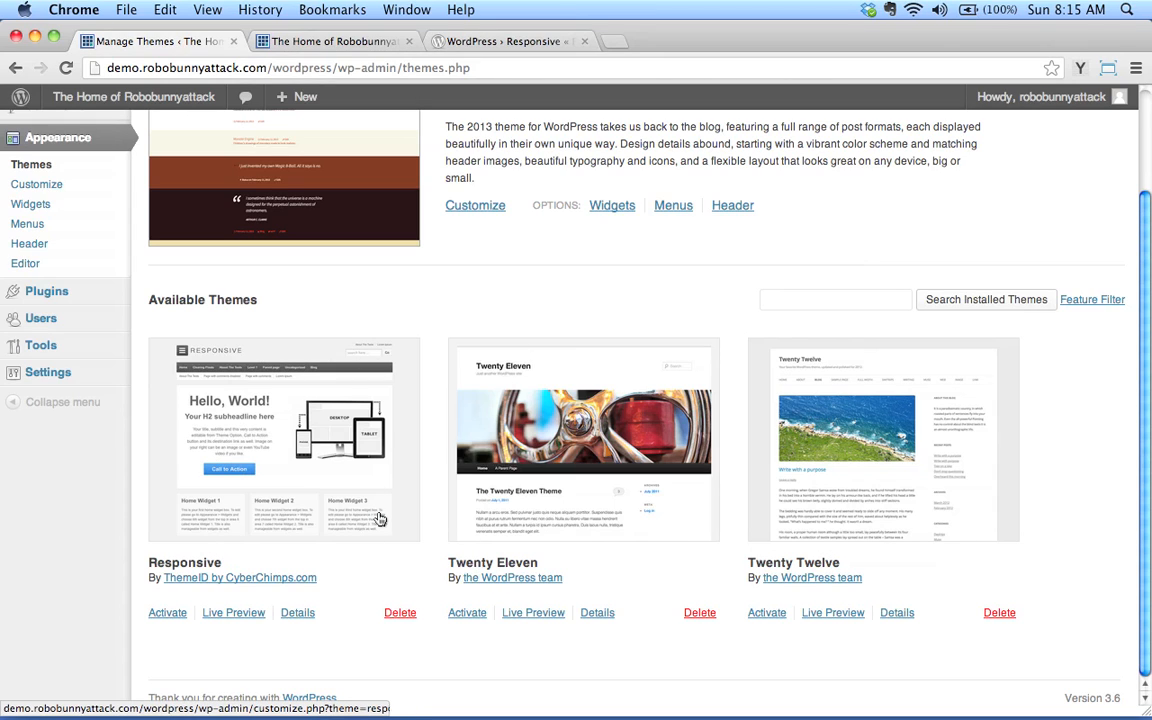
mouse_move(954, 348)
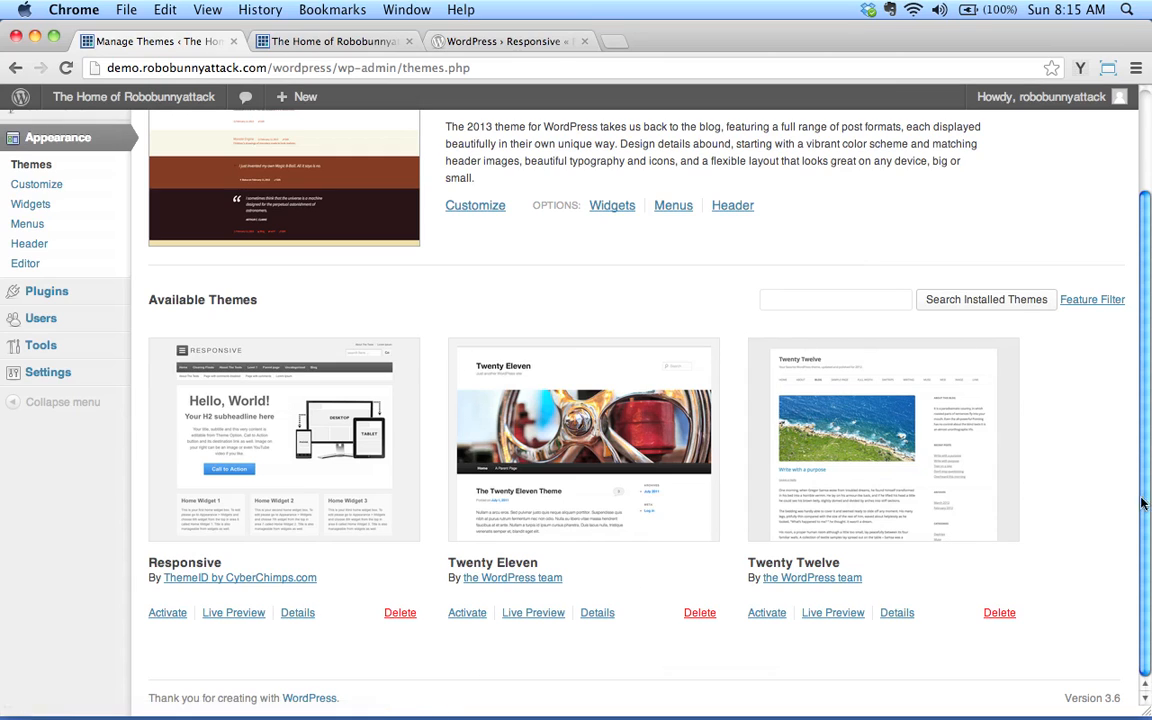
mouse_move(656, 628)
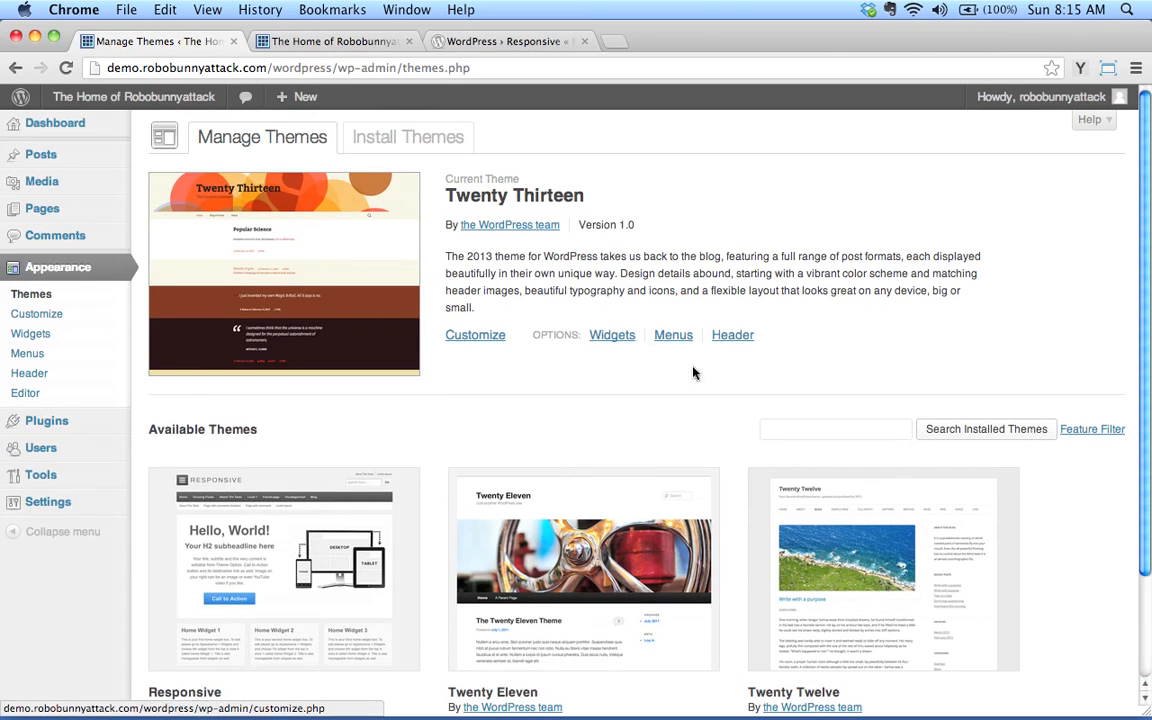
scroll(down, 3)
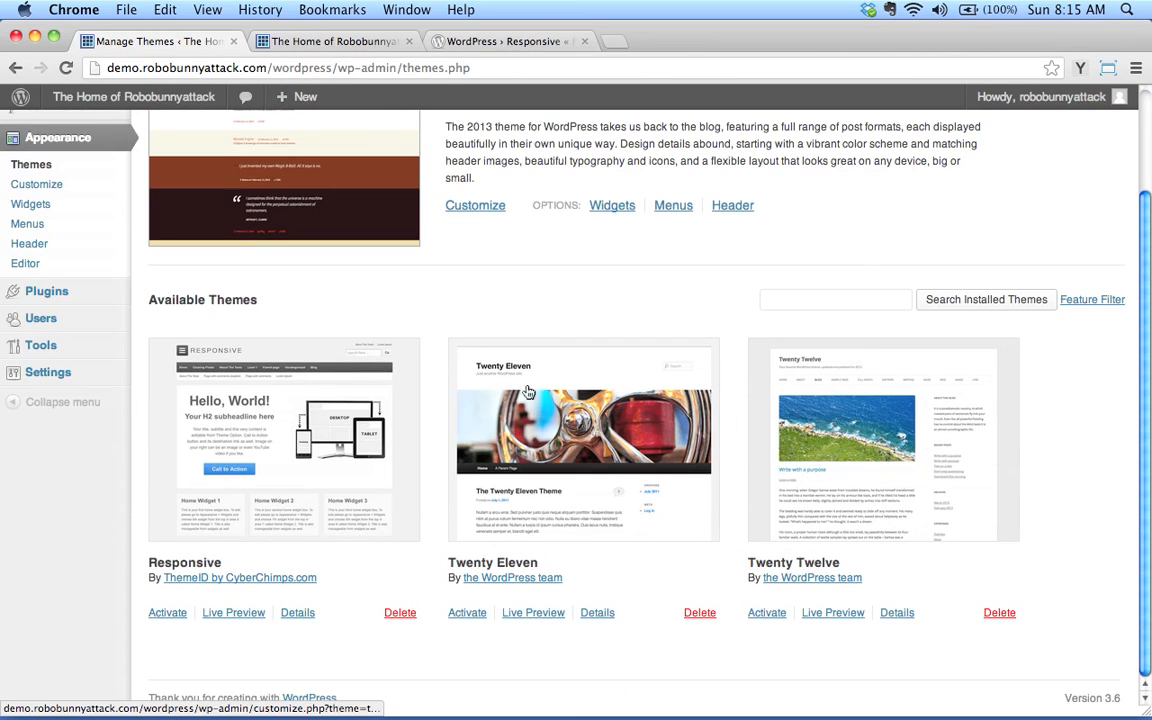
mouse_move(652, 480)
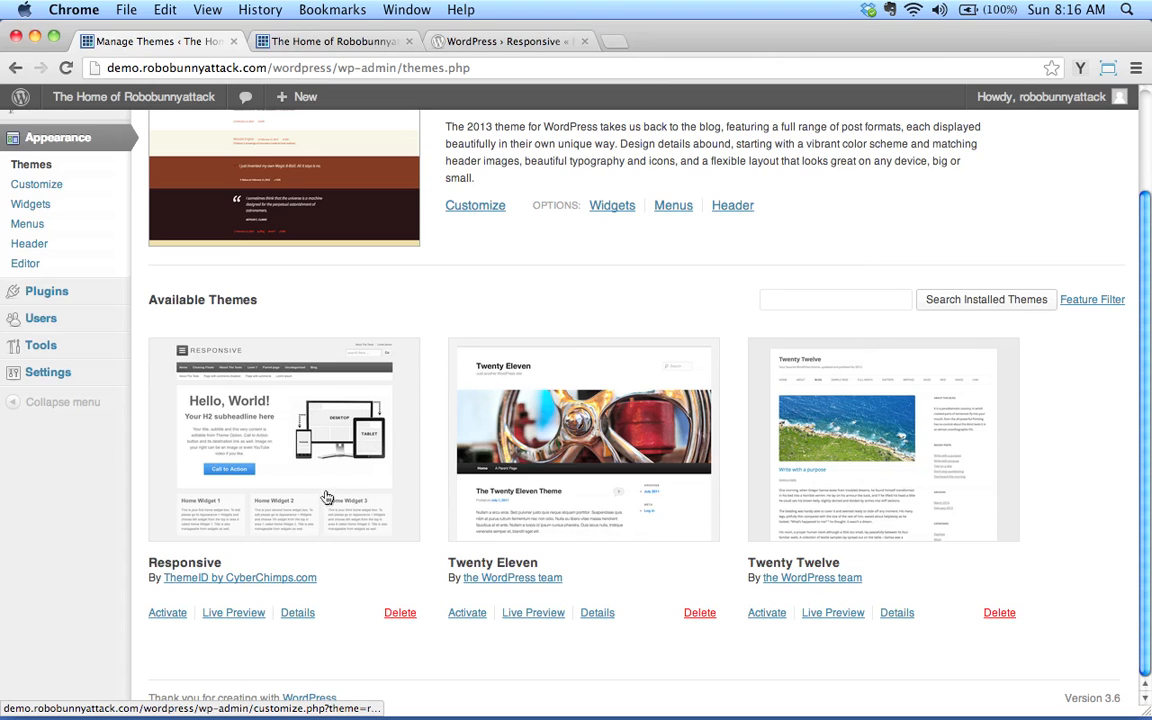
mouse_move(368, 540)
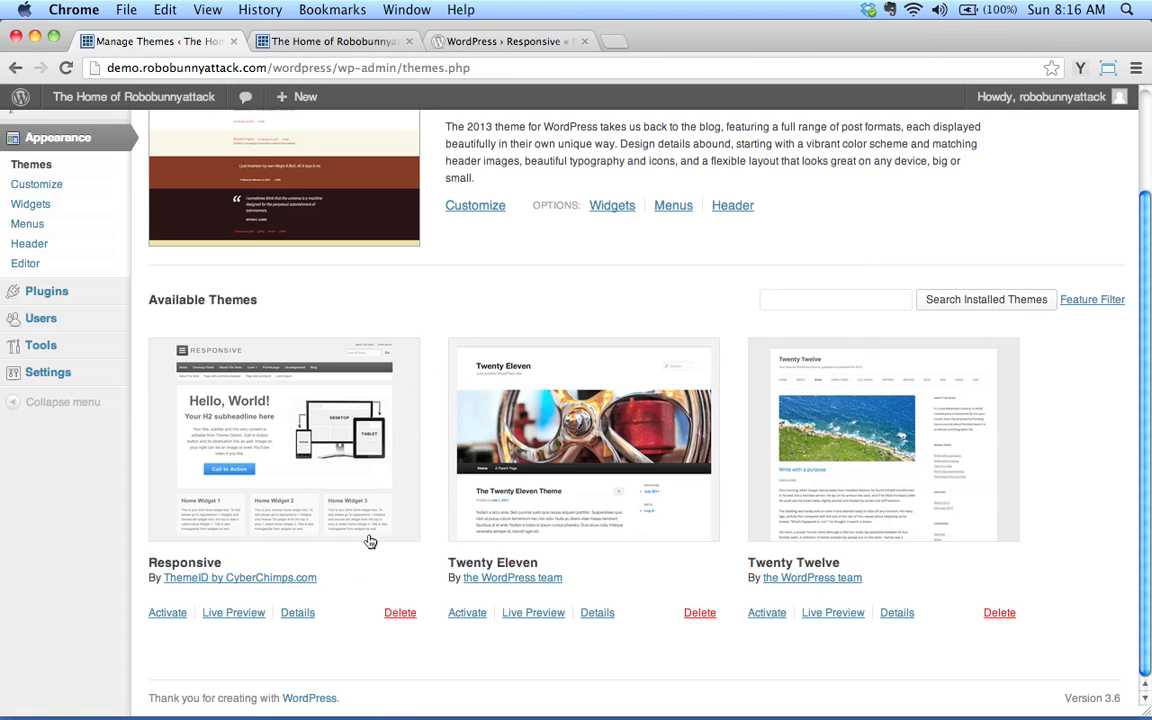
click(392, 612)
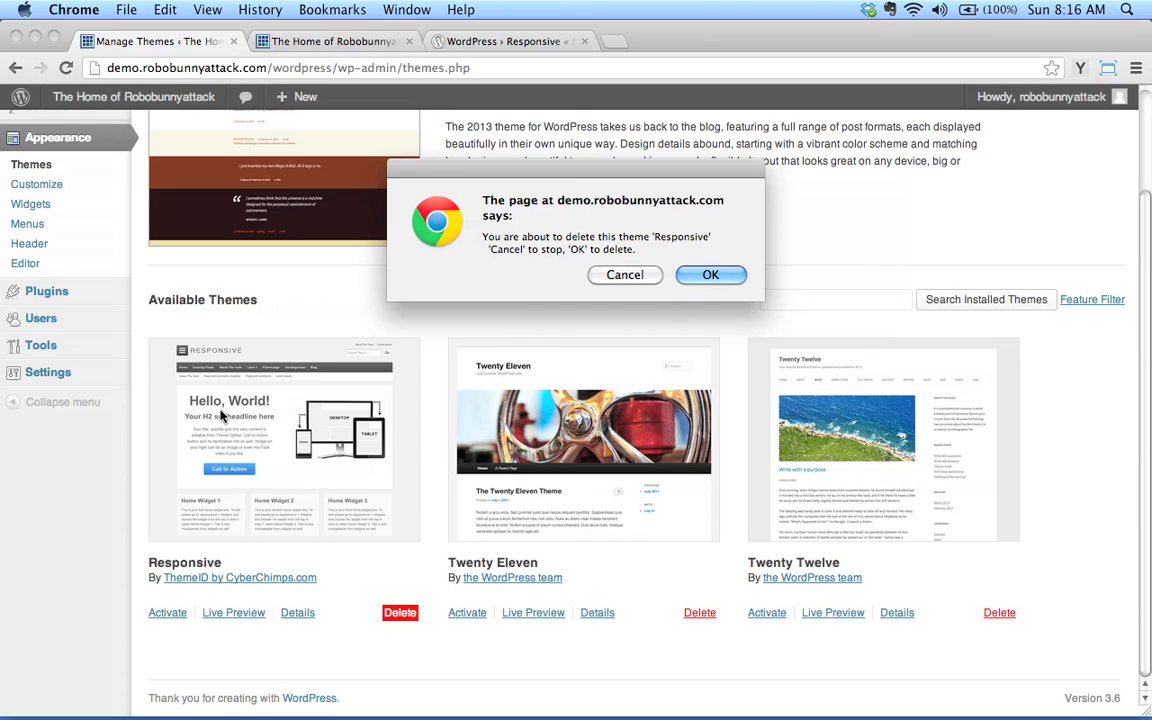
mouse_move(328, 430)
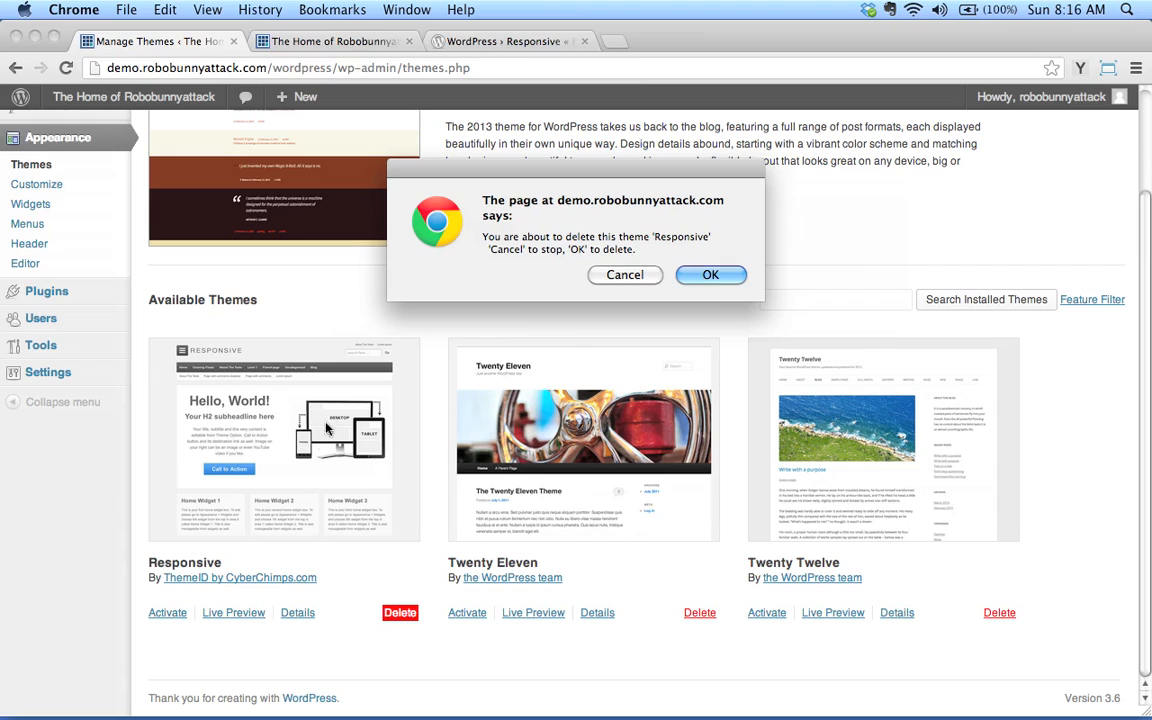
mouse_move(540, 364)
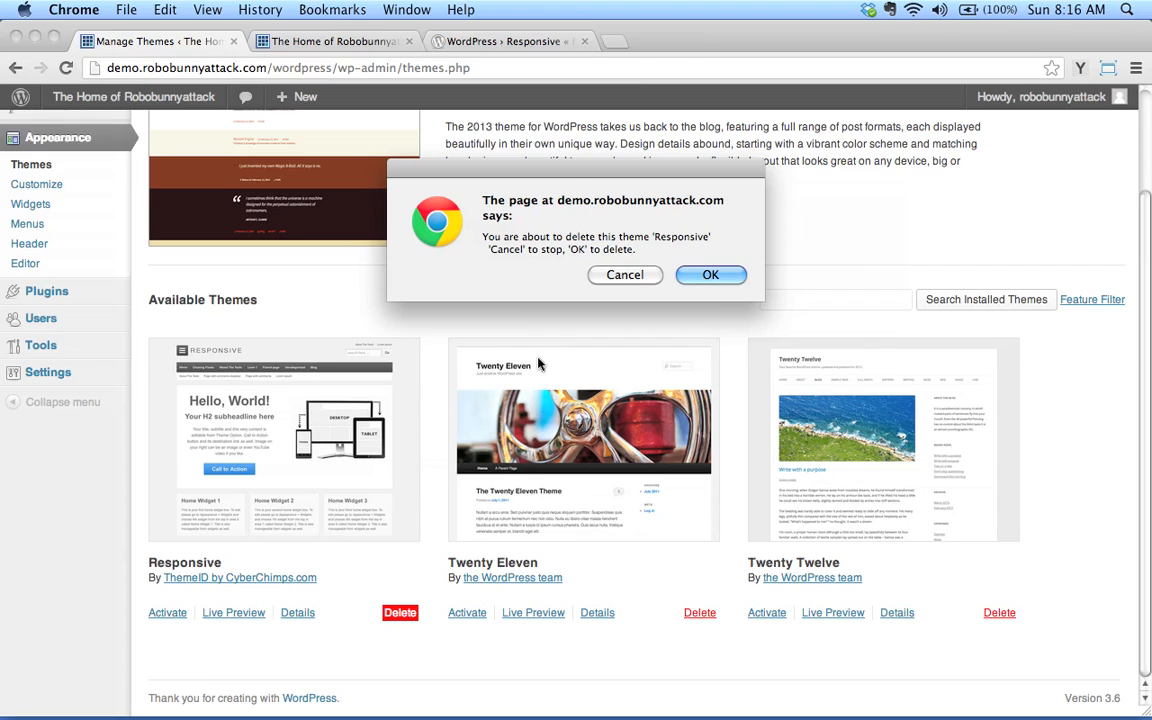
mouse_move(404, 596)
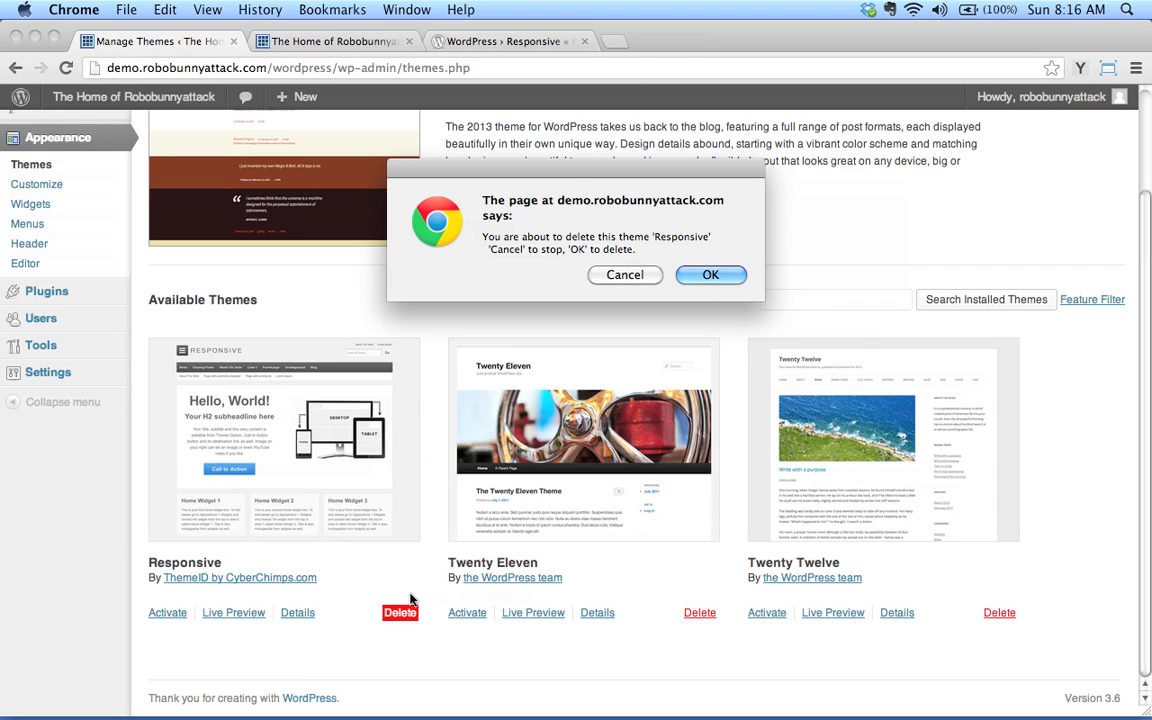
Confirm deleting Responsive, leaving Twenty Eleven and Twenty Twelve available.
click(710, 276)
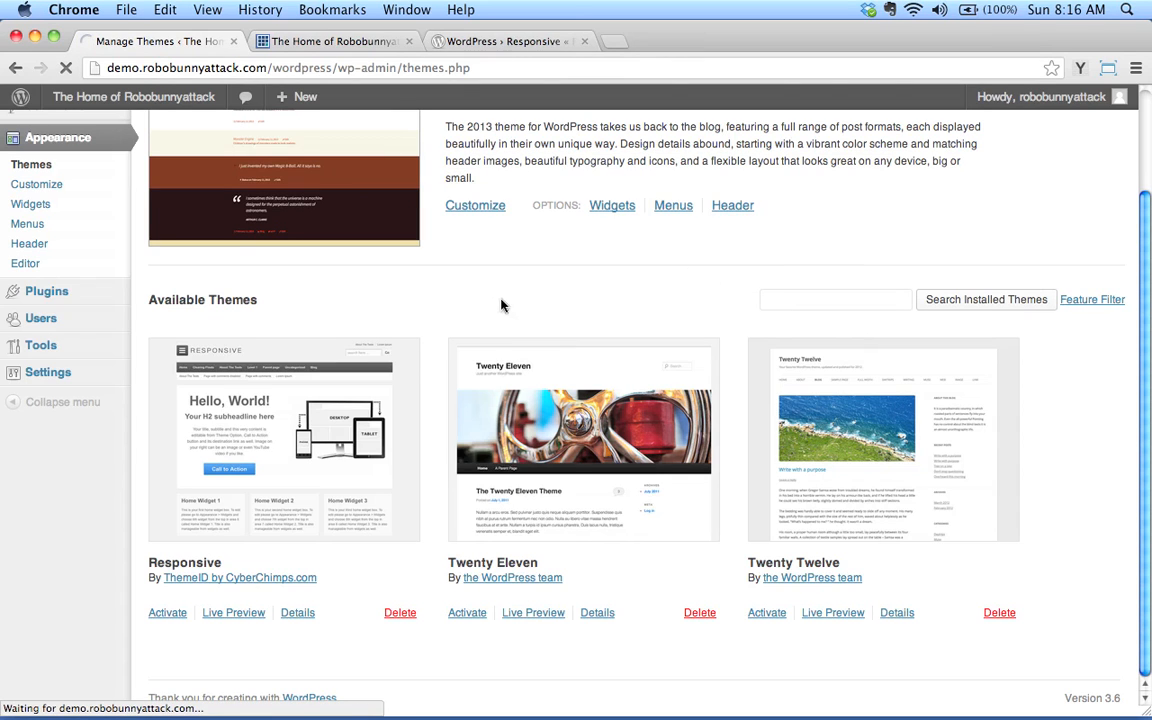
click(392, 612)
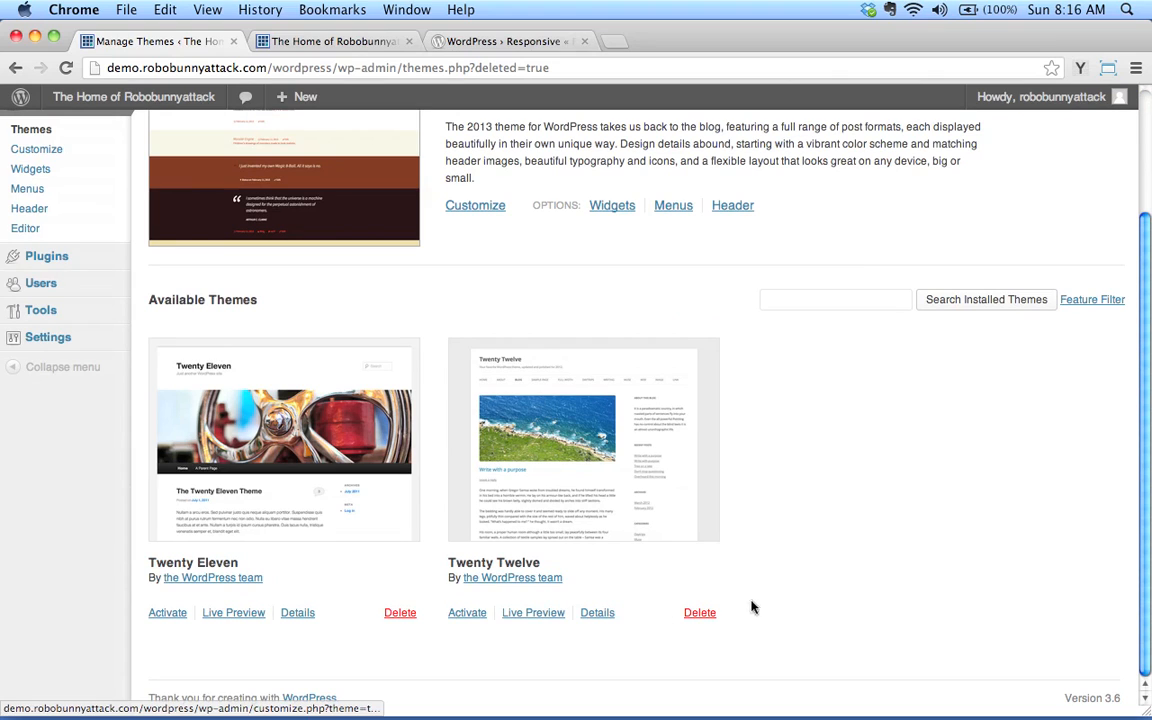
mouse_move(410, 400)
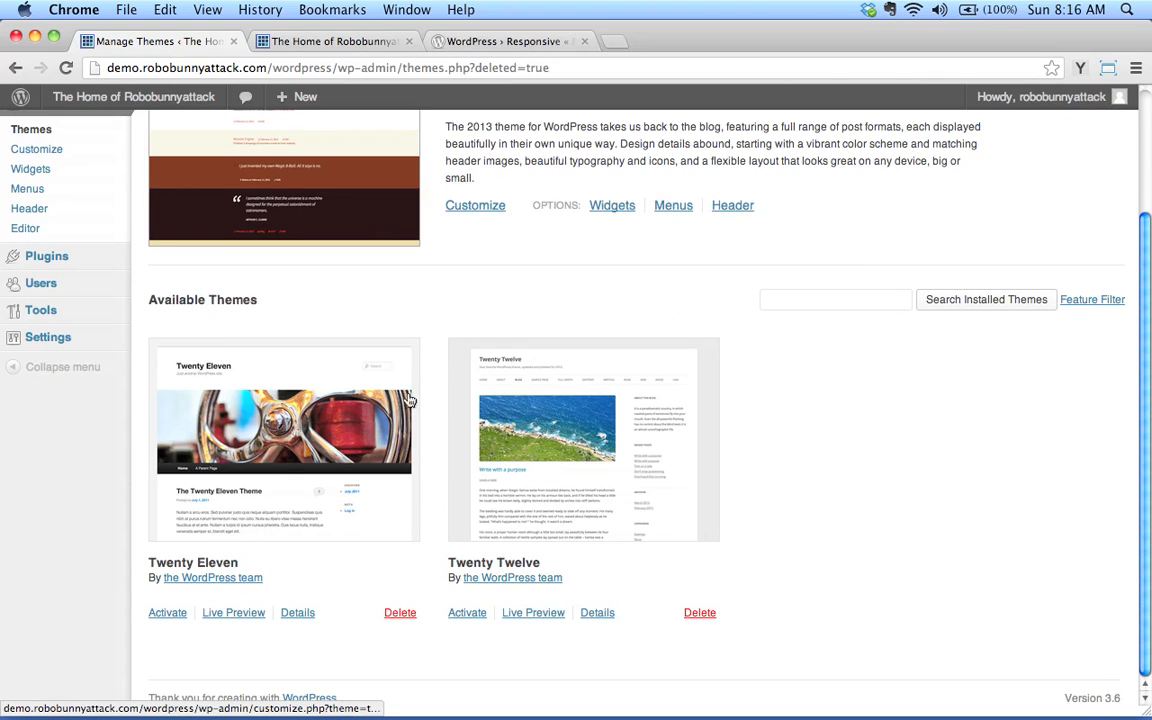
mouse_move(904, 652)
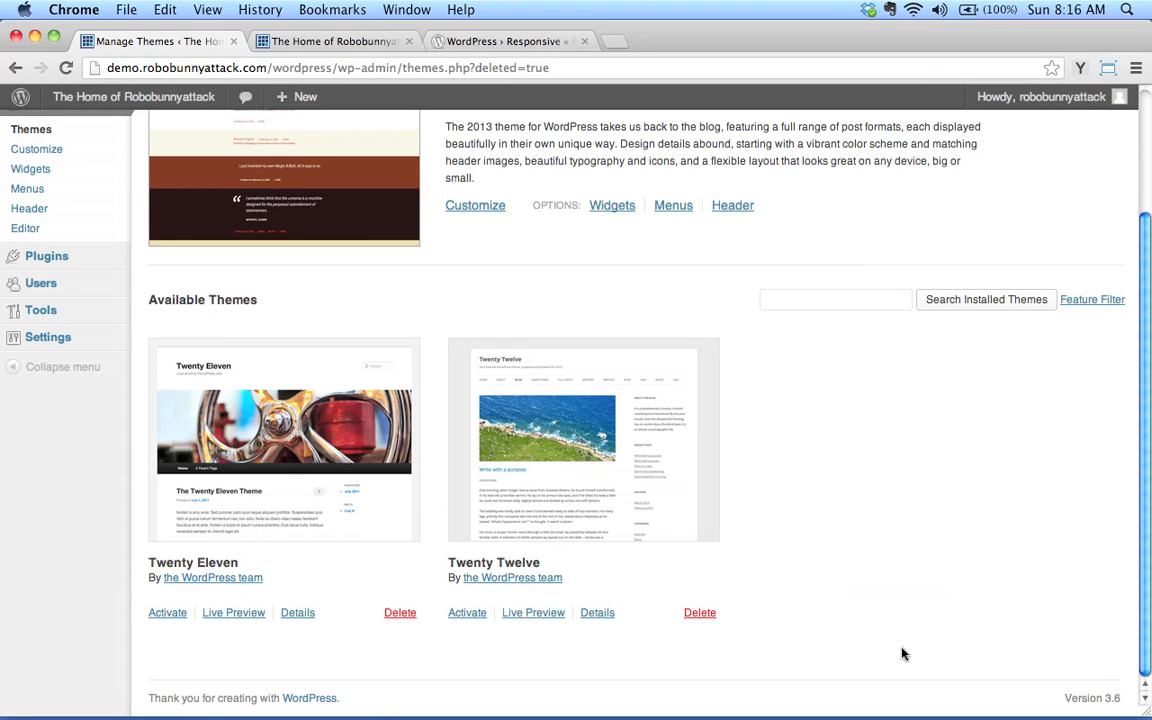